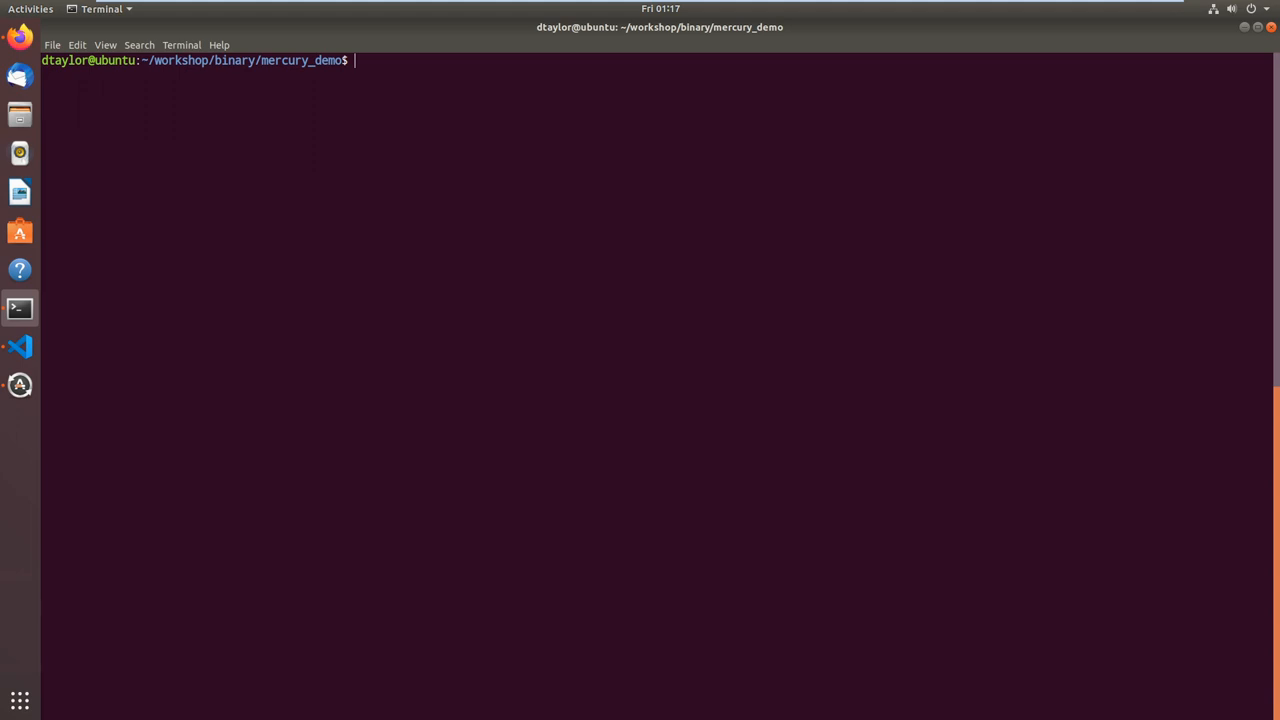
{"action": "mouse_move", "coordinate": [764, 166]}
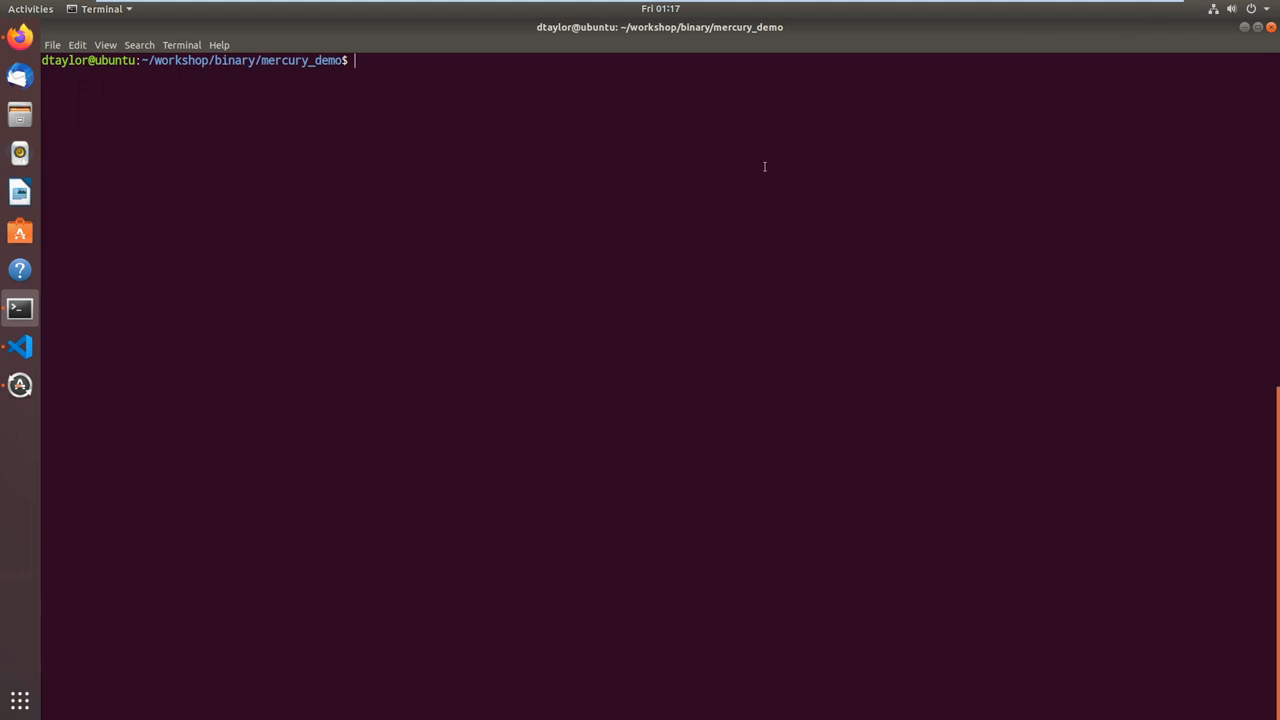
{"action": "mouse_move", "coordinate": [536, 112]}
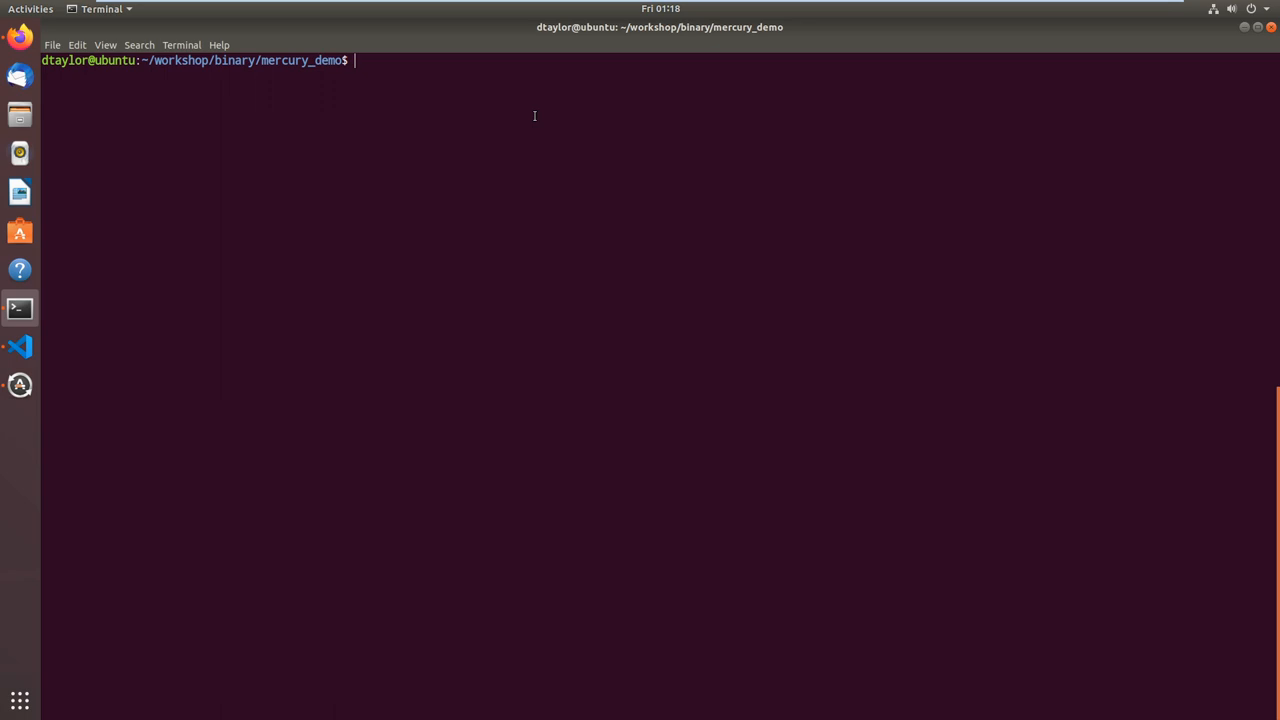
List the mercury_demo project folder contents with ls.
{"action": "type", "text": "ls"}
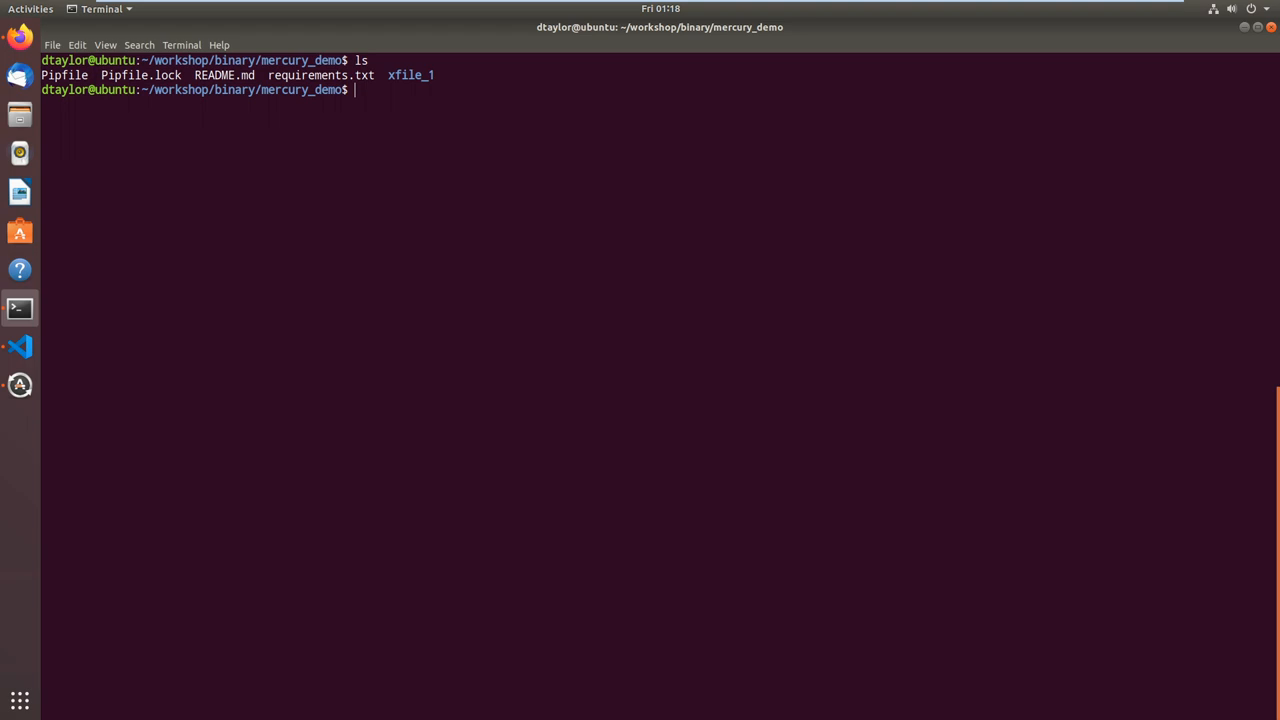
{"action": "type", "text": "pip"}
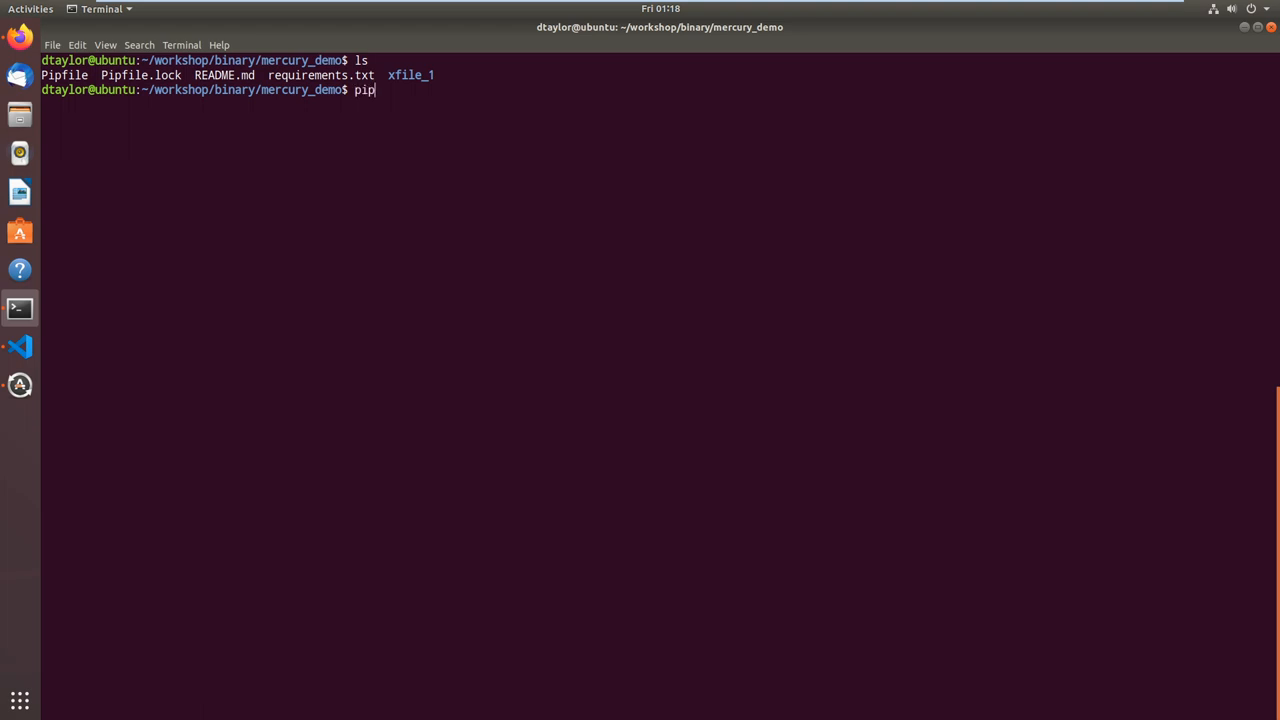
{"action": "type", "text": "env"}
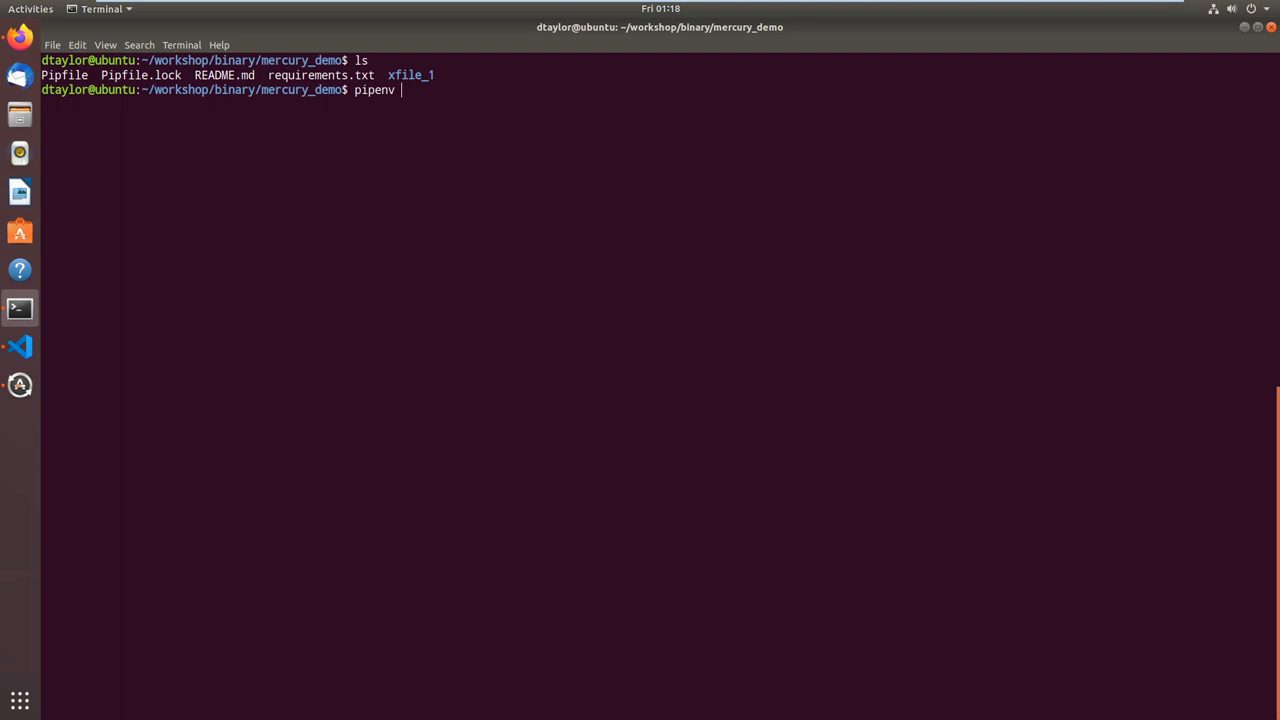
{"action": "type", "text": "install"}
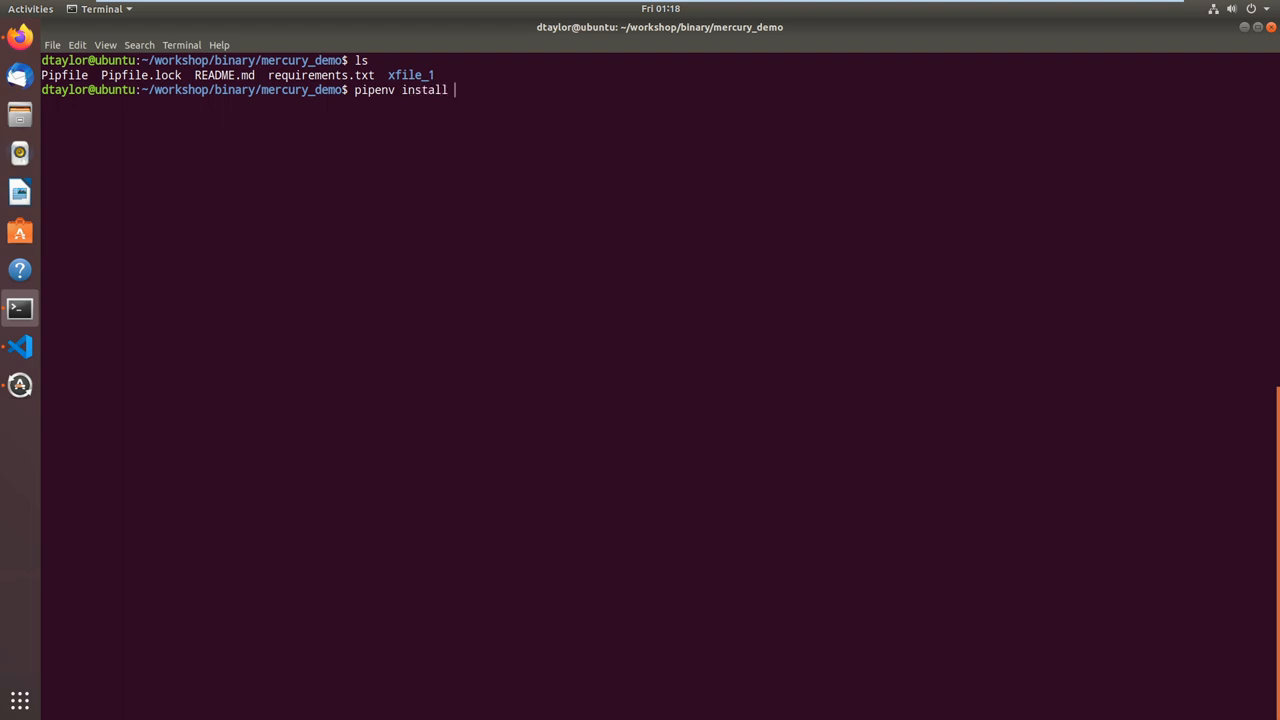
{"action": "type", "text": "mercury-"}
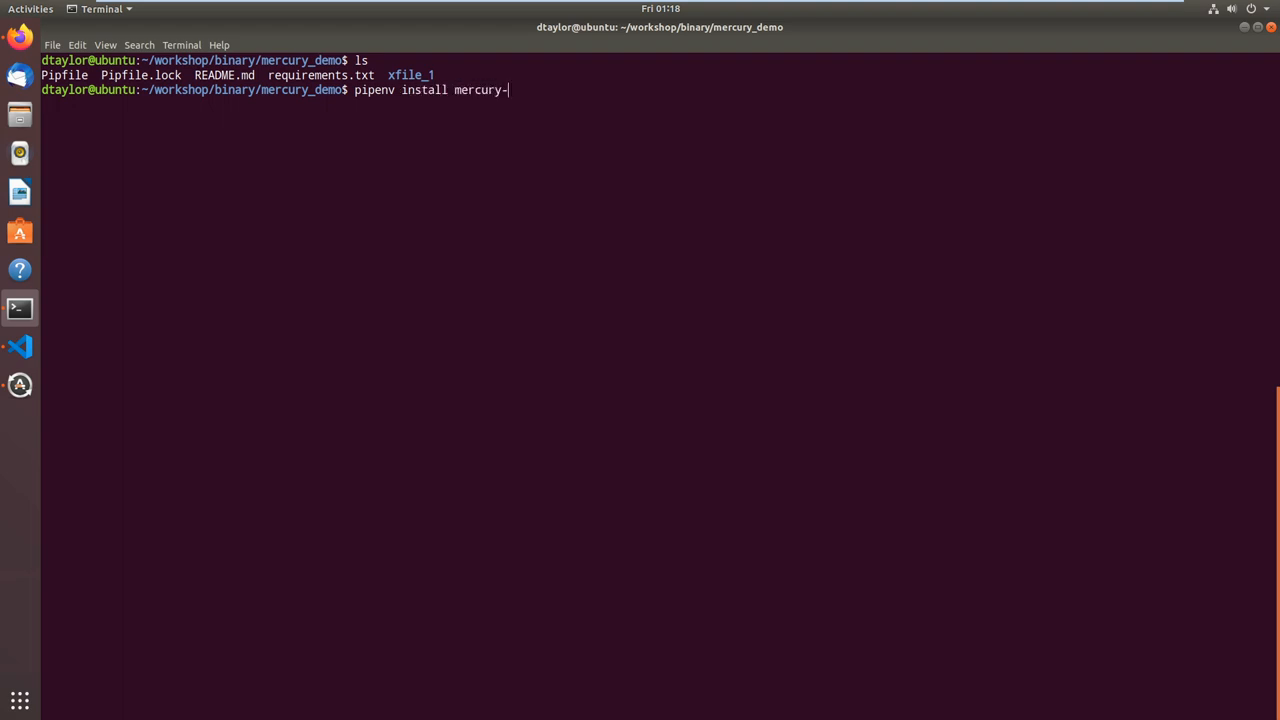
{"action": "type", "text": "toolkit"}
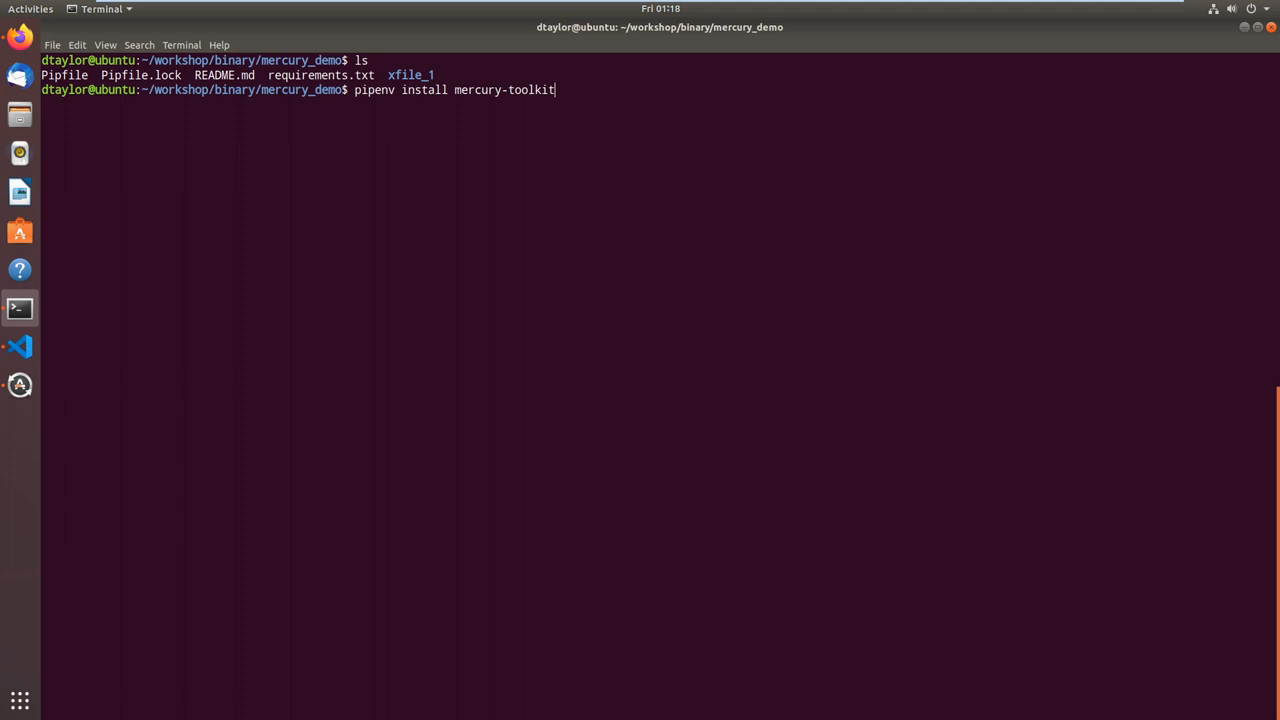
{"action": "key", "text": "ctrl+c"}
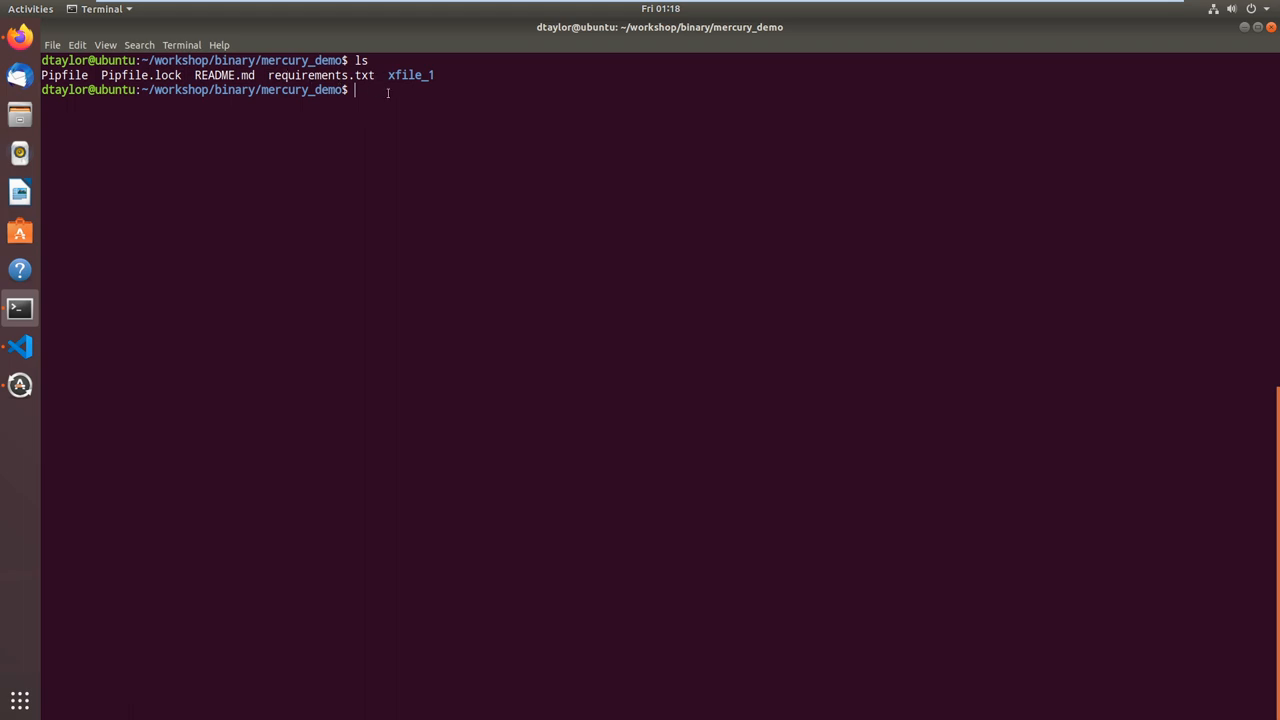
{"action": "mouse_move", "coordinate": [432, 144]}
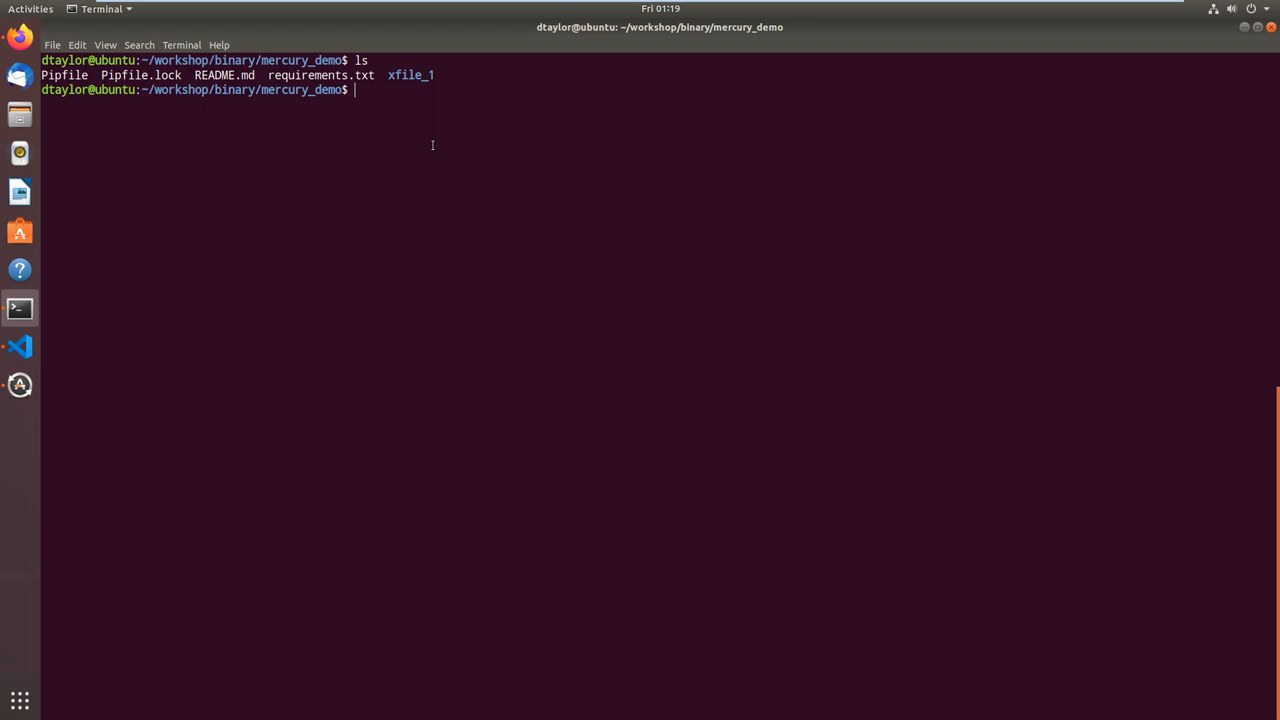
Enter the pipenv shell, then run xfile bare to print its usage summary.
{"action": "type", "text": "pipenv she"}
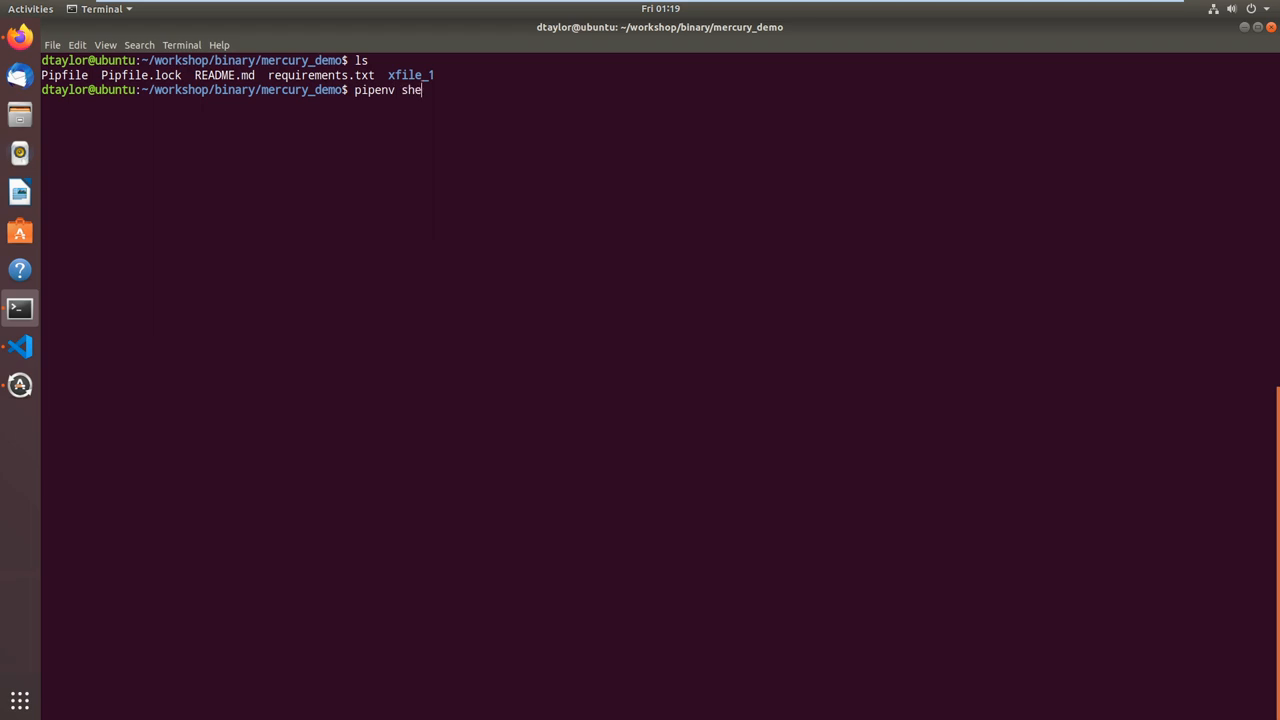
{"action": "type", "text": "ll"}
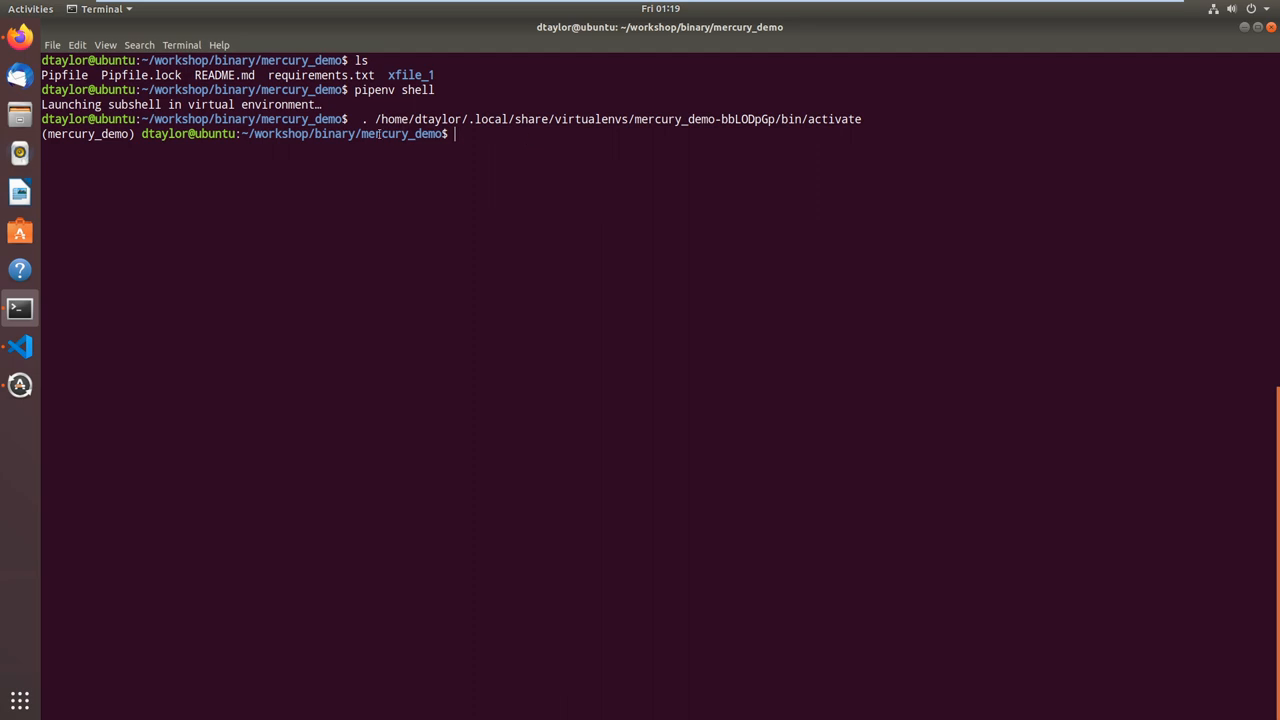
{"action": "mouse_move", "coordinate": [234, 152]}
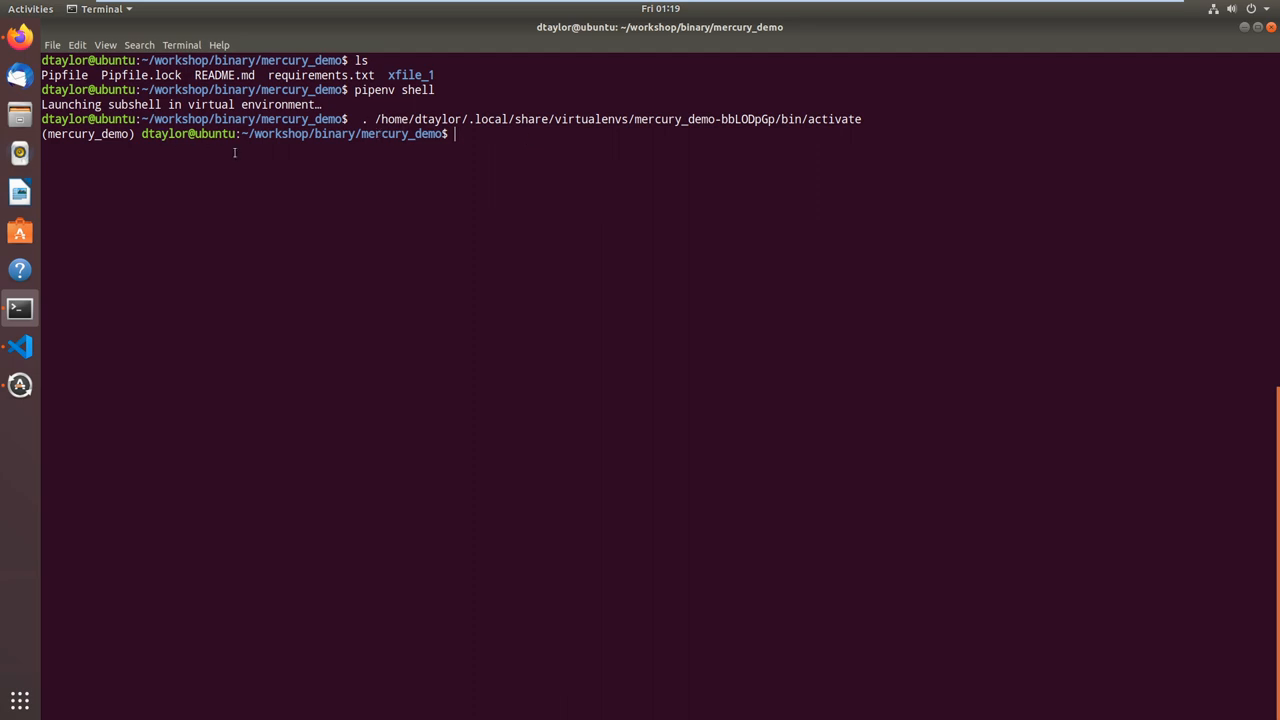
{"action": "mouse_move", "coordinate": [592, 164]}
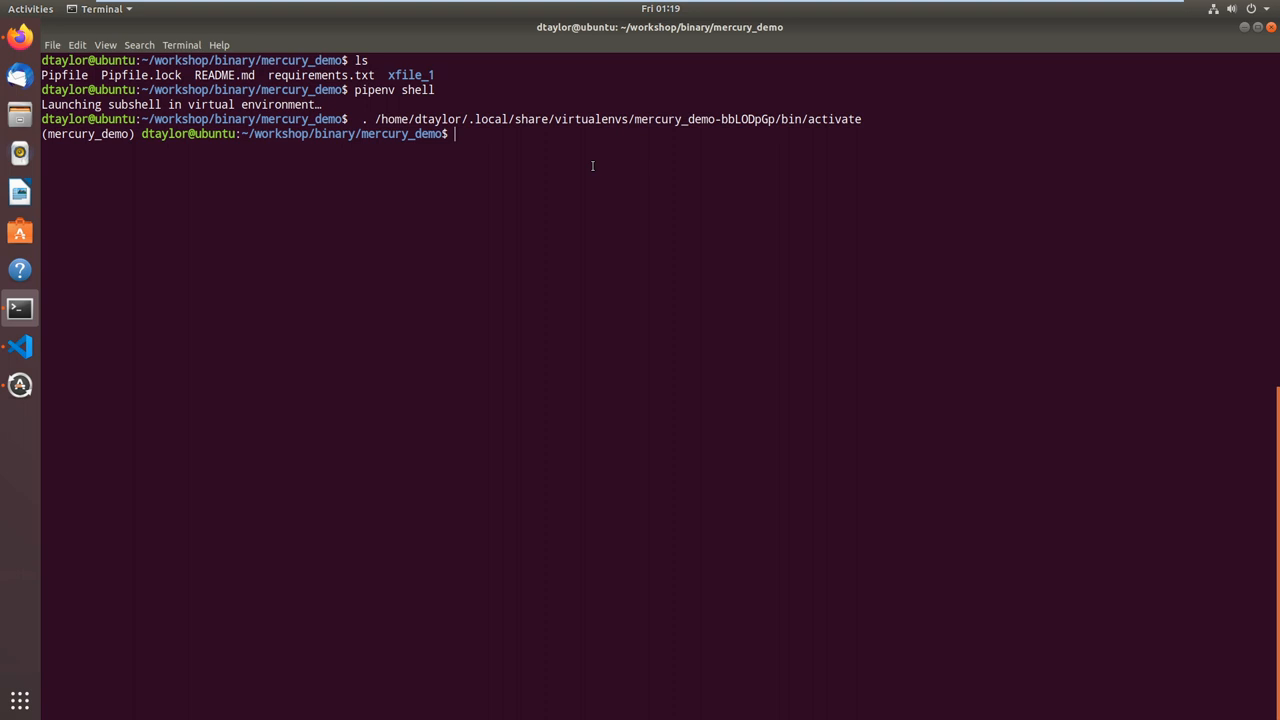
{"action": "type", "text": "xfile"}
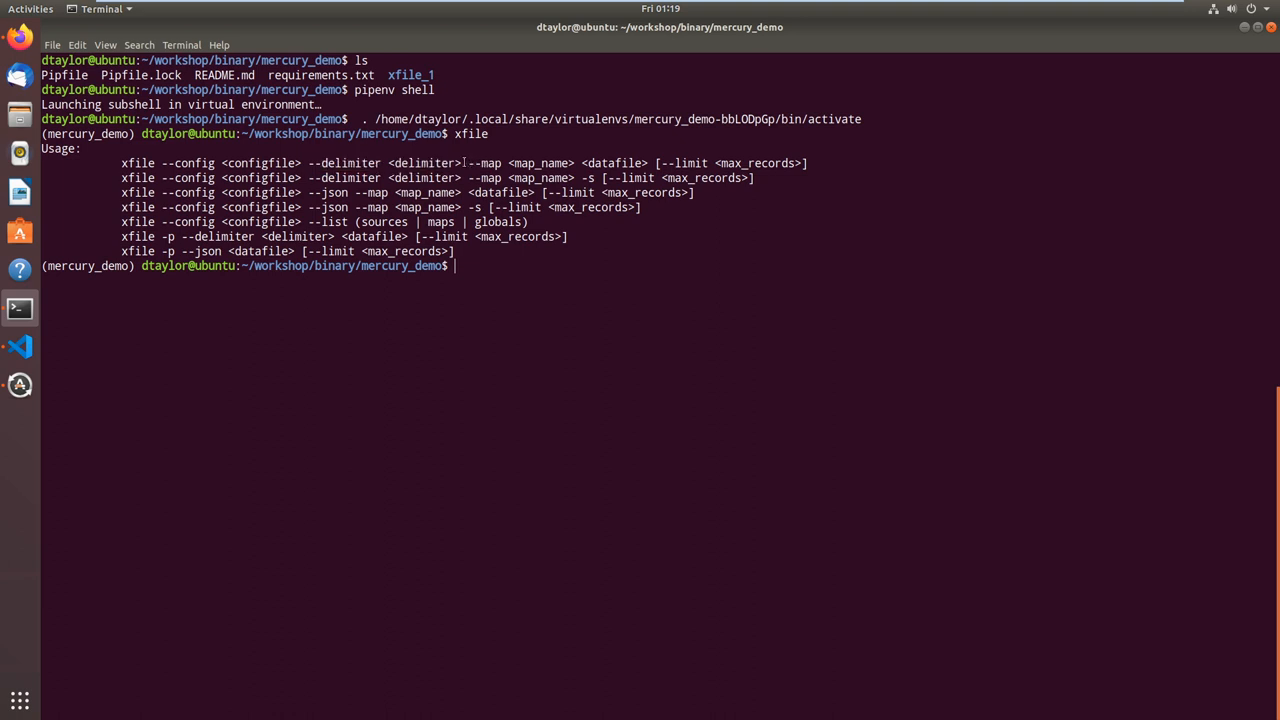
{"action": "double_click", "coordinate": [484, 164]}
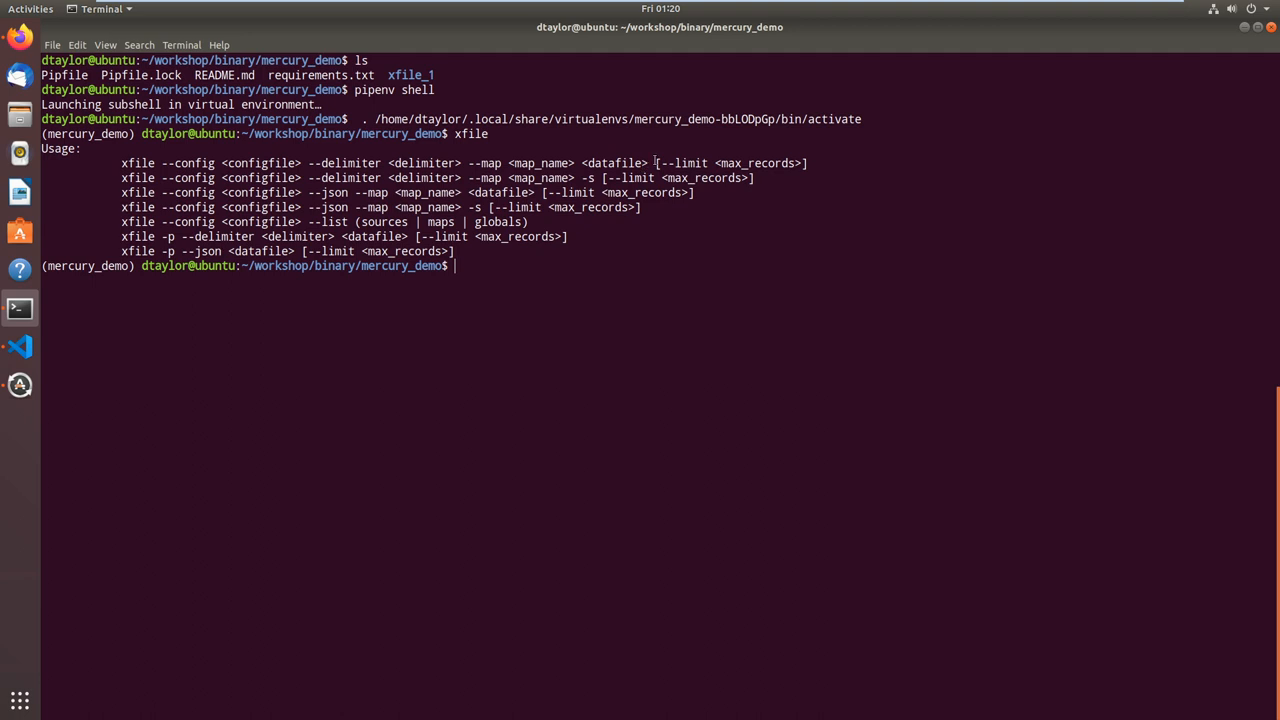
{"action": "mouse_move", "coordinate": [784, 168]}
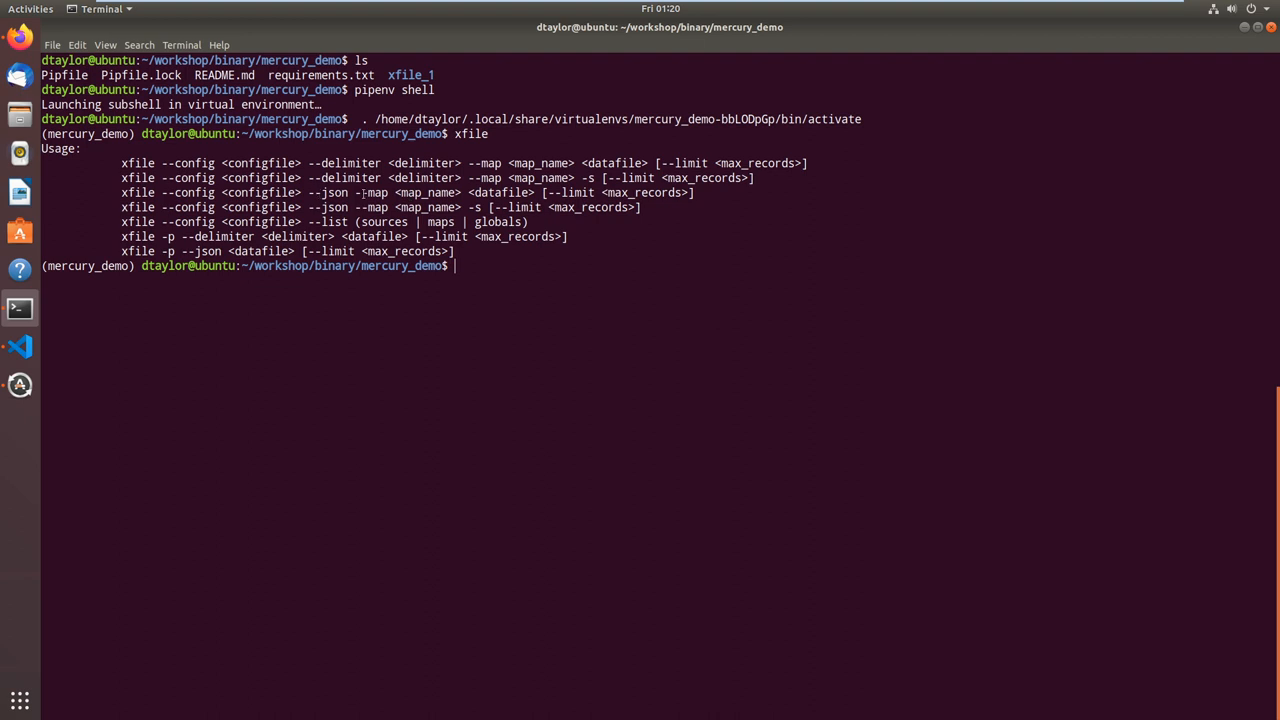
{"action": "double_click", "coordinate": [326, 192]}
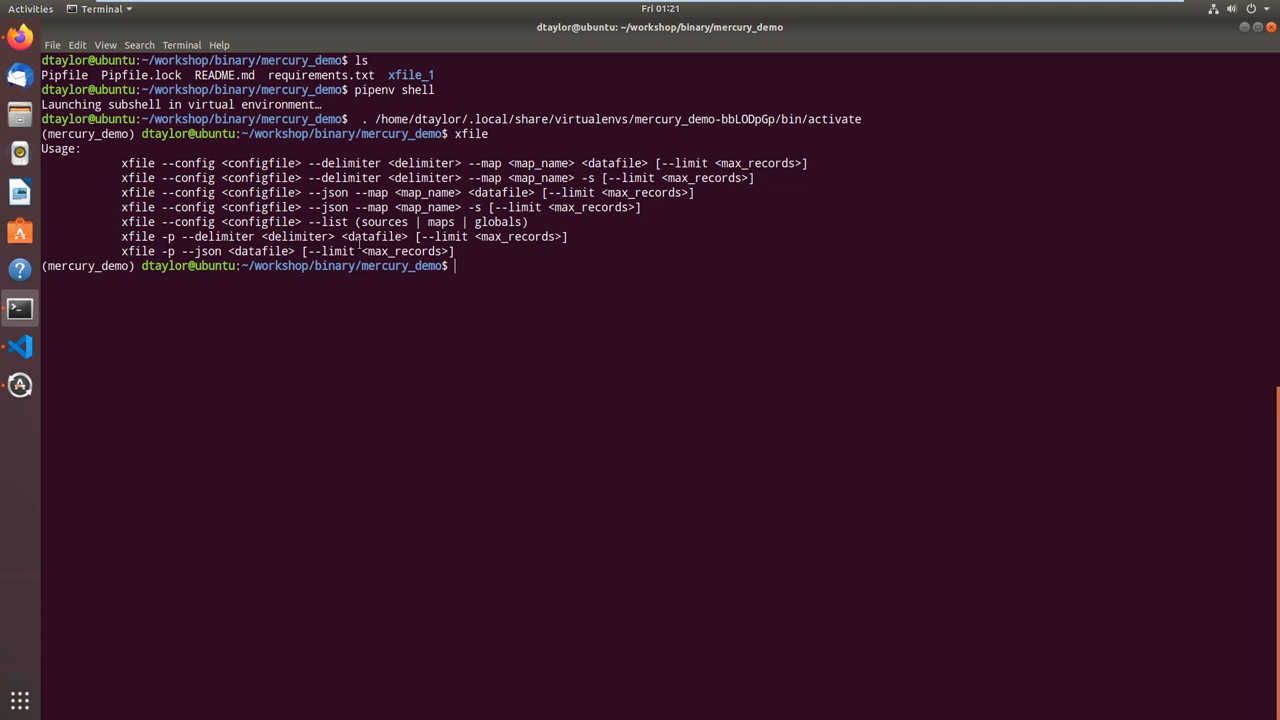
{"action": "mouse_move", "coordinate": [156, 324]}
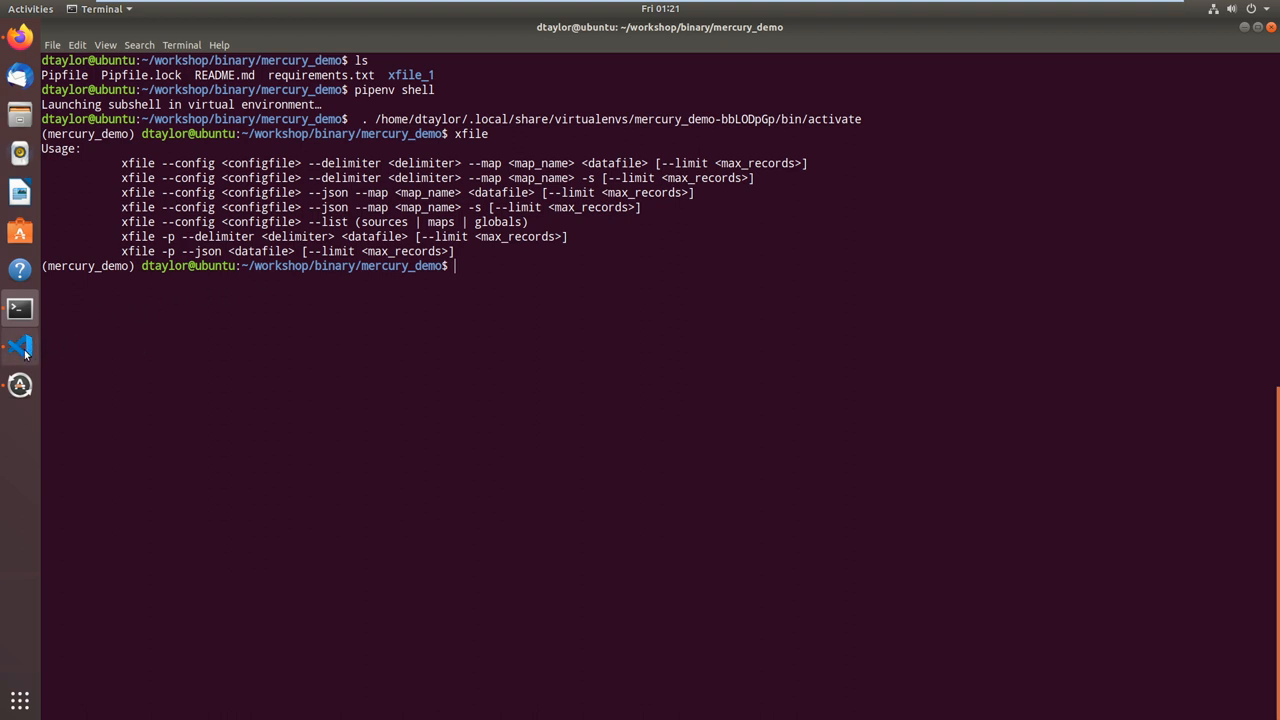
Glance at extract_test.yaml in the editor, then back in Terminal list files and cd into xfile_1.
{"action": "left_click", "coordinate": [20, 346]}
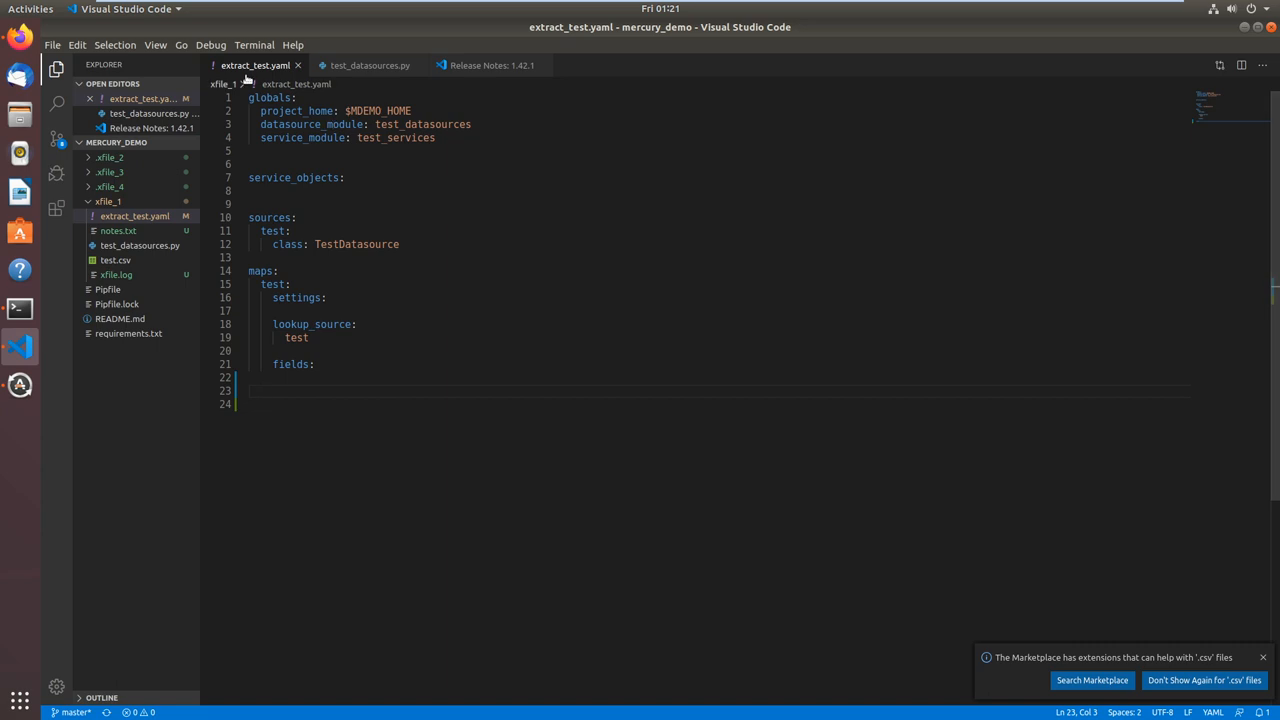
{"action": "mouse_move", "coordinate": [38, 284]}
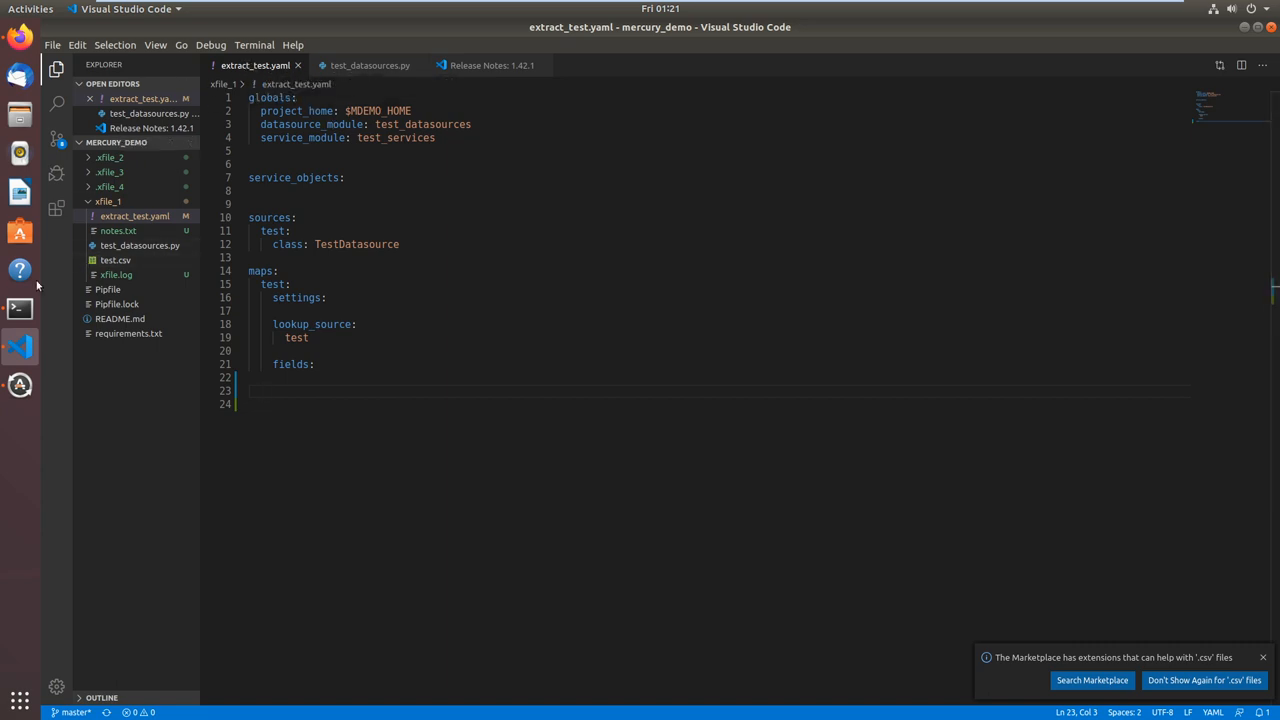
{"action": "left_click", "coordinate": [20, 308]}
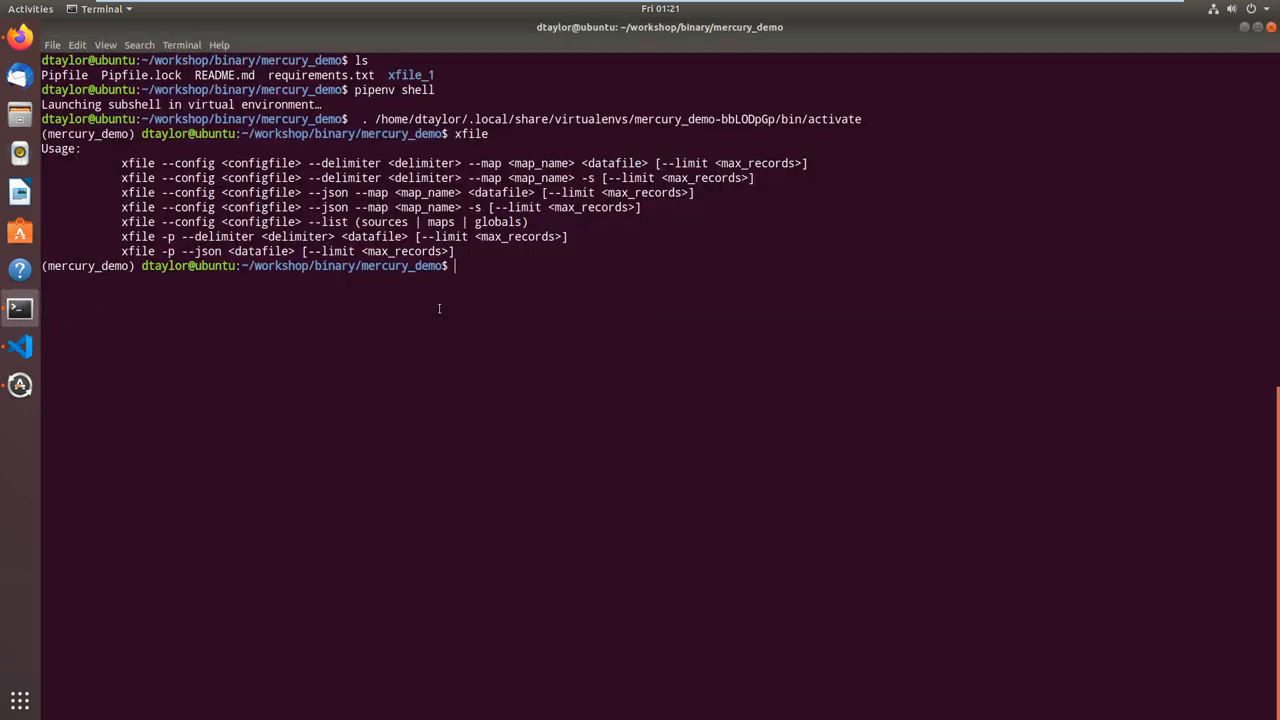
{"action": "type", "text": "ls"}
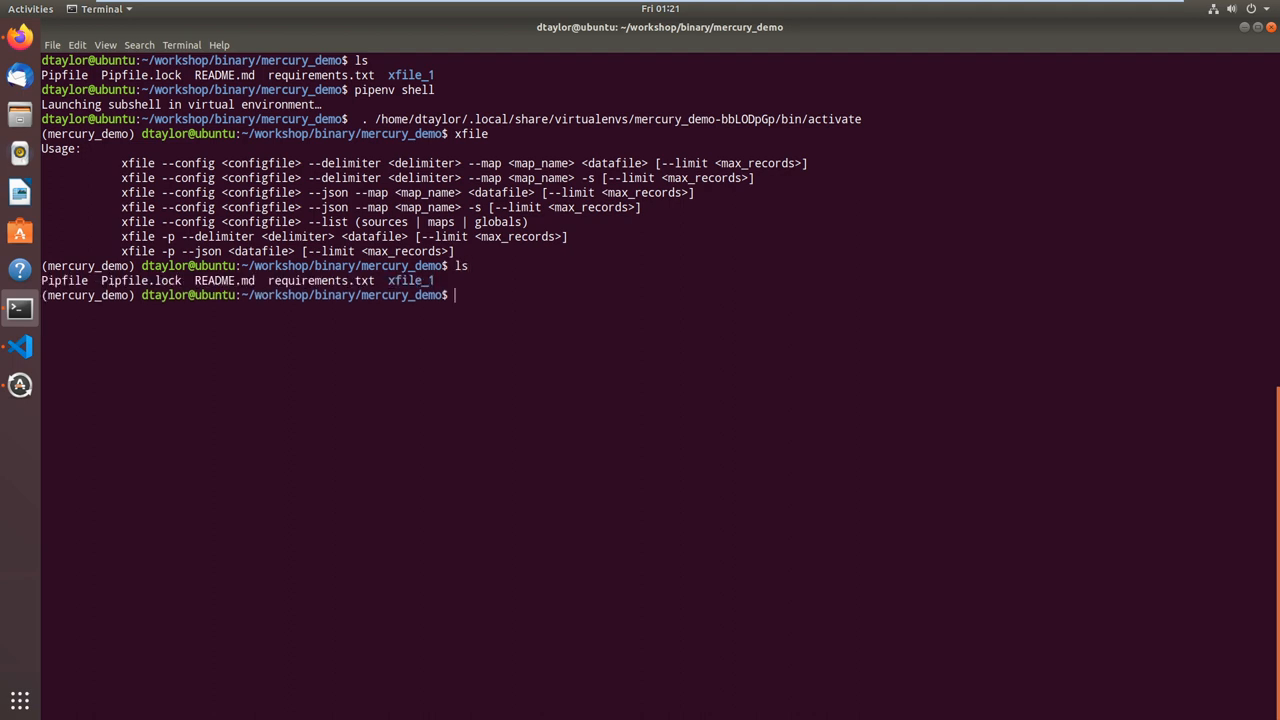
{"action": "type", "text": "cd xfil"}
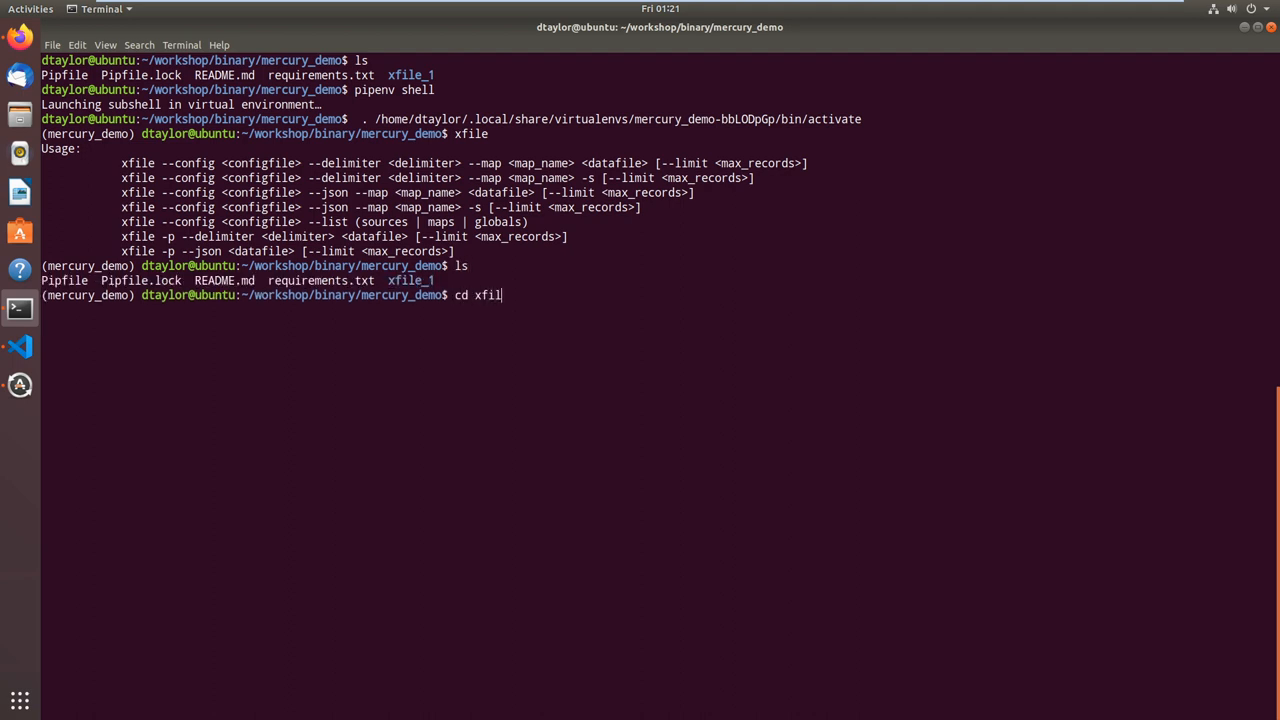
{"action": "type", "text": "e_1"}
{"action": "type", "text": "ls"}
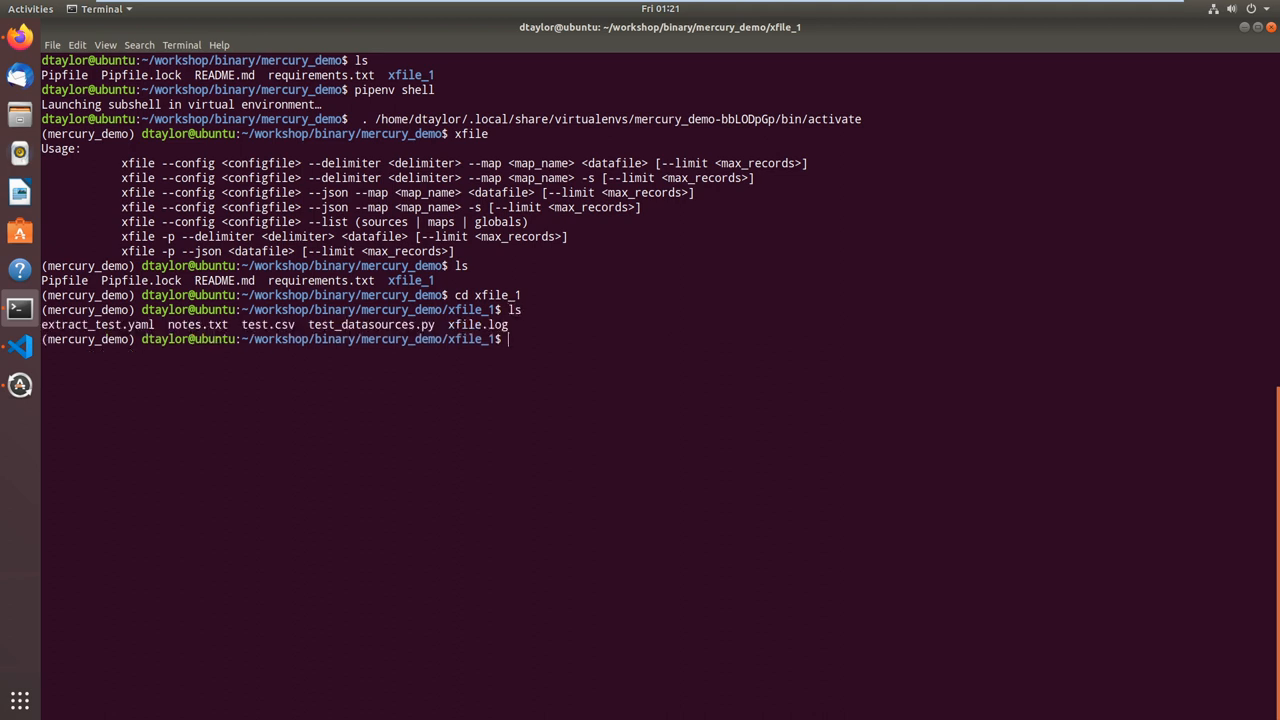
{"action": "mouse_move", "coordinate": [20, 348]}
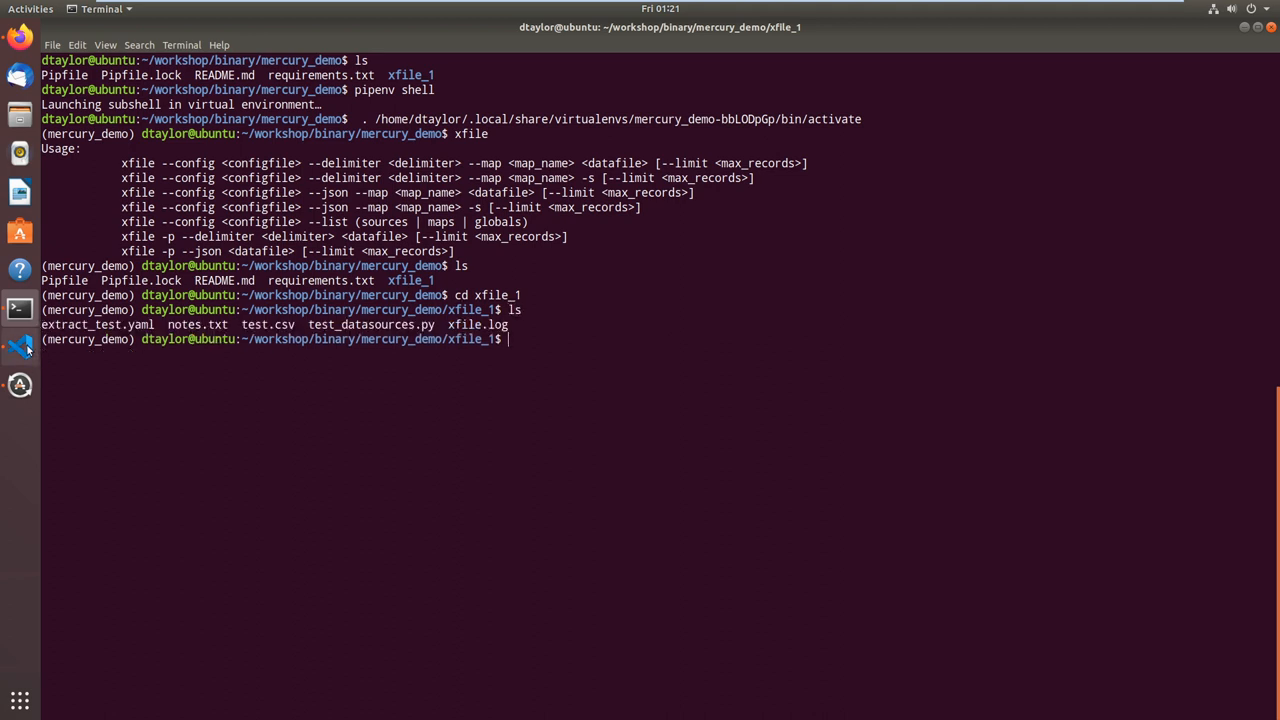
{"action": "left_click", "coordinate": [20, 344]}
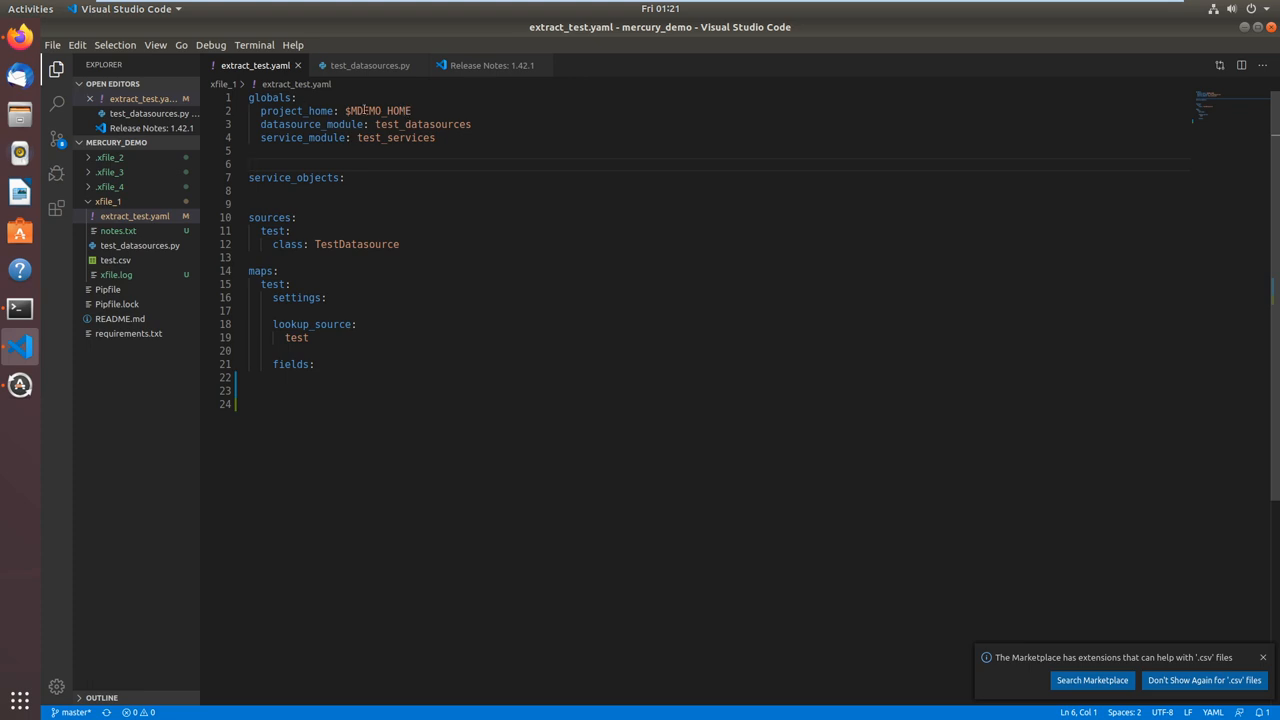
{"action": "double_click", "coordinate": [378, 110]}
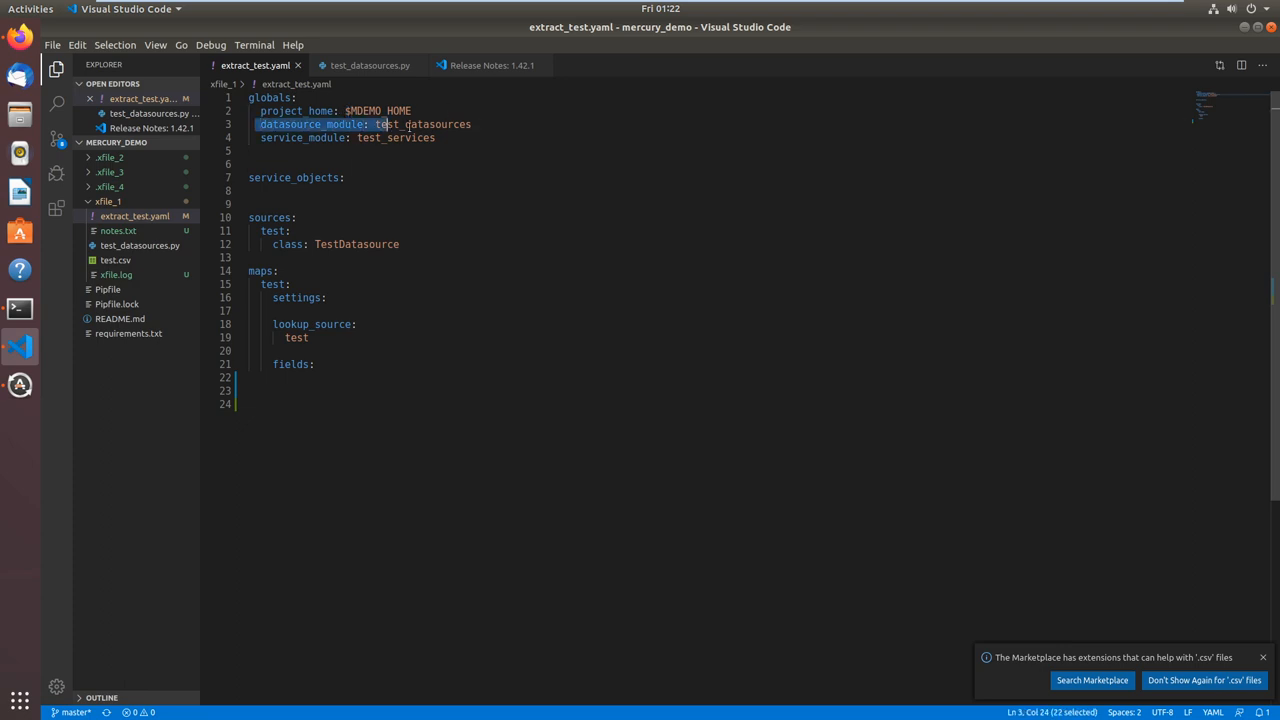
{"action": "left_click_drag", "start_coordinate": [382, 124], "coordinate": [472, 124]}
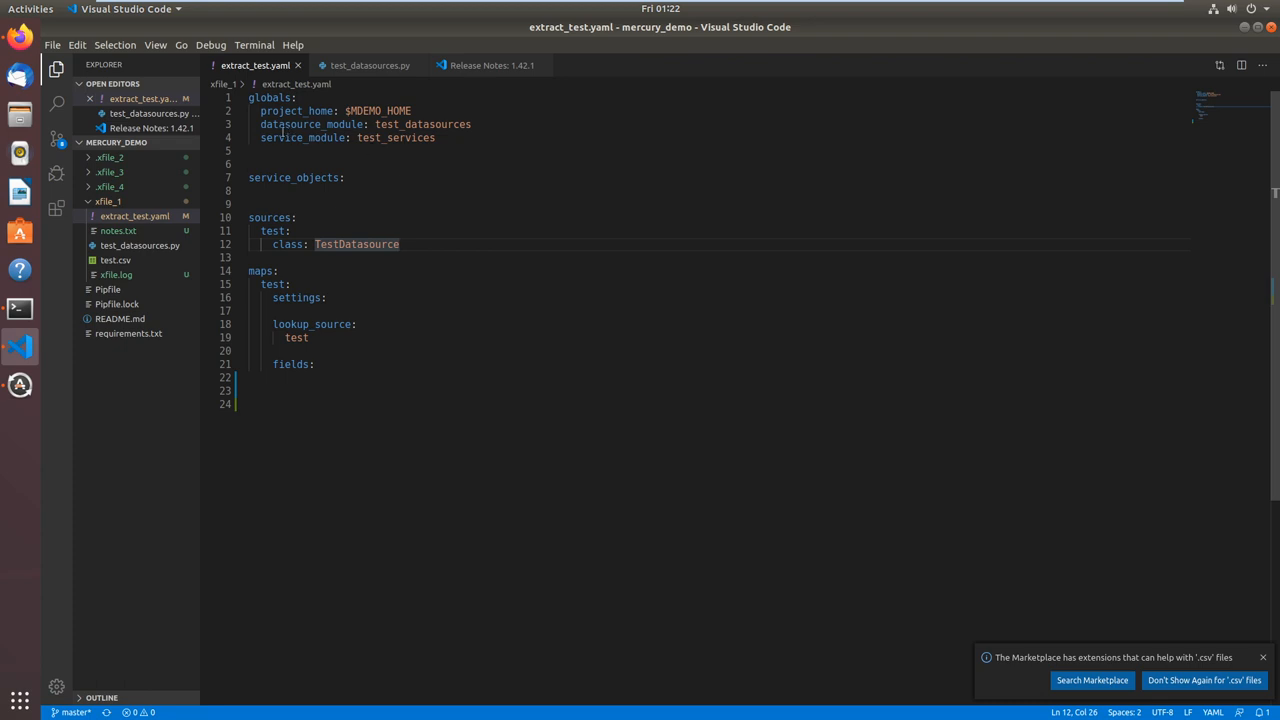
{"action": "double_click", "coordinate": [284, 136]}
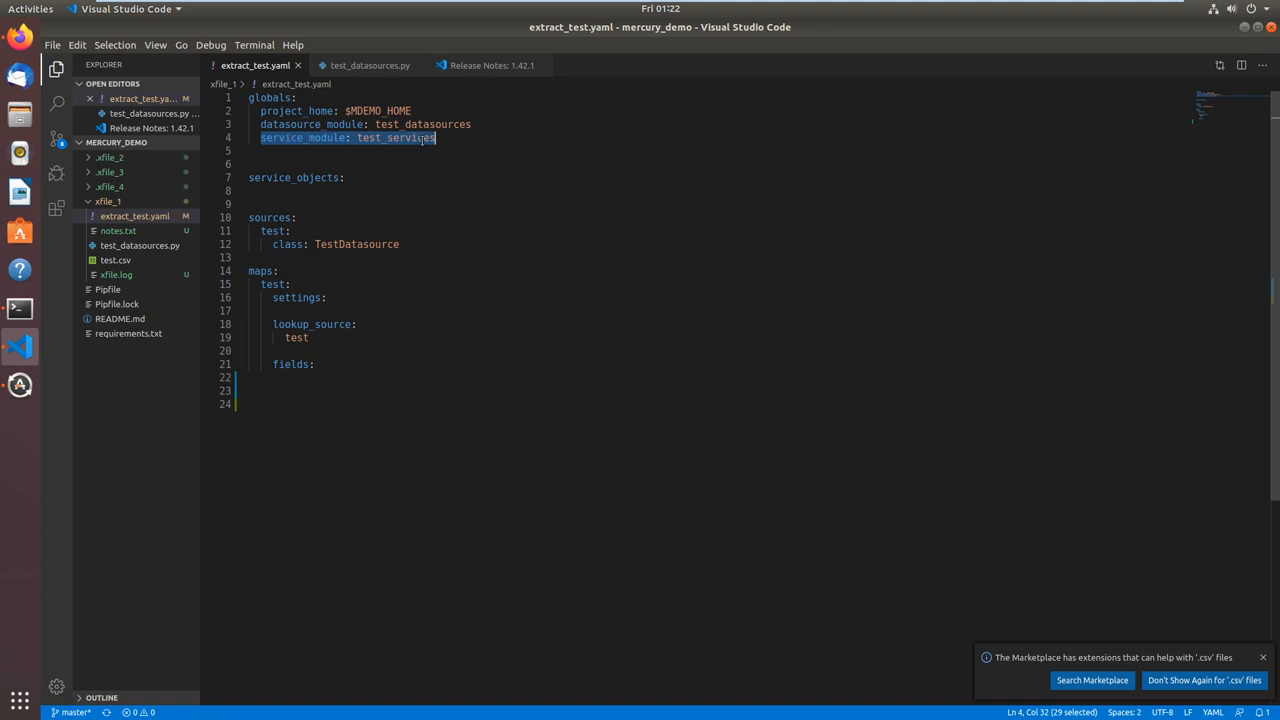
{"action": "mouse_move", "coordinate": [304, 164]}
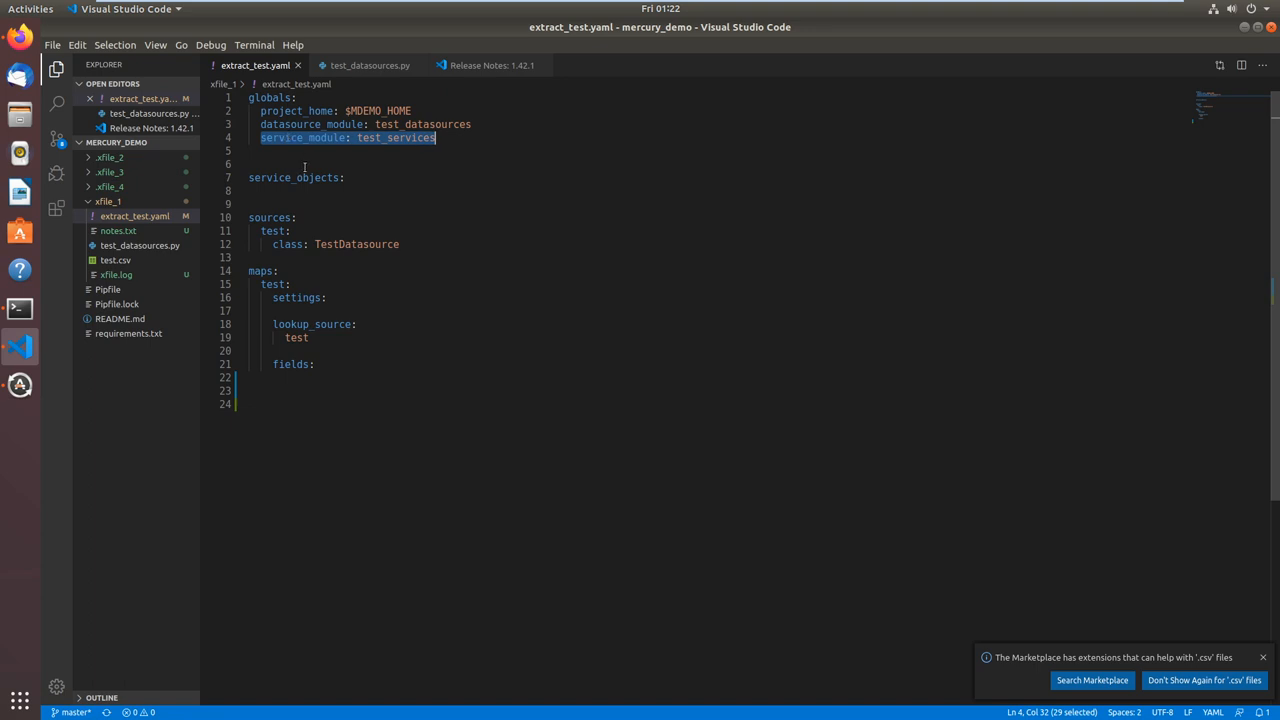
{"action": "mouse_move", "coordinate": [376, 156]}
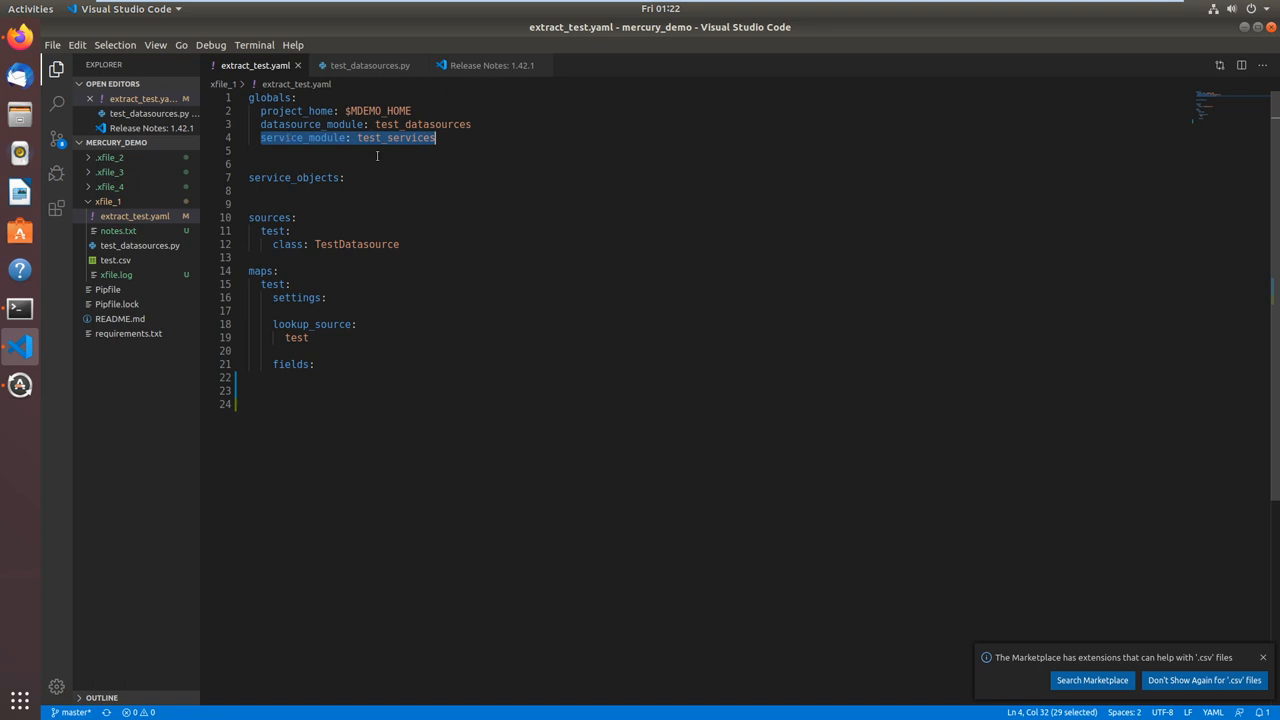
{"action": "mouse_move", "coordinate": [418, 164]}
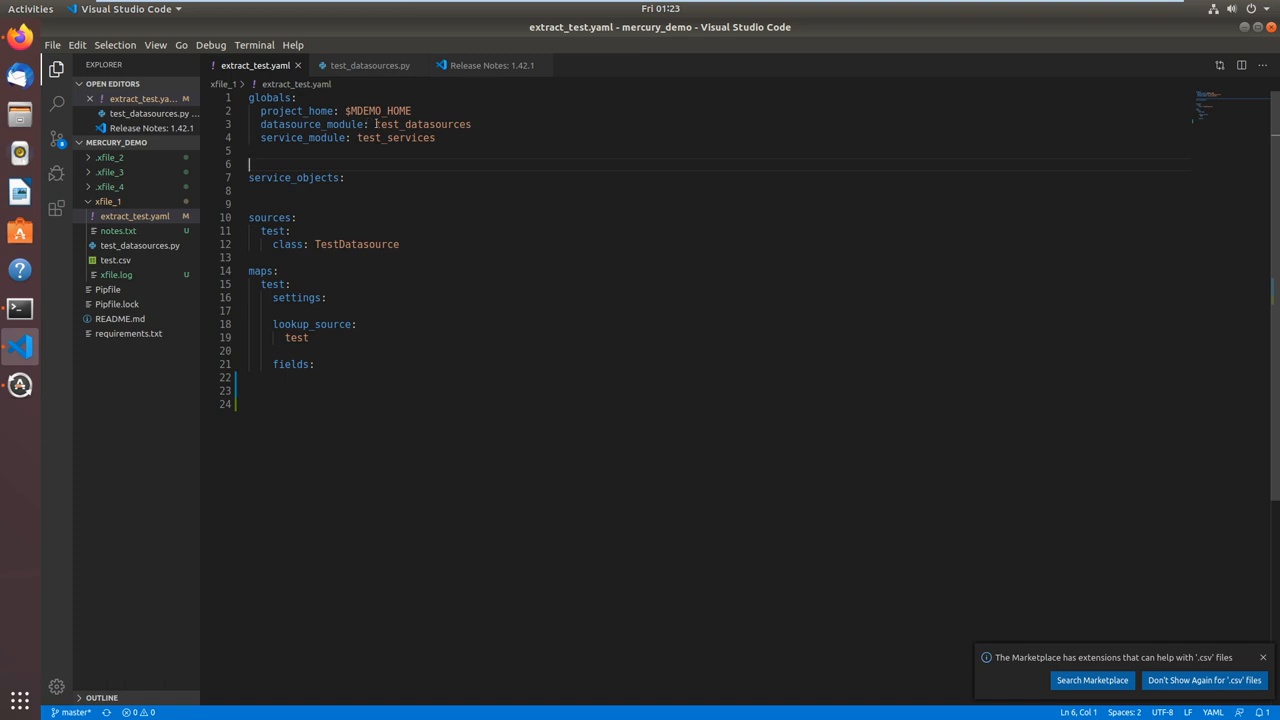
{"action": "double_click", "coordinate": [422, 124]}
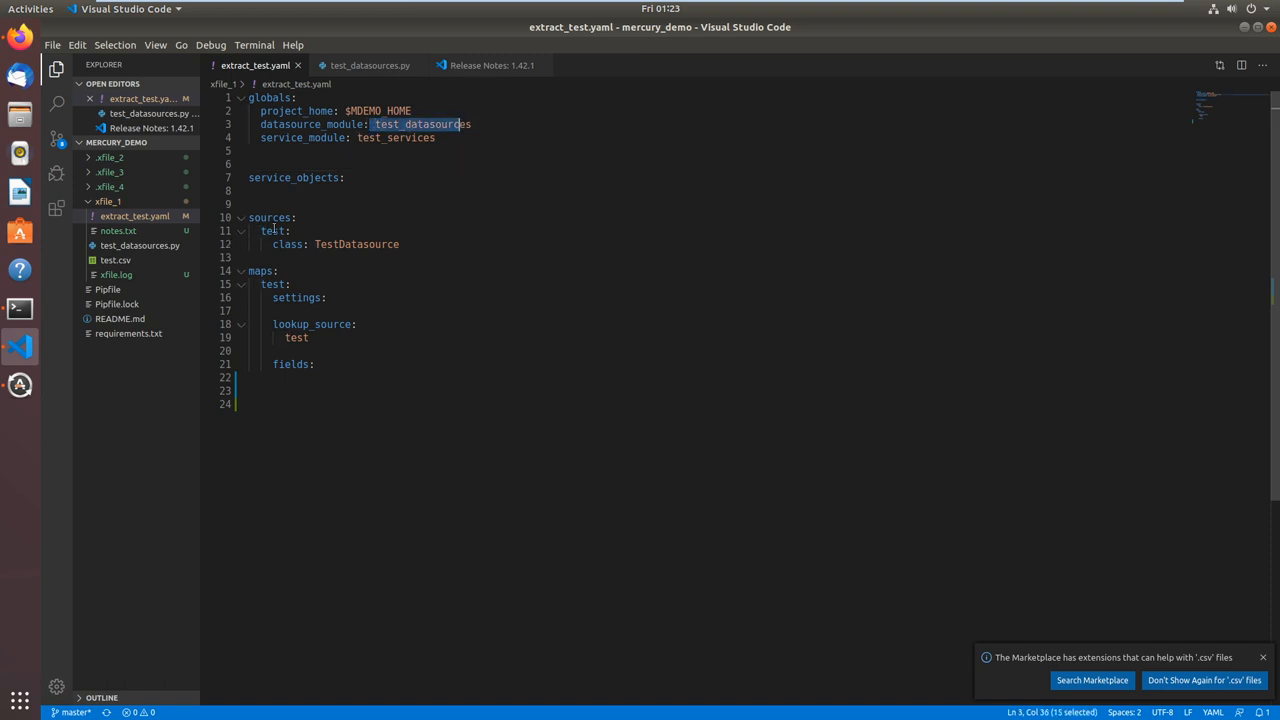
{"action": "left_click", "coordinate": [268, 216]}
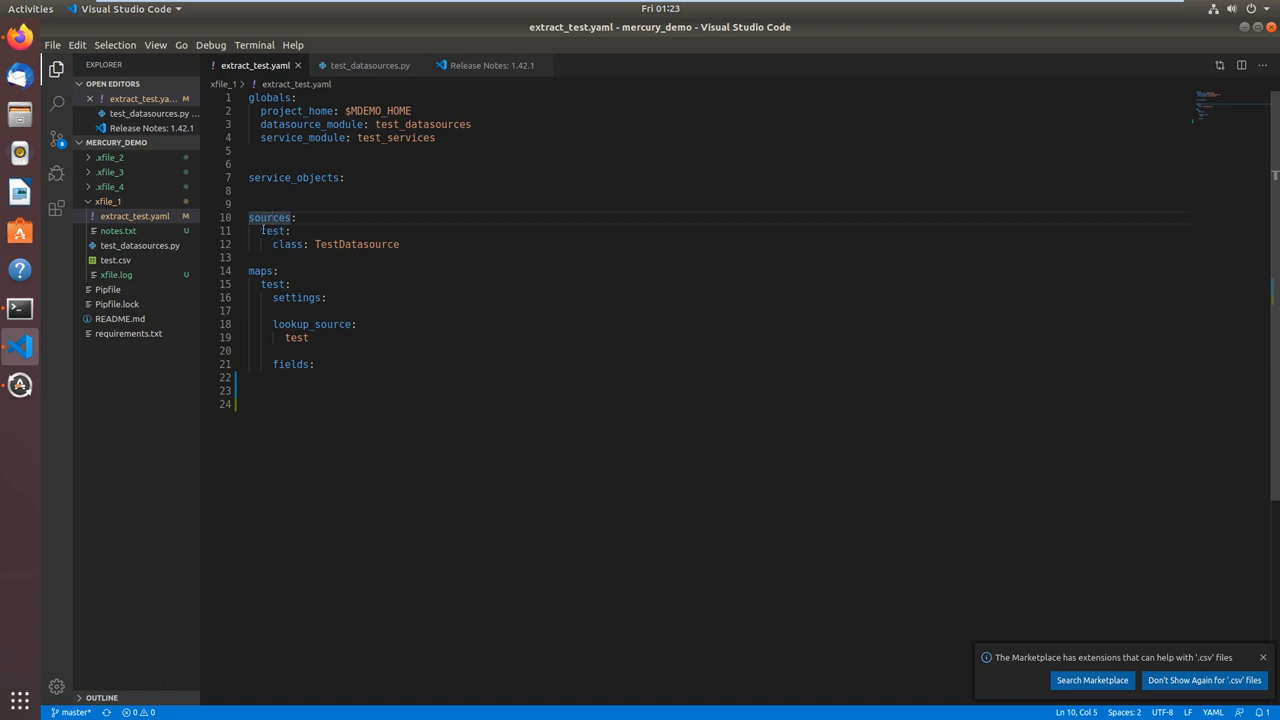
{"action": "left_click", "coordinate": [288, 244]}
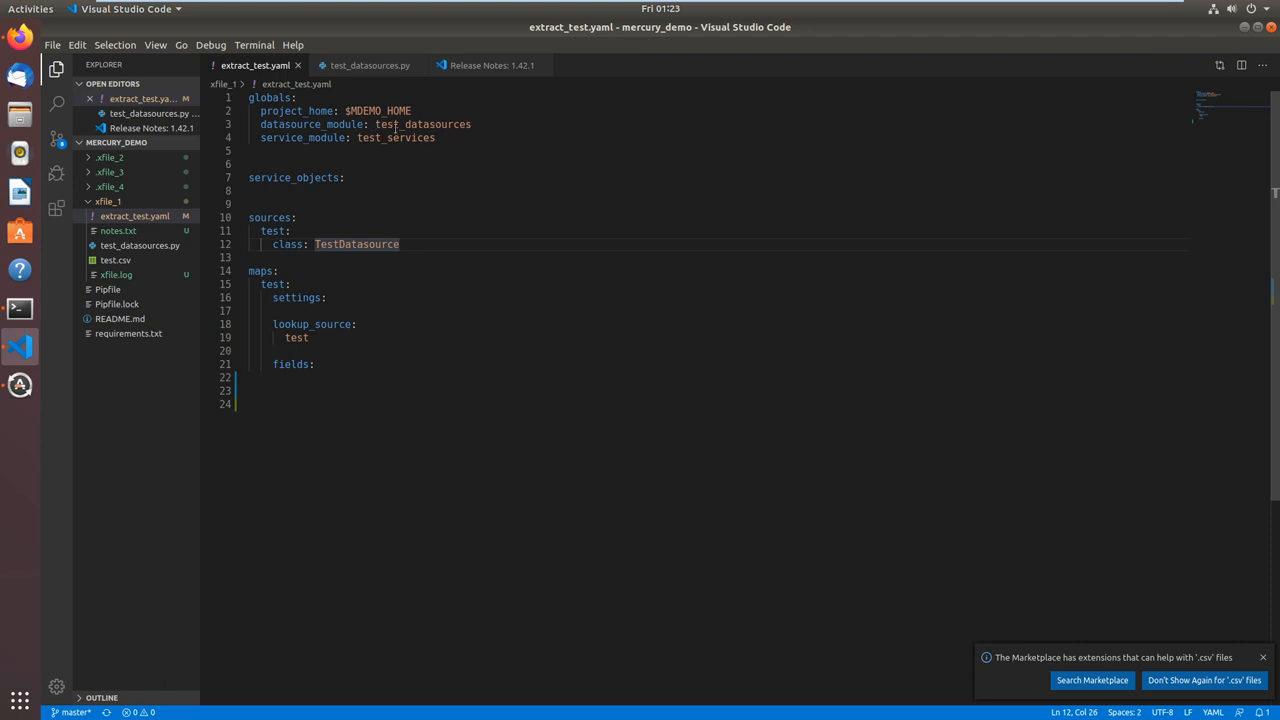
{"action": "mouse_move", "coordinate": [356, 232]}
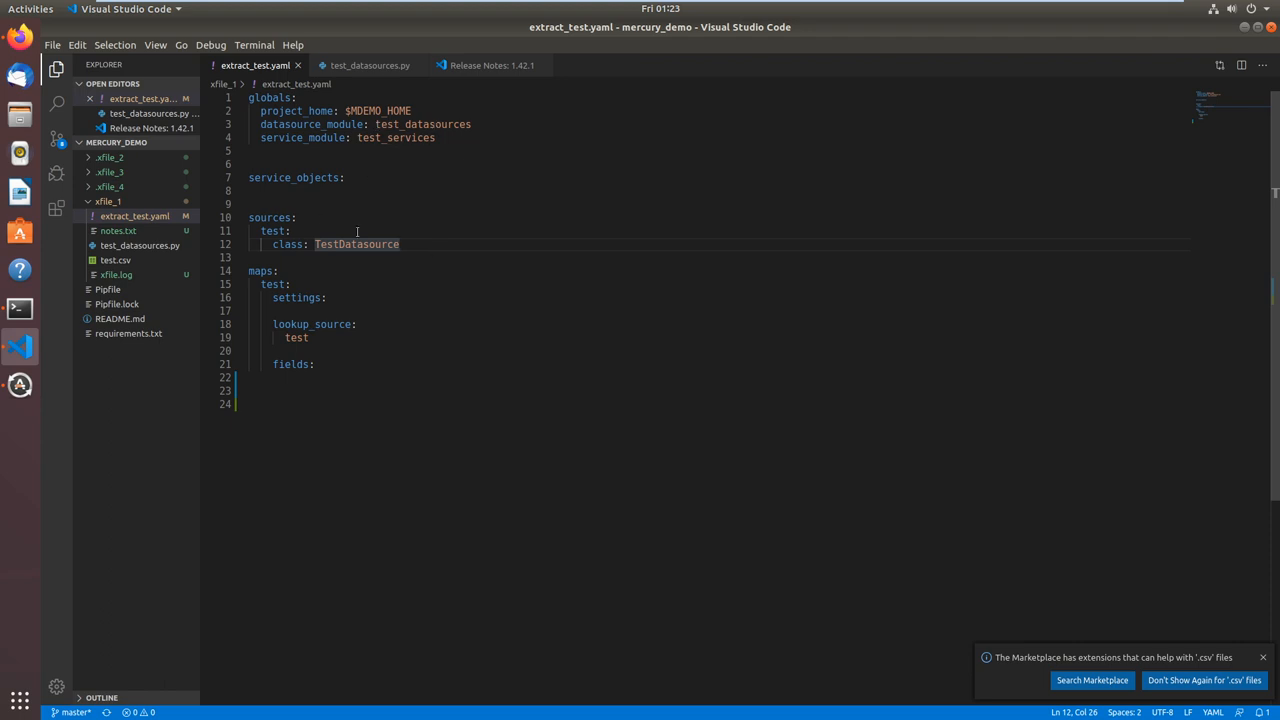
{"action": "double_click", "coordinate": [272, 232]}
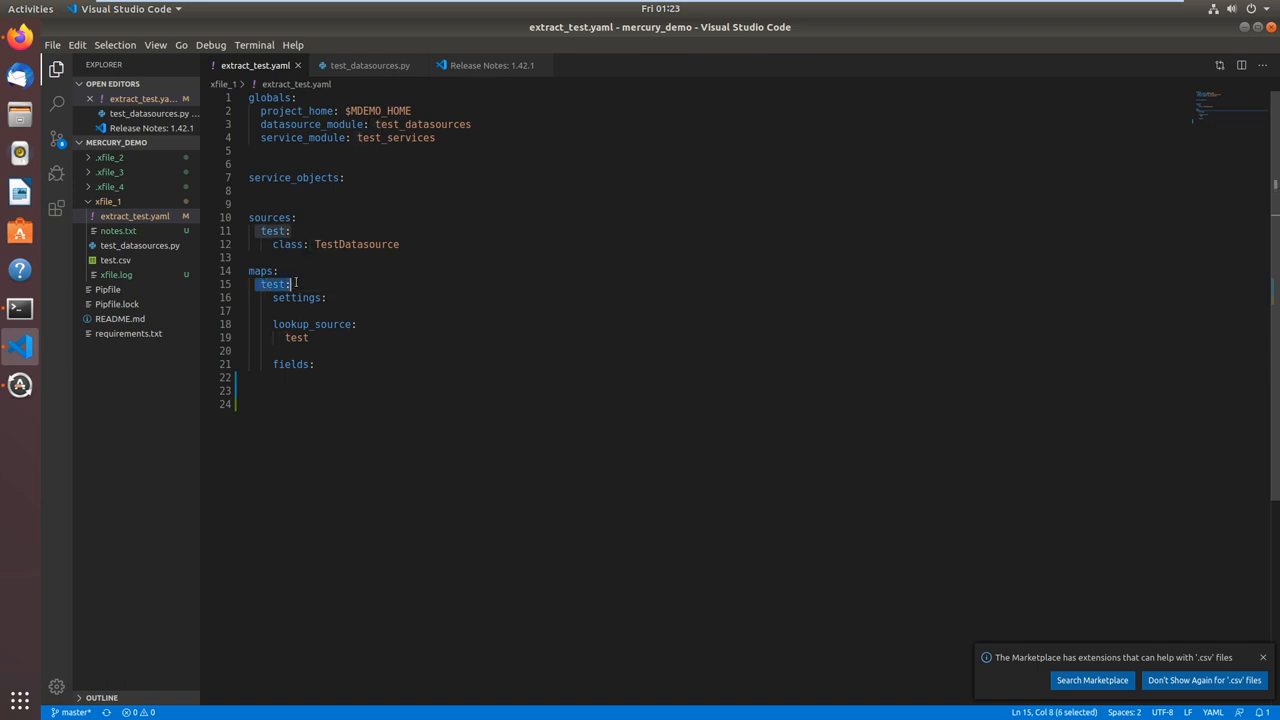
{"action": "left_click", "coordinate": [296, 296]}
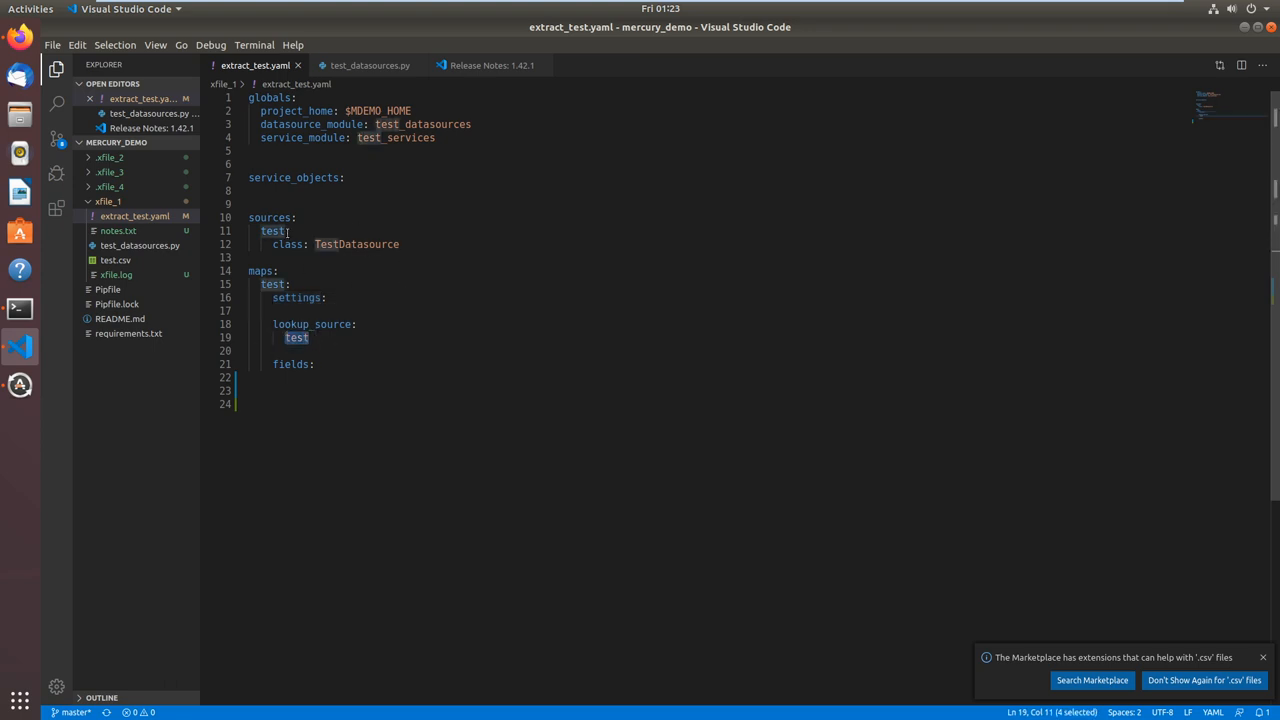
{"action": "left_click", "coordinate": [272, 232]}
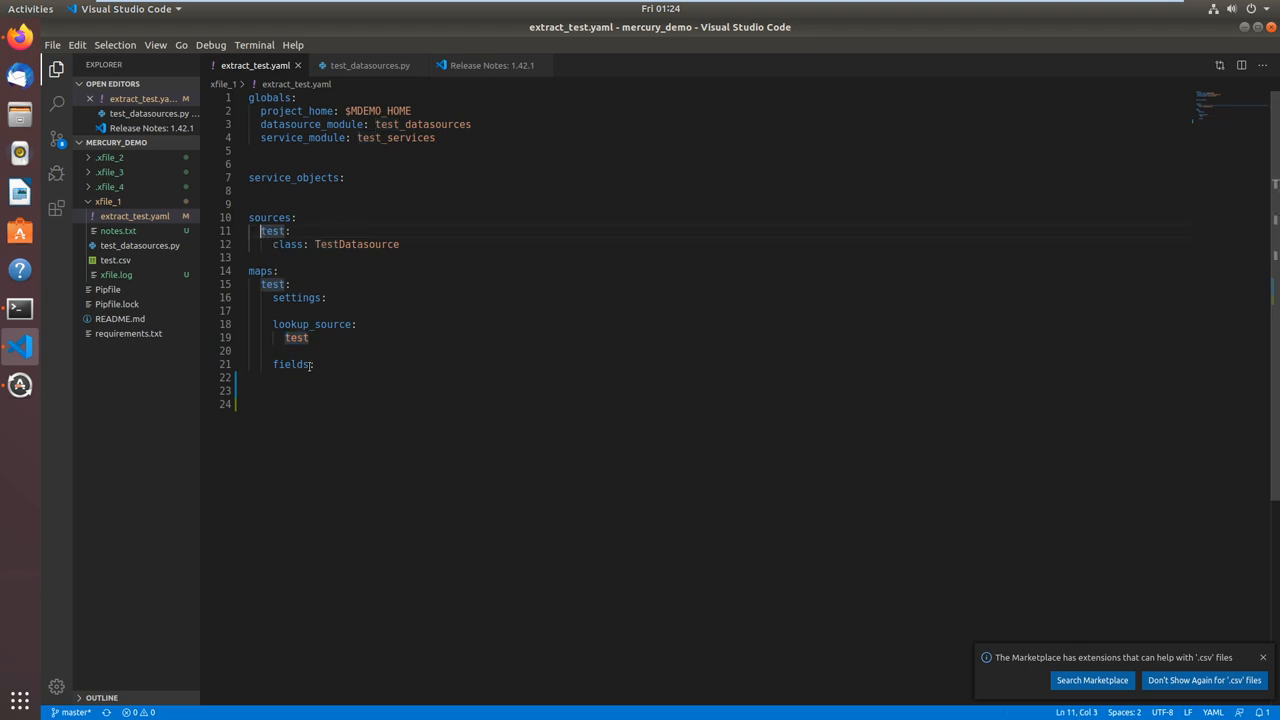
{"action": "left_click", "coordinate": [312, 364]}
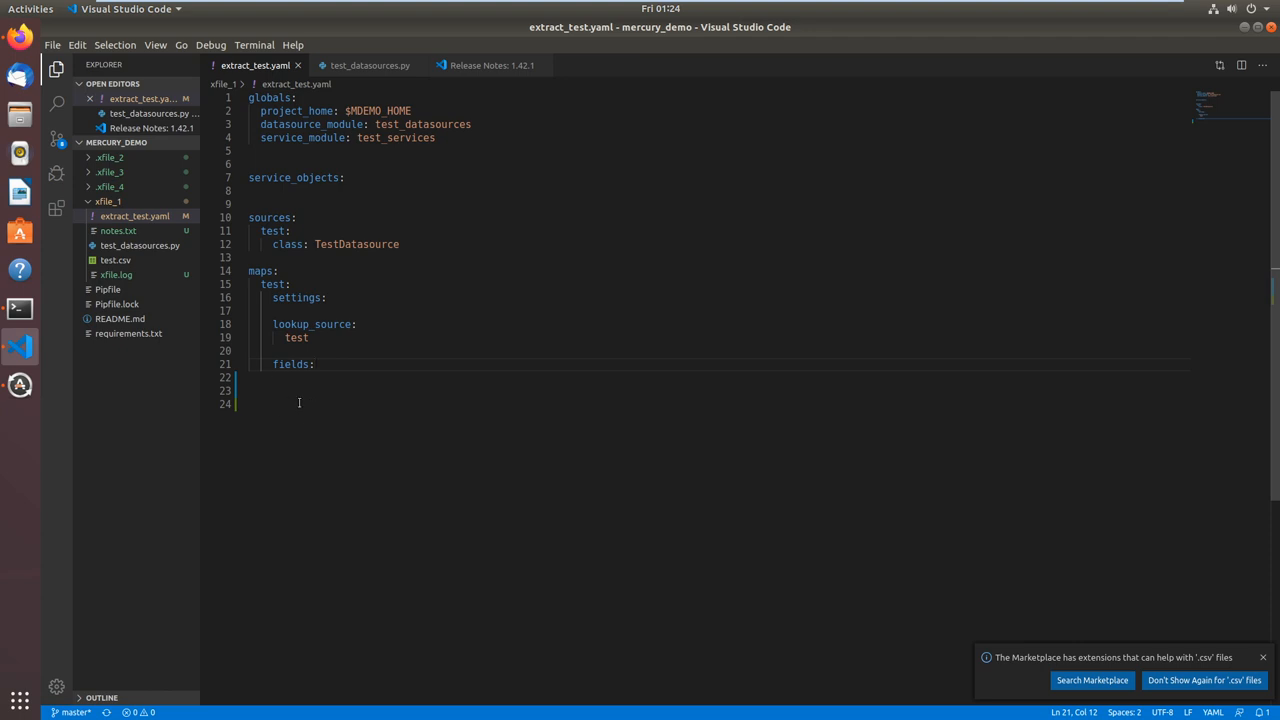
{"action": "mouse_move", "coordinate": [294, 392]}
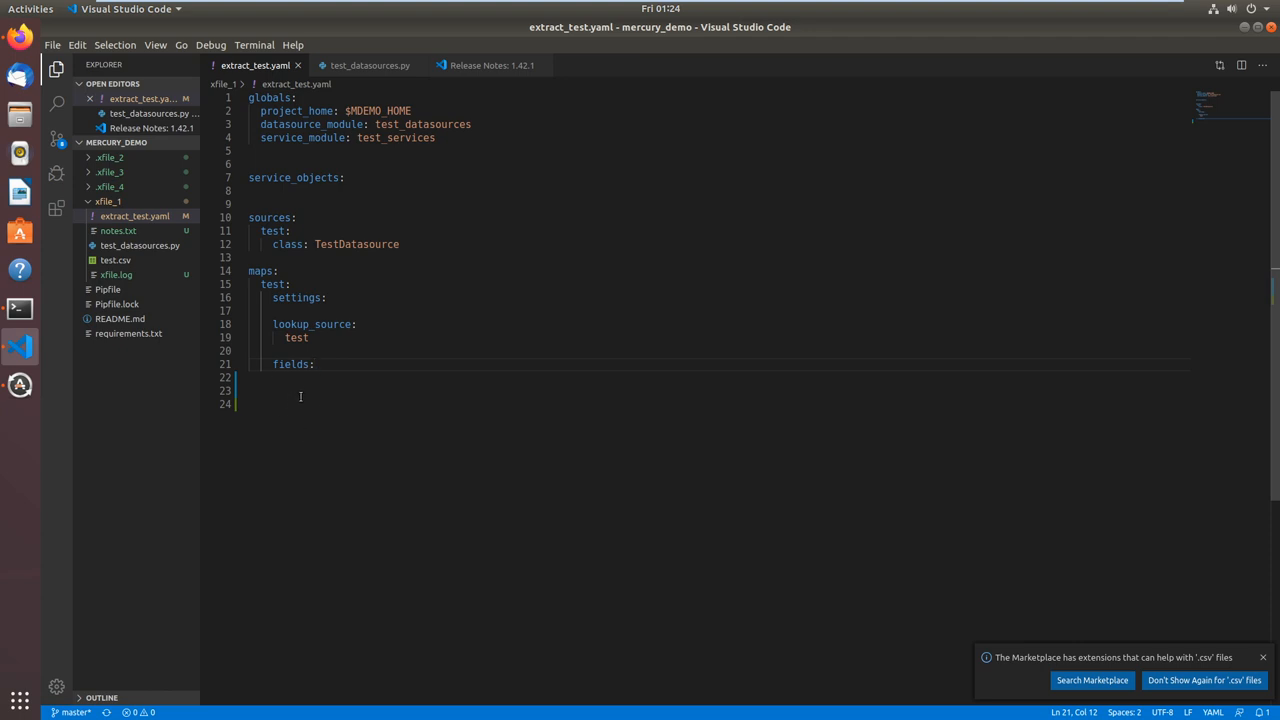
{"action": "mouse_move", "coordinate": [336, 400]}
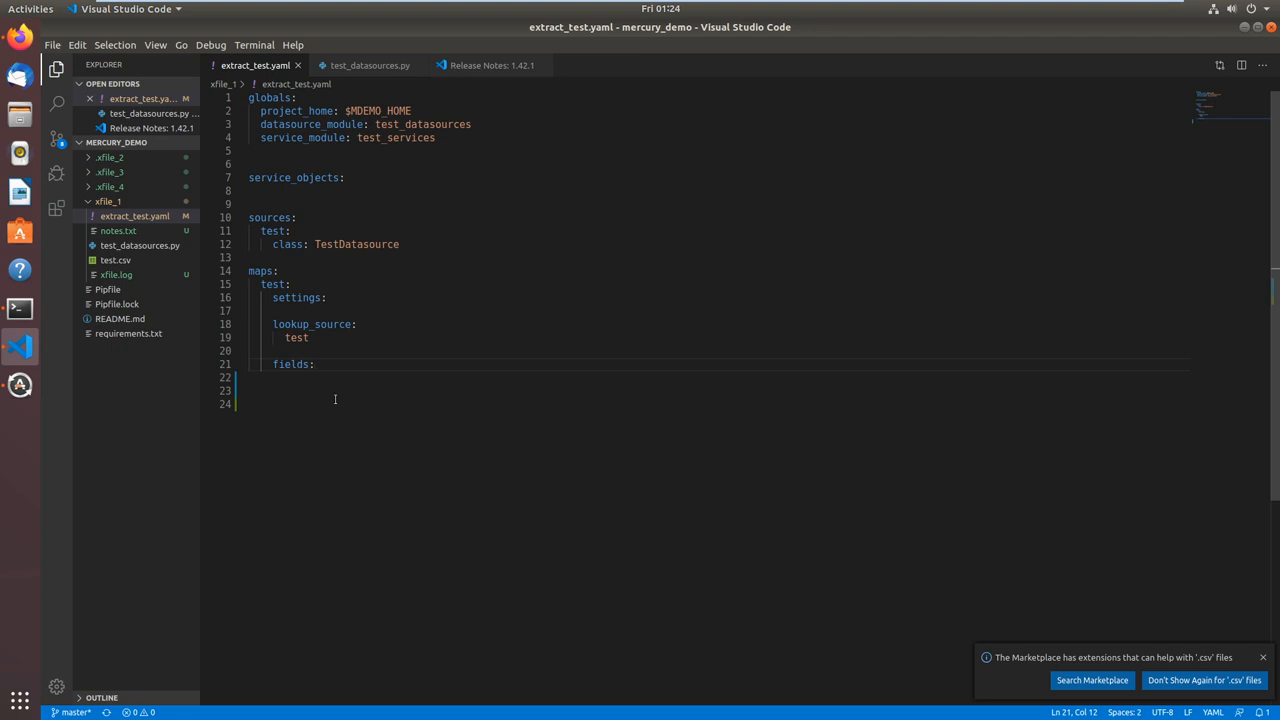
{"action": "mouse_move", "coordinate": [20, 308]}
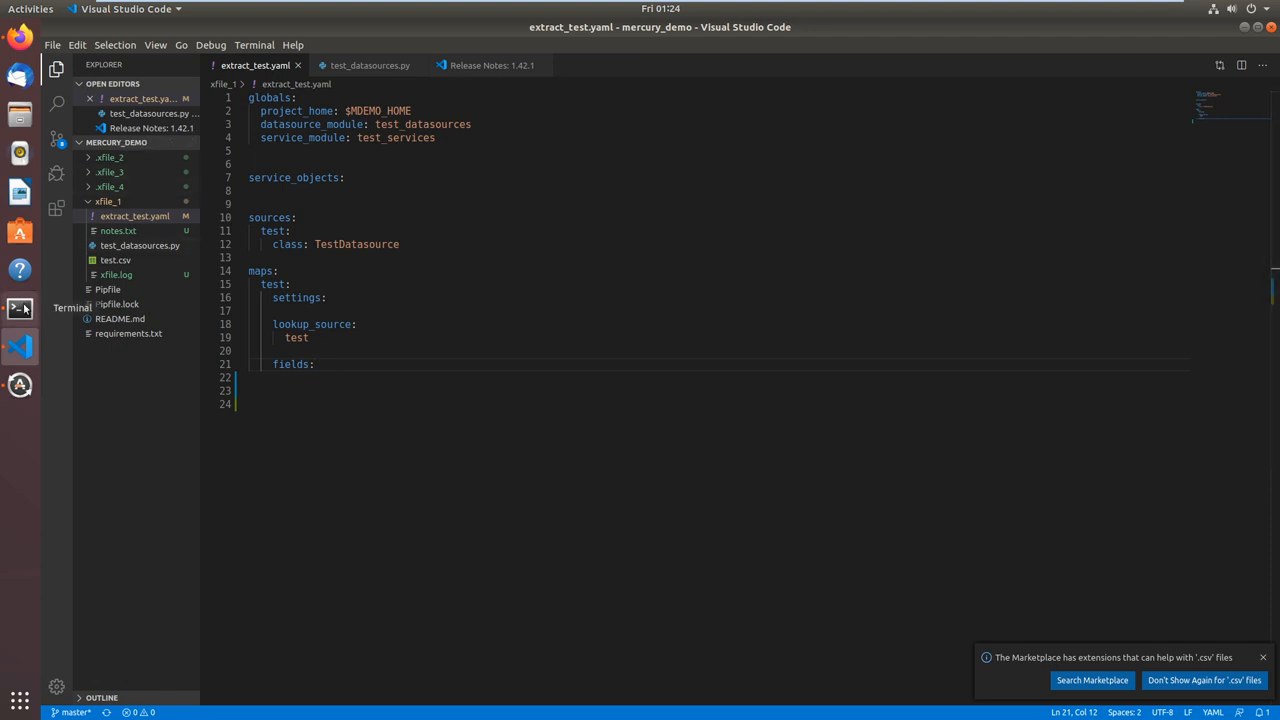
Bring the Terminal window with the xfile_1 listing back to the front.
{"action": "left_click", "coordinate": [20, 308]}
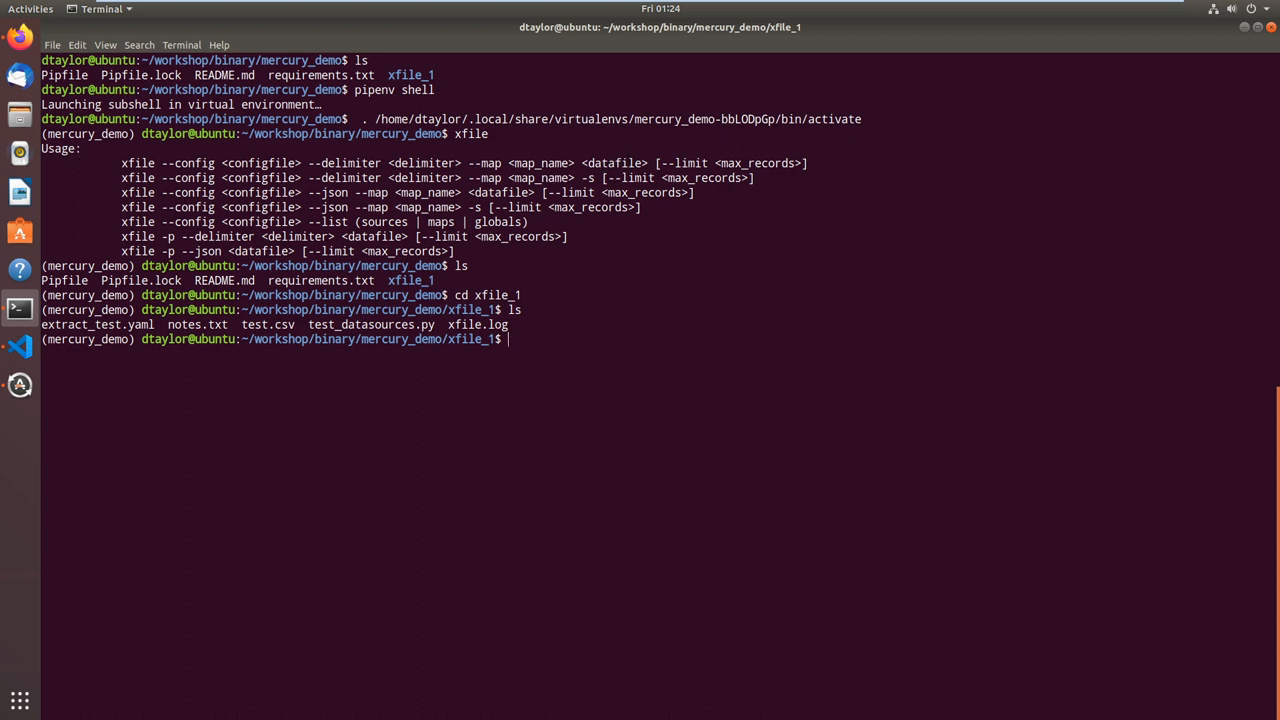
Run xfile --help to print usage plus the streaming and passthrough options.
{"action": "type", "text": "xfile"}
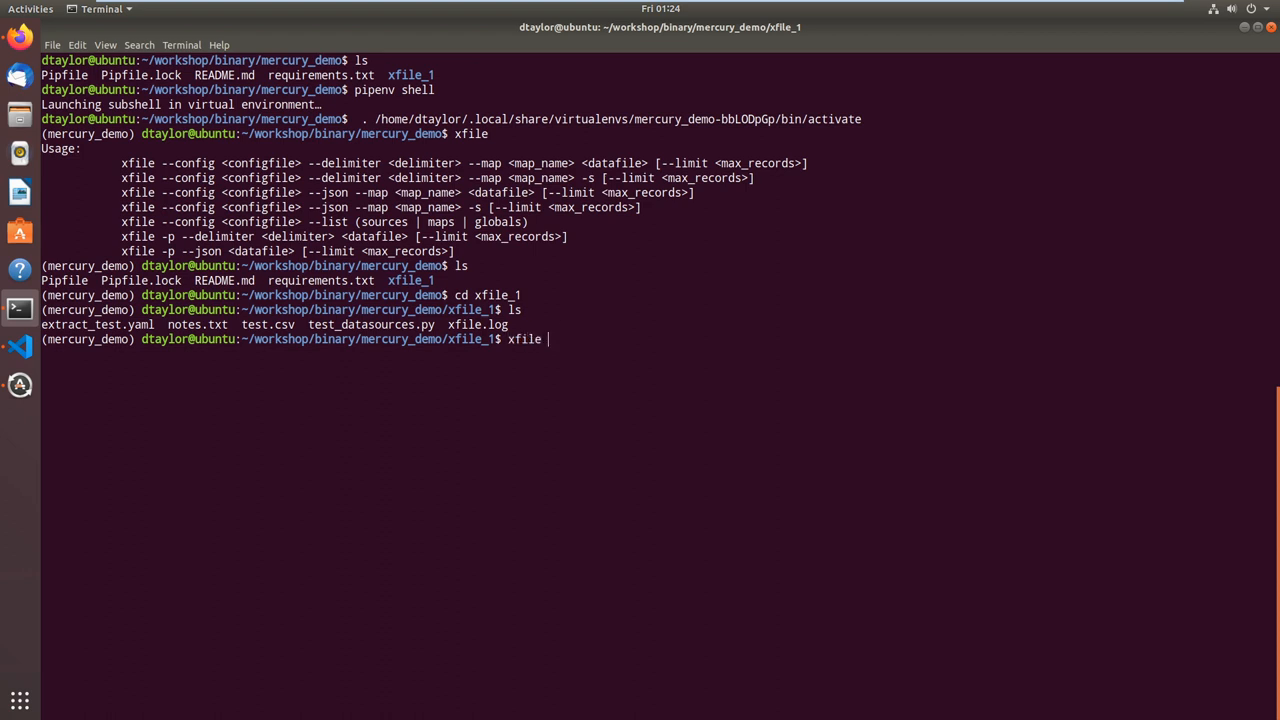
{"action": "type", "text": "--help"}
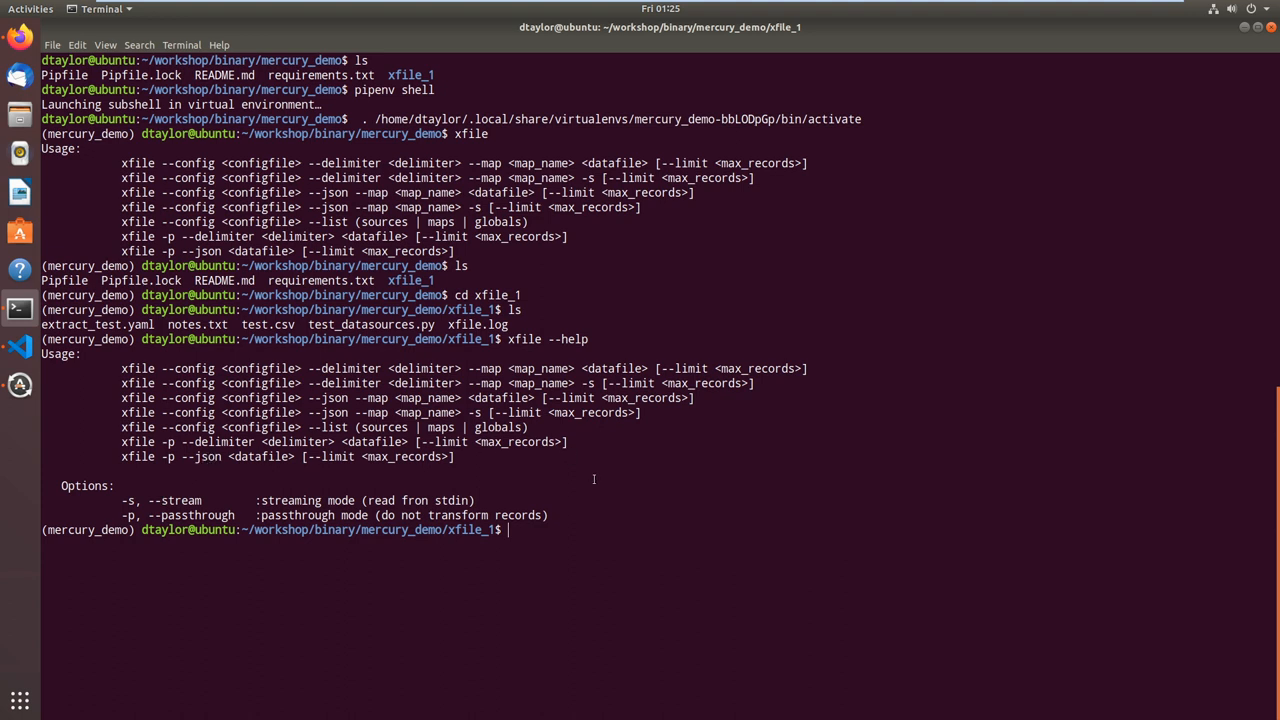
{"action": "mouse_move", "coordinate": [242, 570]}
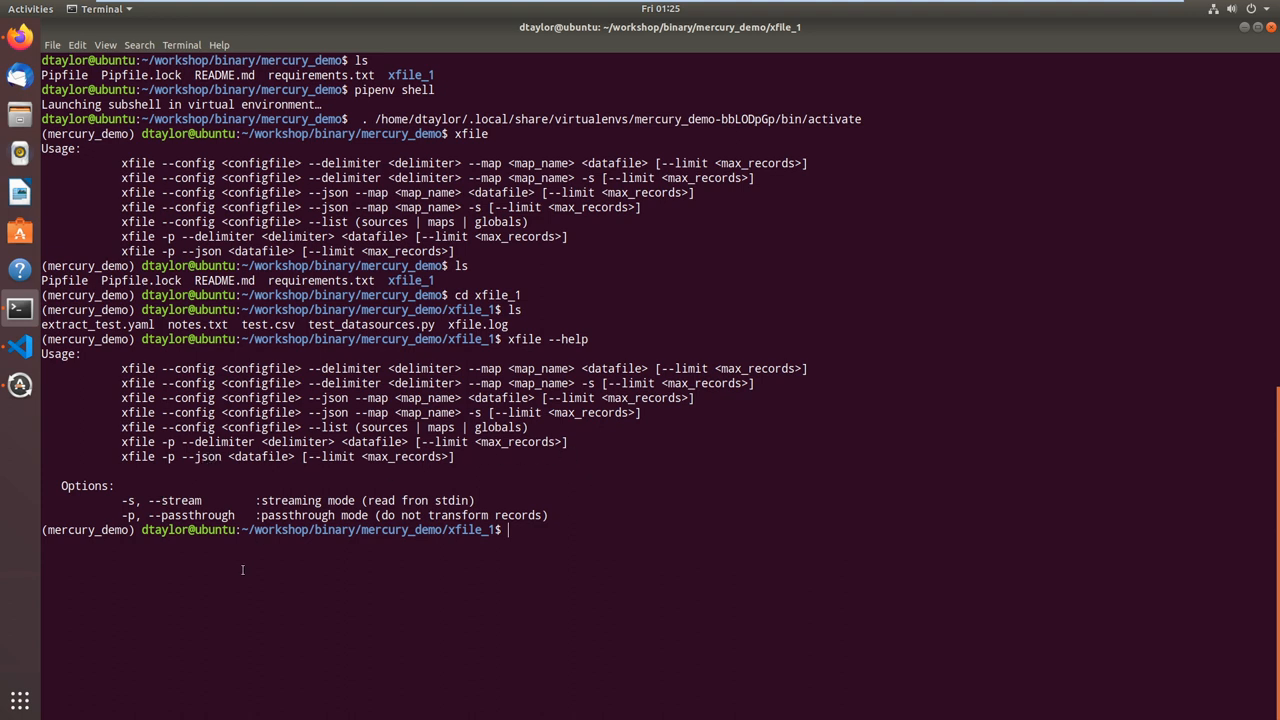
{"action": "mouse_move", "coordinate": [488, 592]}
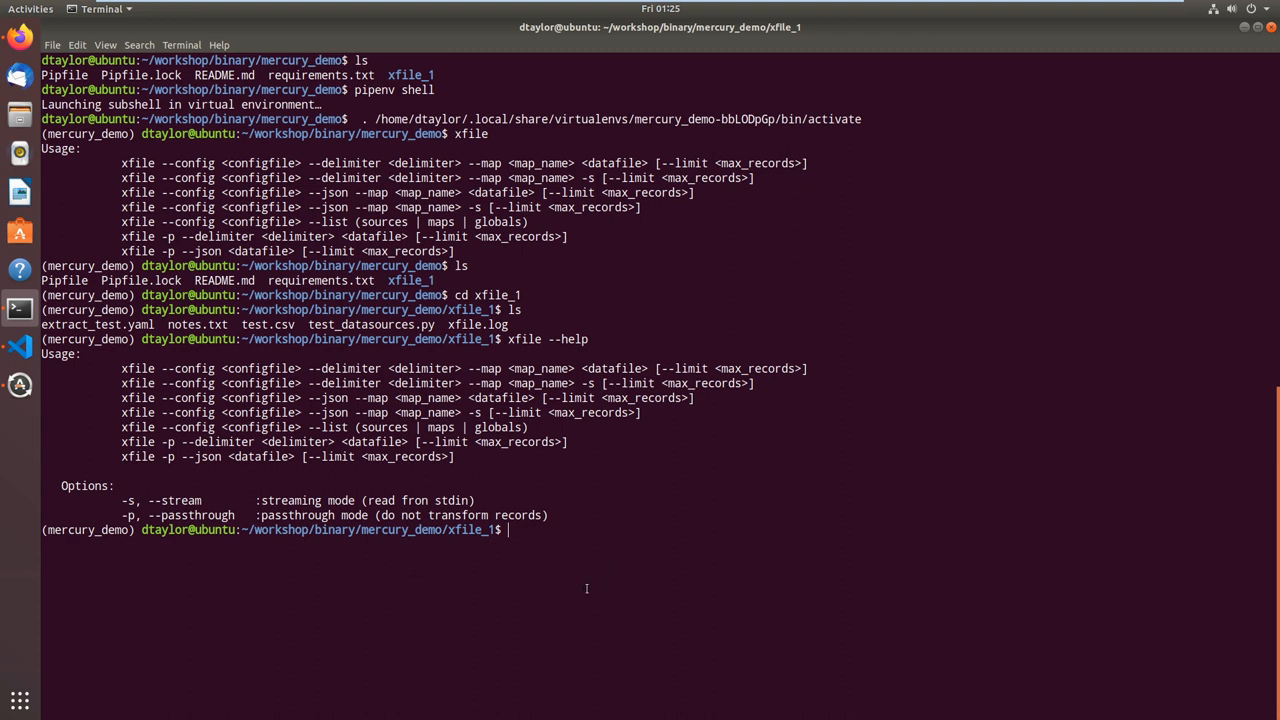
{"action": "mouse_move", "coordinate": [396, 564]}
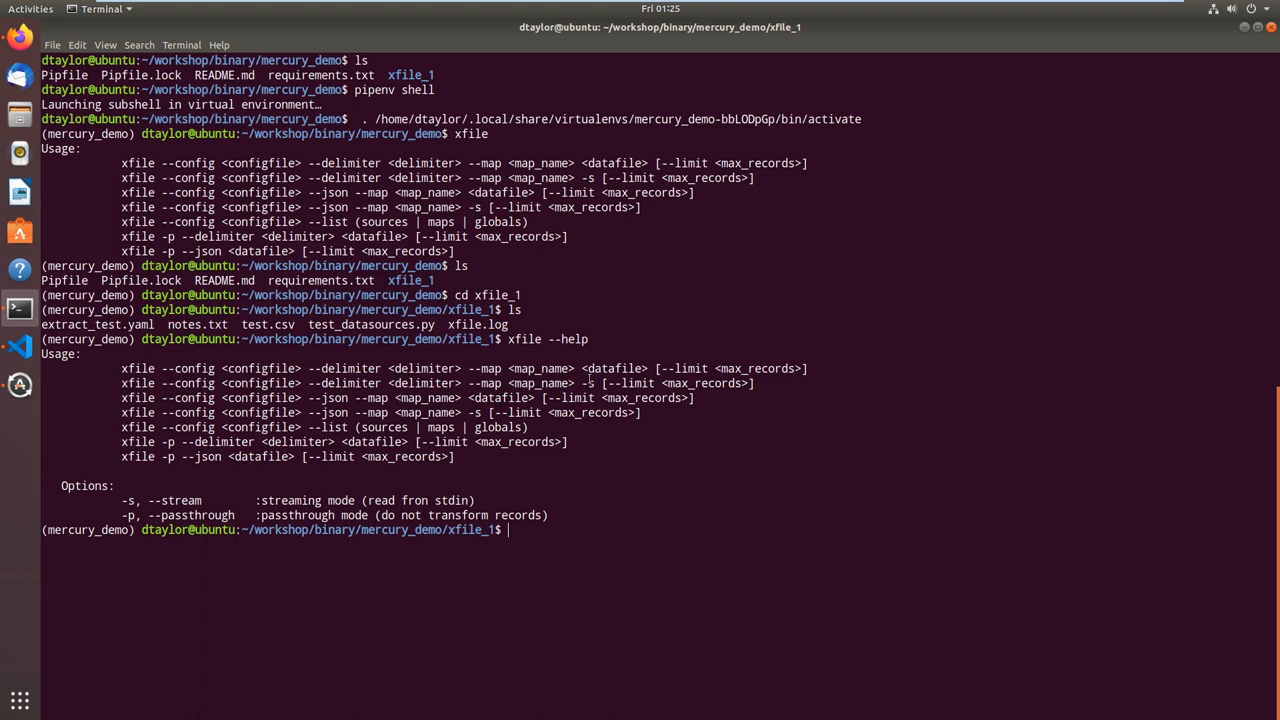
{"action": "mouse_move", "coordinate": [608, 378]}
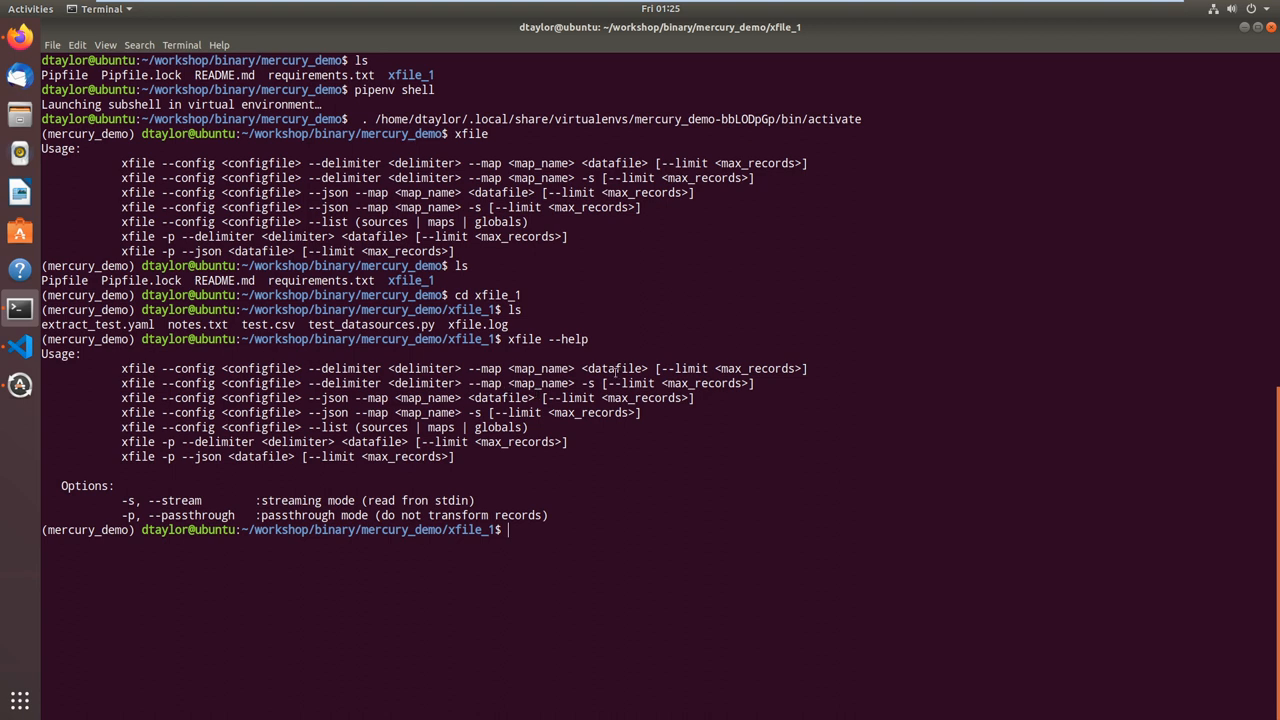
{"action": "mouse_move", "coordinate": [612, 374]}
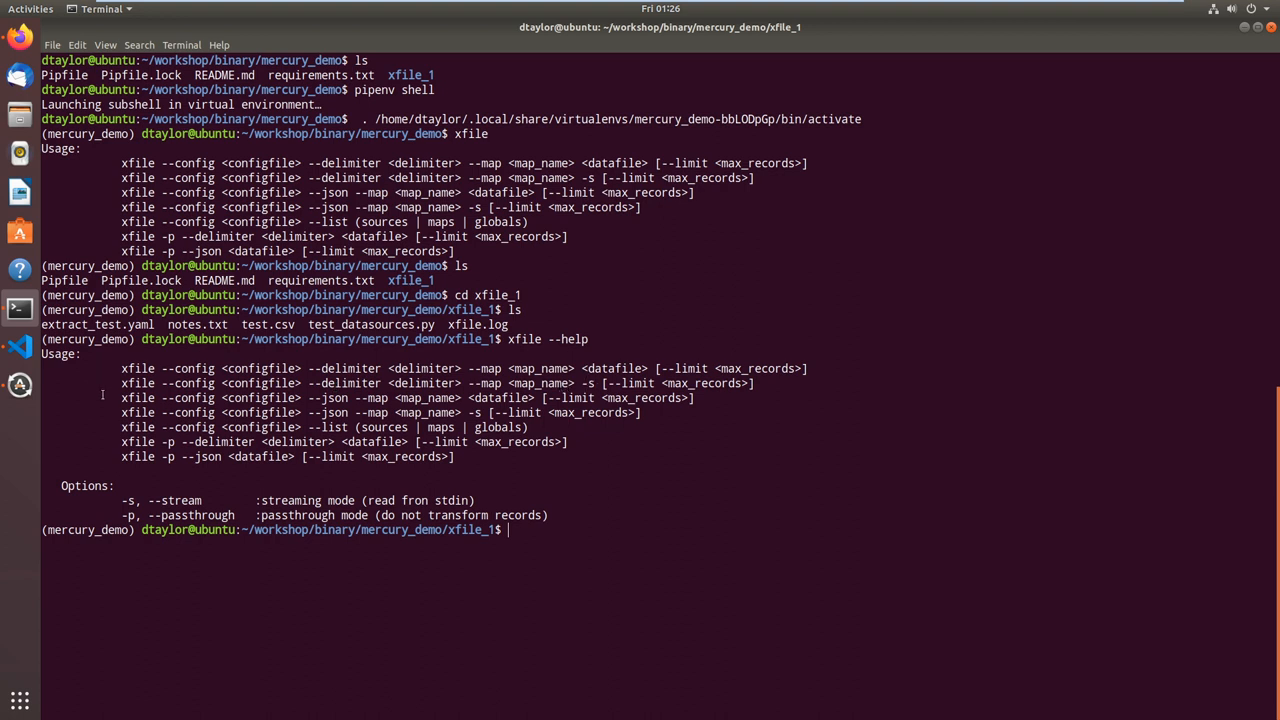
{"action": "mouse_move", "coordinate": [330, 472]}
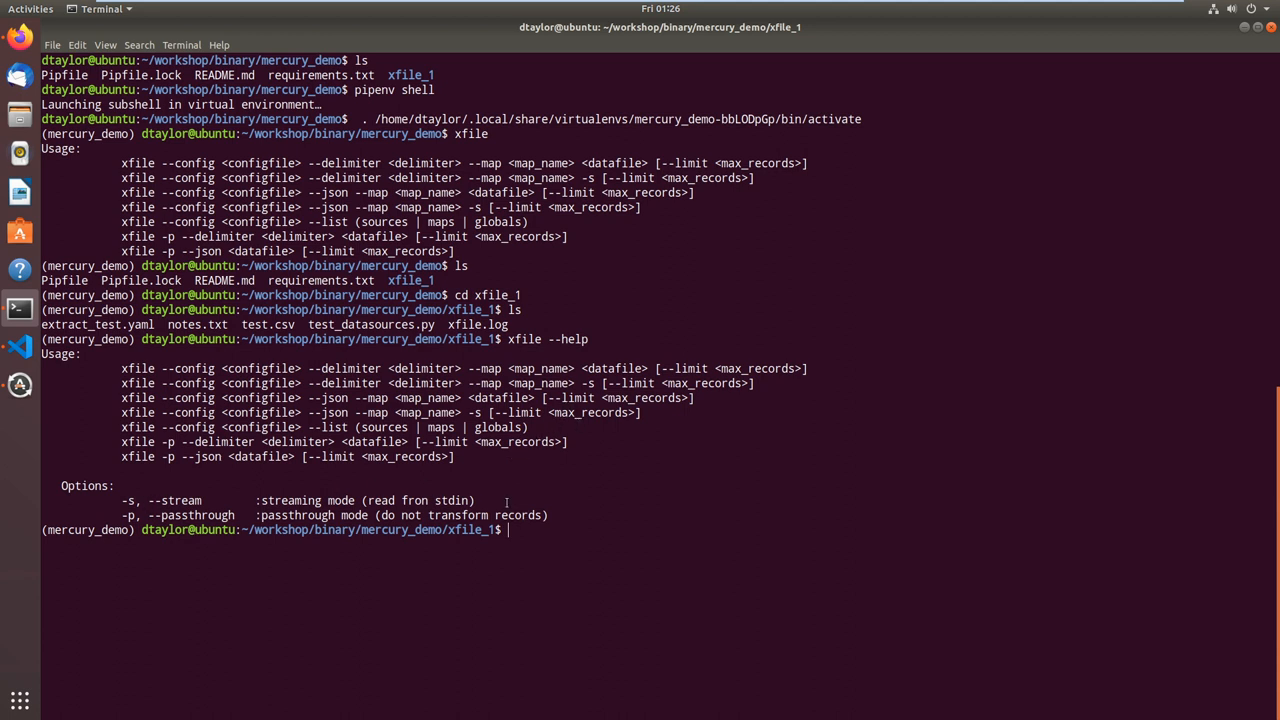
{"action": "mouse_move", "coordinate": [564, 536]}
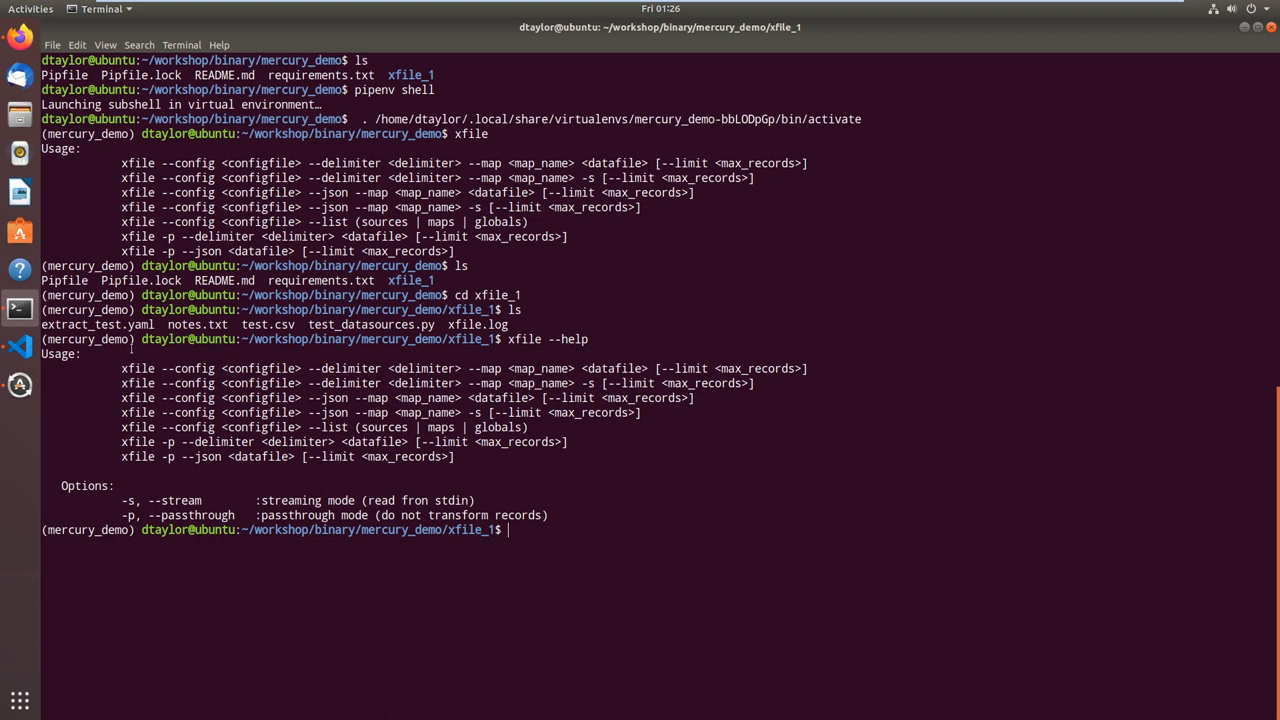
{"action": "mouse_move", "coordinate": [630, 528]}
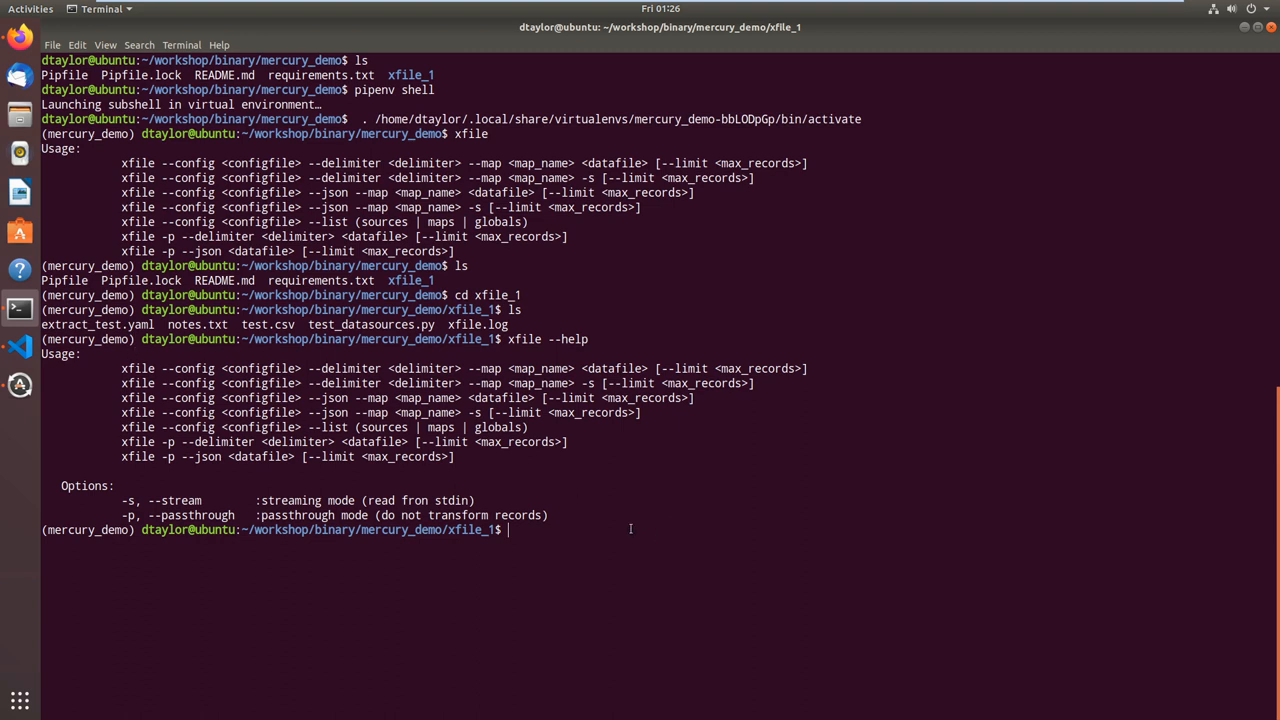
Relist xfile_1, then cat test.csv to show its pipe-delimited header and three address rows.
{"action": "type", "text": "ls"}
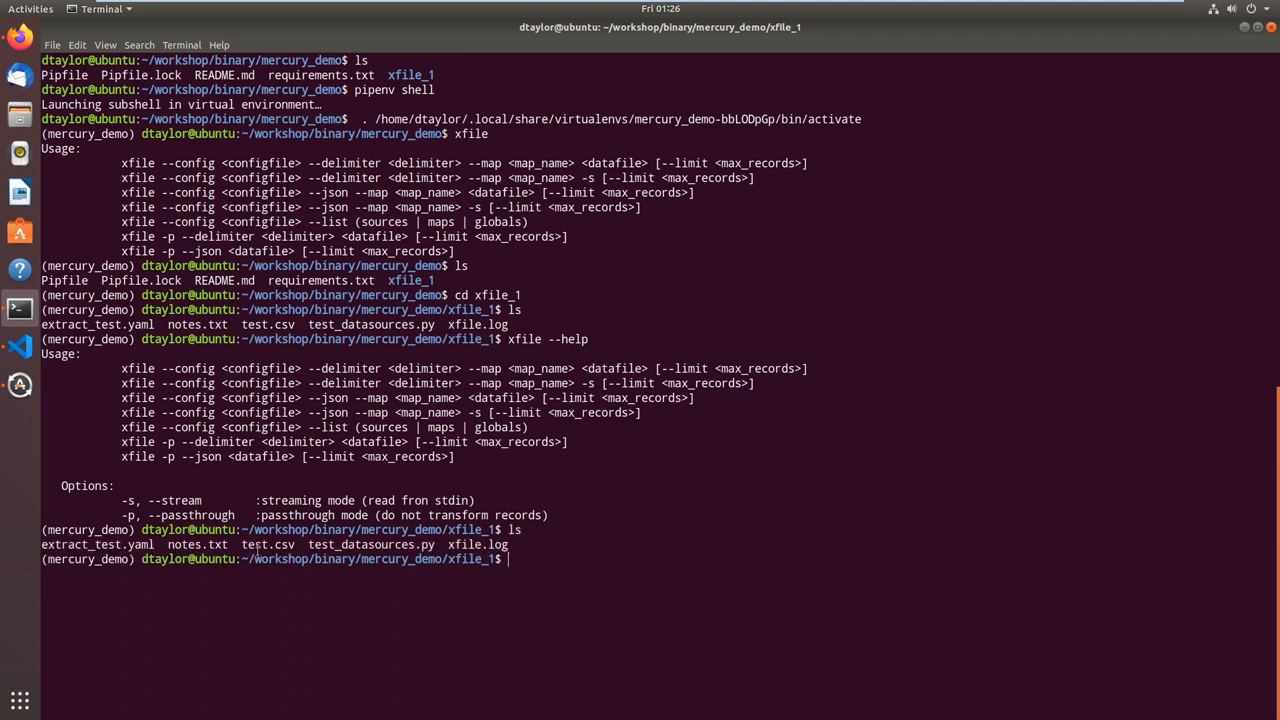
{"action": "type", "text": "cl"}
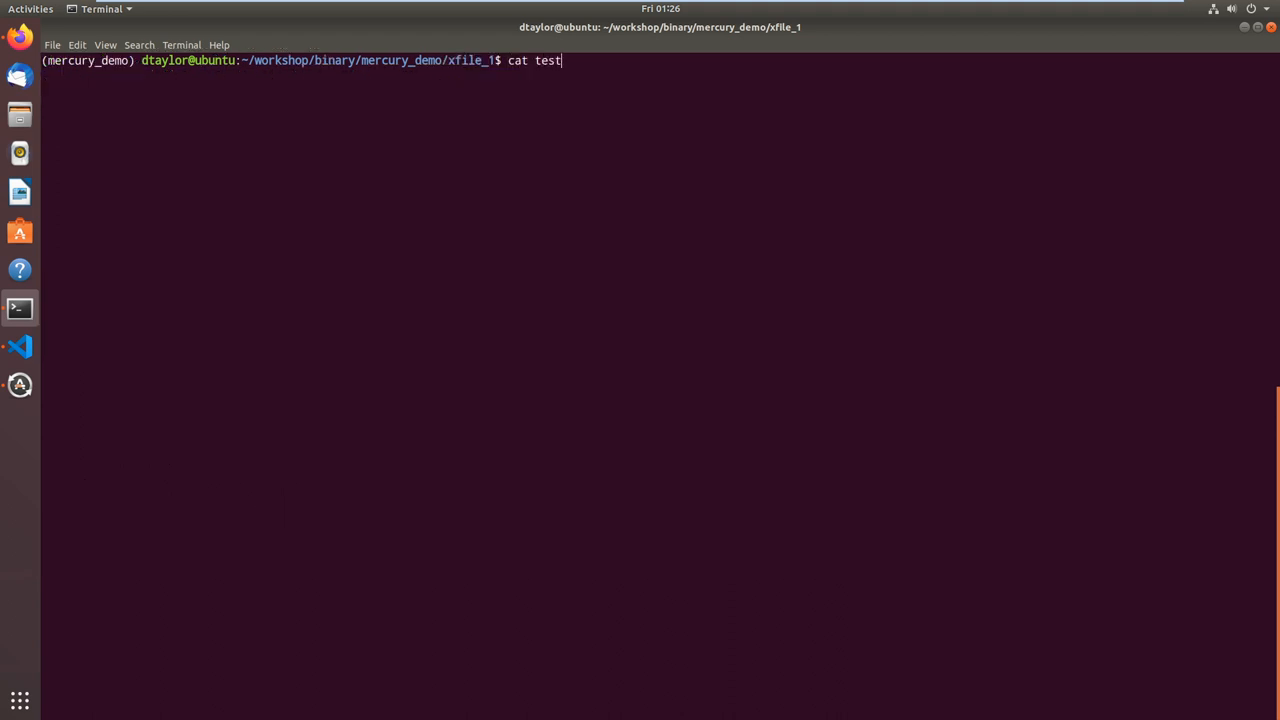
{"action": "type", "text": ".cs"}
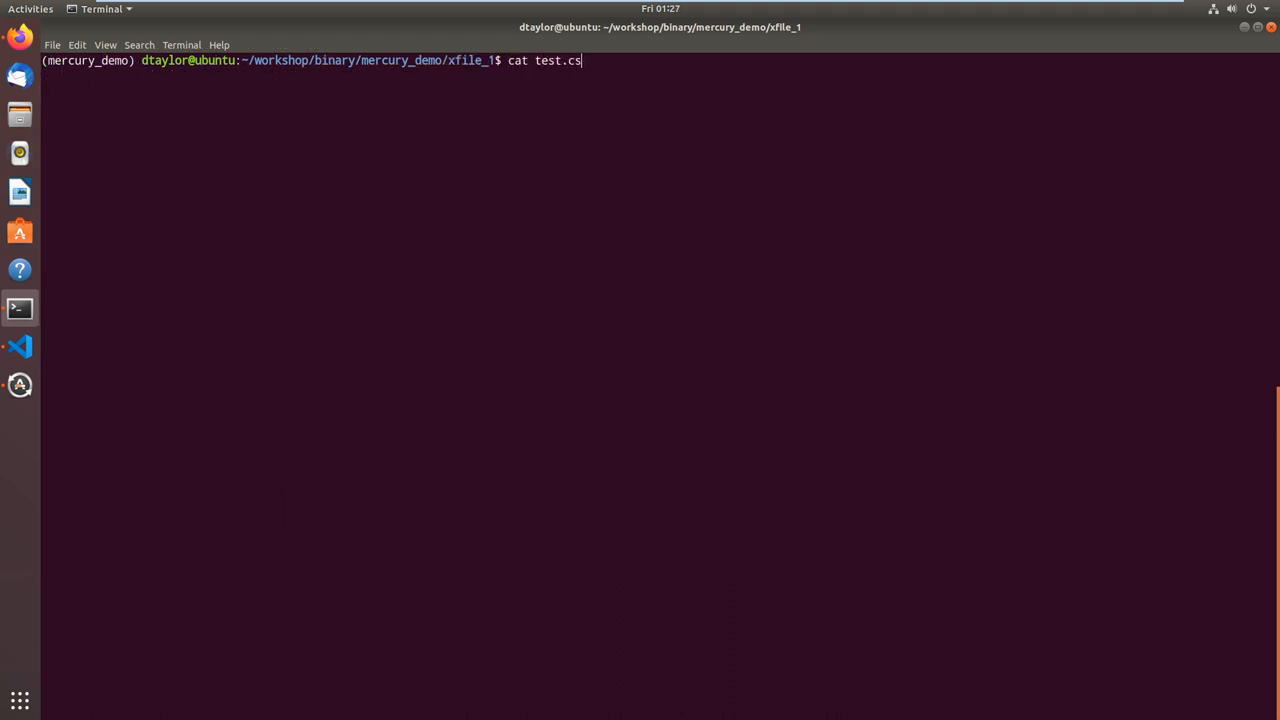
{"action": "key", "text": "Return"}
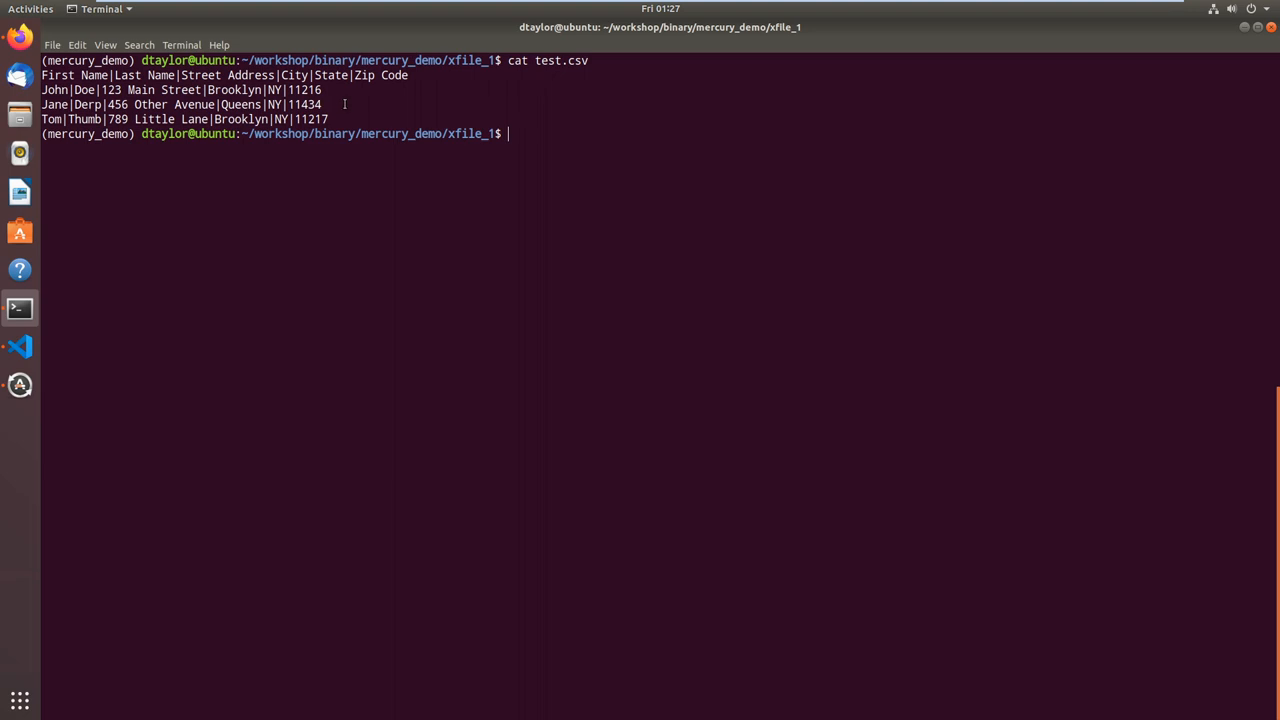
{"action": "mouse_move", "coordinate": [344, 88]}
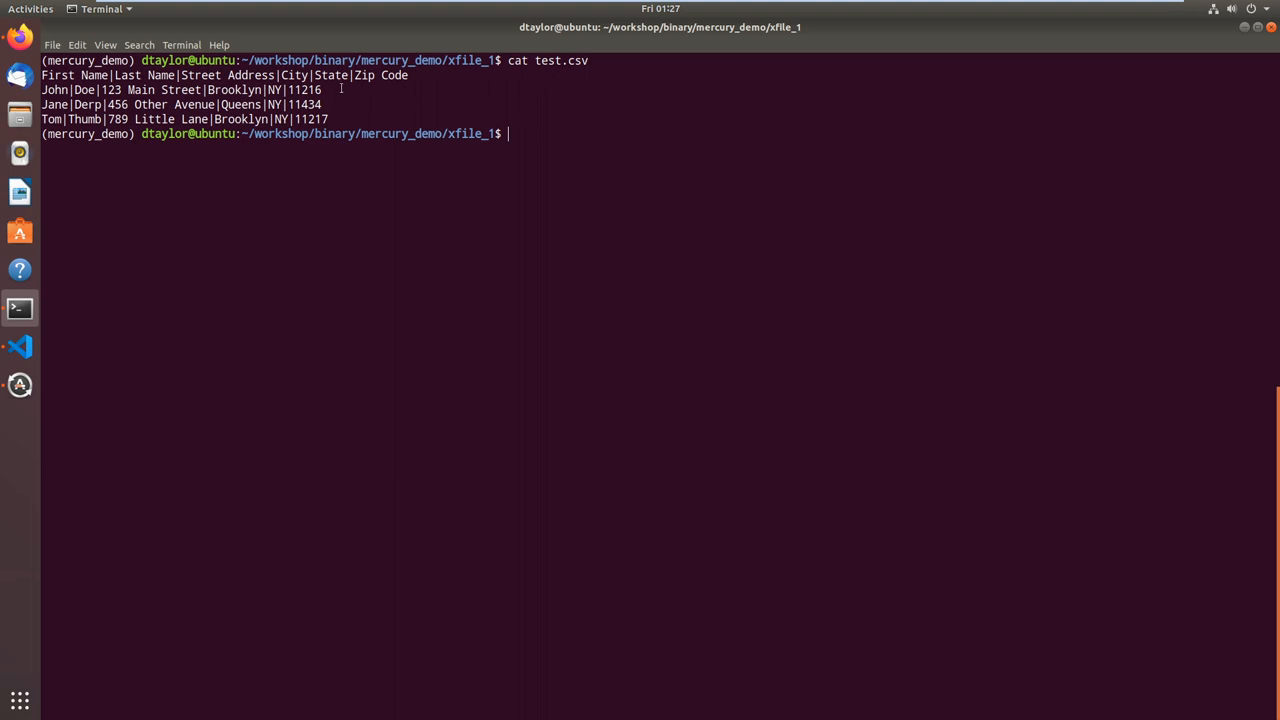
{"action": "mouse_move", "coordinate": [84, 104]}
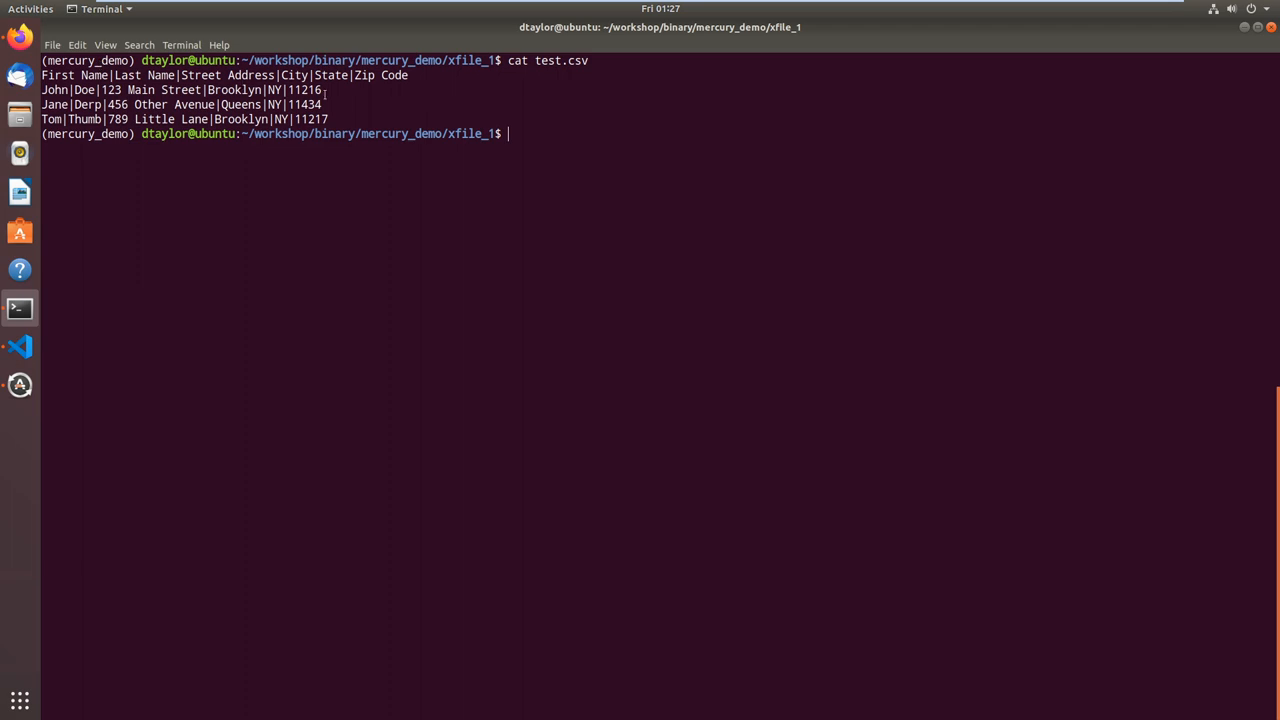
{"action": "mouse_move", "coordinate": [438, 152]}
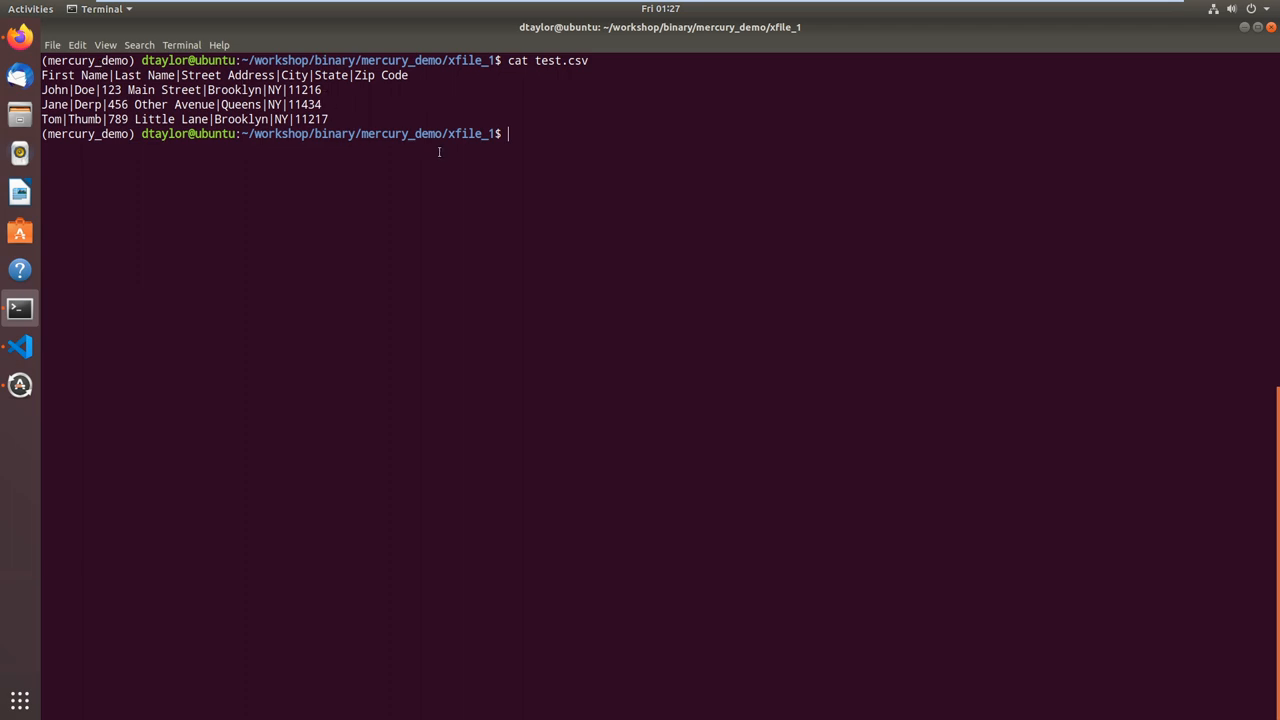
{"action": "mouse_move", "coordinate": [632, 162]}
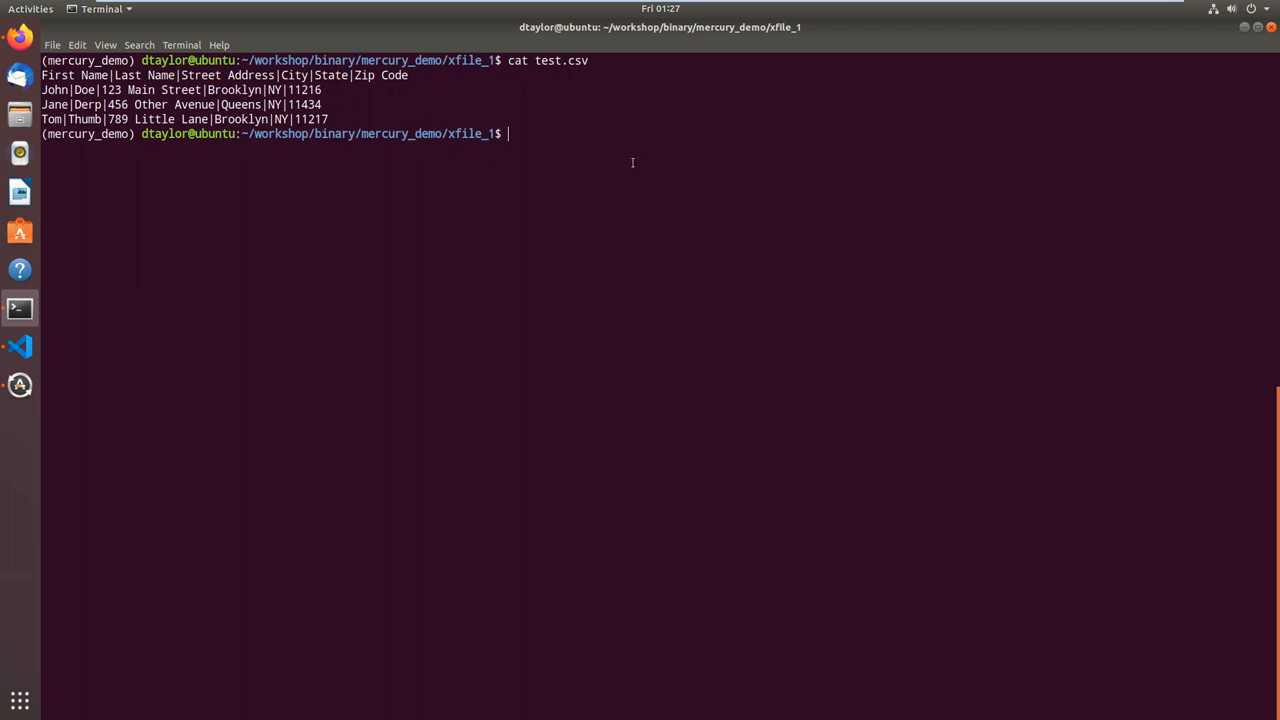
{"action": "mouse_move", "coordinate": [588, 198]}
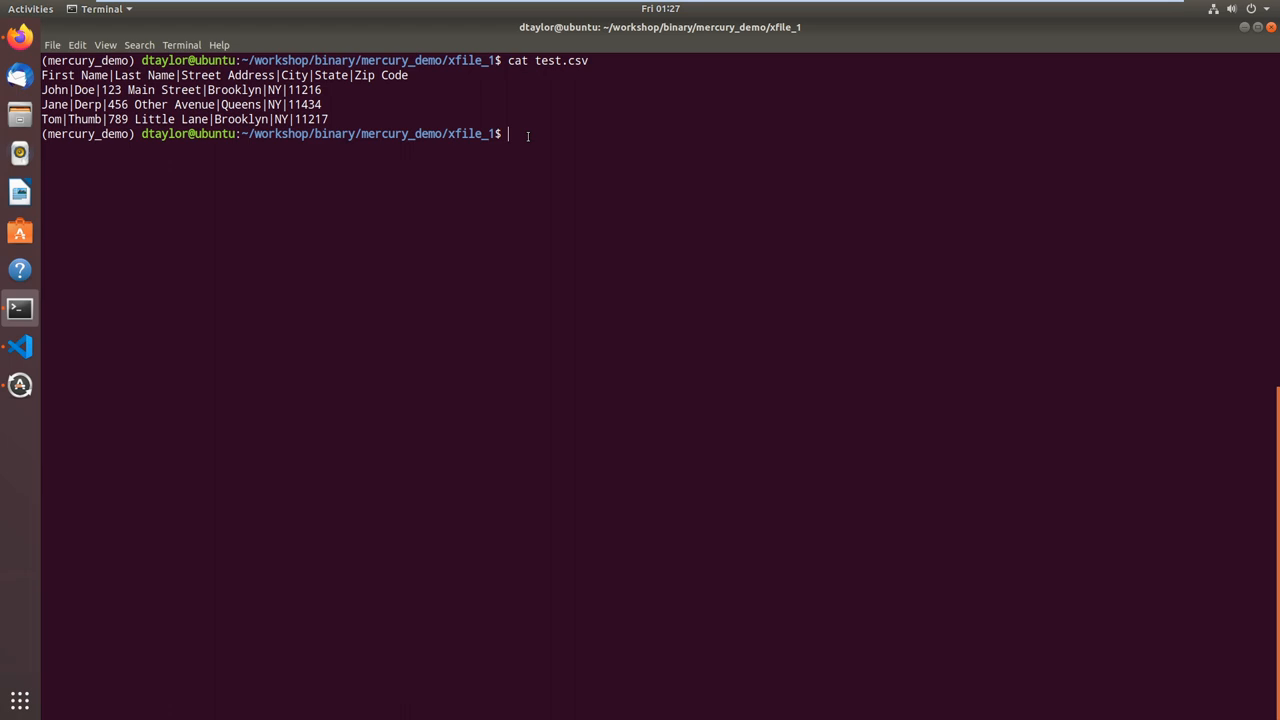
{"action": "mouse_move", "coordinate": [356, 104]}
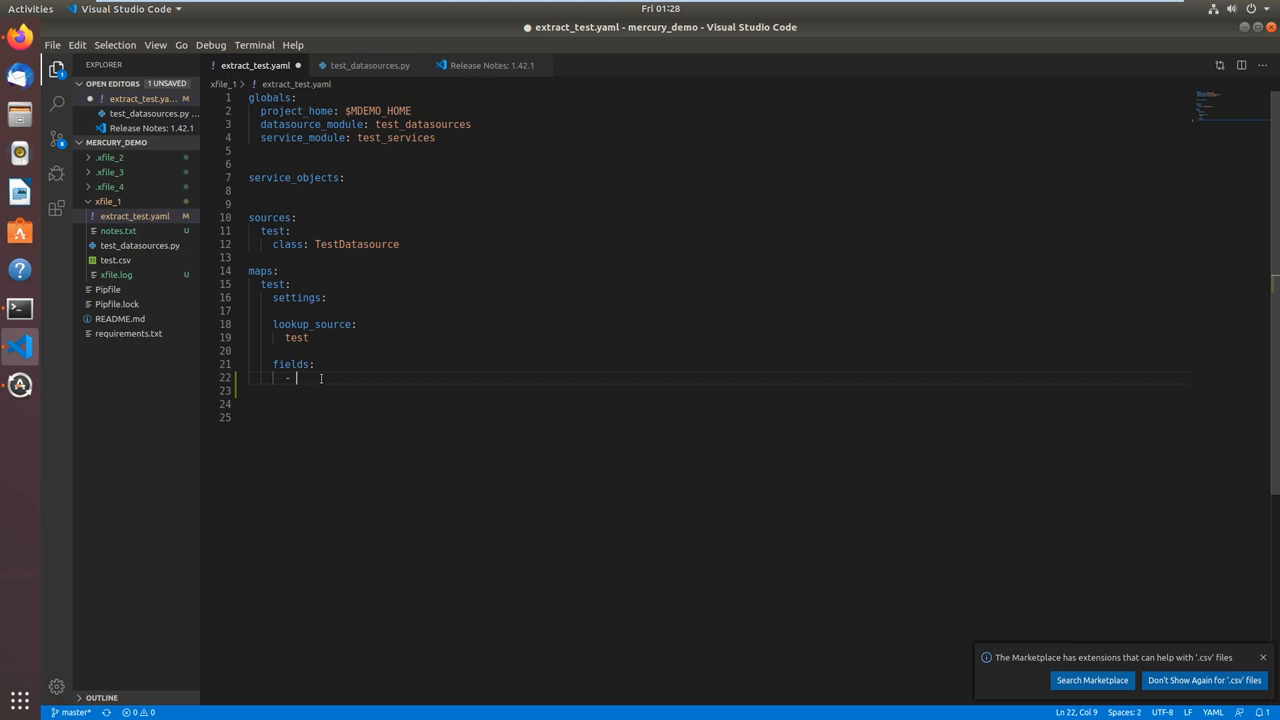
Enter first_name: as the first item under fields in extract_test.yaml.
{"action": "type", "text": "fi"}
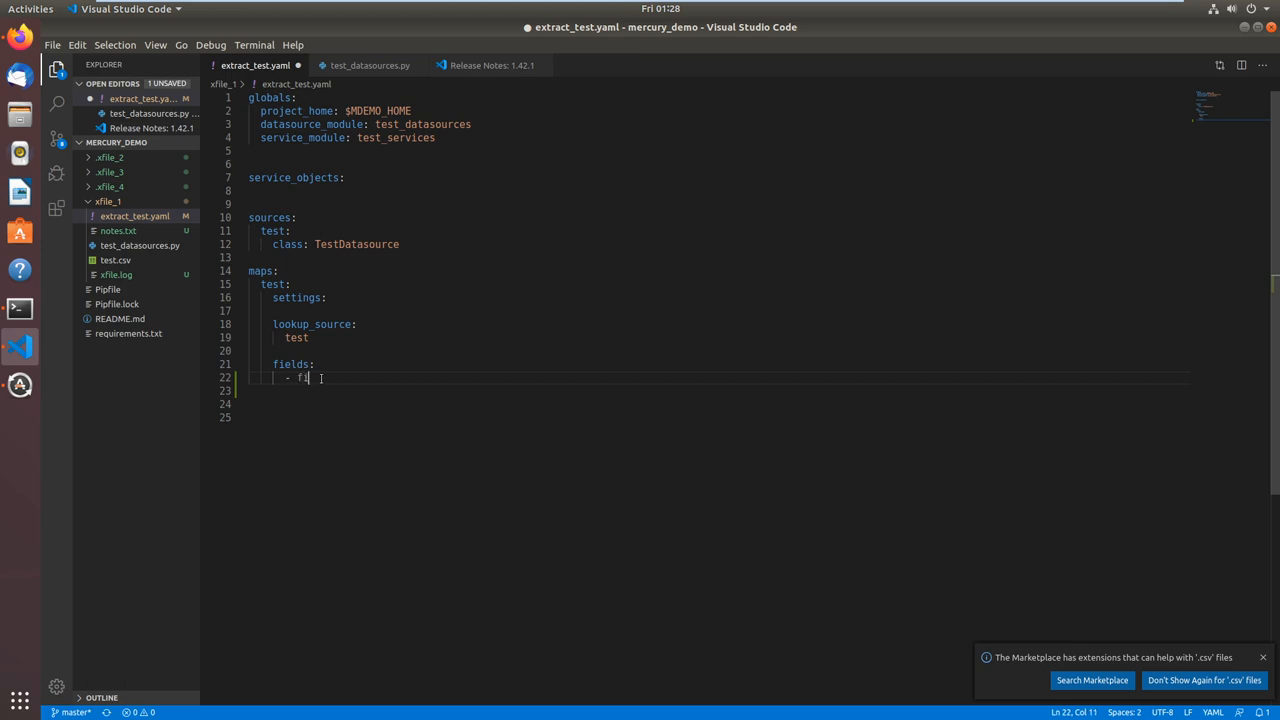
{"action": "type", "text": "rst_name"}
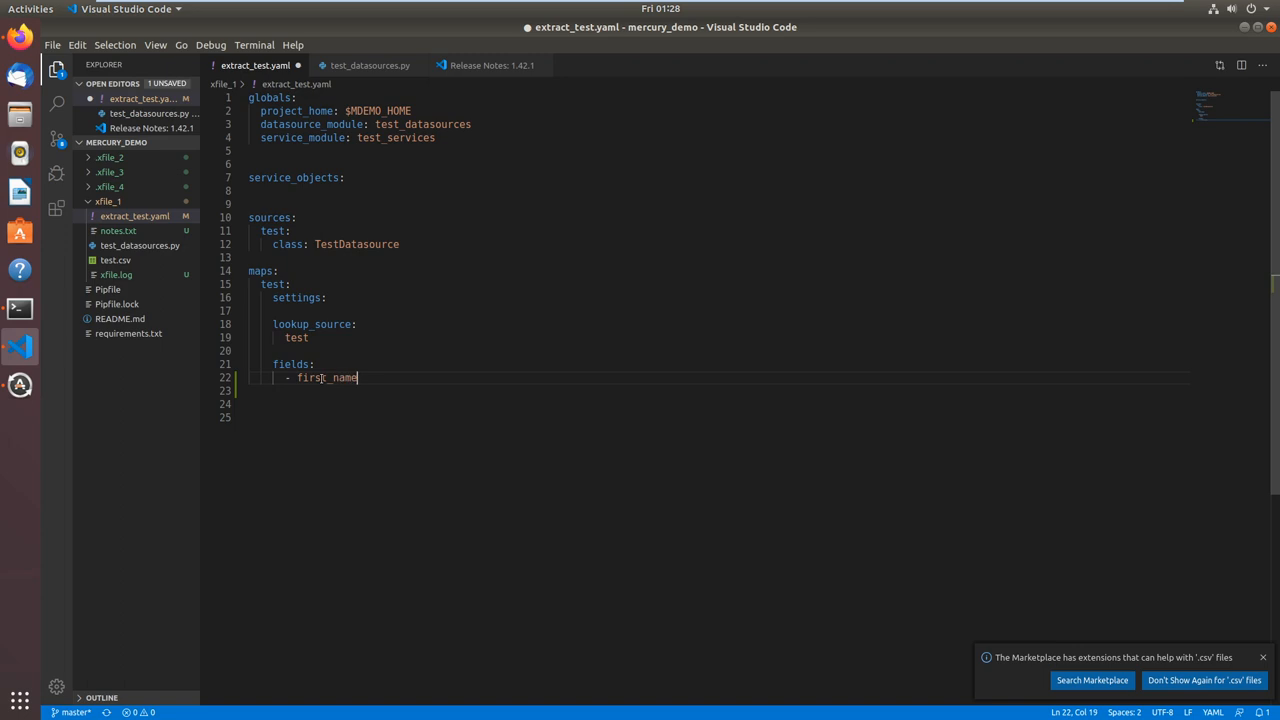
{"action": "type", "text": ":"}
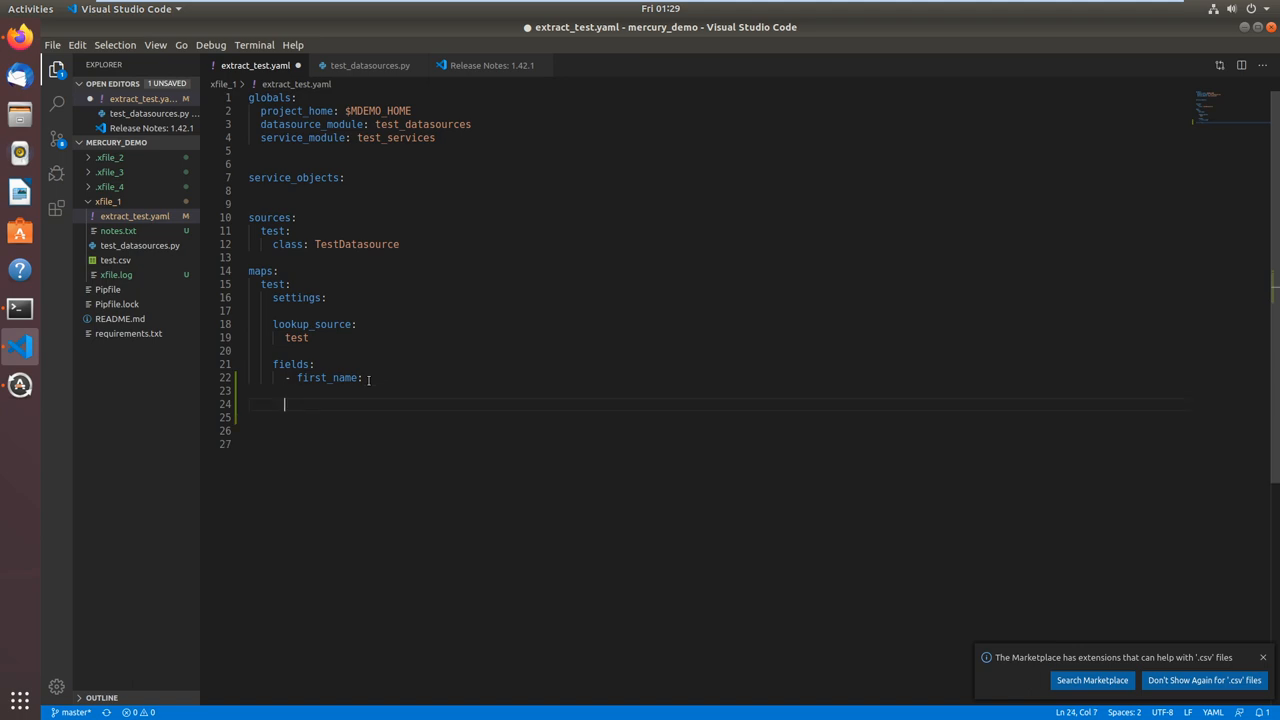
Add list items last_name, street_address, city, state and start zip under fields.
{"action": "type", "text": "- last_na"}
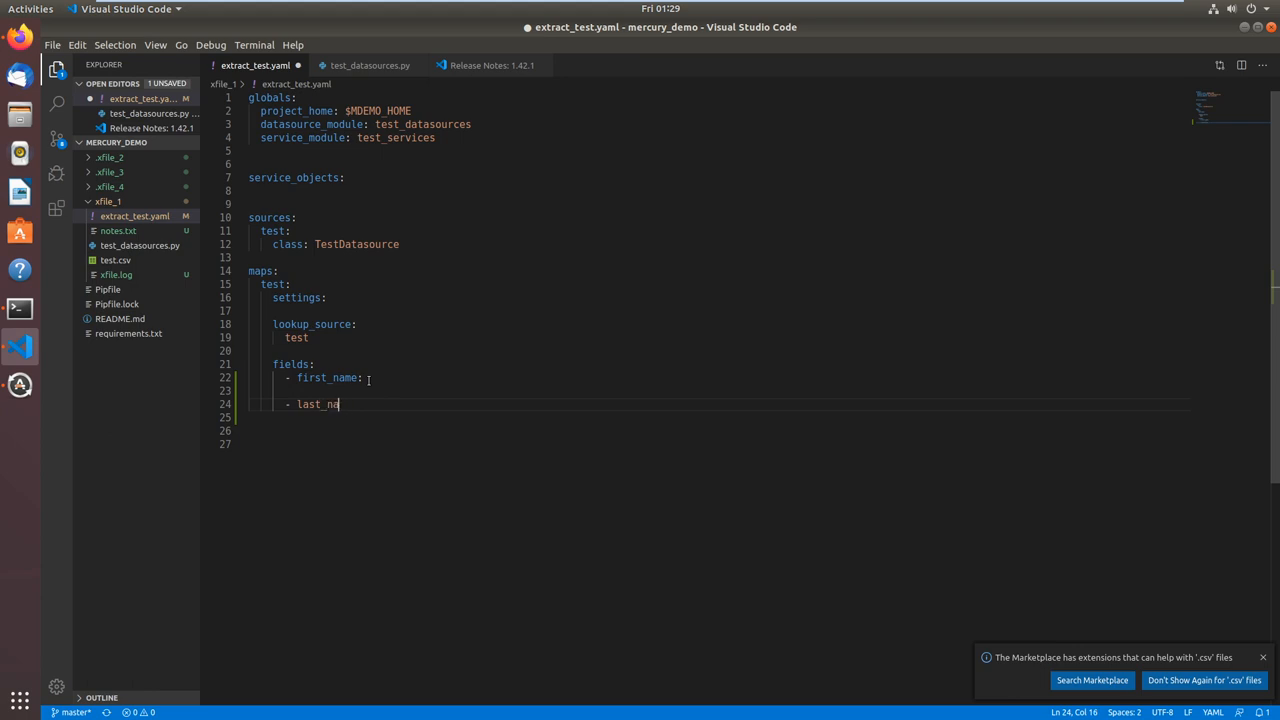
{"action": "type", "text": "me:"}
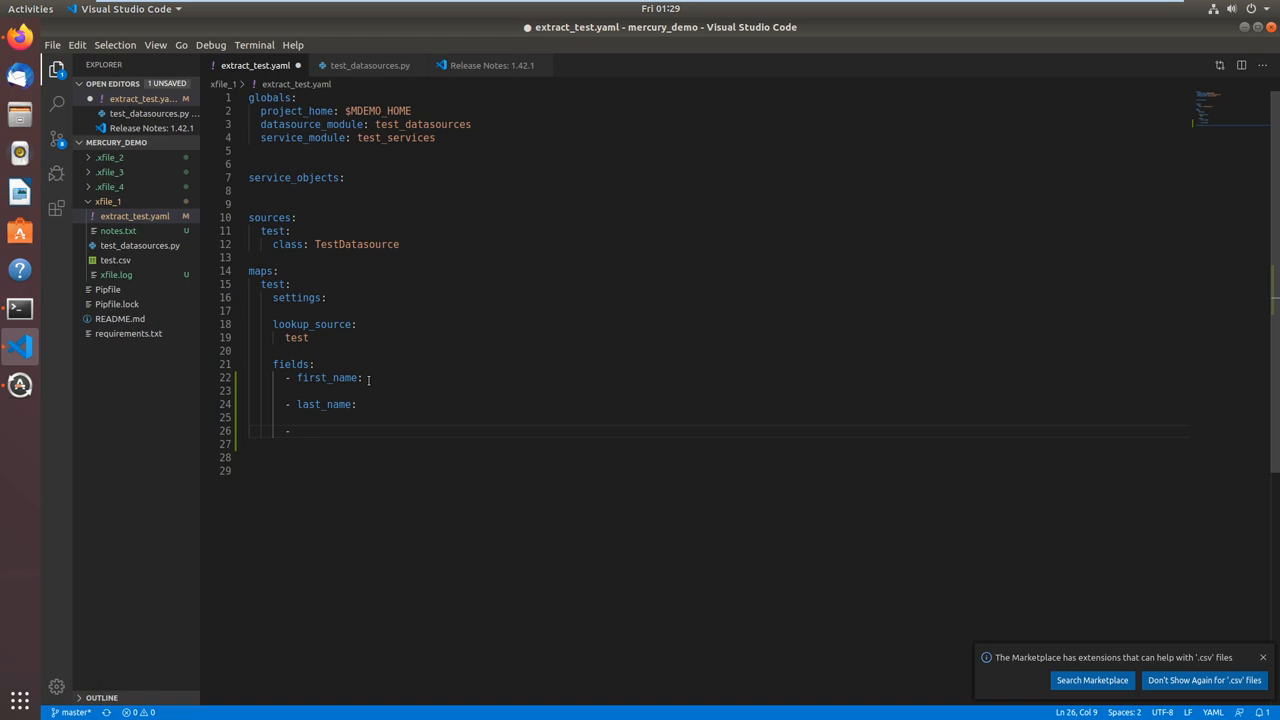
{"action": "type", "text": "street_a"}
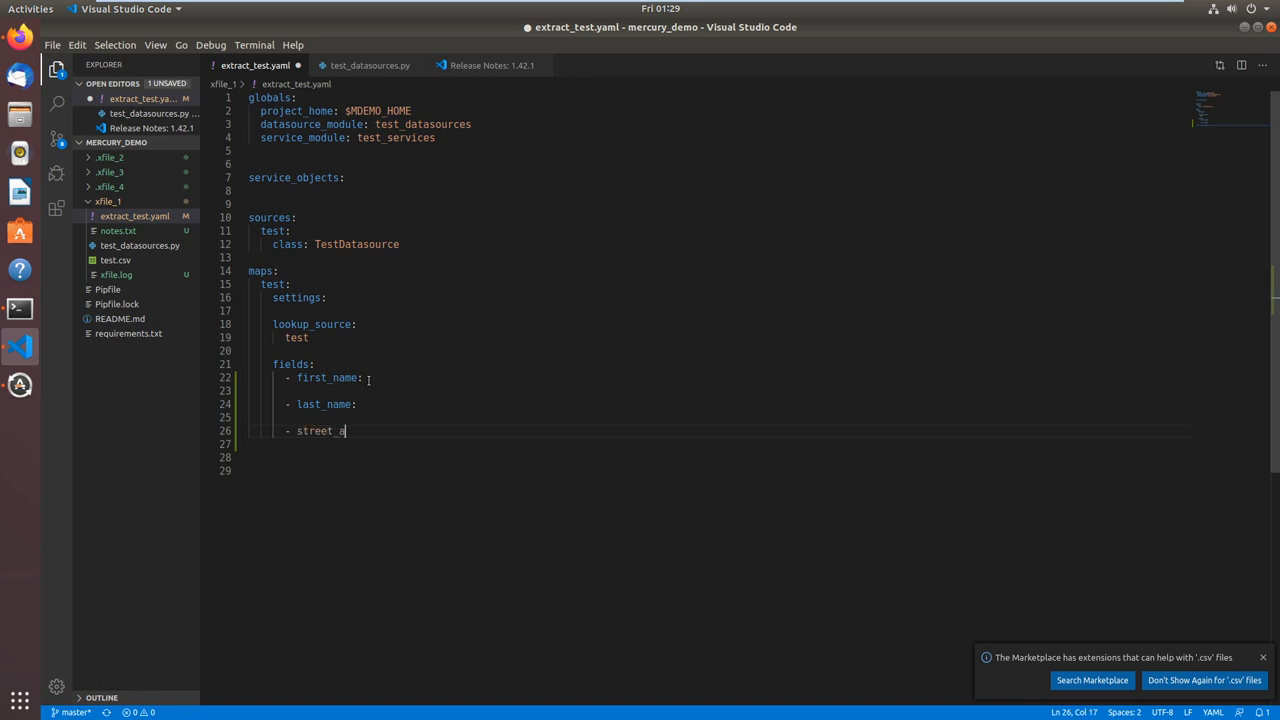
{"action": "type", "text": "ddress"}
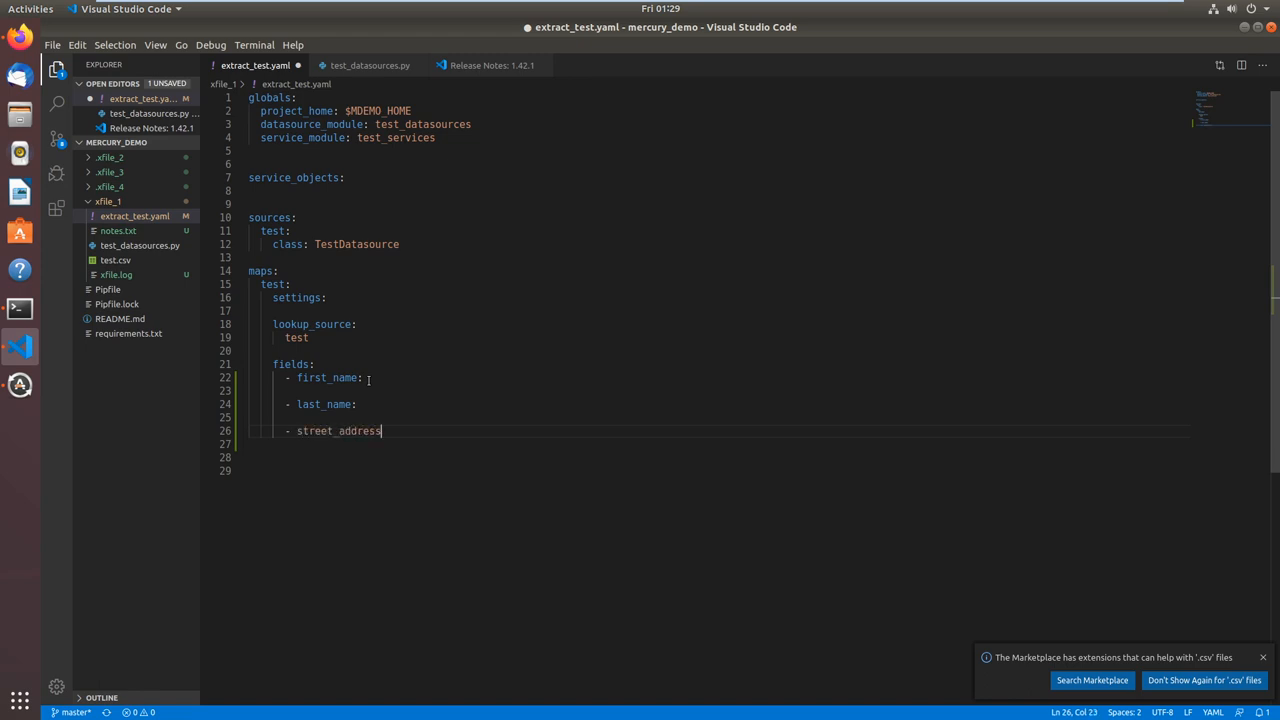
{"action": "type", "text": ":"}
{"action": "left_click", "coordinate": [714, 458]}
{"action": "type", "text": "-"}
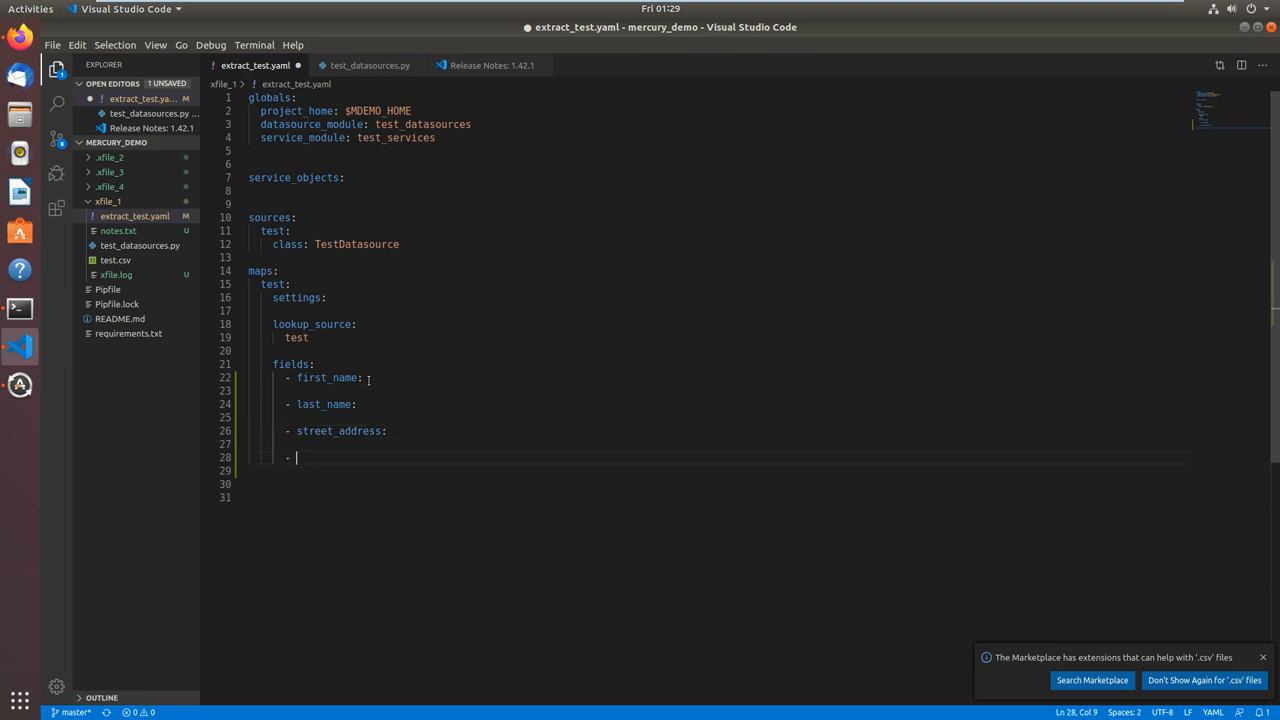
{"action": "type", "text": "city:"}
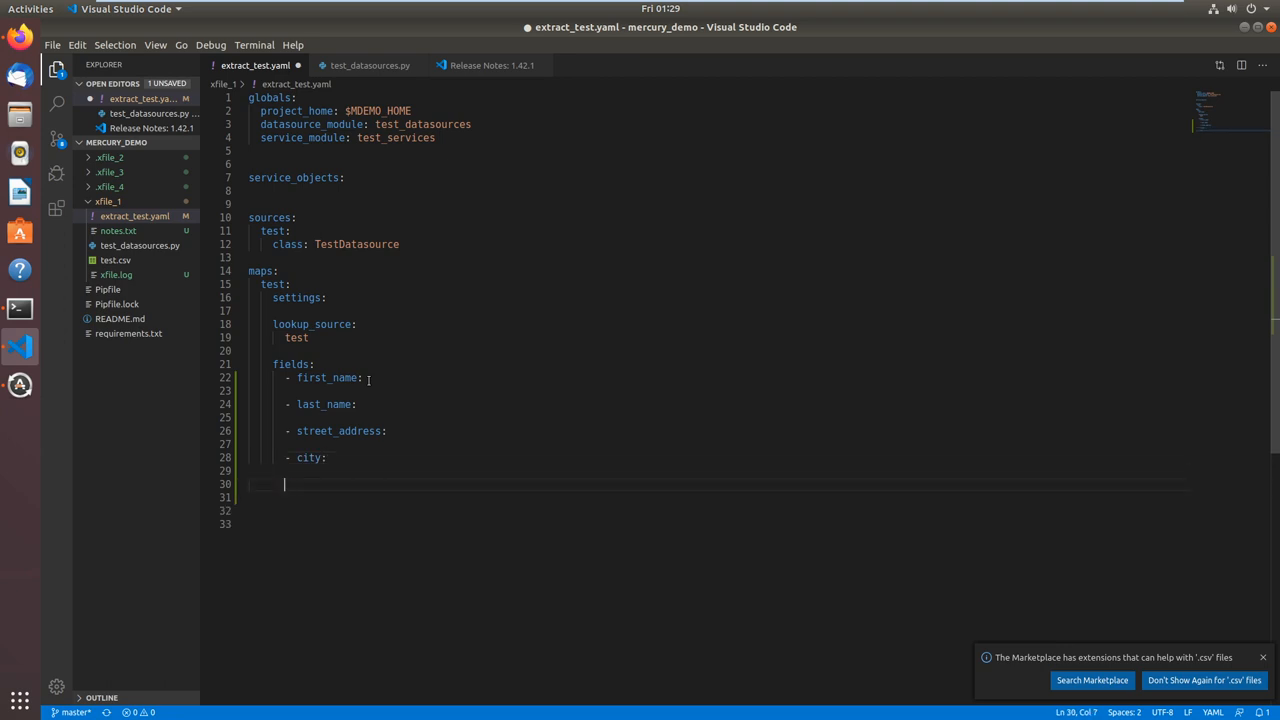
{"action": "type", "text": "- s"}
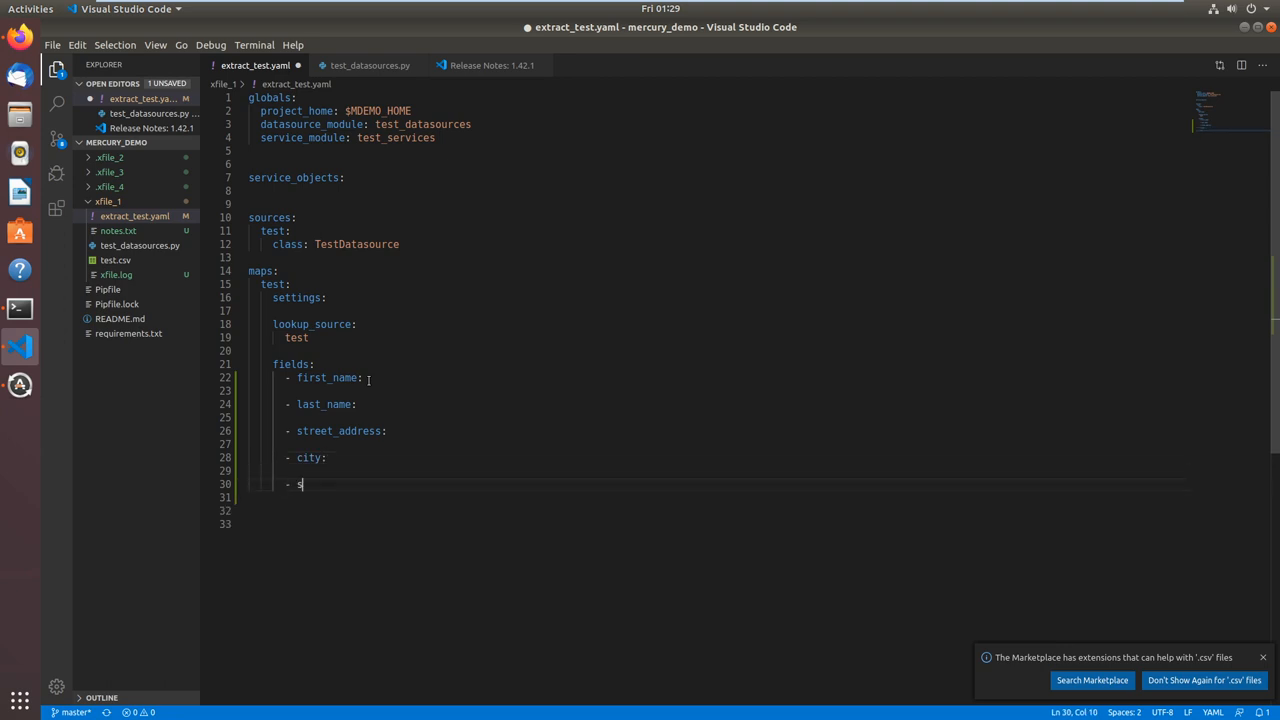
{"action": "type", "text": "tate:"}
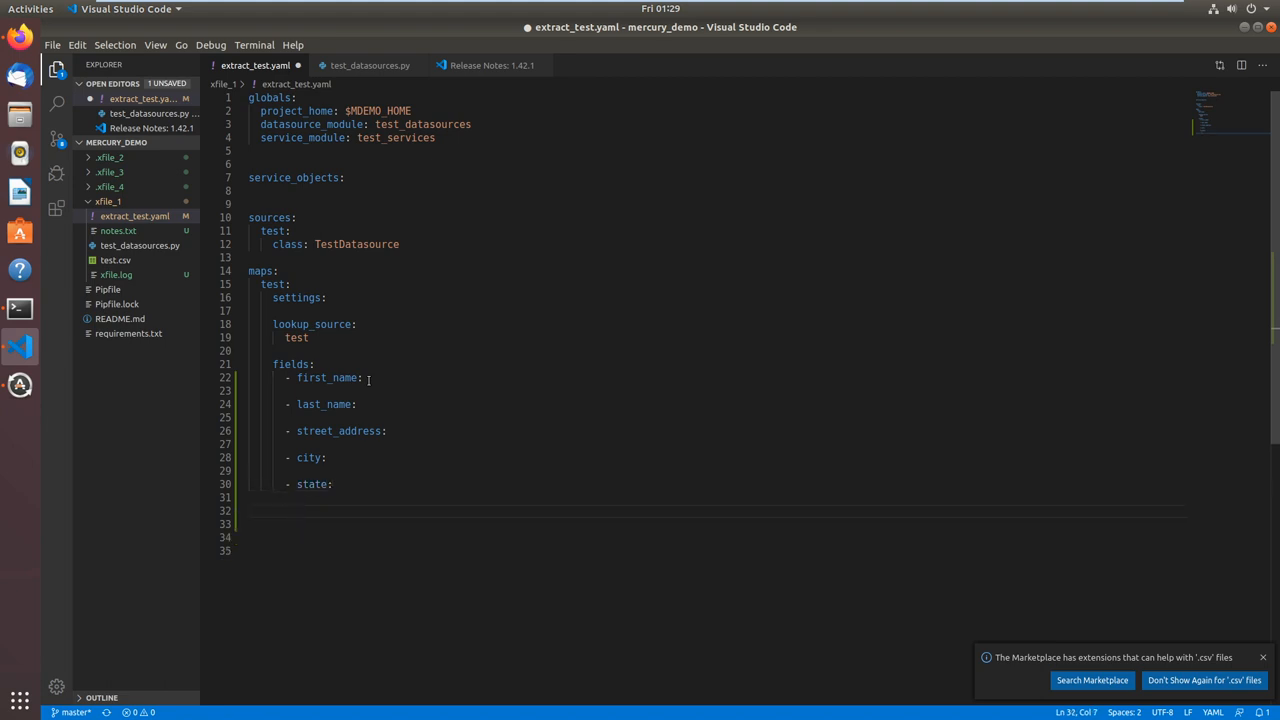
{"action": "type", "text": "- zi"}
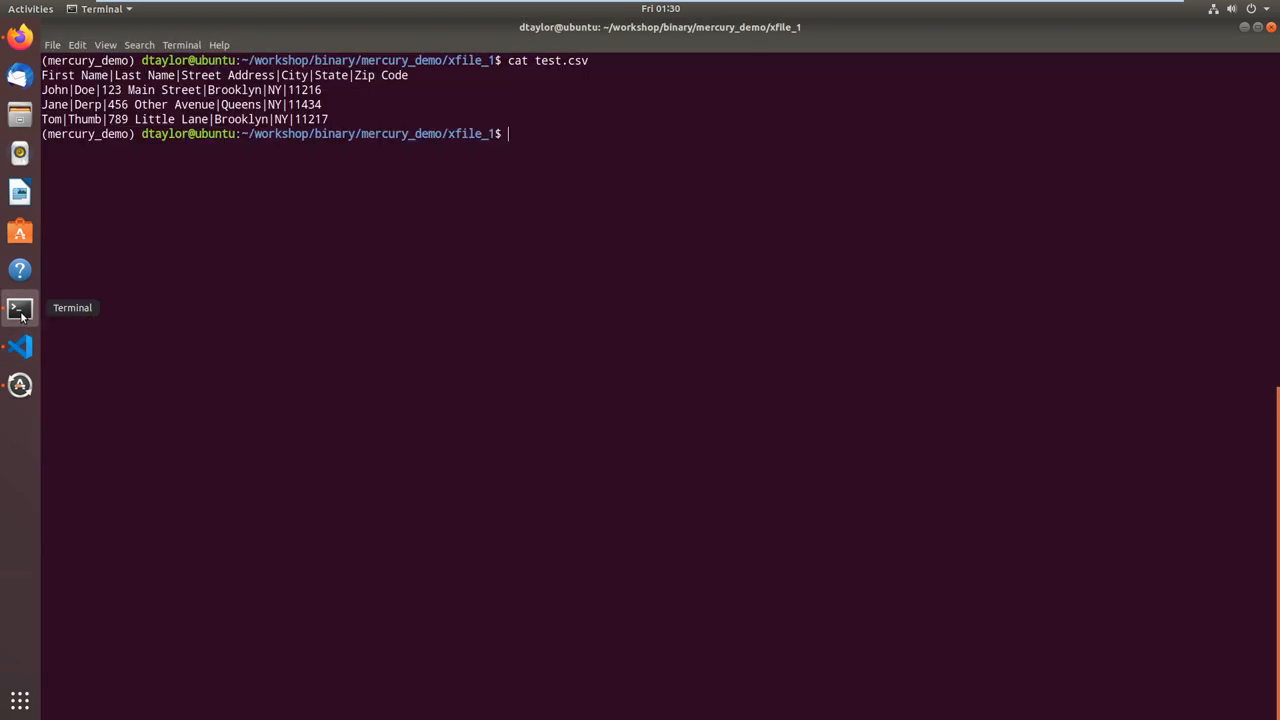
{"action": "mouse_move", "coordinate": [564, 322]}
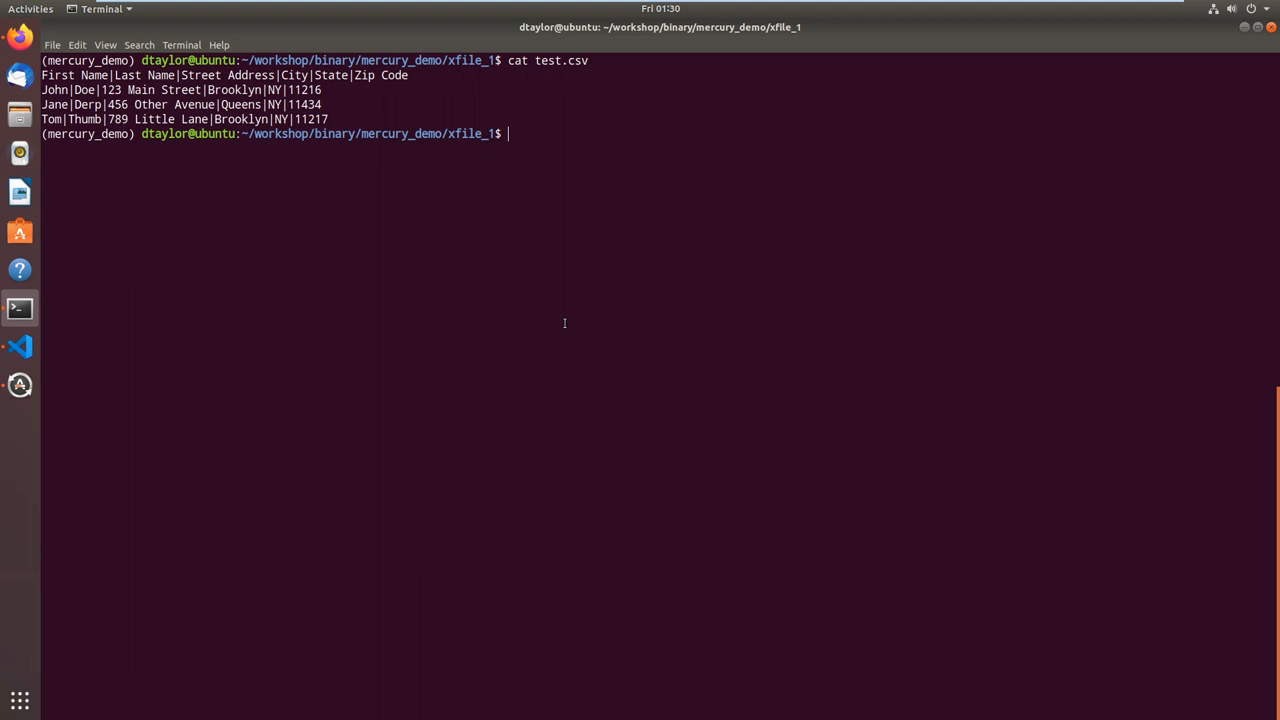
Run xfile --config extract_test.yaml --delimiter '|' --map test test.csv; it fails on unset MDEMO_HOME.
{"action": "type", "text": "xfile"}
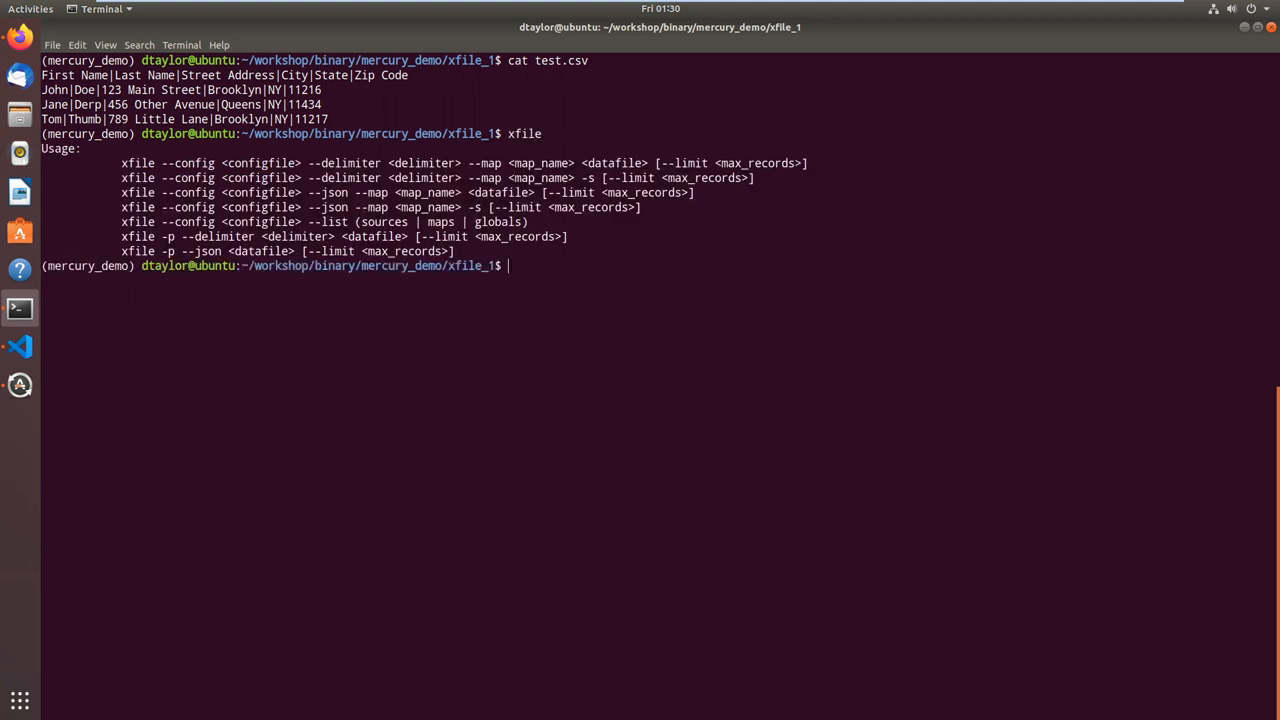
{"action": "mouse_move", "coordinate": [590, 326]}
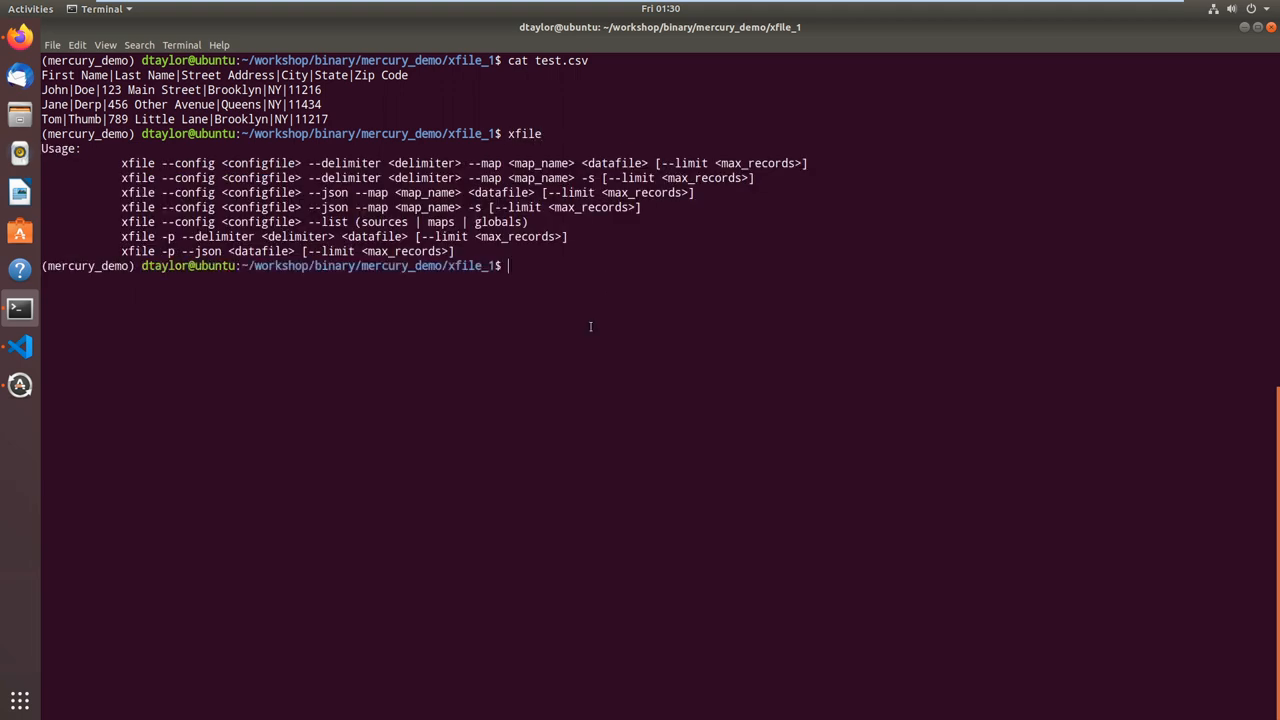
{"action": "type", "text": "xfile"}
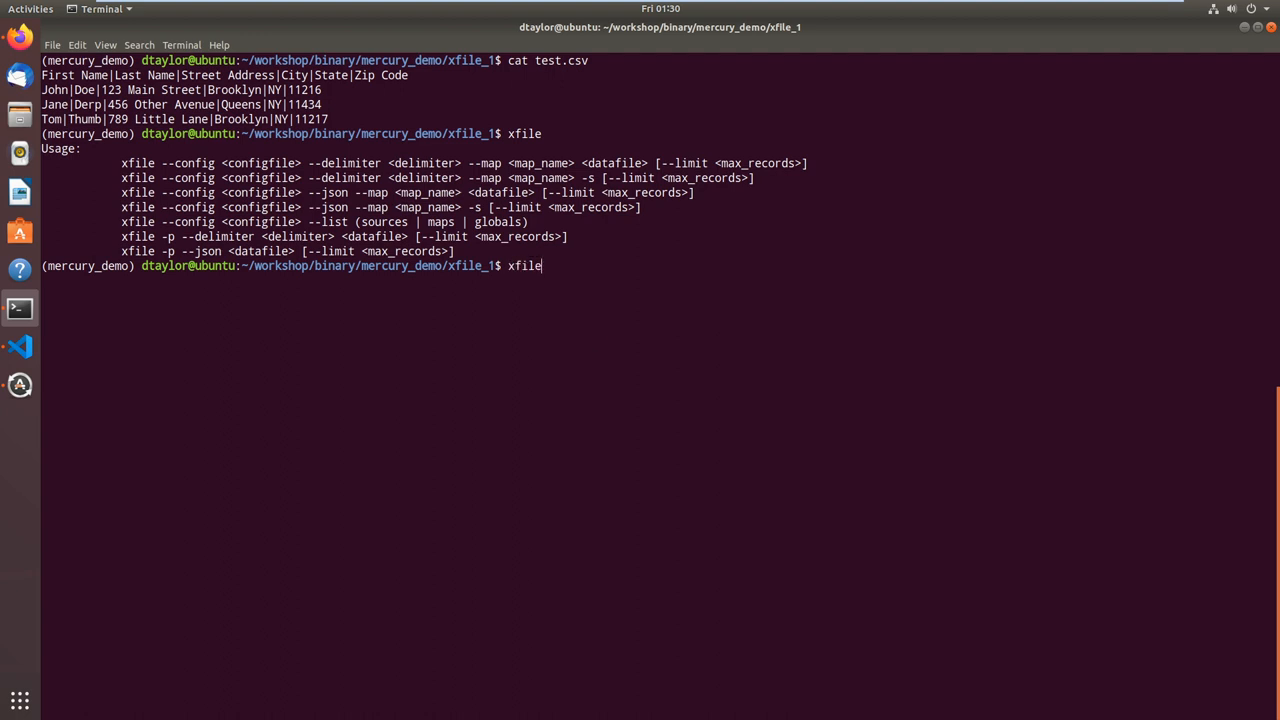
{"action": "type", "text": "--"}
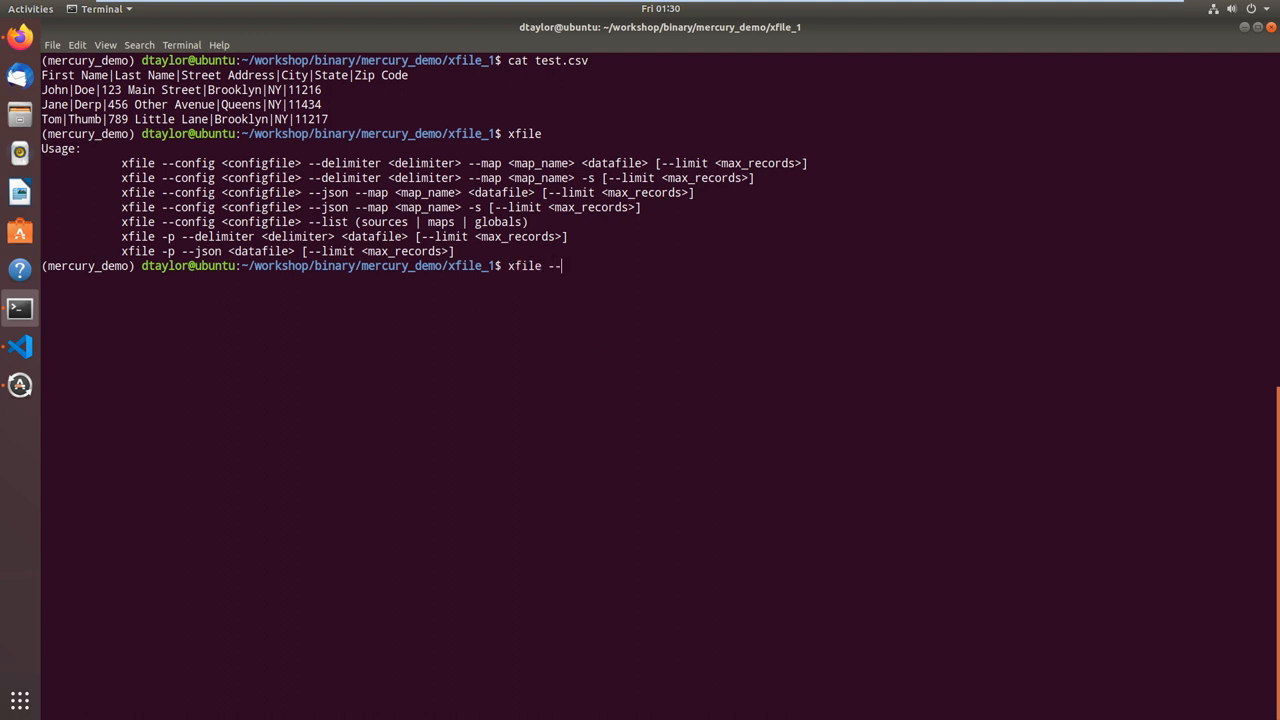
{"action": "type", "text": "config"}
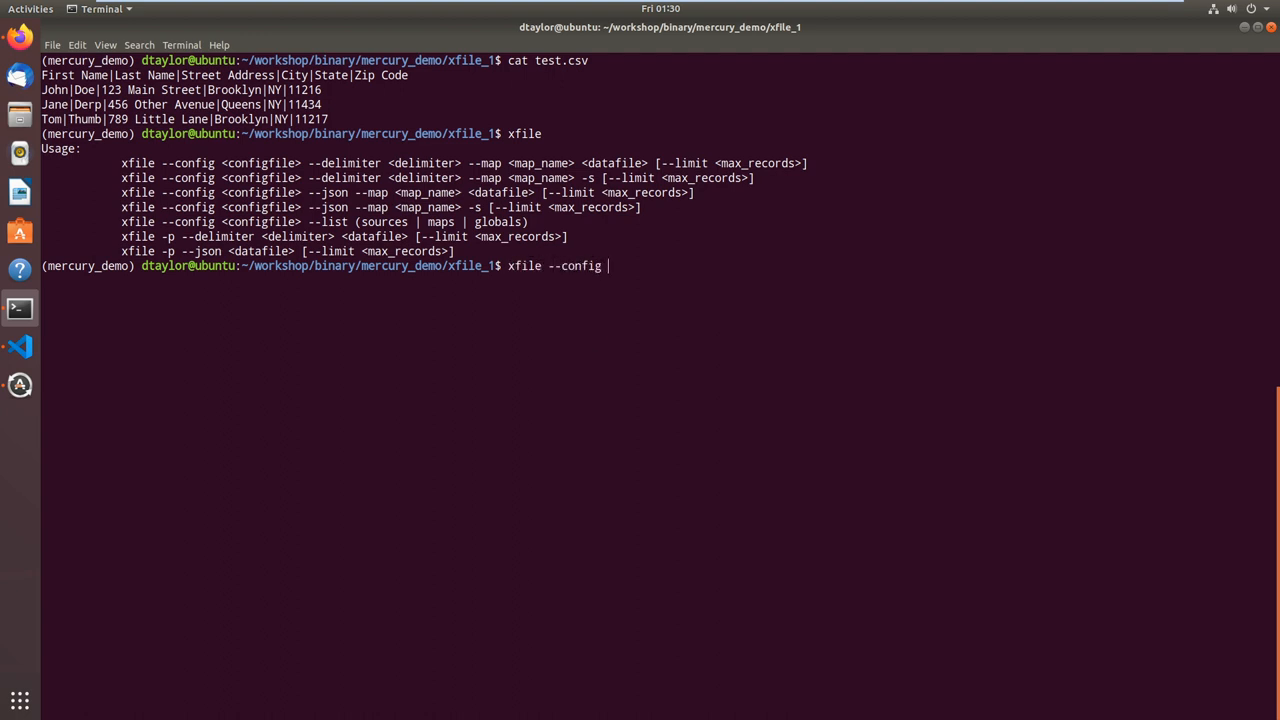
{"action": "type", "text": "te"}
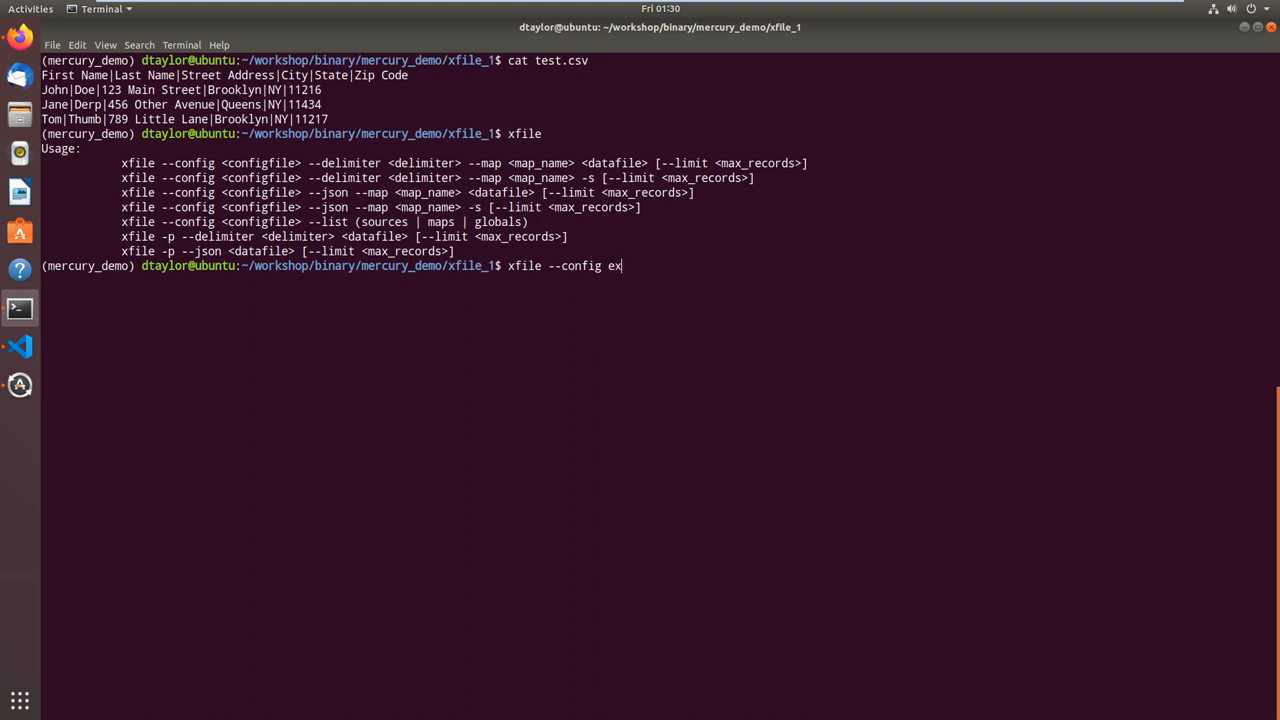
{"action": "type", "text": "tract_test.yaml"}
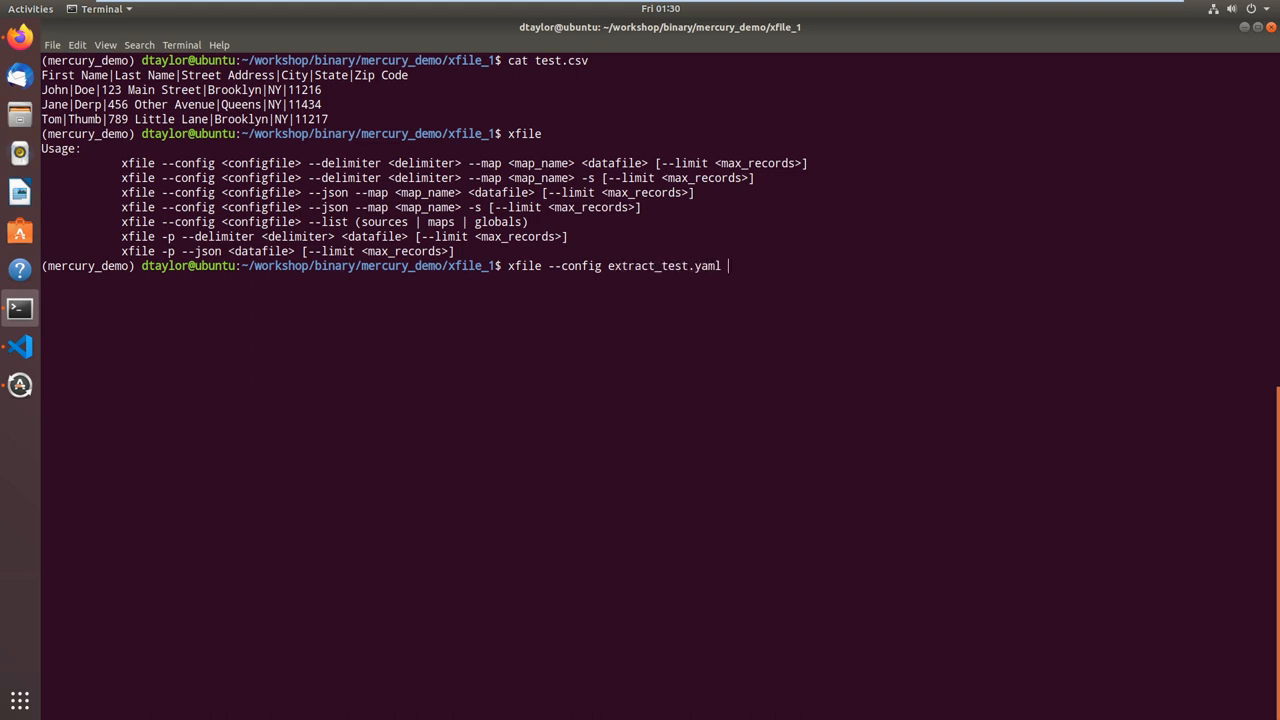
{"action": "type", "text": "--delimiter"}
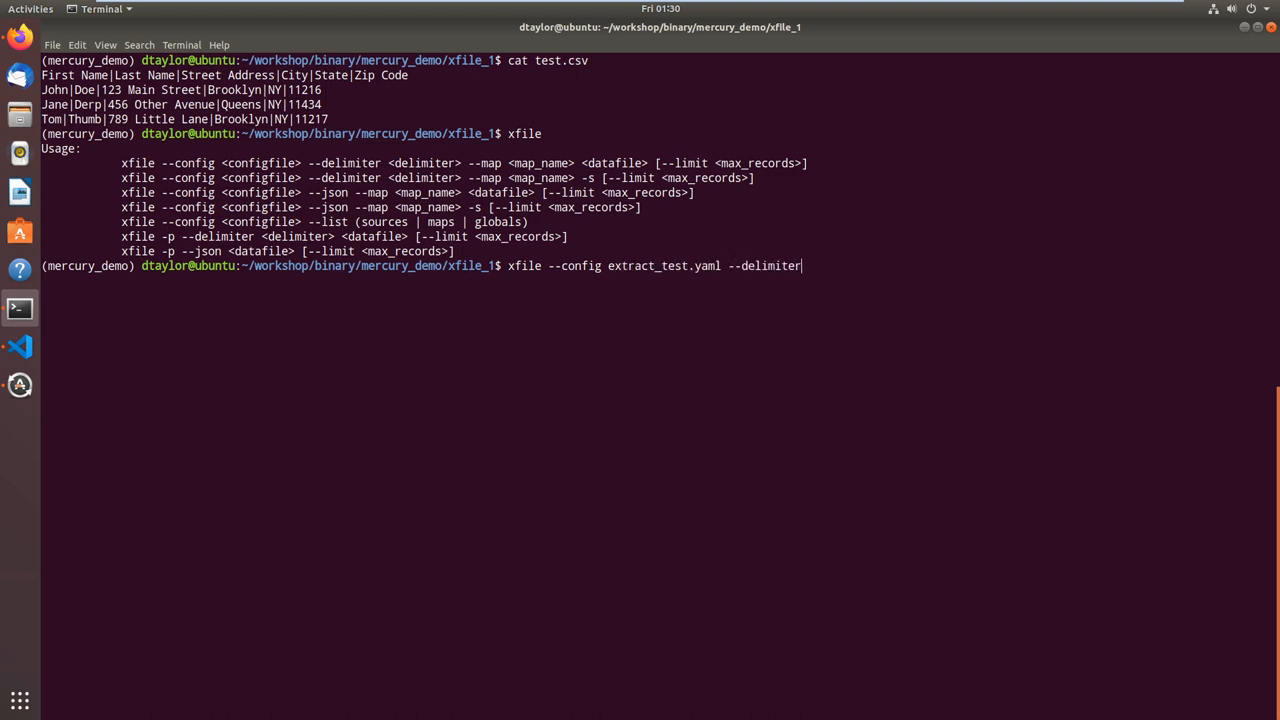
{"action": "type", "text": "' '"}
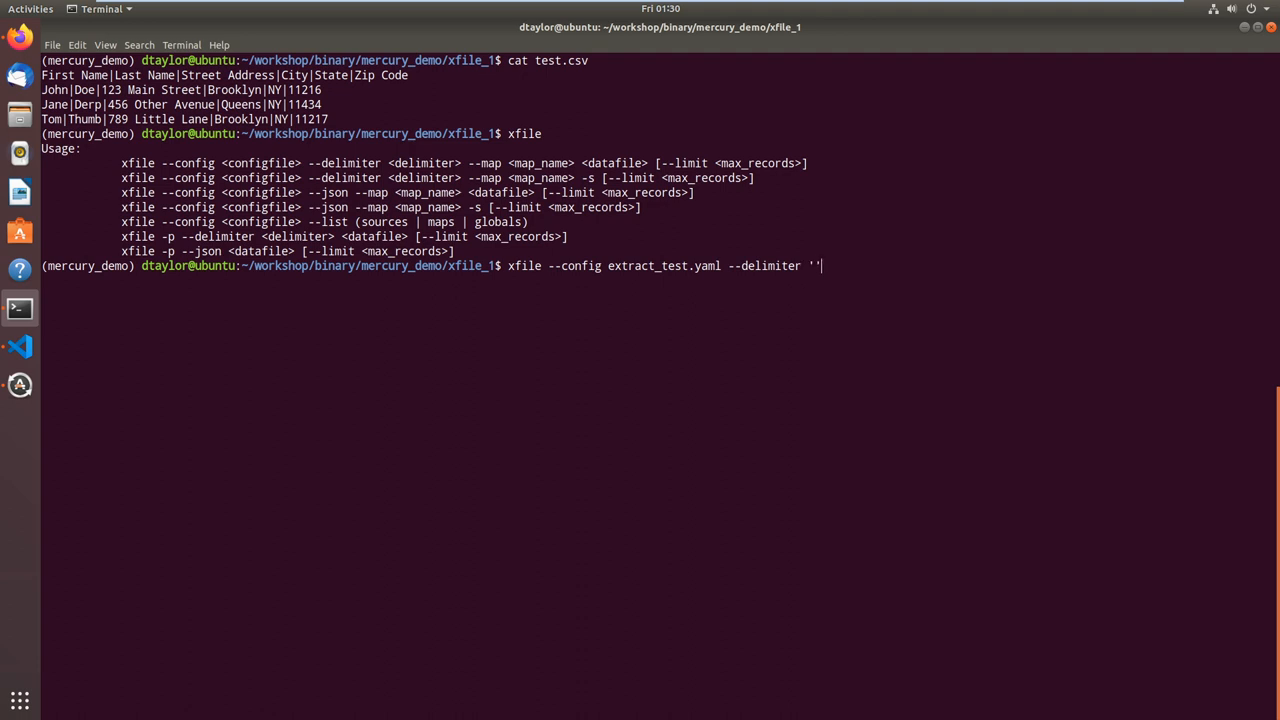
{"action": "type", "text": "|"}
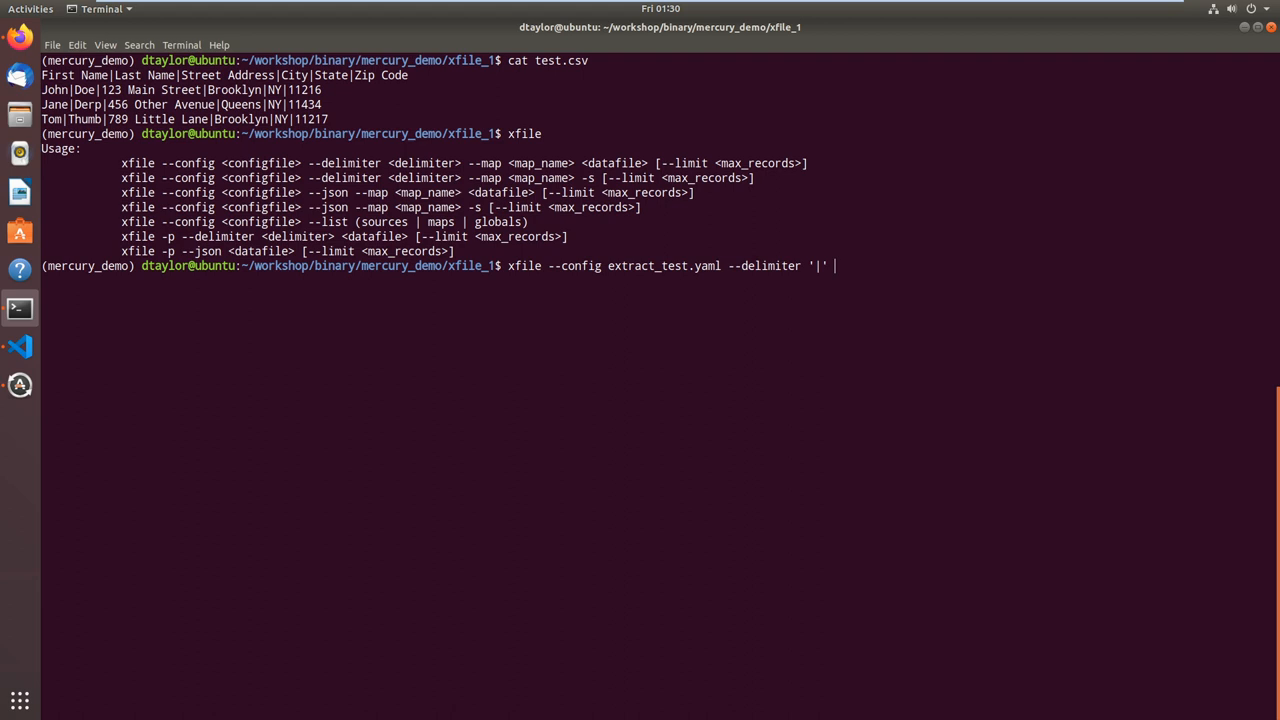
{"action": "type", "text": "--map"}
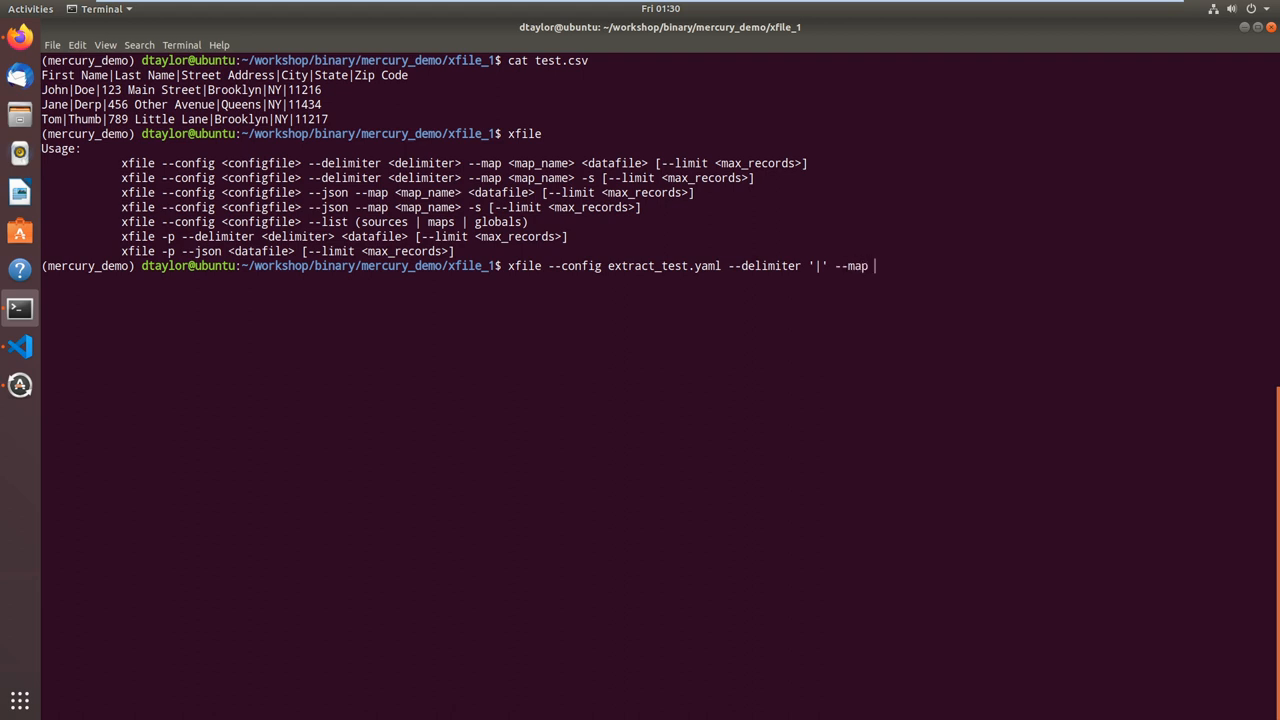
{"action": "type", "text": "test"}
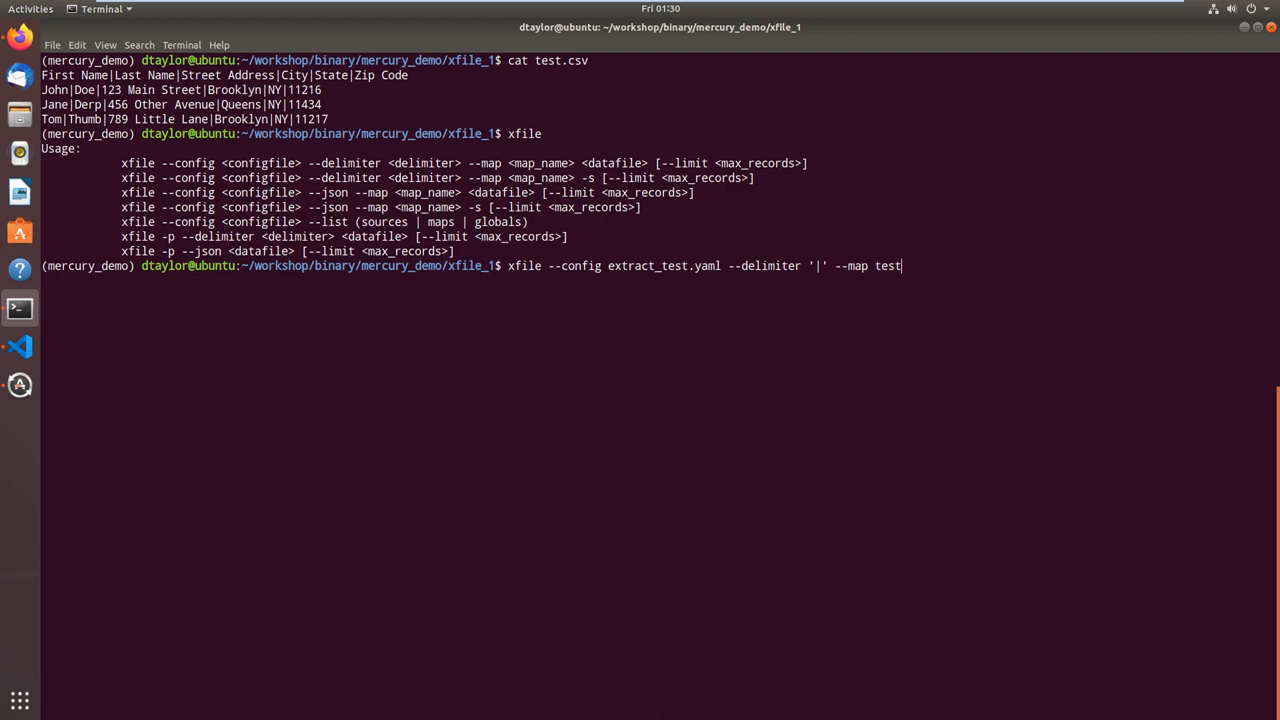
{"action": "type", "text": "\" \""}
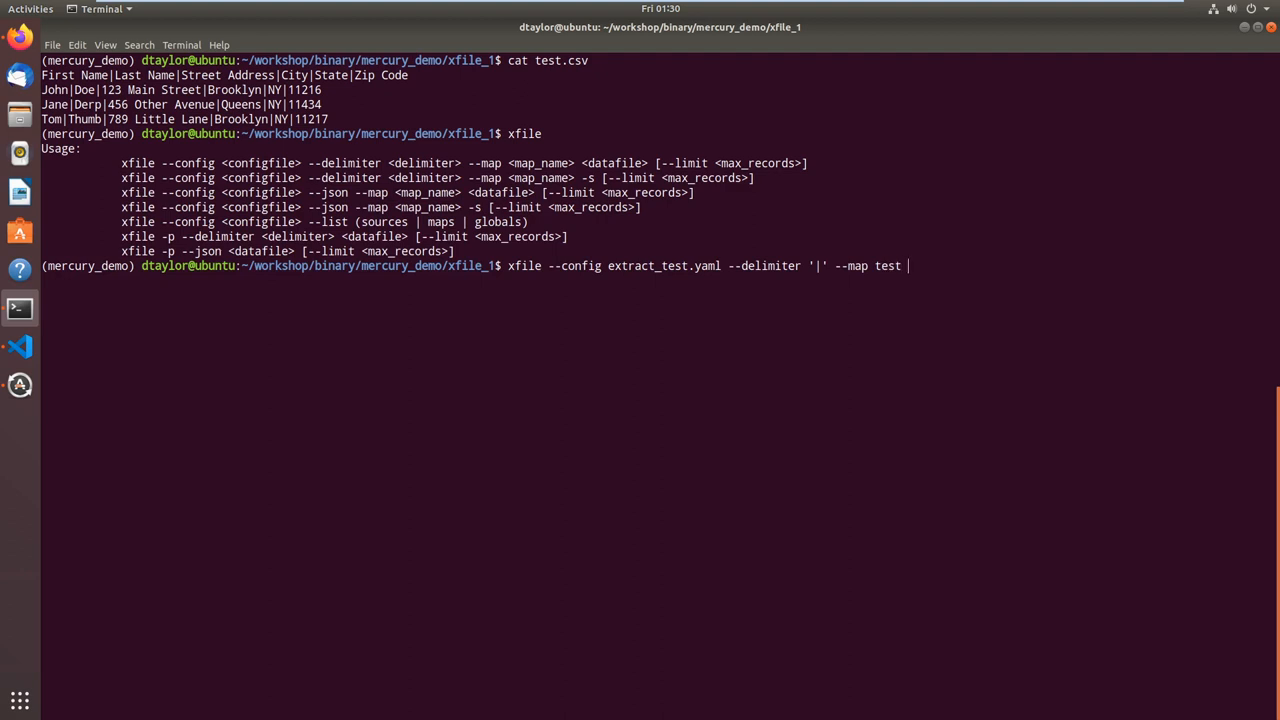
{"action": "type", "text": "test"}
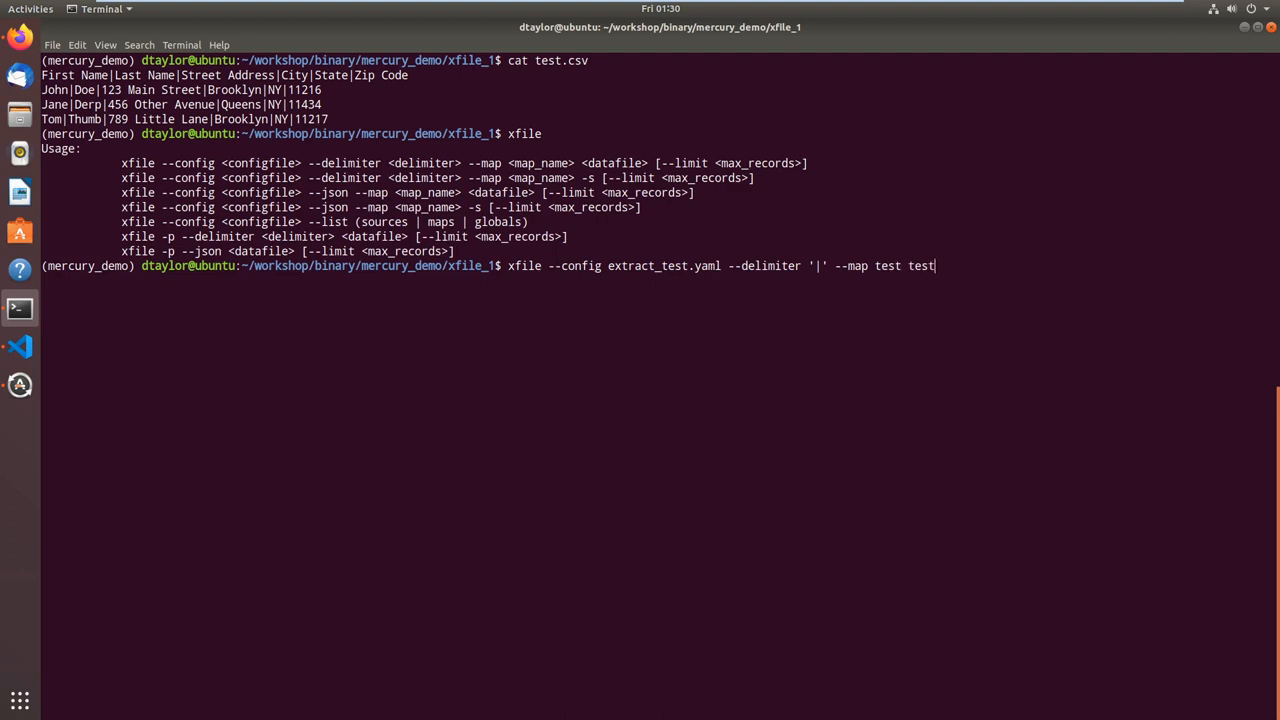
{"action": "type", "text": ".c"}
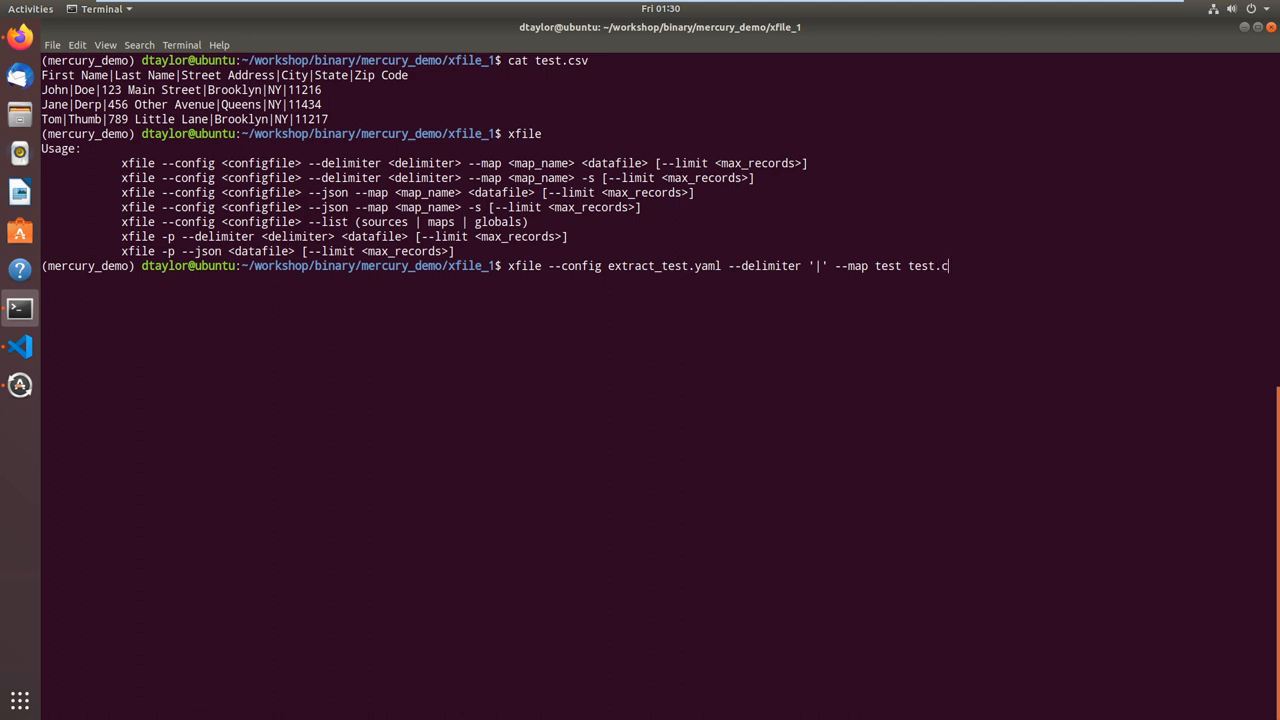
{"action": "type", "text": "sv"}
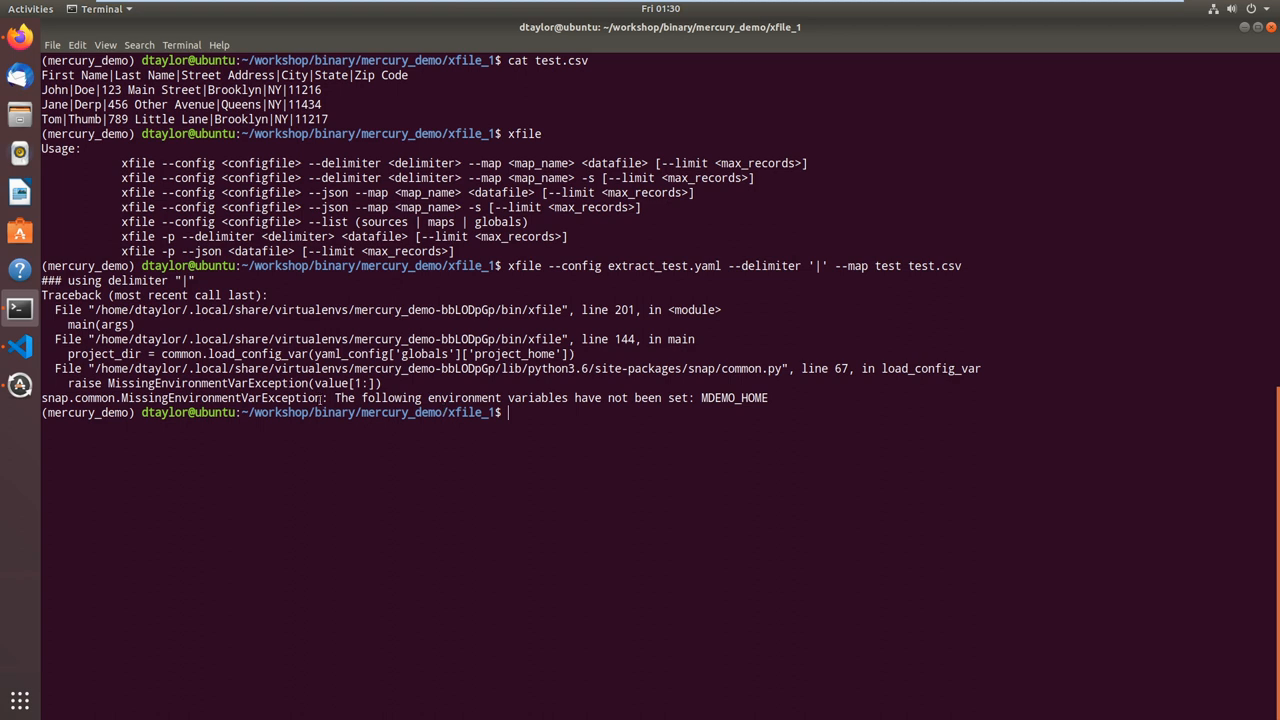
Select text in the failed-transform output, then switch back to extract_test.yaml in VS Code.
{"action": "double_click", "coordinate": [734, 398]}
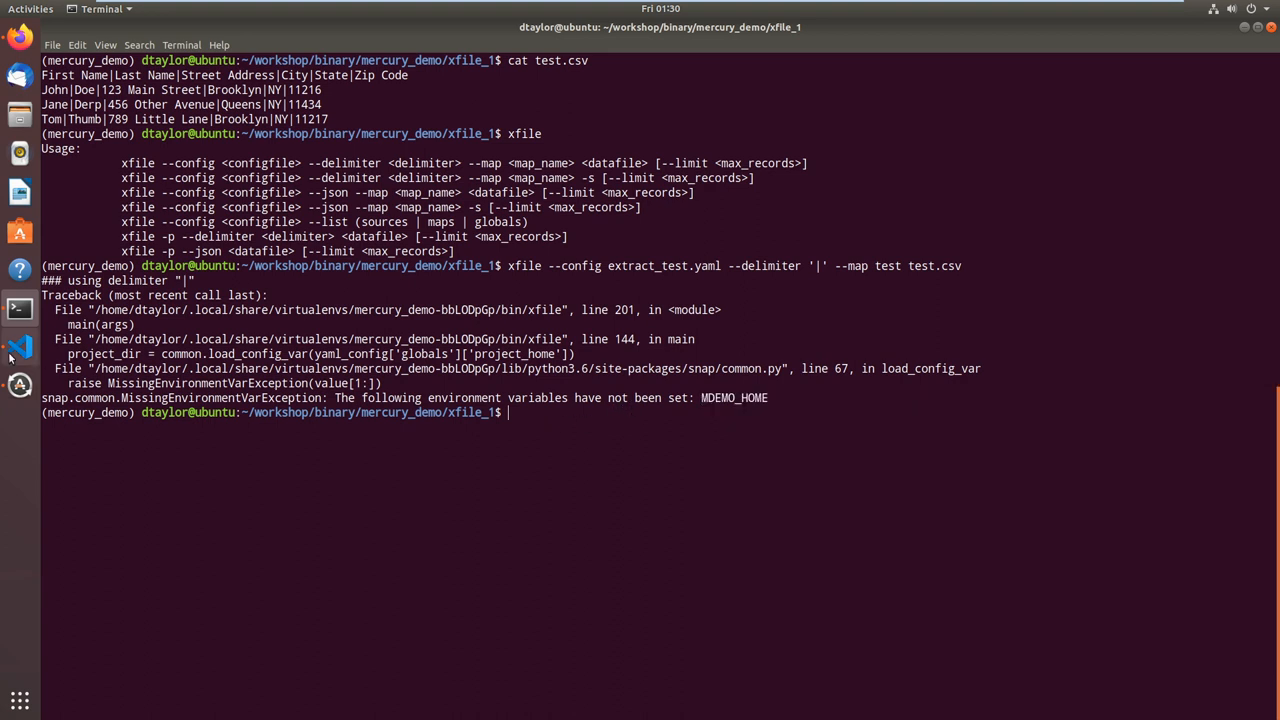
{"action": "left_click", "coordinate": [20, 346]}
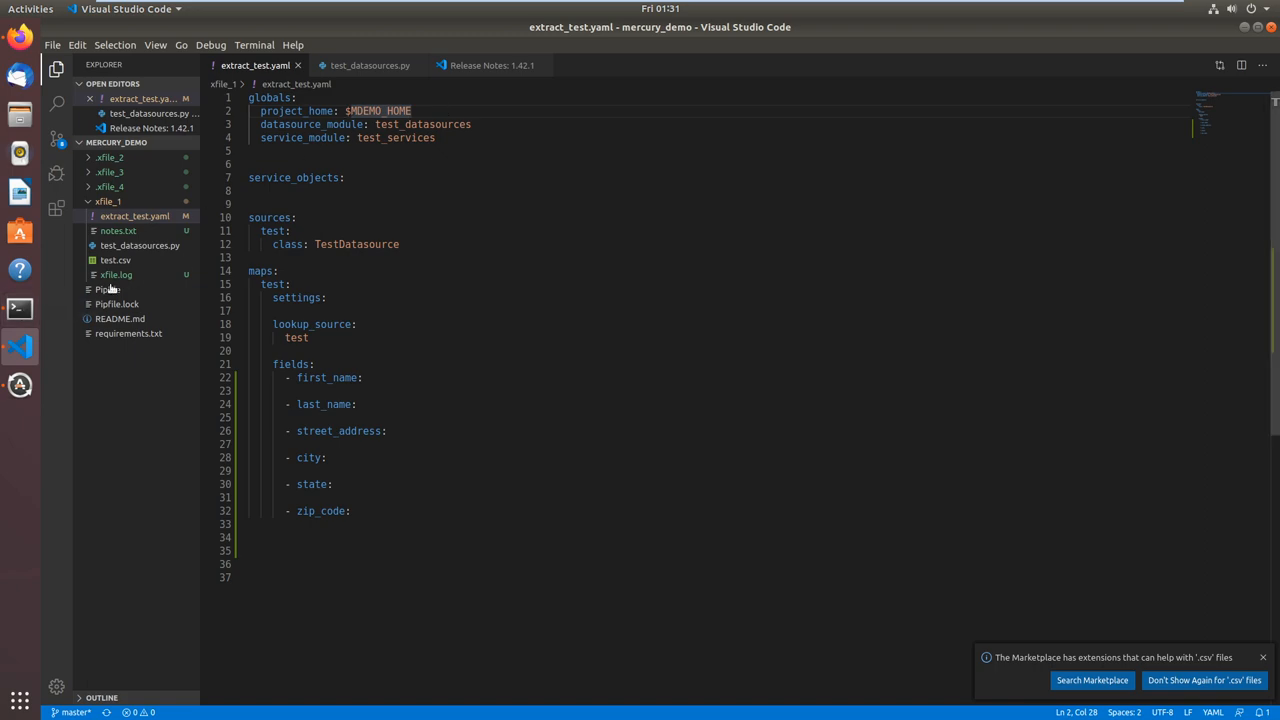
{"action": "mouse_move", "coordinate": [20, 308]}
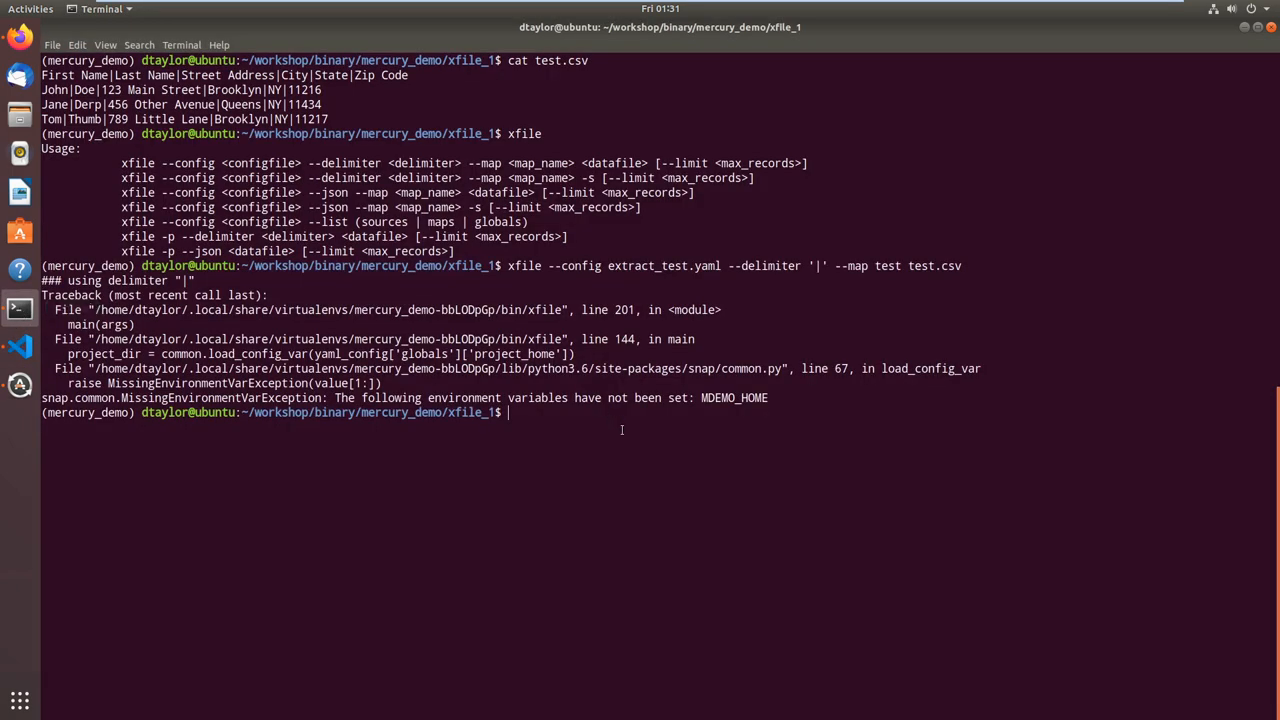
Export MDEMO_HOME=`pwd` and rerun xfile --config extract_test.yaml --delimiter '|' --map test test.csv.
{"action": "type", "text": "export"}
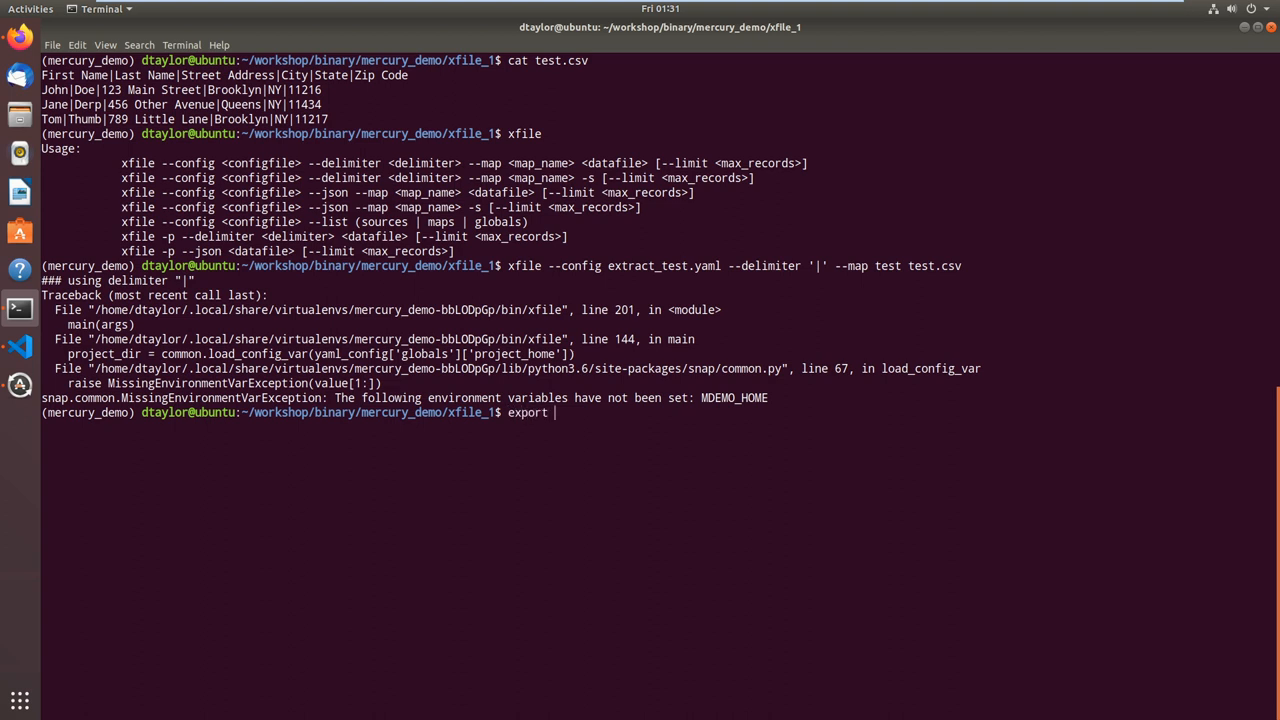
{"action": "type", "text": "MDEMO_"}
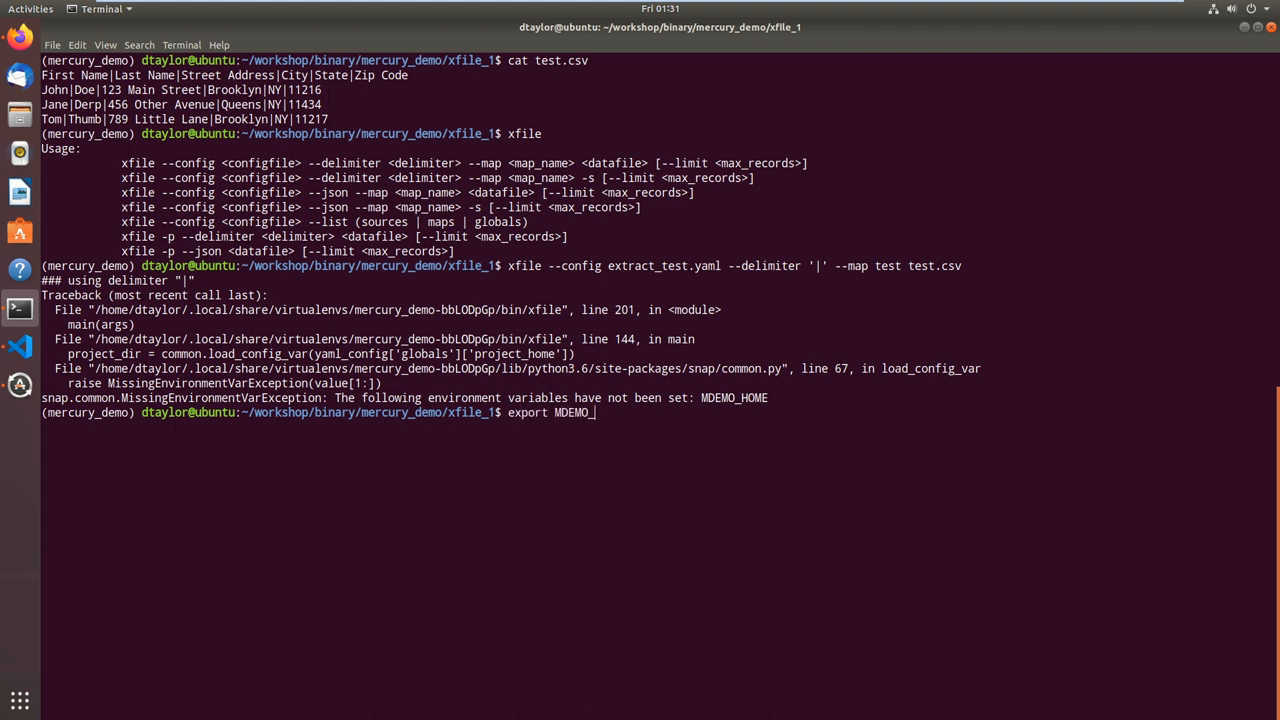
{"action": "type", "text": "HOME="}
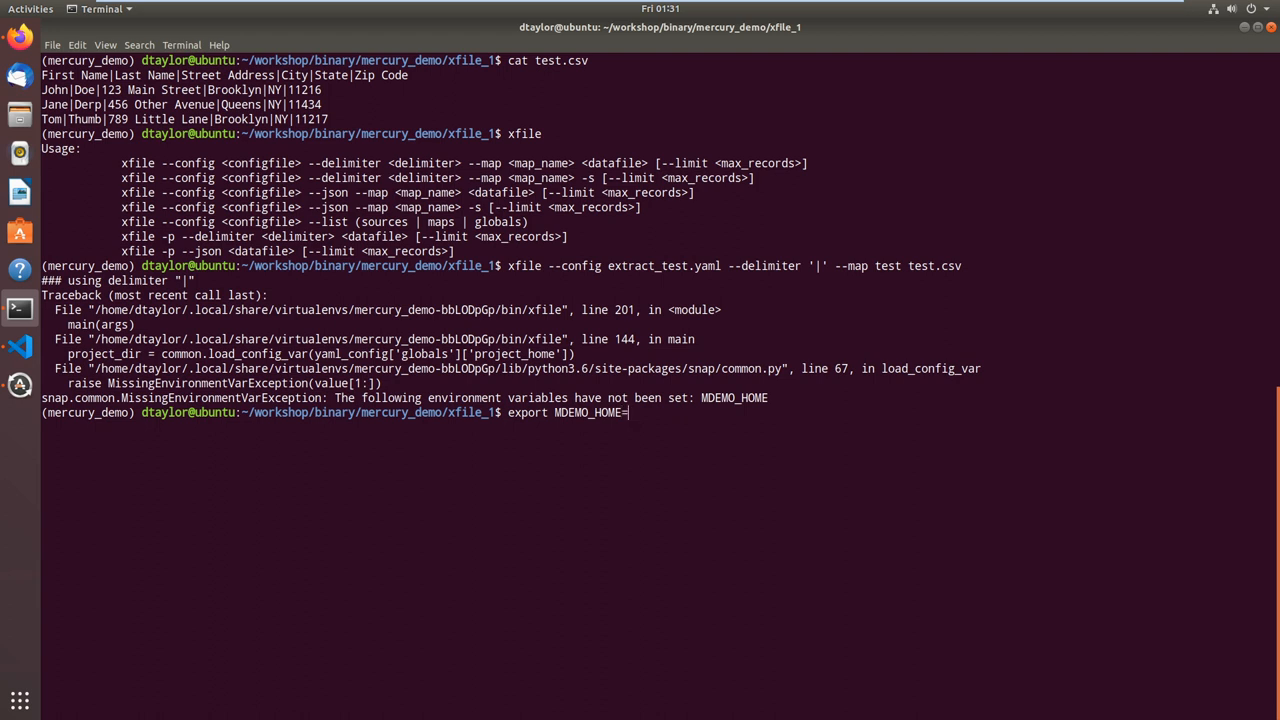
{"action": "type", "text": "'"}
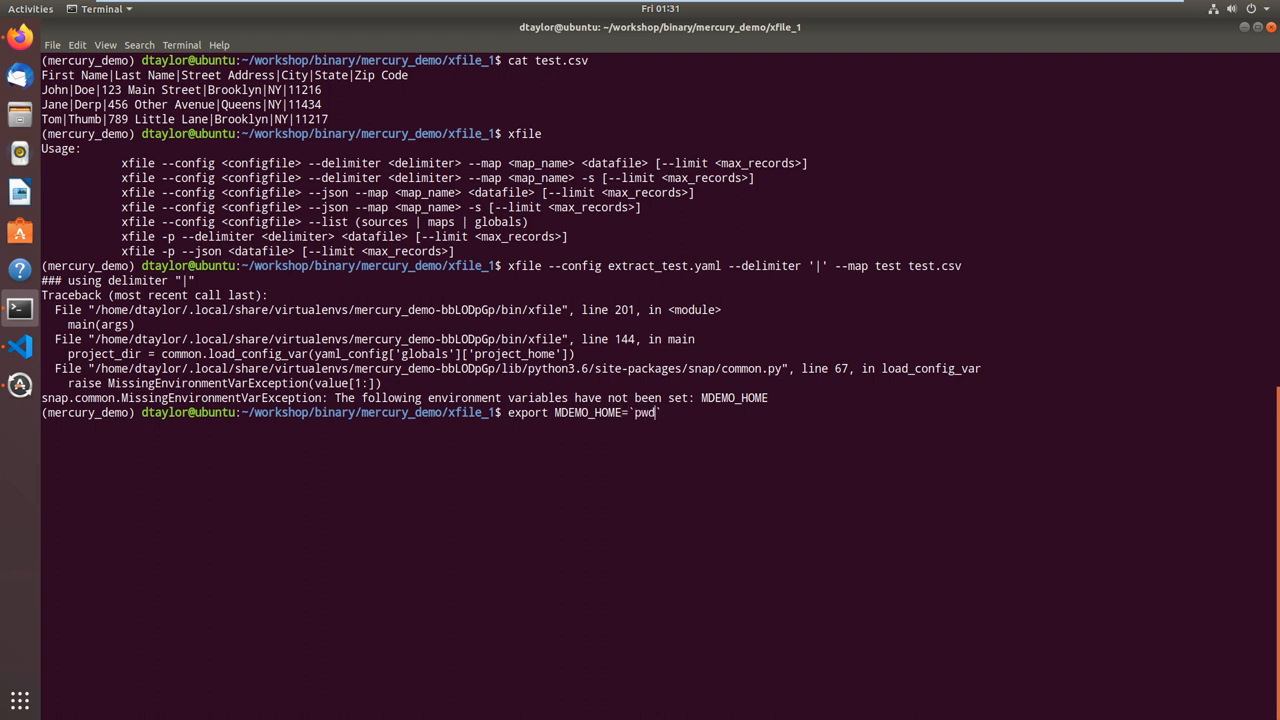
{"action": "key", "text": "Return"}
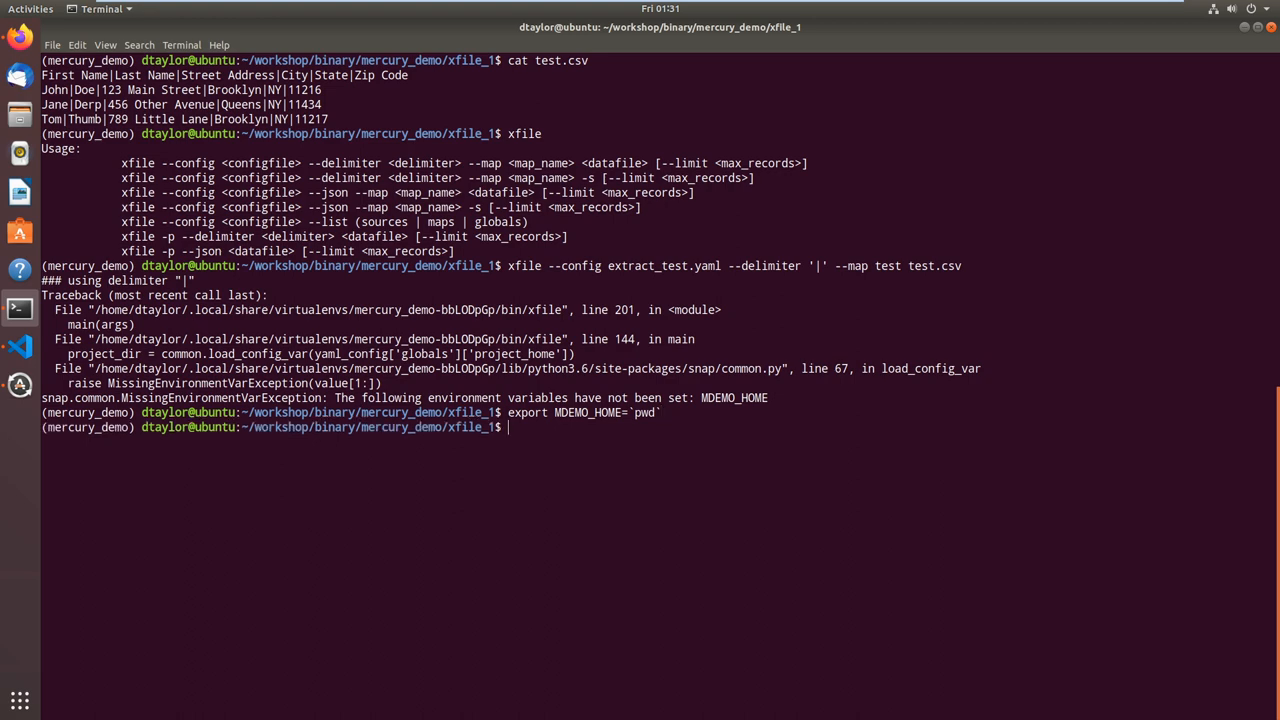
{"action": "type", "text": "xfile --config extract_test.yaml --delimiter '|' --map test test.csv"}
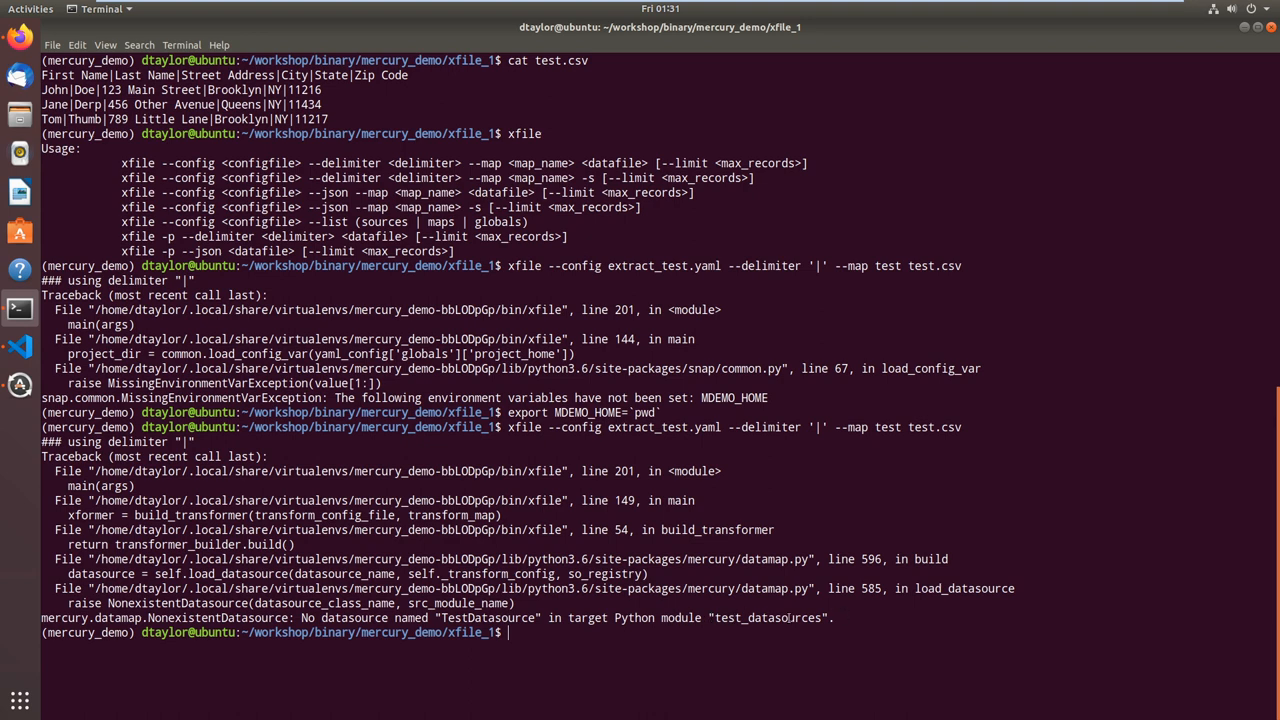
{"action": "mouse_move", "coordinate": [20, 346]}
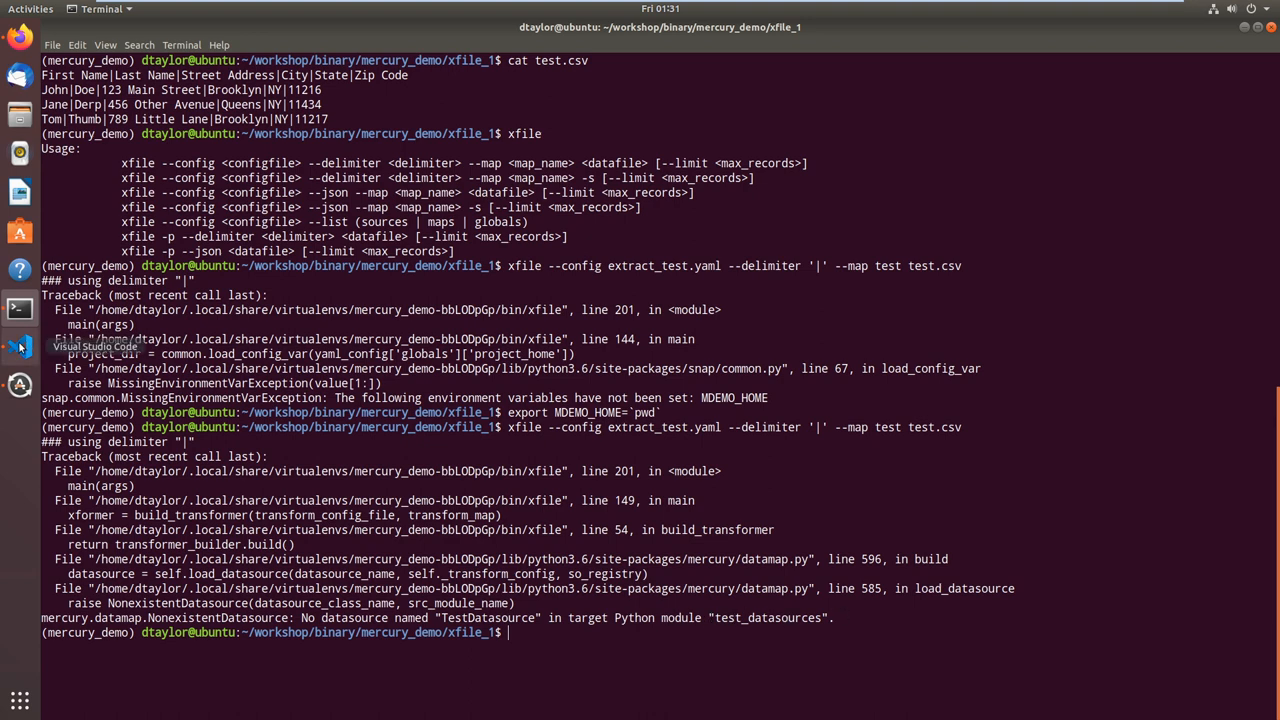
Rename the class in test_datasources.py to TestDatasource to match extract_test.yaml's datasource class.
{"action": "left_click", "coordinate": [20, 346]}
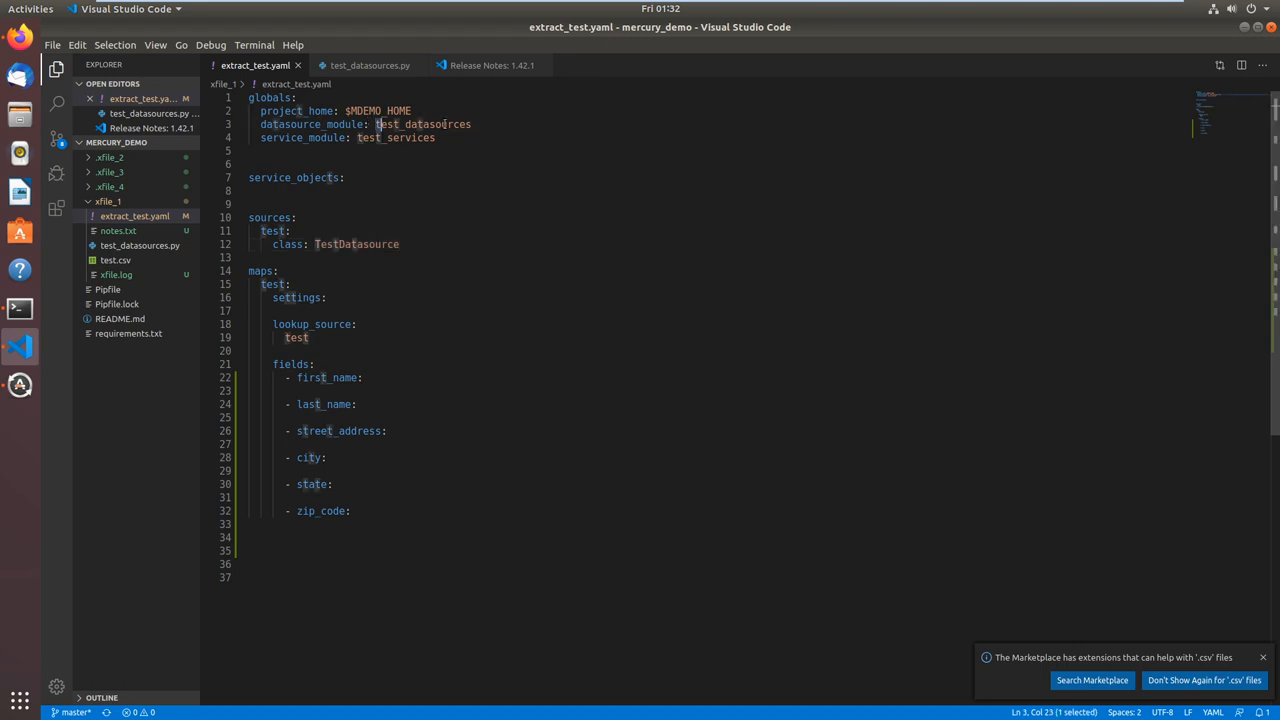
{"action": "double_click", "coordinate": [422, 124]}
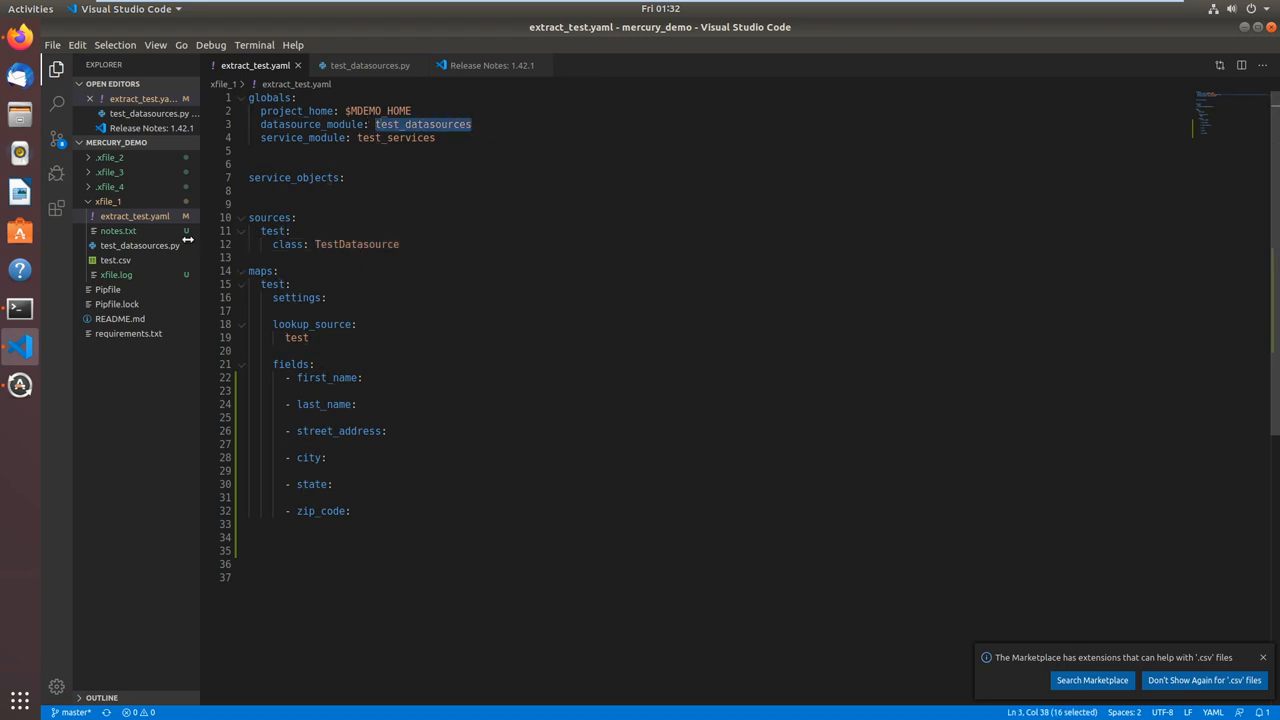
{"action": "left_click", "coordinate": [368, 64]}
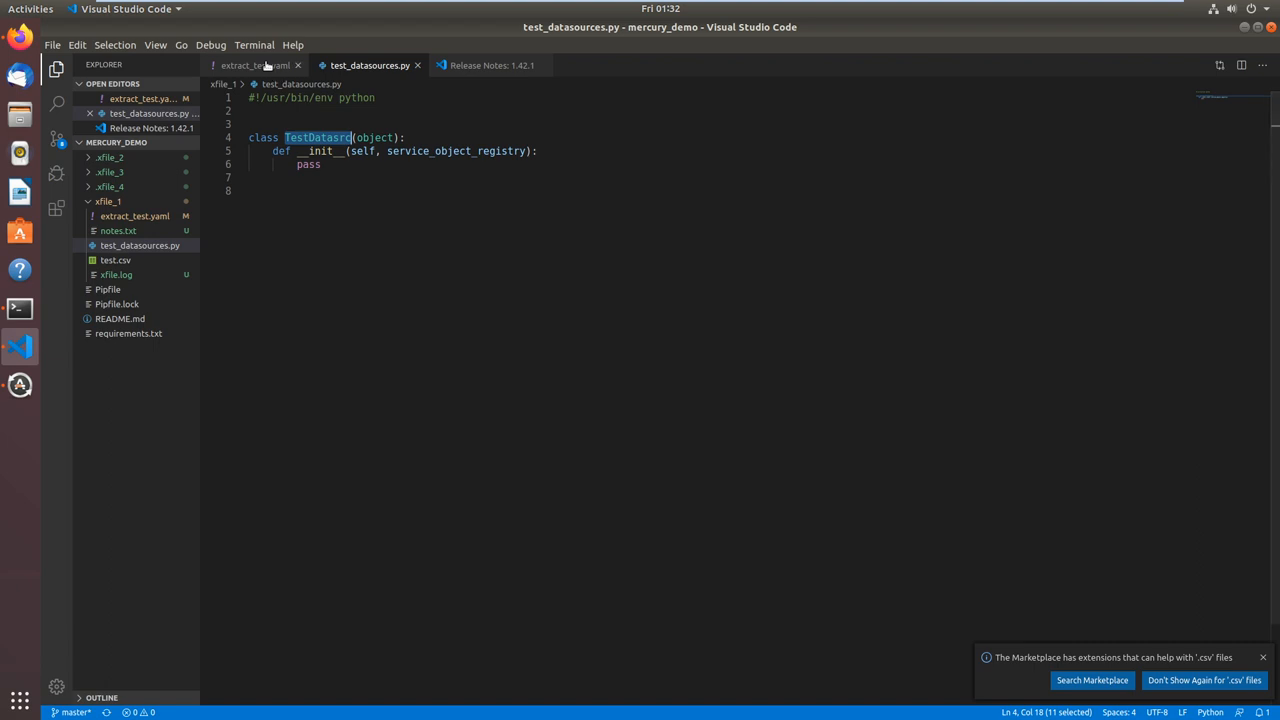
{"action": "left_click", "coordinate": [252, 64]}
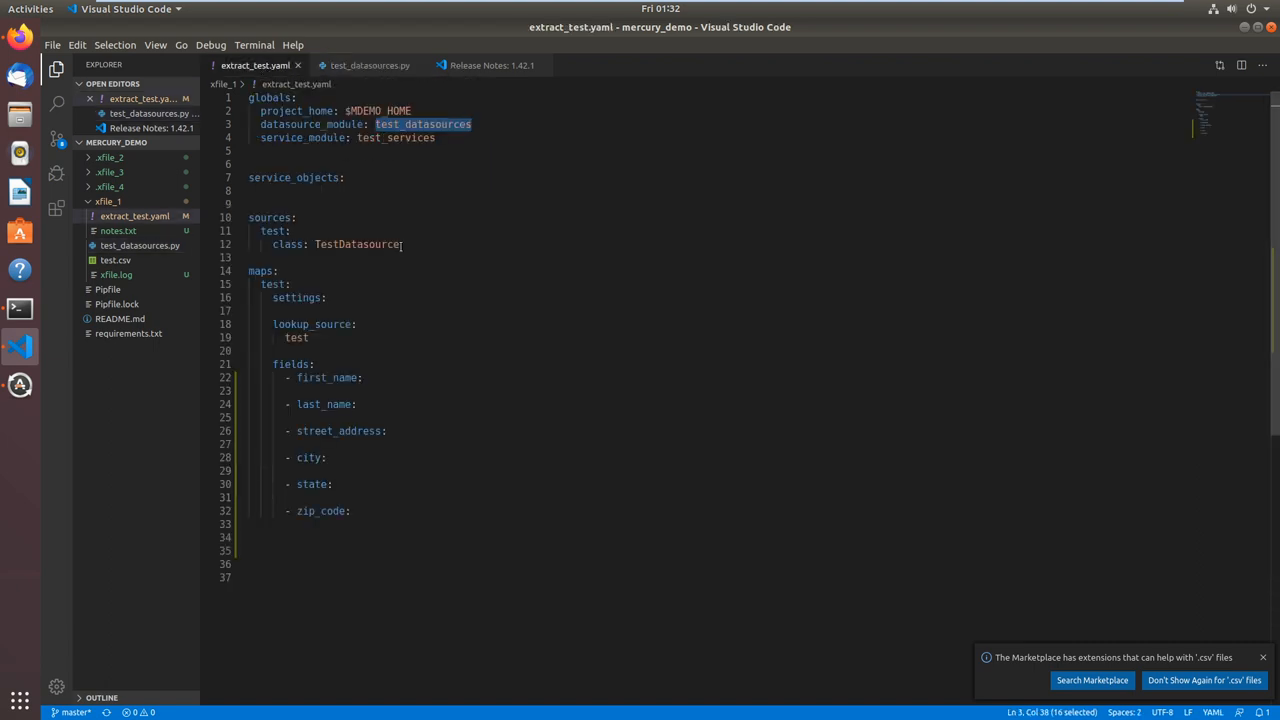
{"action": "left_click", "coordinate": [368, 64]}
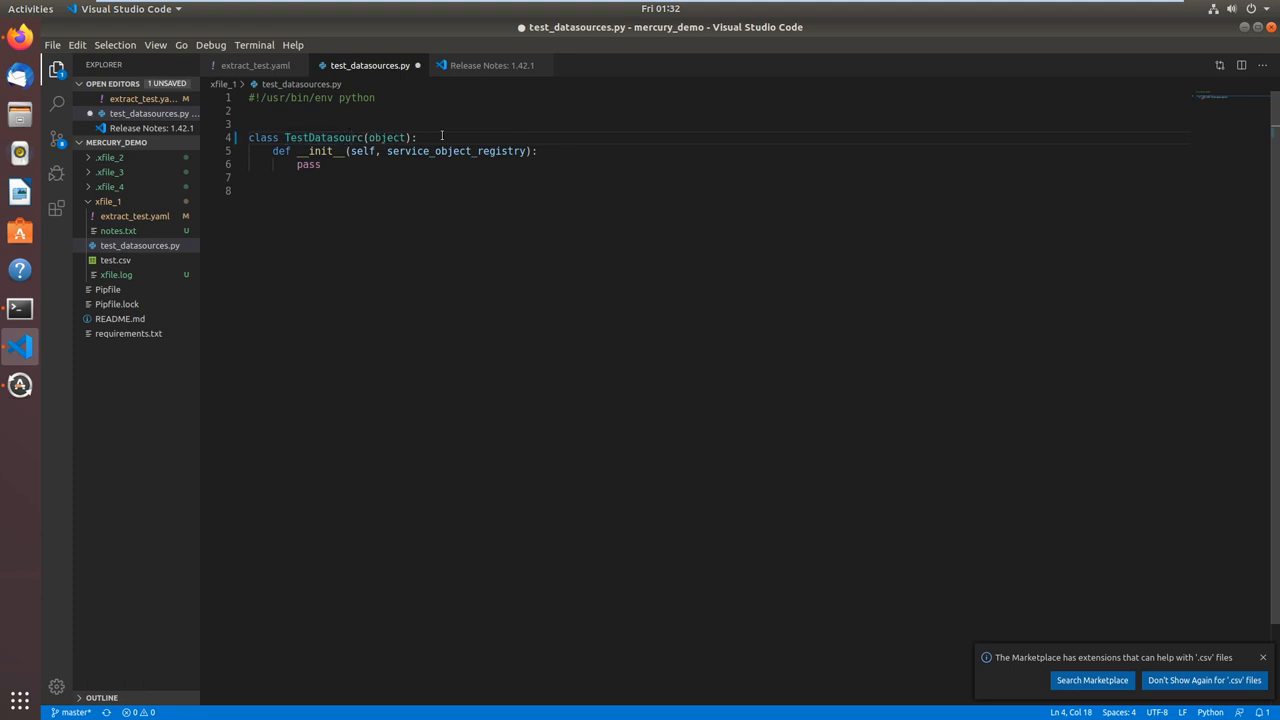
{"action": "double_click", "coordinate": [324, 136]}
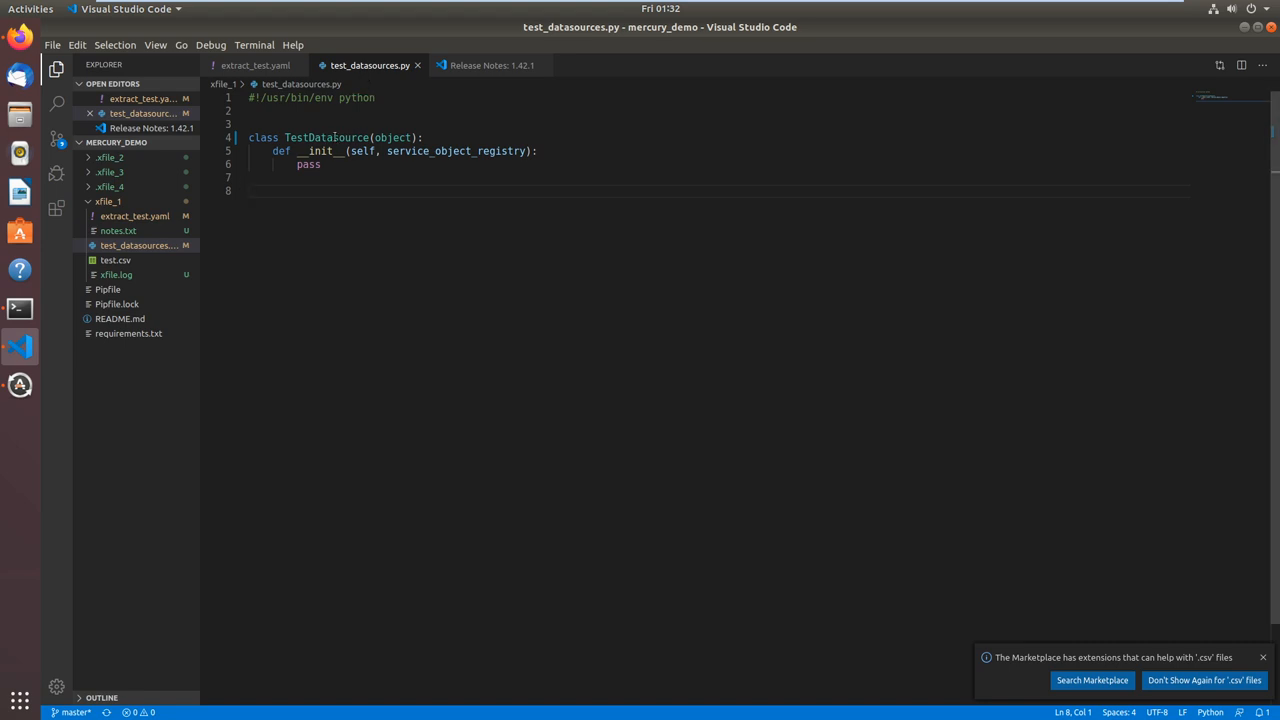
{"action": "left_click", "coordinate": [256, 64]}
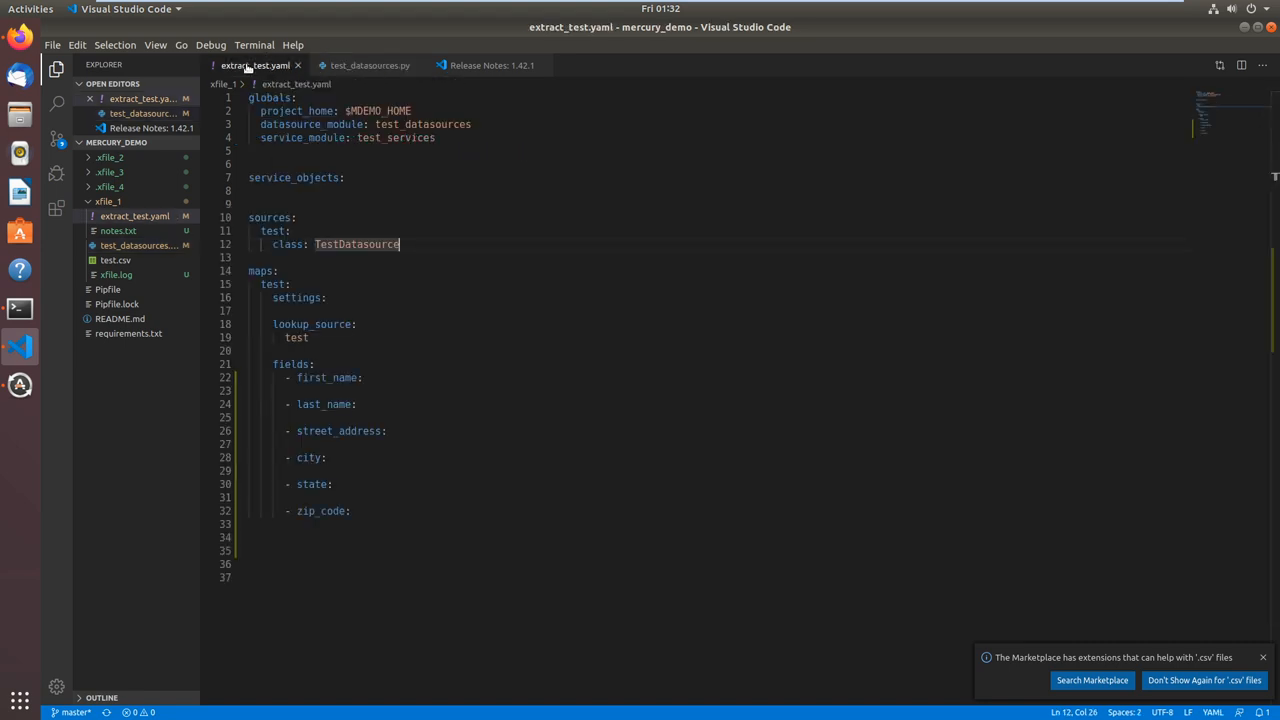
{"action": "mouse_move", "coordinate": [376, 204]}
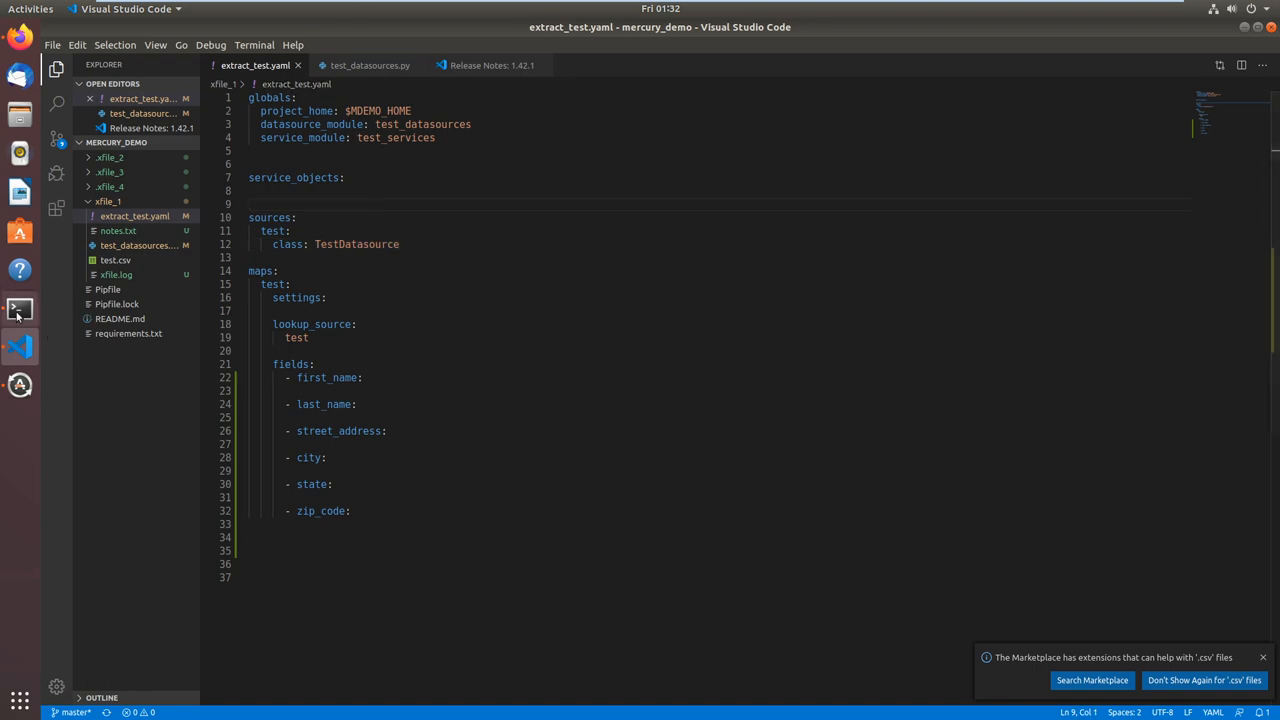
Rerun the xfile transform, which succeeds with 3 records whose fields are all null.
{"action": "left_click", "coordinate": [18, 308]}
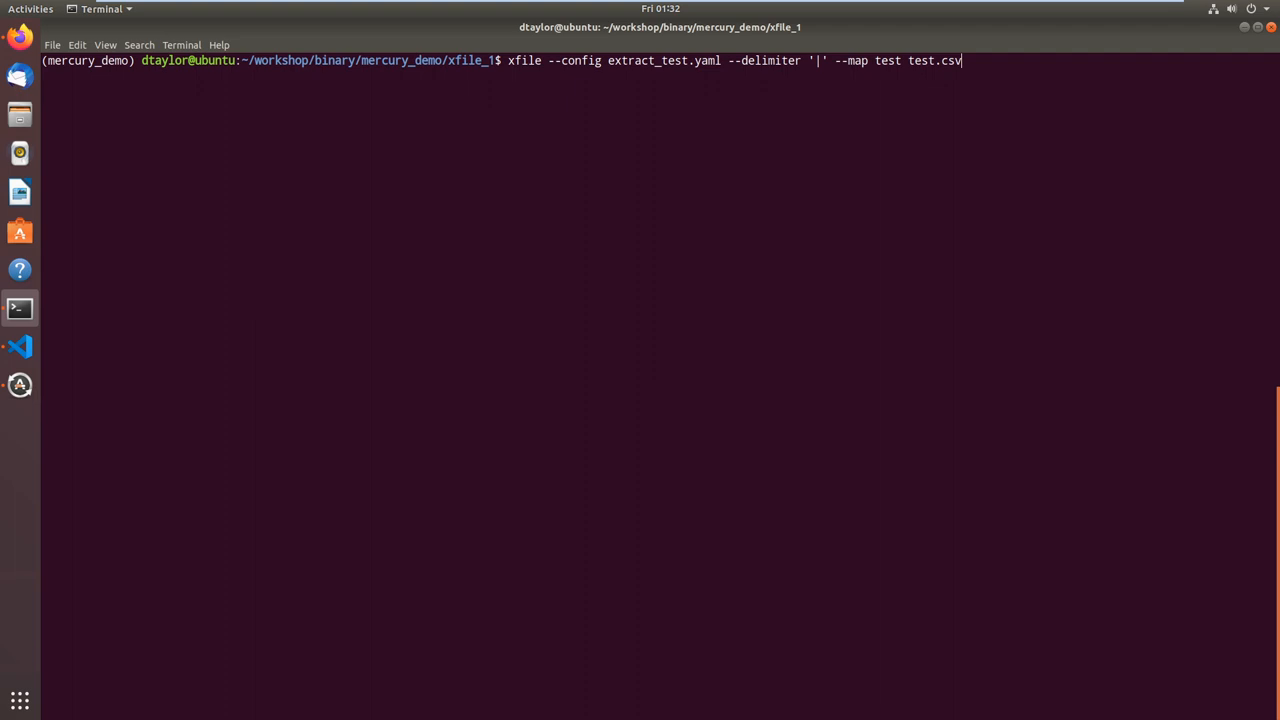
{"action": "key", "text": "Return"}
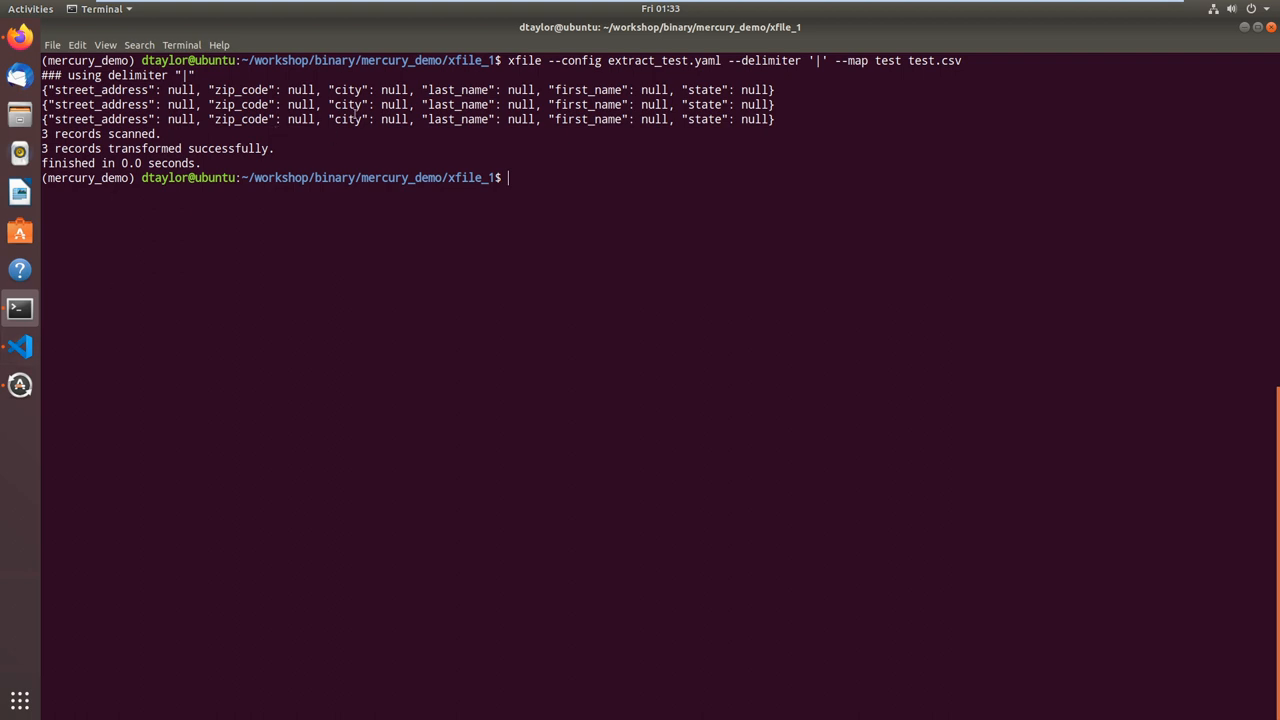
{"action": "mouse_move", "coordinate": [18, 346]}
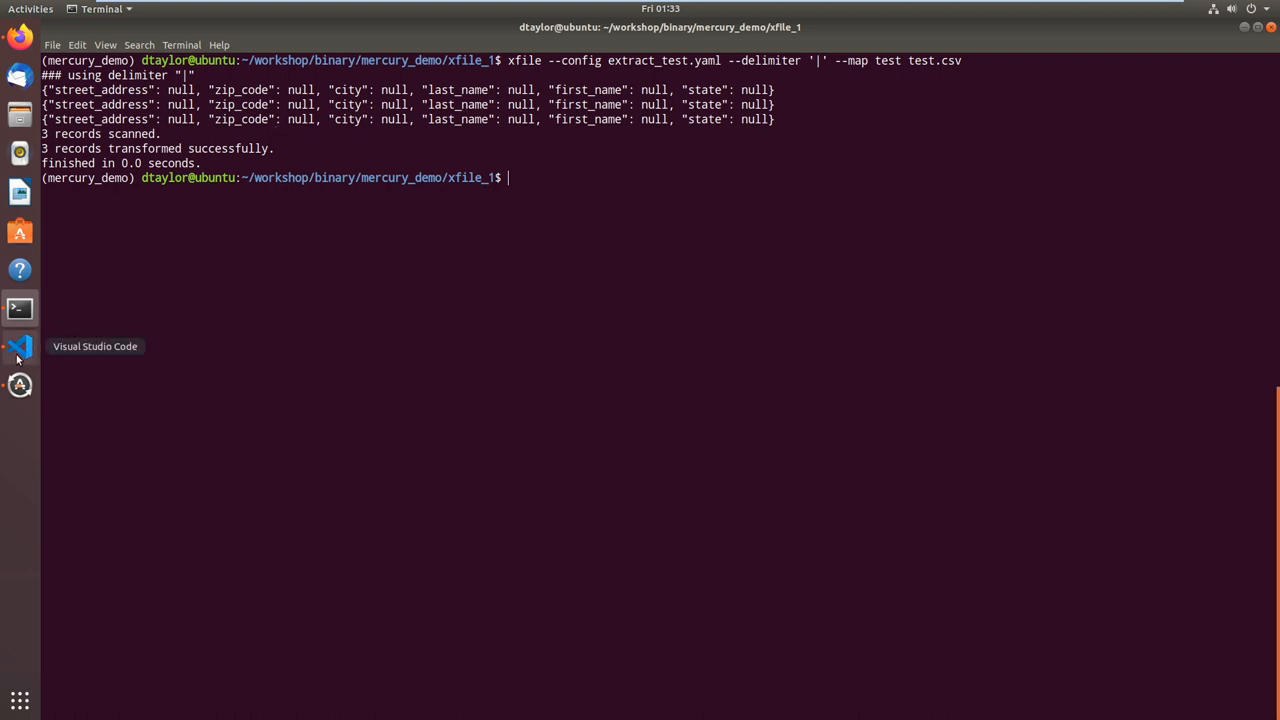
Add 'source: record' and 'key: First Name' under first_name in extract_test.yaml.
{"action": "left_click", "coordinate": [18, 346]}
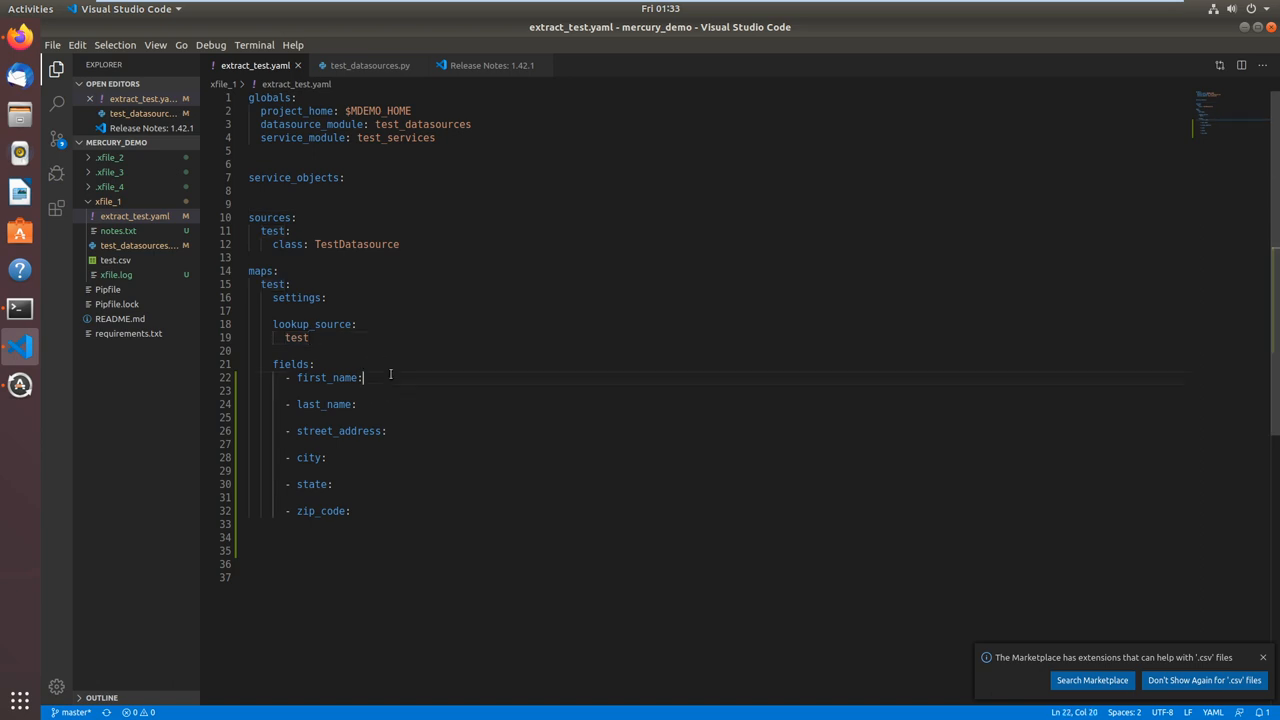
{"action": "key", "text": "Enter"}
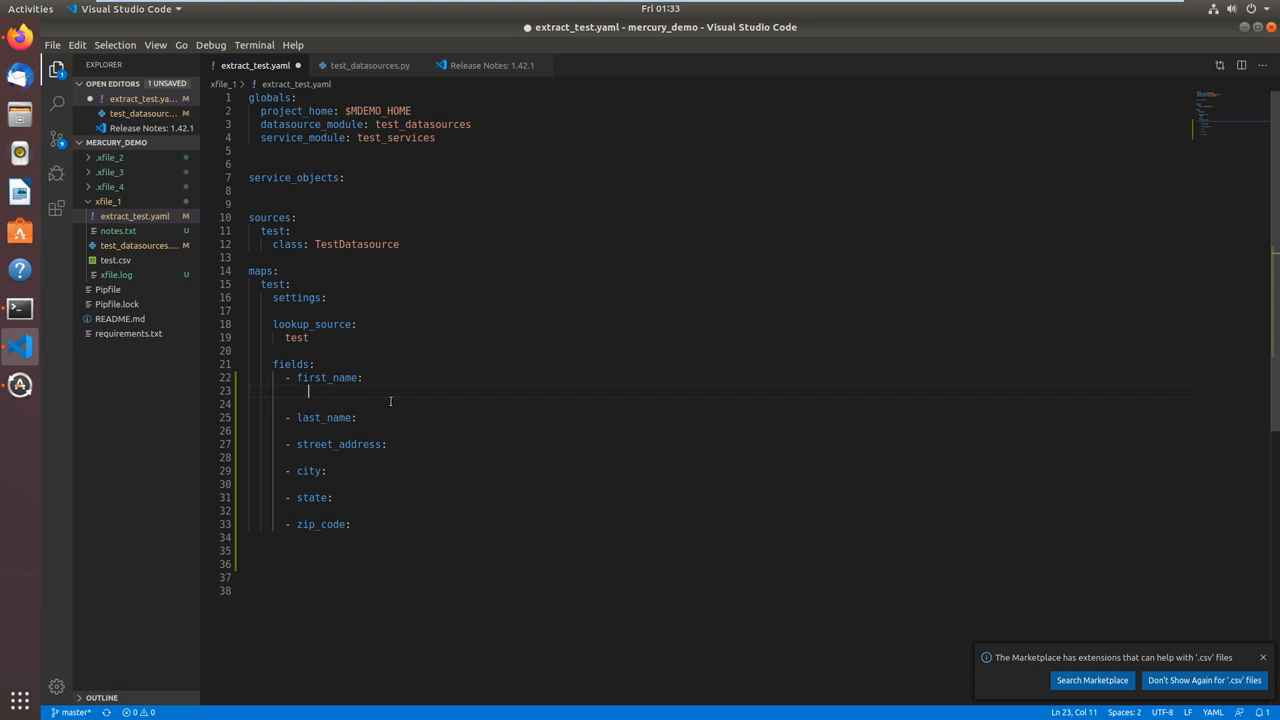
{"action": "type", "text": "source"}
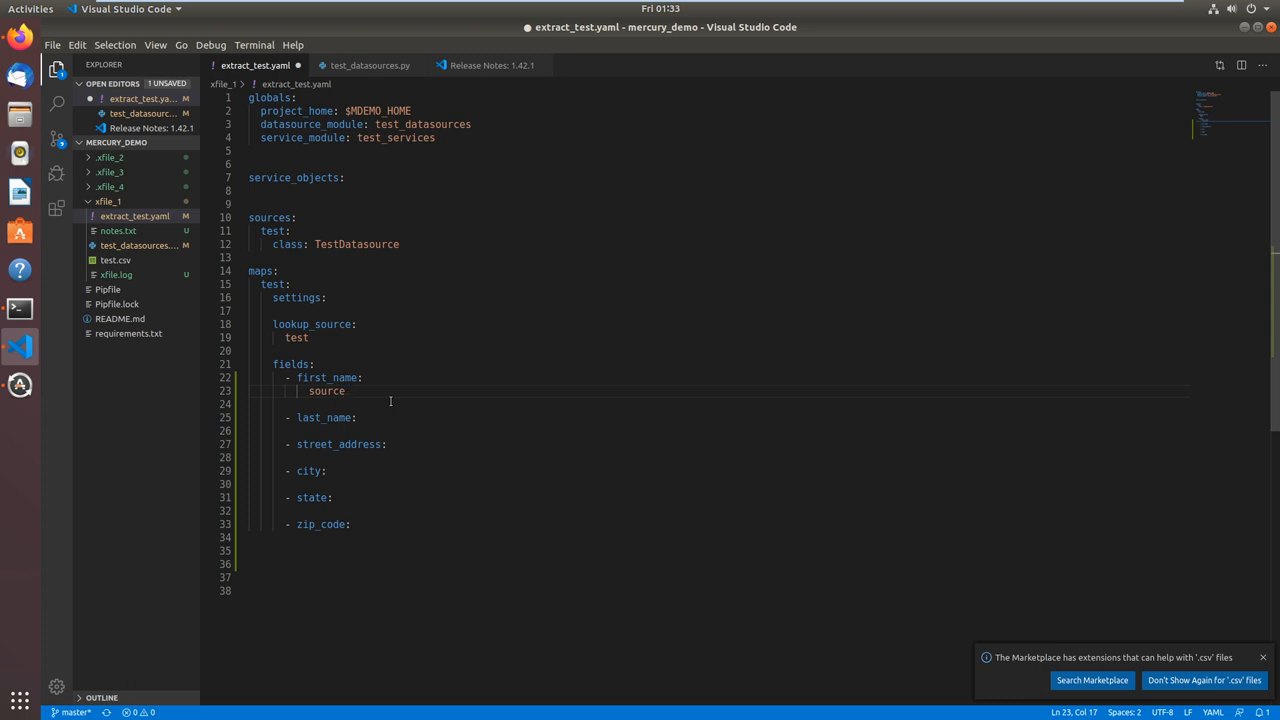
{"action": "type", "text": ":"}
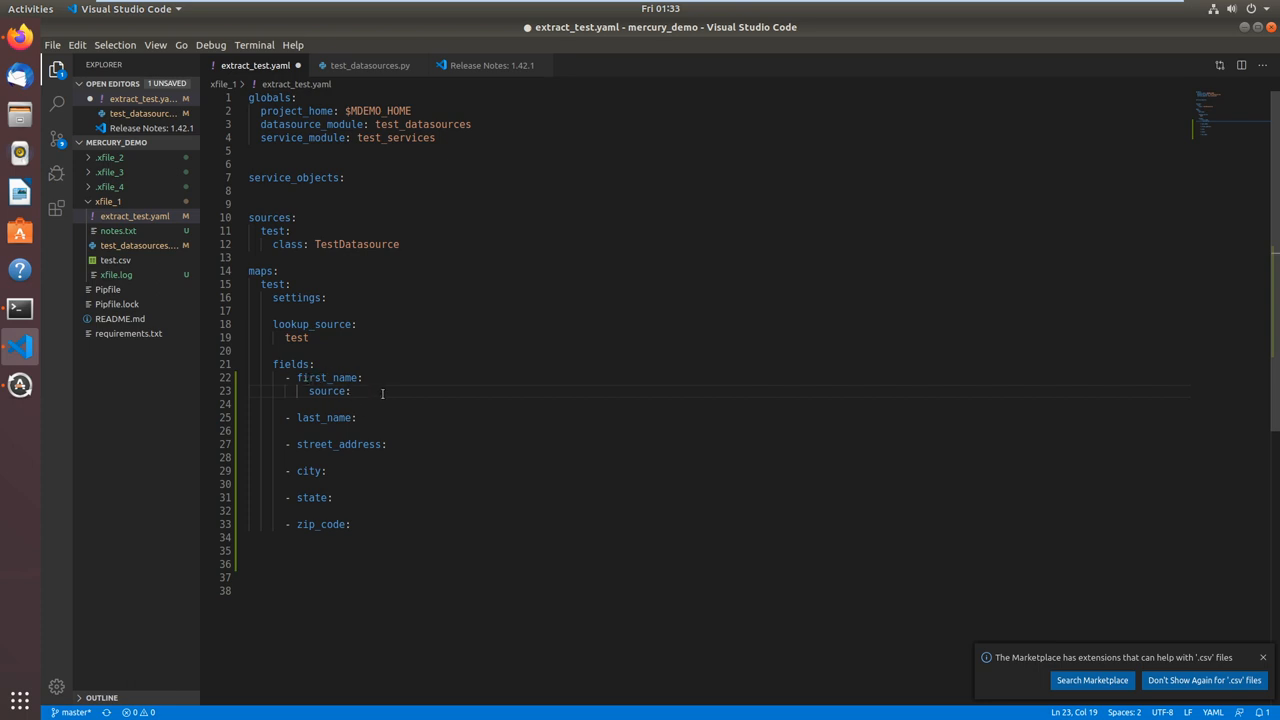
{"action": "type", "text": "recor"}
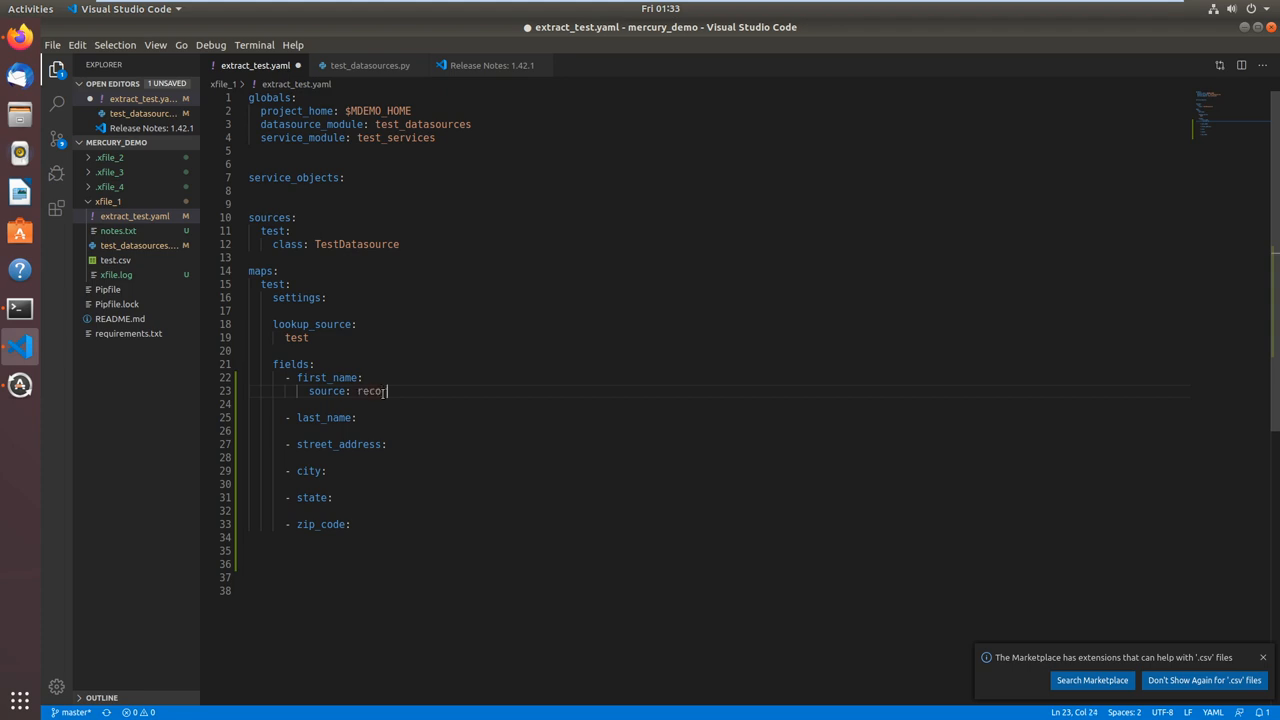
{"action": "type", "text": "d"}
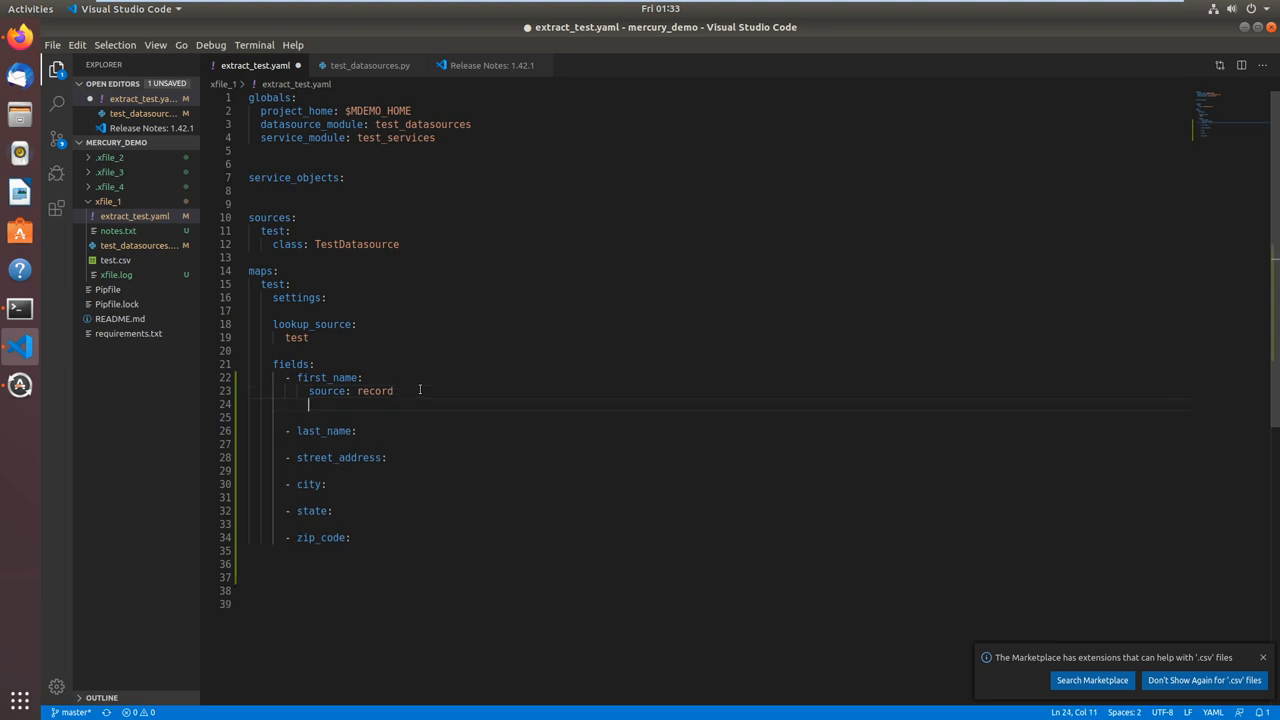
{"action": "type", "text": "key:"}
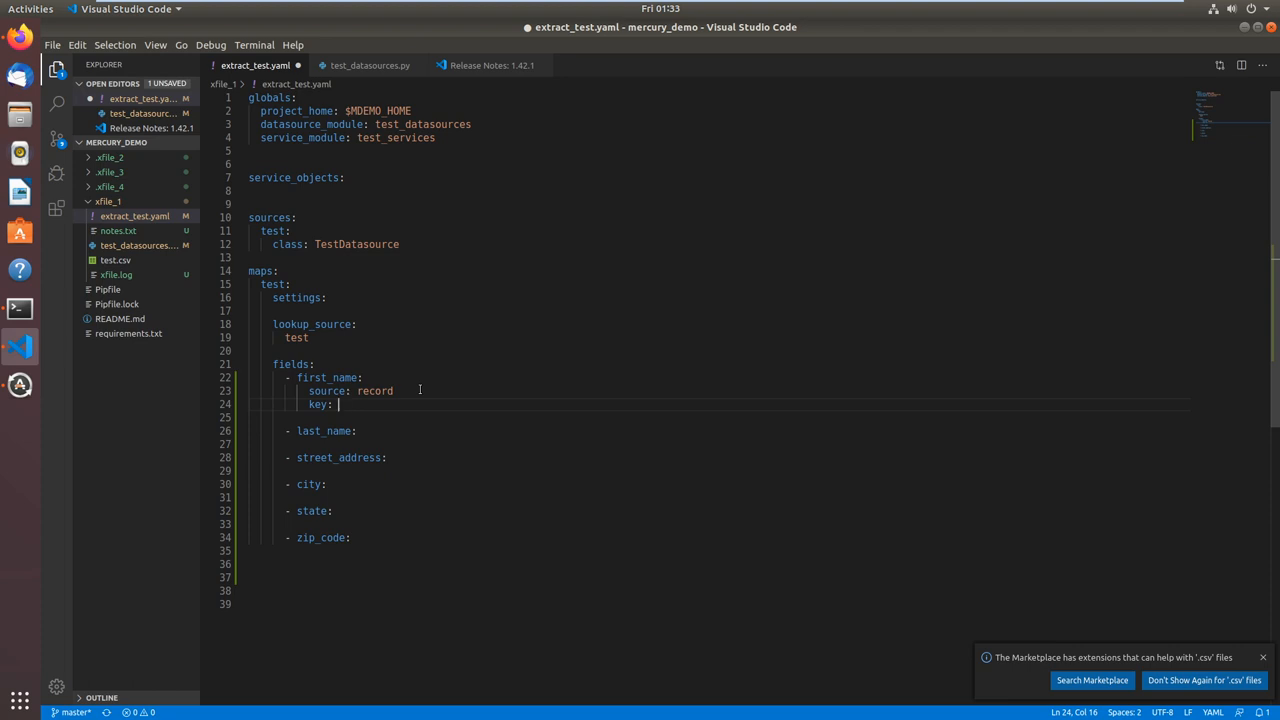
{"action": "type", "text": "First Na"}
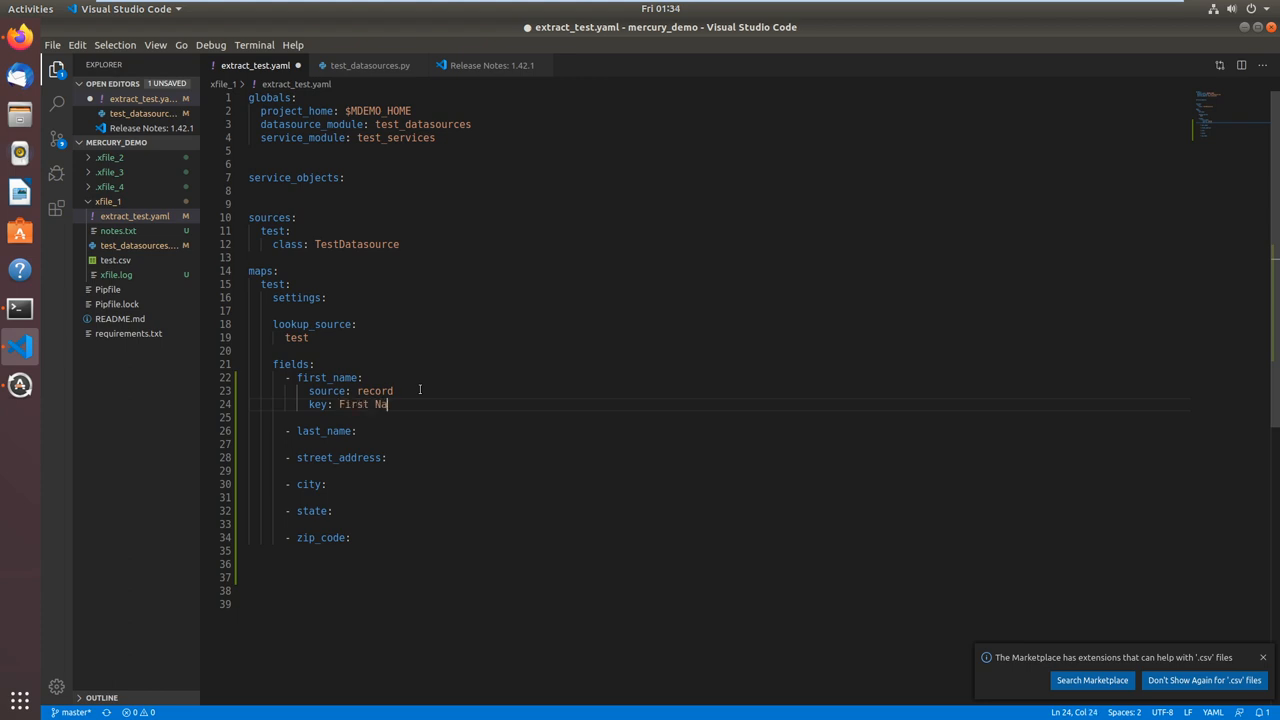
{"action": "type", "text": "me"}
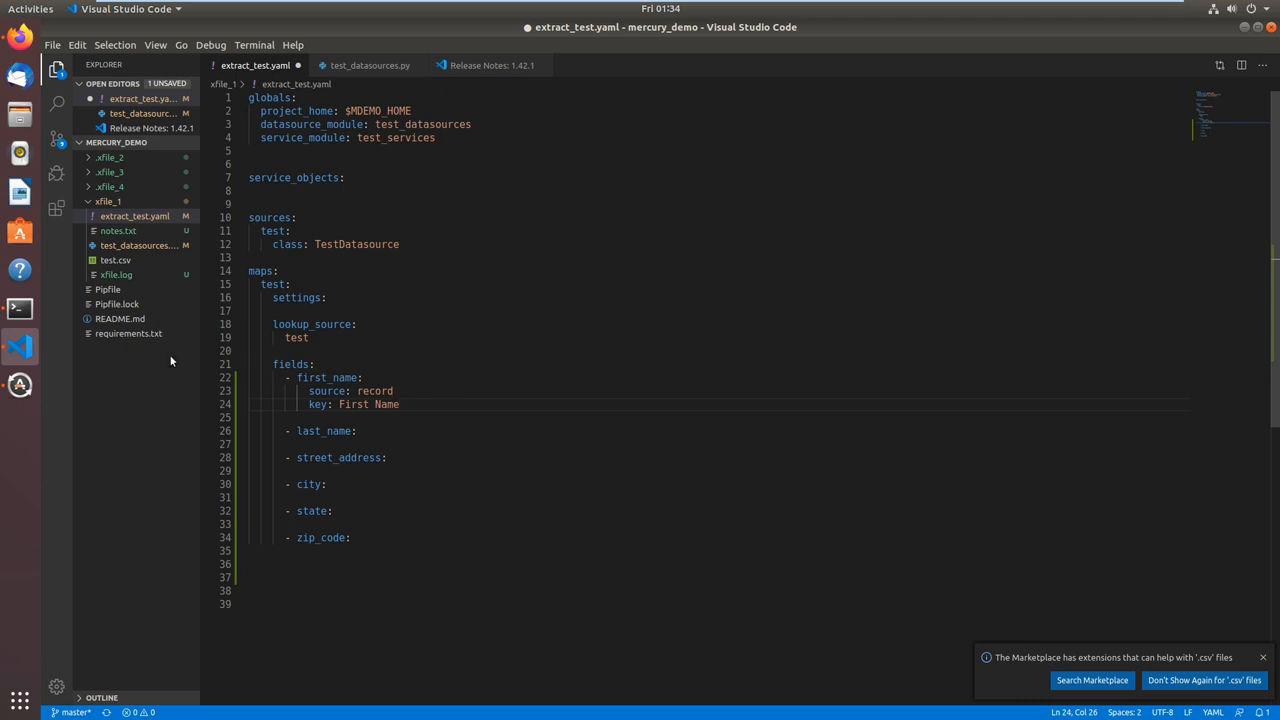
{"action": "left_click", "coordinate": [20, 308]}
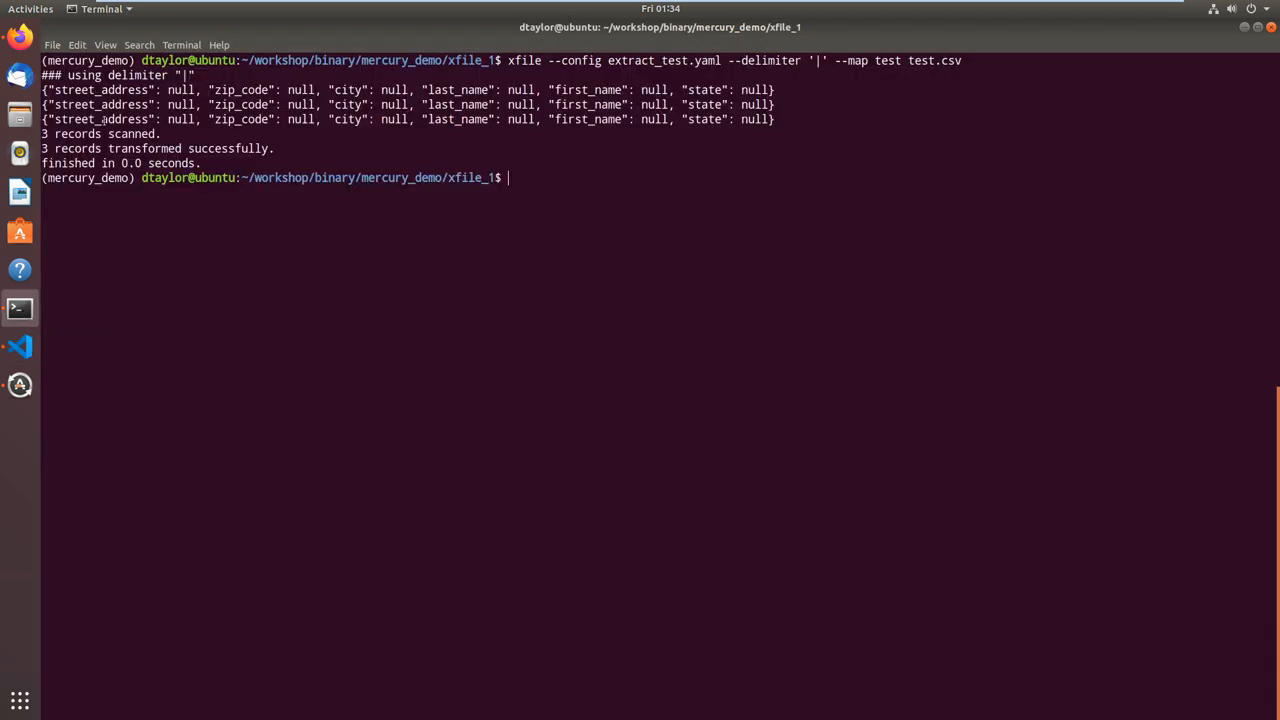
{"action": "mouse_move", "coordinate": [454, 234]}
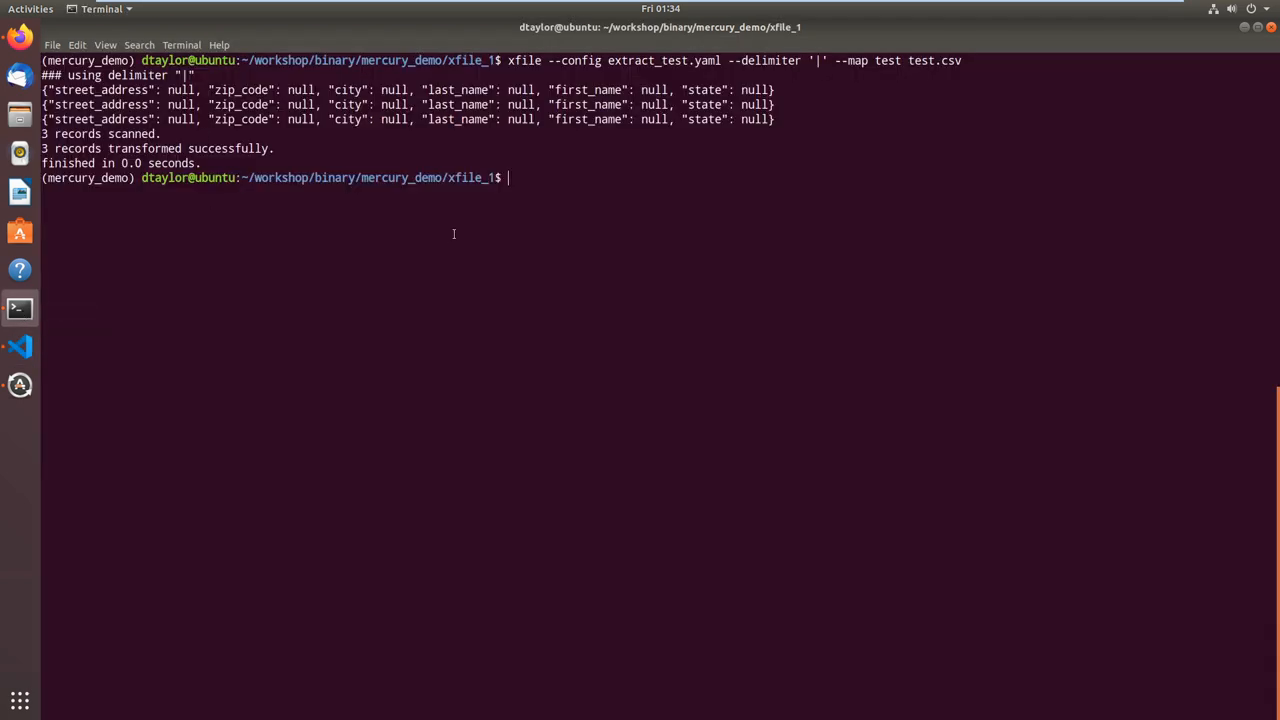
Print test.csv with cat to see its First Name header and three pipe-delimited rows.
{"action": "type", "text": "cat test"}
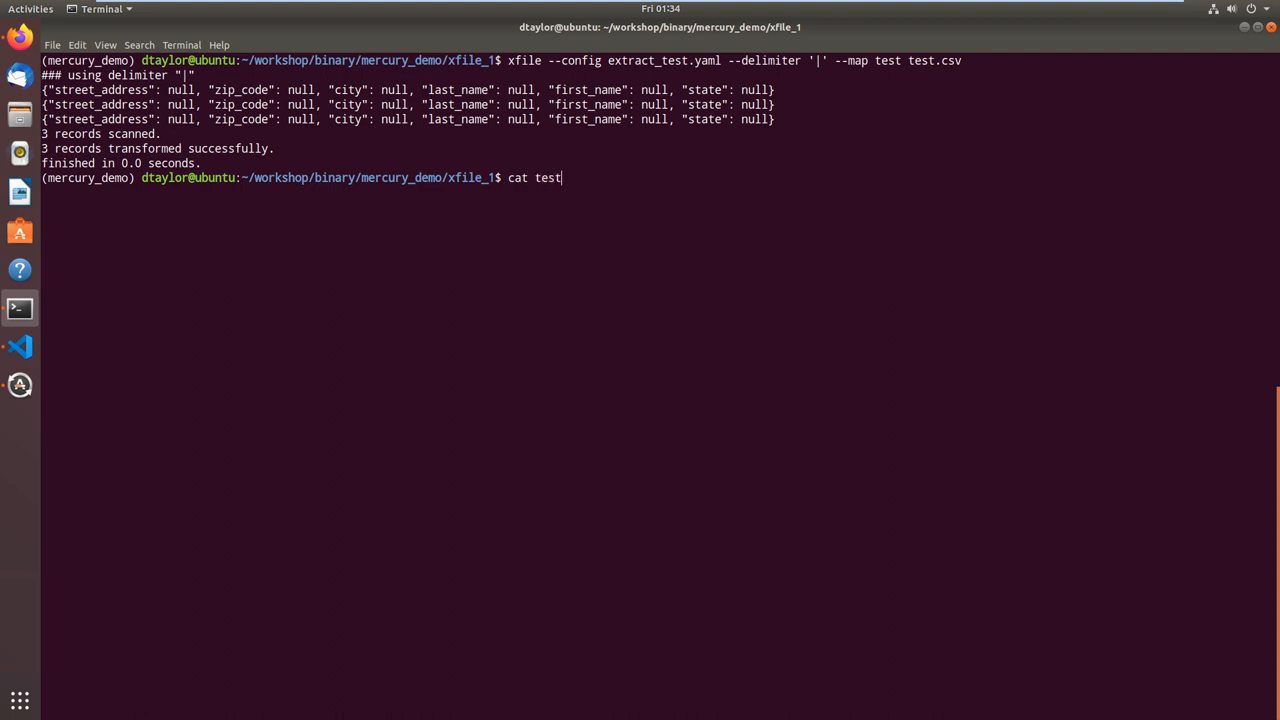
{"action": "key", "text": "Return"}
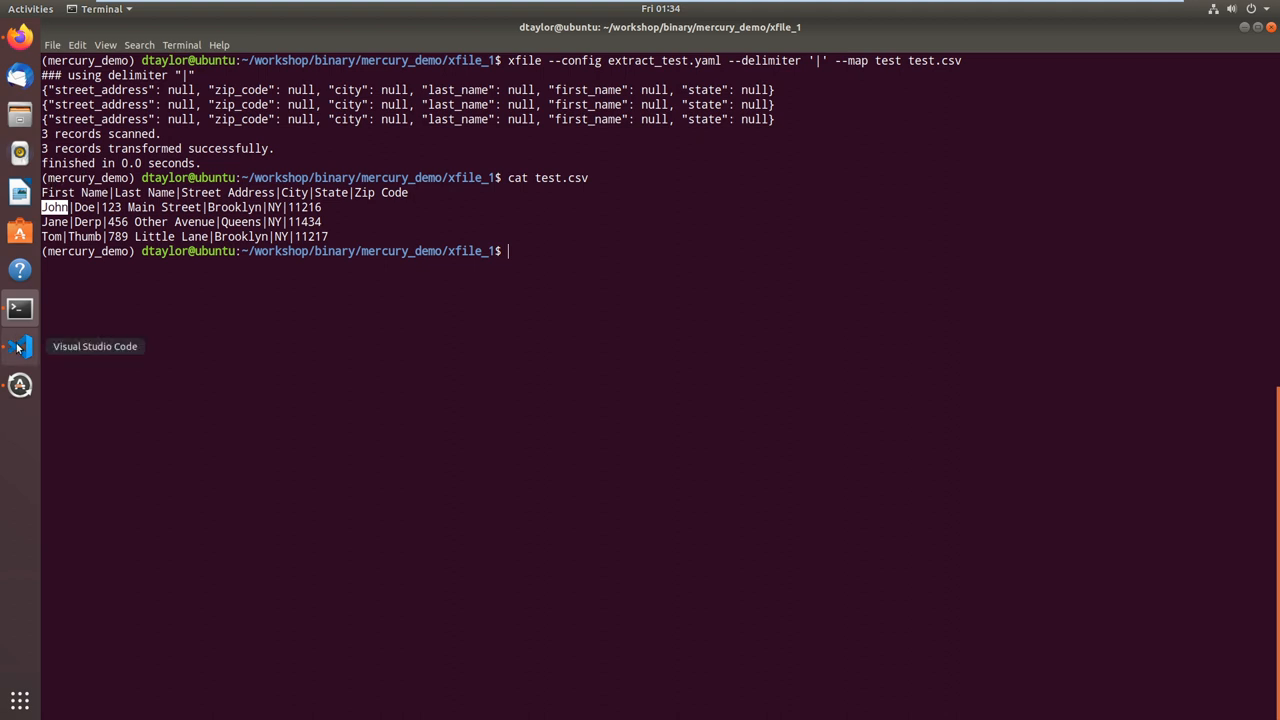
{"action": "left_click", "coordinate": [18, 346]}
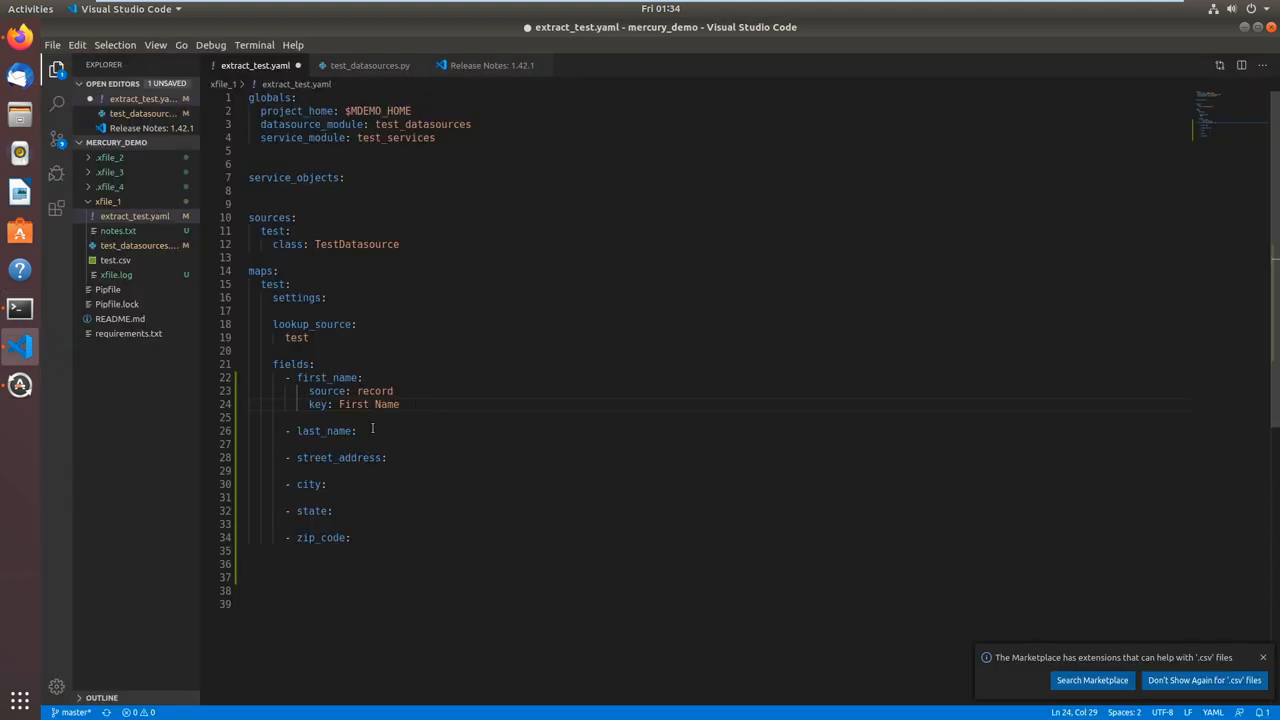
Add 'source: record' and an empty 'key:' under last_name.
{"action": "left_click", "coordinate": [356, 430]}
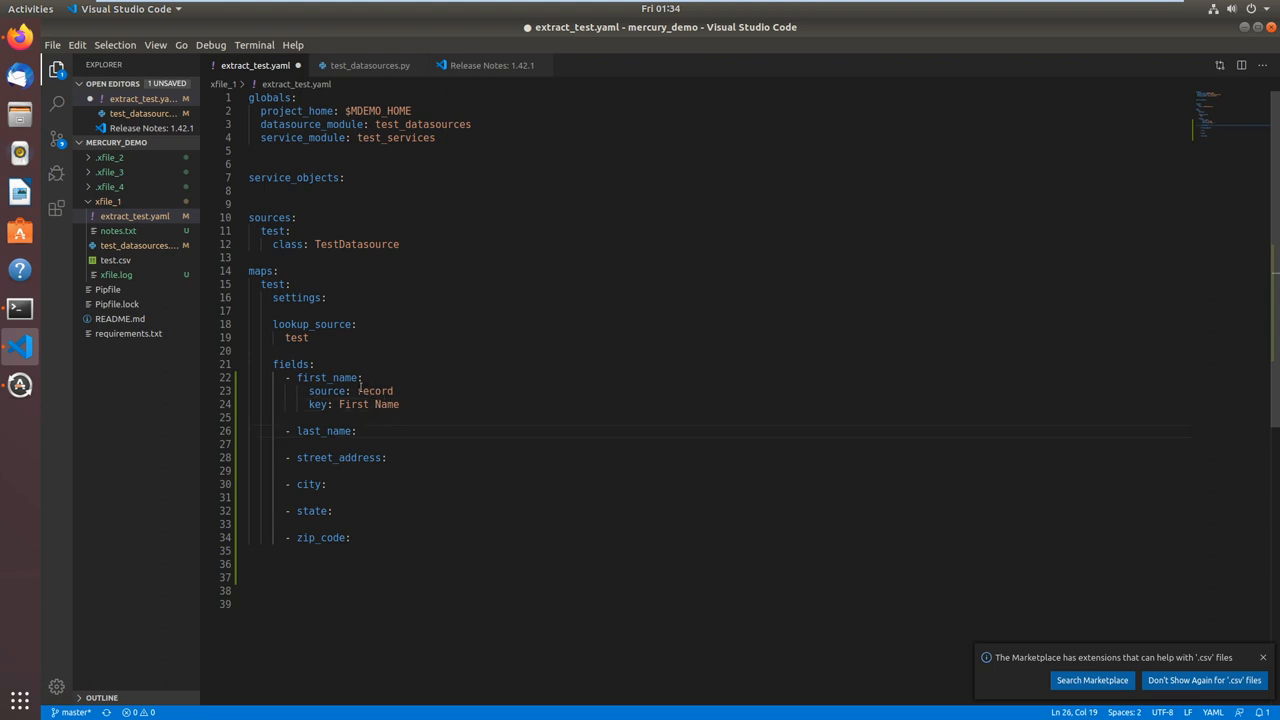
{"action": "left_click", "coordinate": [264, 356]}
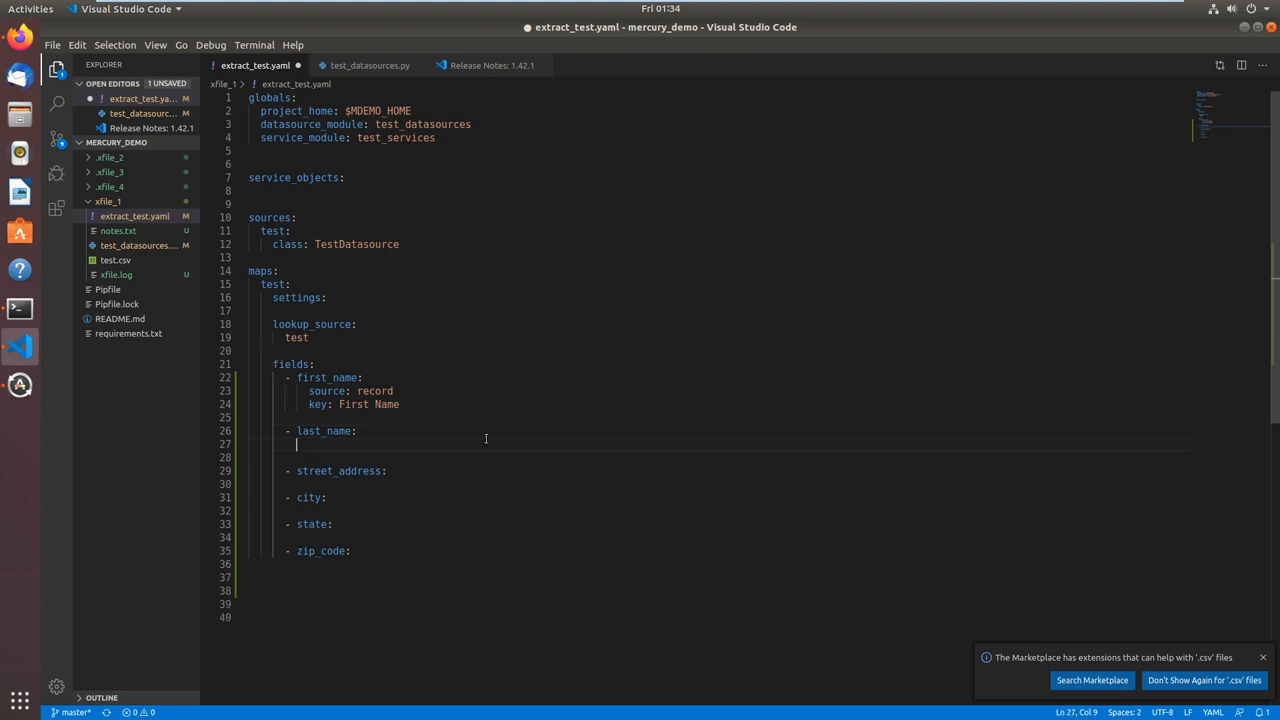
{"action": "type", "text": "\"  \""}
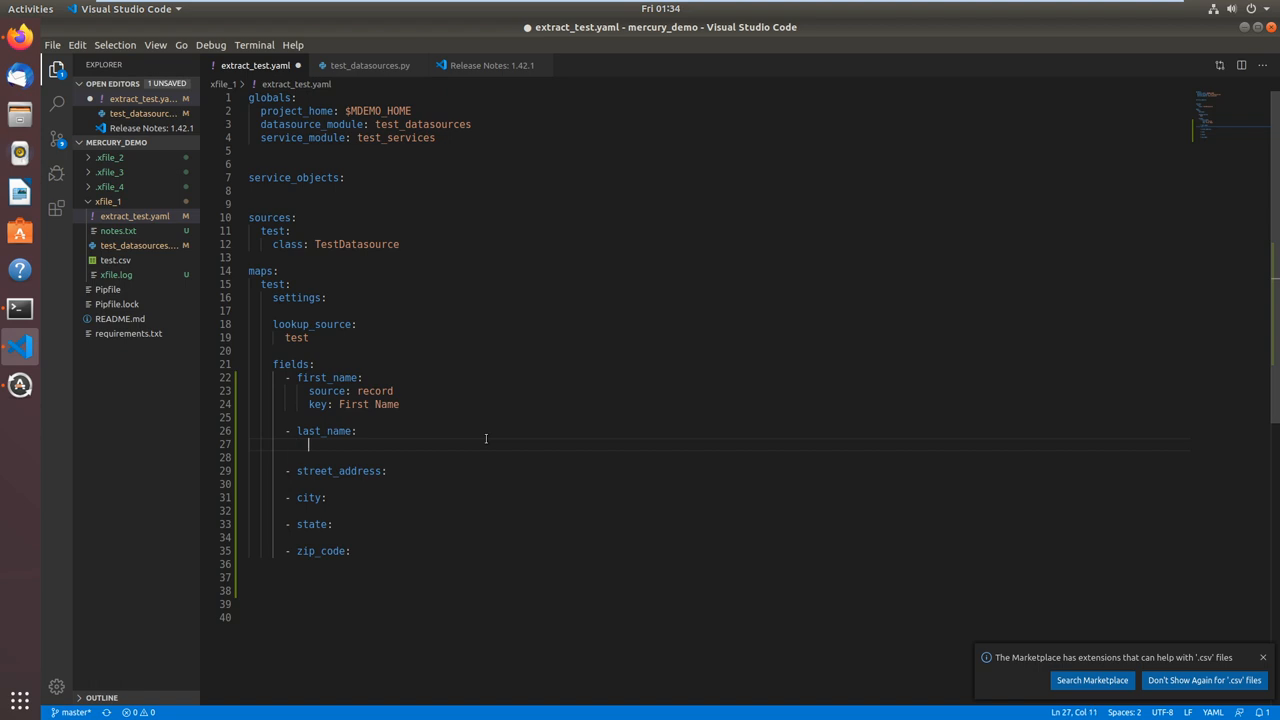
{"action": "type", "text": "sour"}
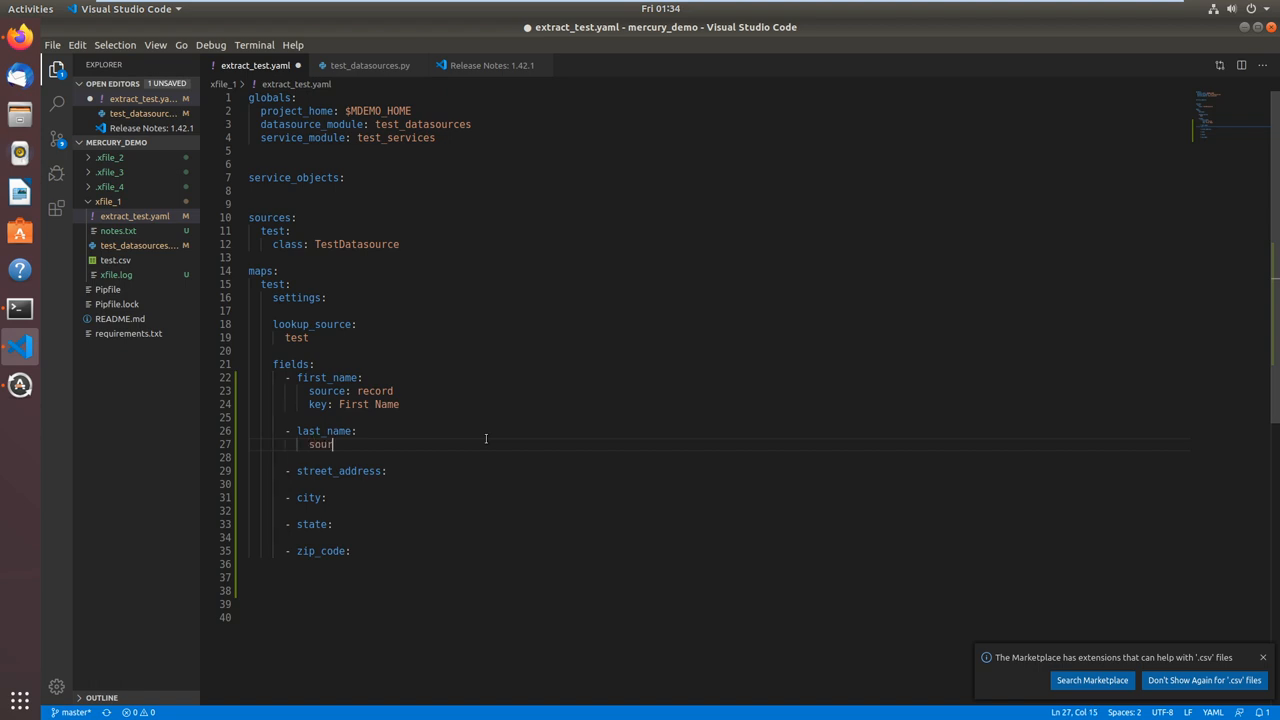
{"action": "type", "text": "ce: r"}
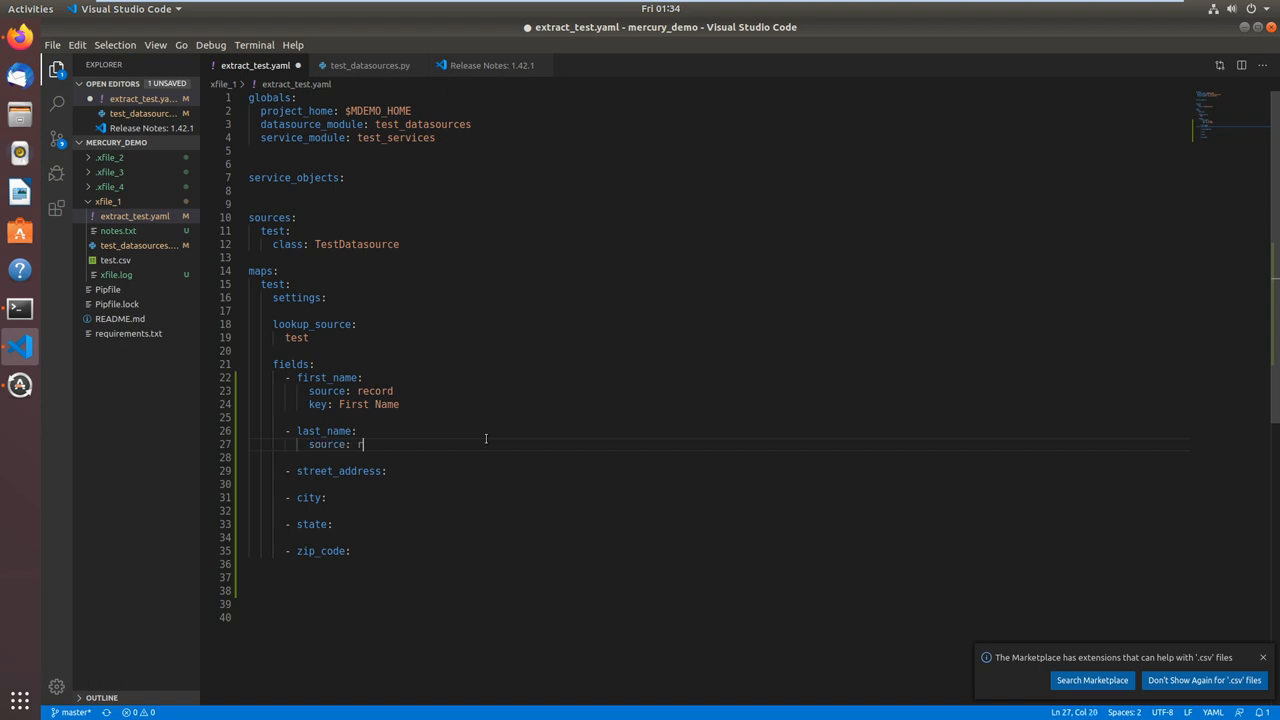
{"action": "type", "text": "ecord"}
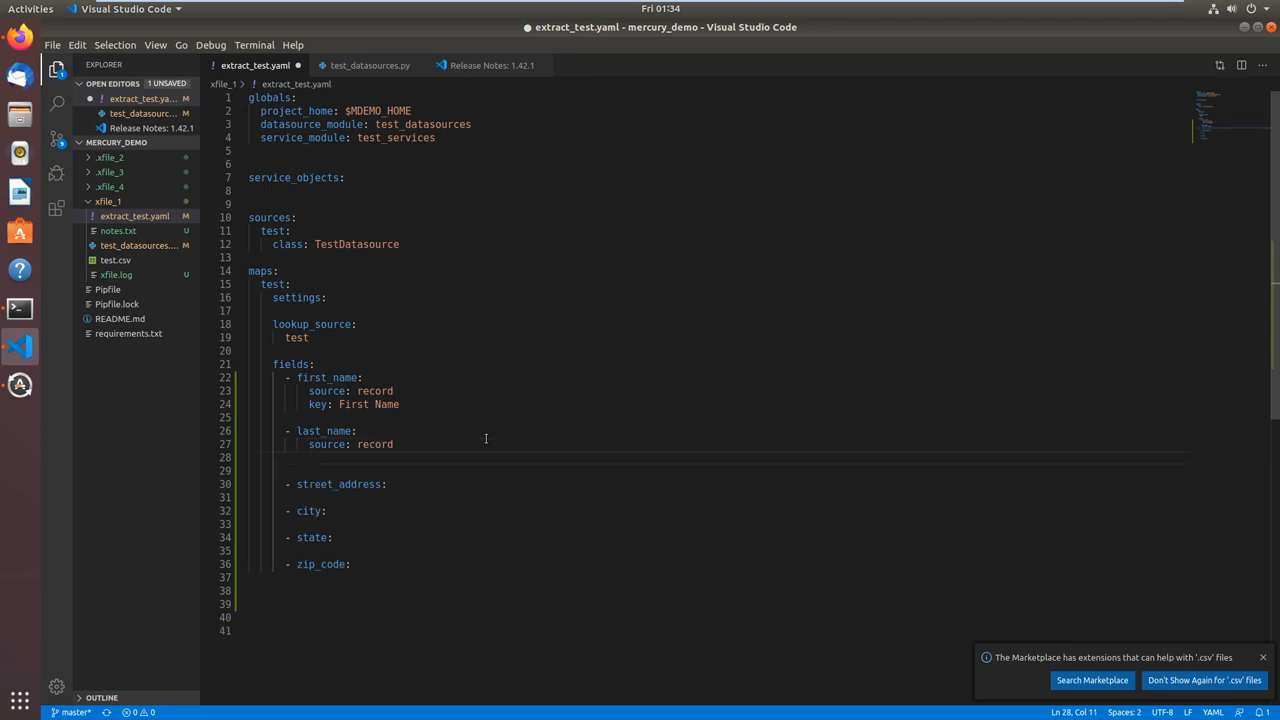
{"action": "type", "text": "ke"}
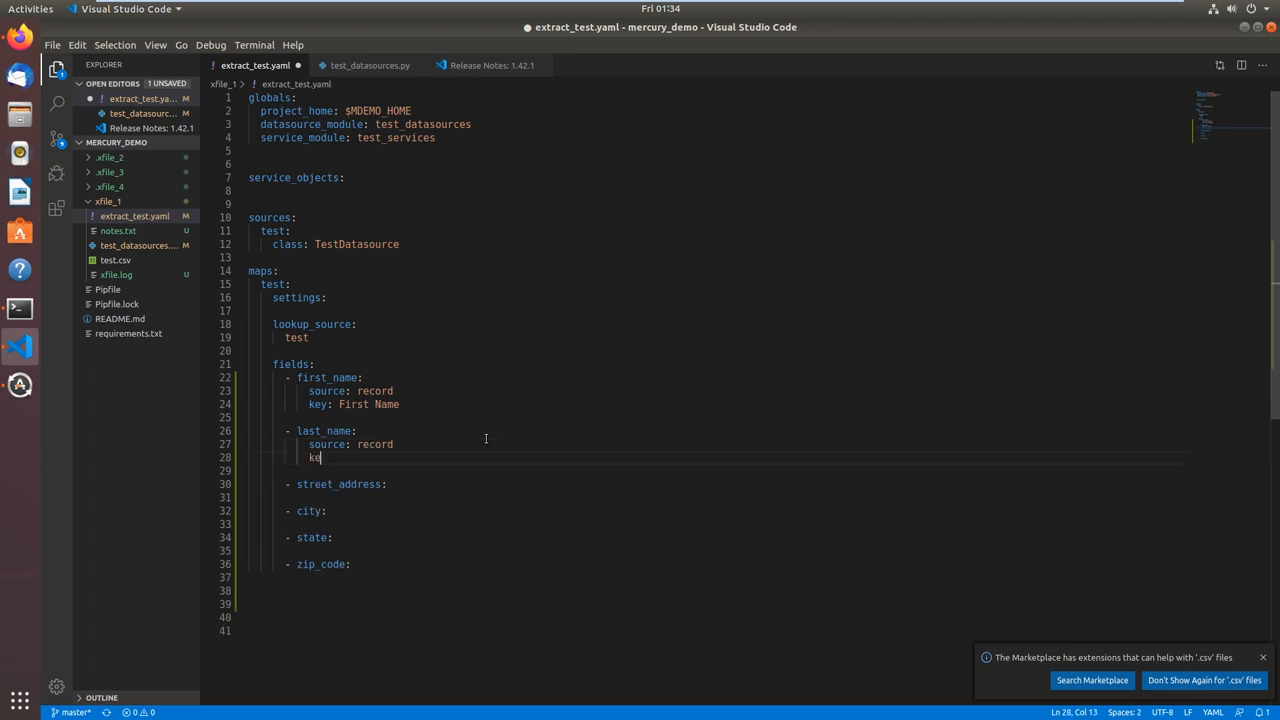
{"action": "type", "text": "y:"}
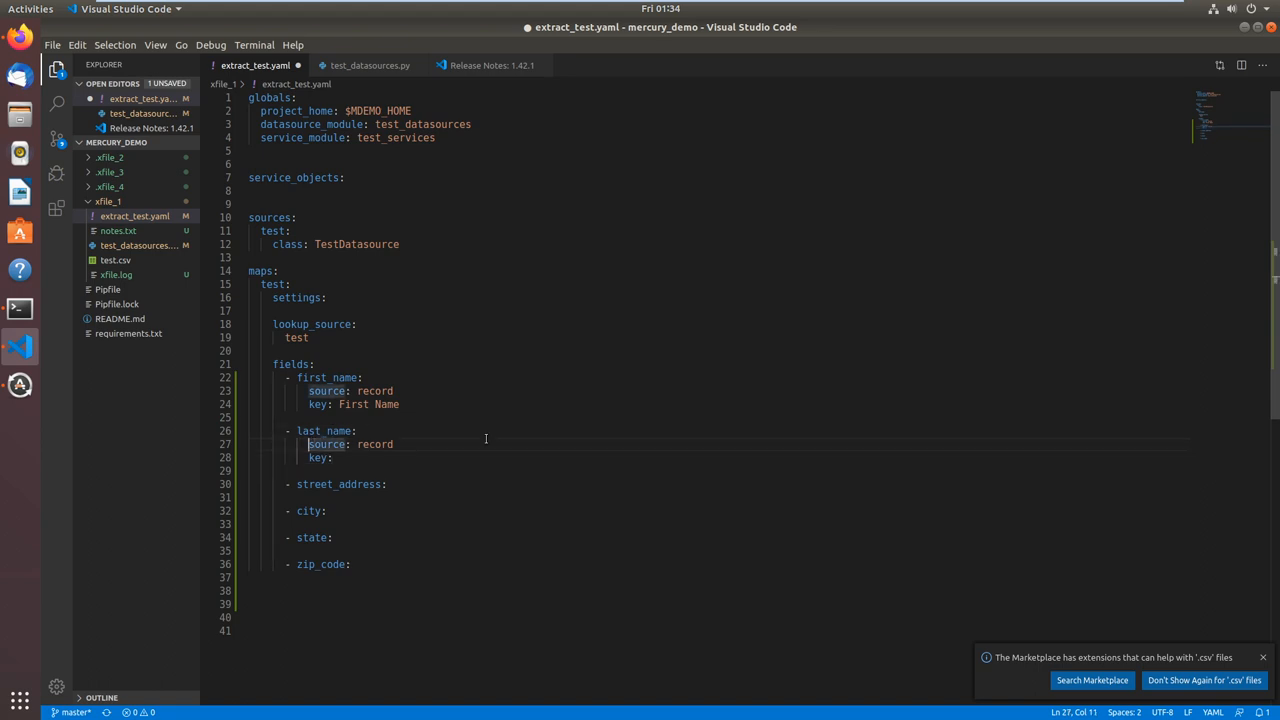
Copy the source/key pair under street_address, city, state and zip_code.
{"action": "left_click_drag", "start_coordinate": [310, 444], "coordinate": [310, 456]}
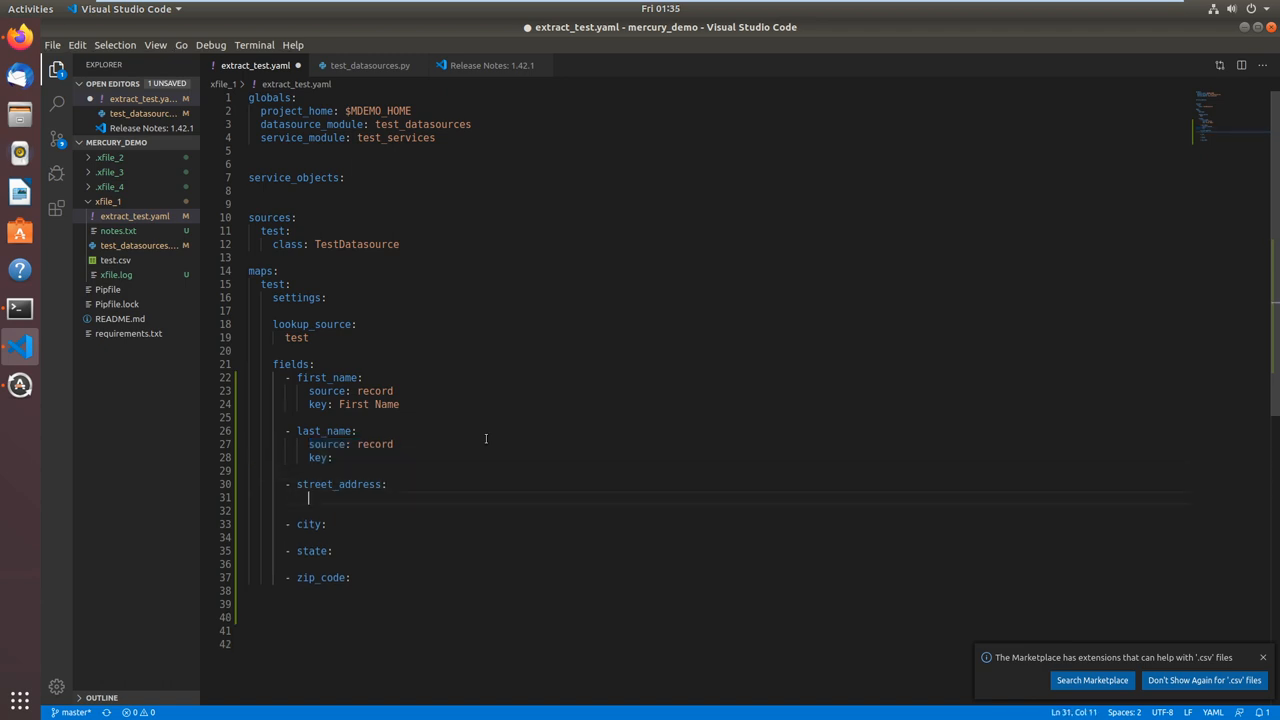
{"action": "type", "text": "source: record"}
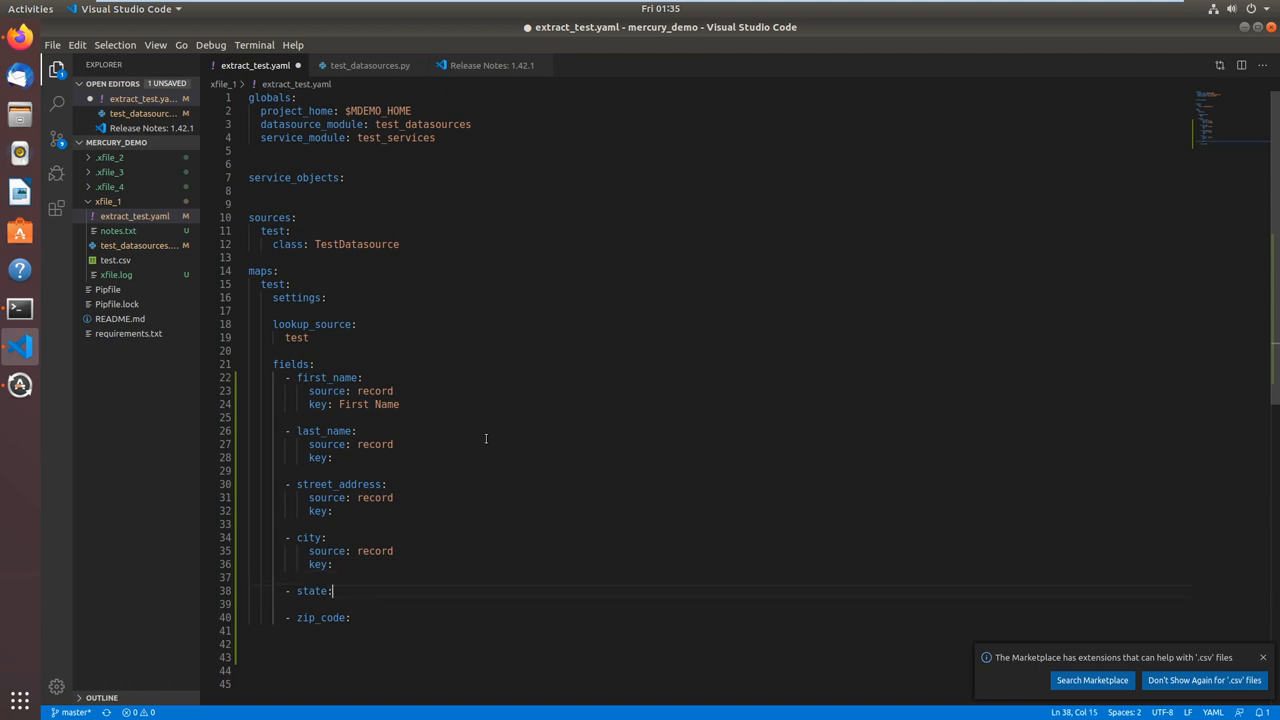
{"action": "key", "text": "Enter"}
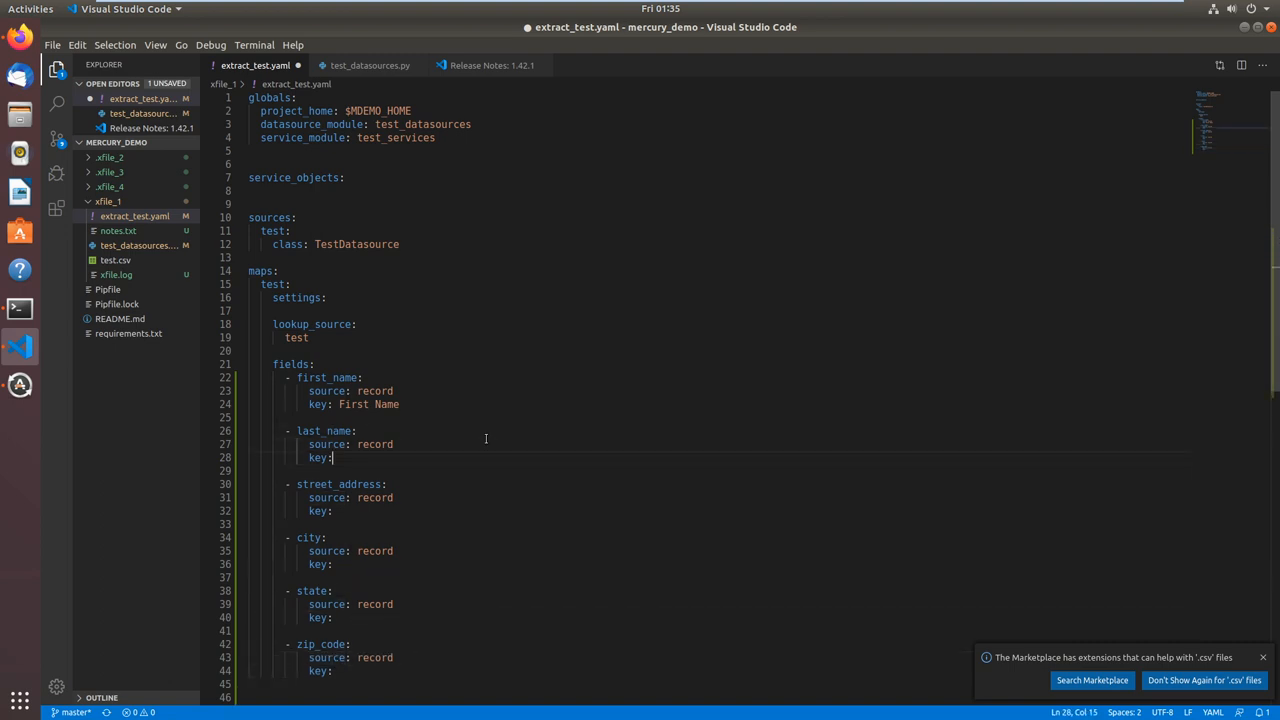
Fill the keys with Last Name, Street Address, City, State and Zip Code, replacing the mistaken NY.
{"action": "type", "text": "Last N"}
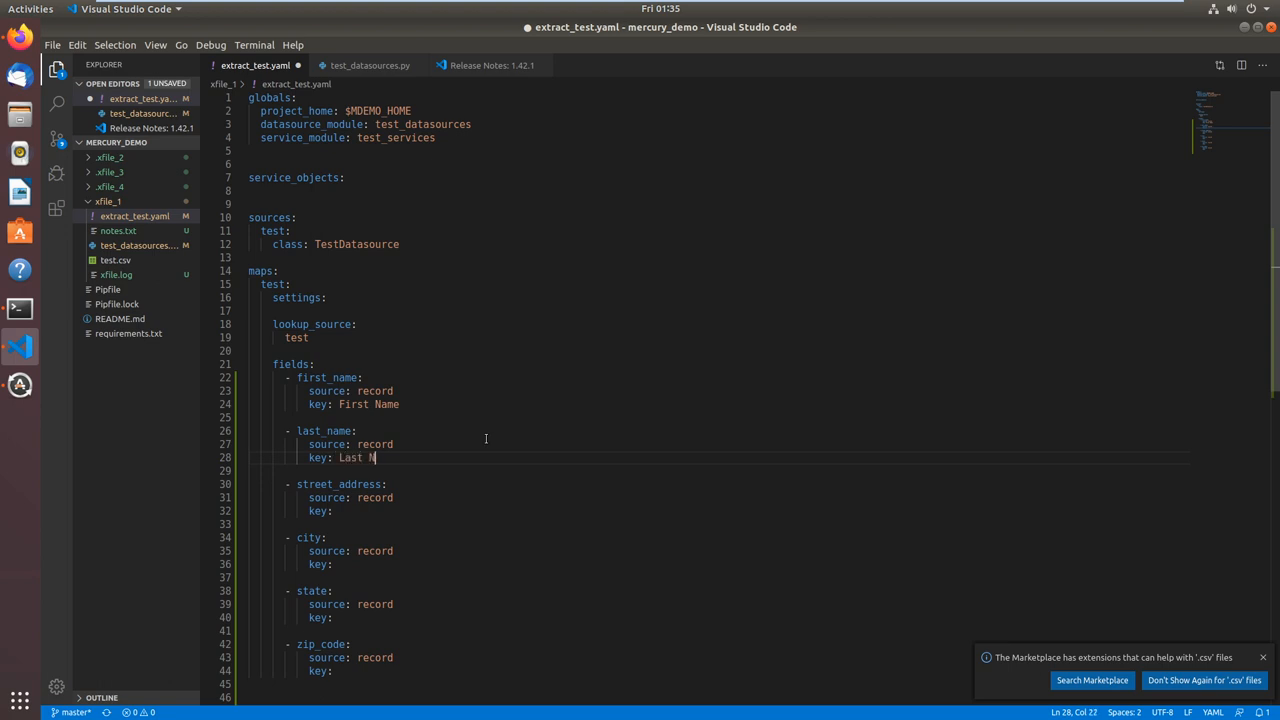
{"action": "type", "text": "ame"}
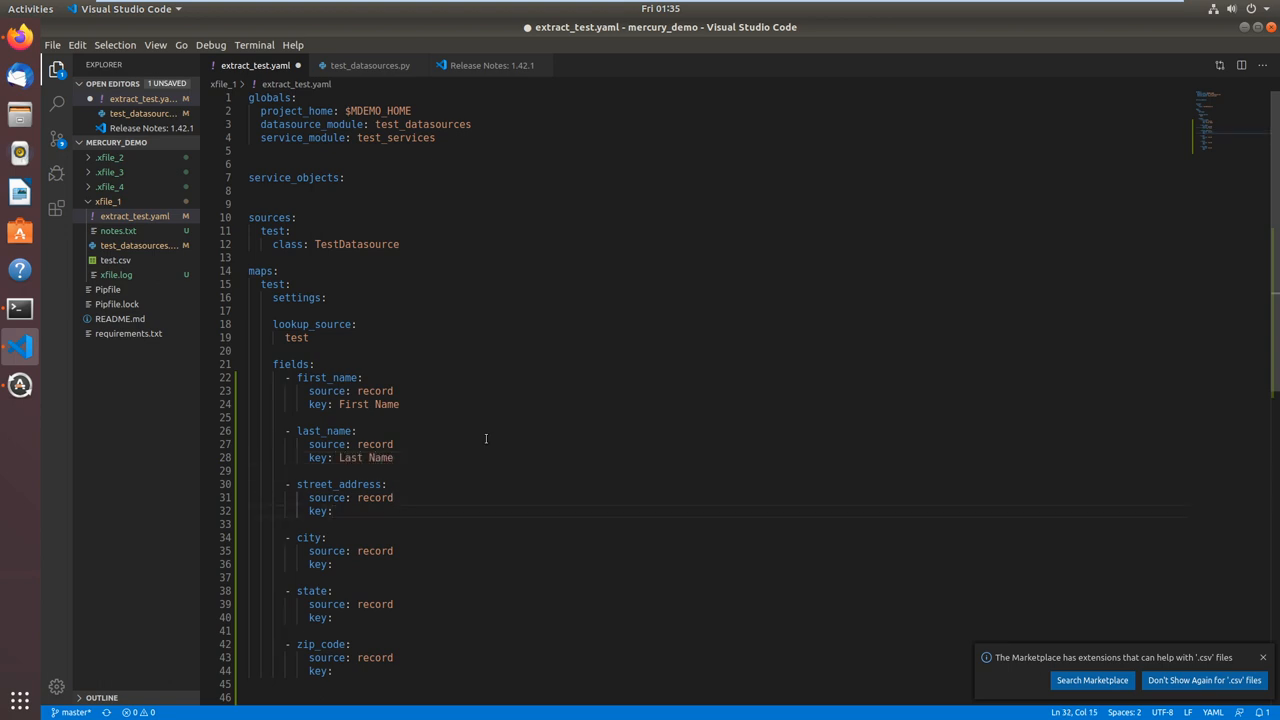
{"action": "type", "text": "Street"}
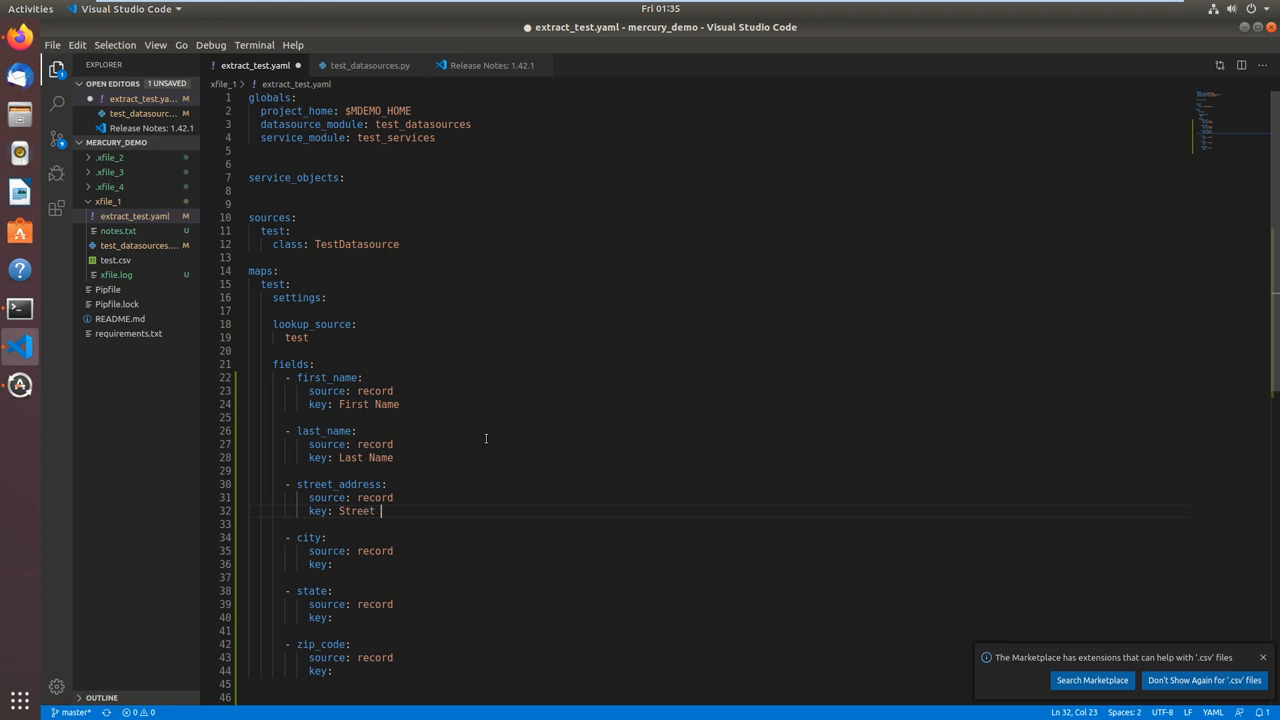
{"action": "type", "text": "Address"}
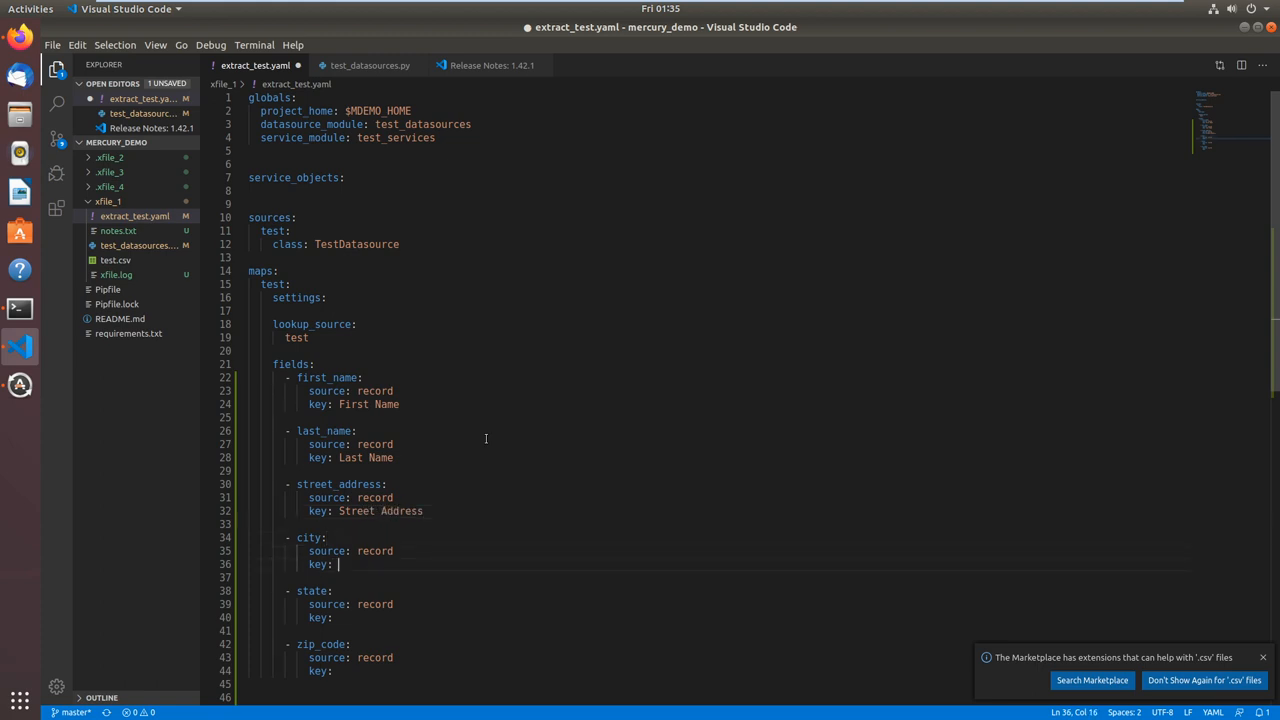
{"action": "type", "text": "City"}
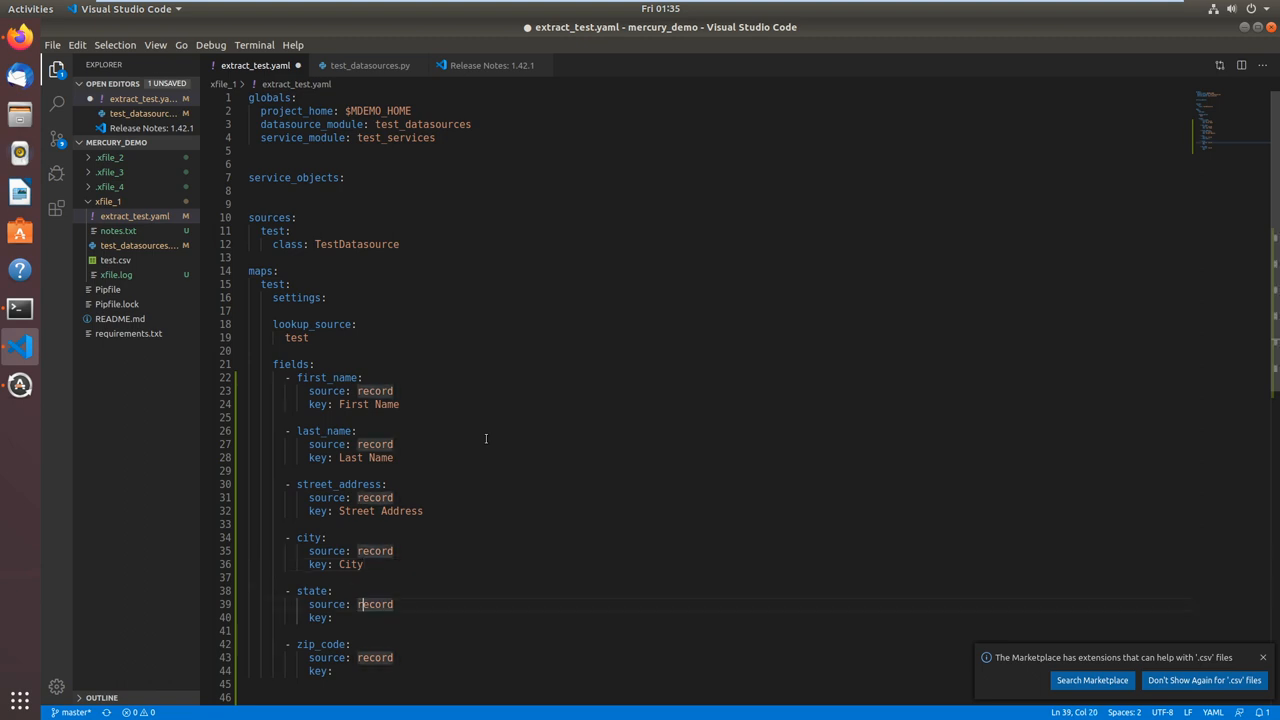
{"action": "type", "text": "NY"}
{"action": "left_click", "coordinate": [744, 670]}
{"action": "type", "text": " Zip Cod"}
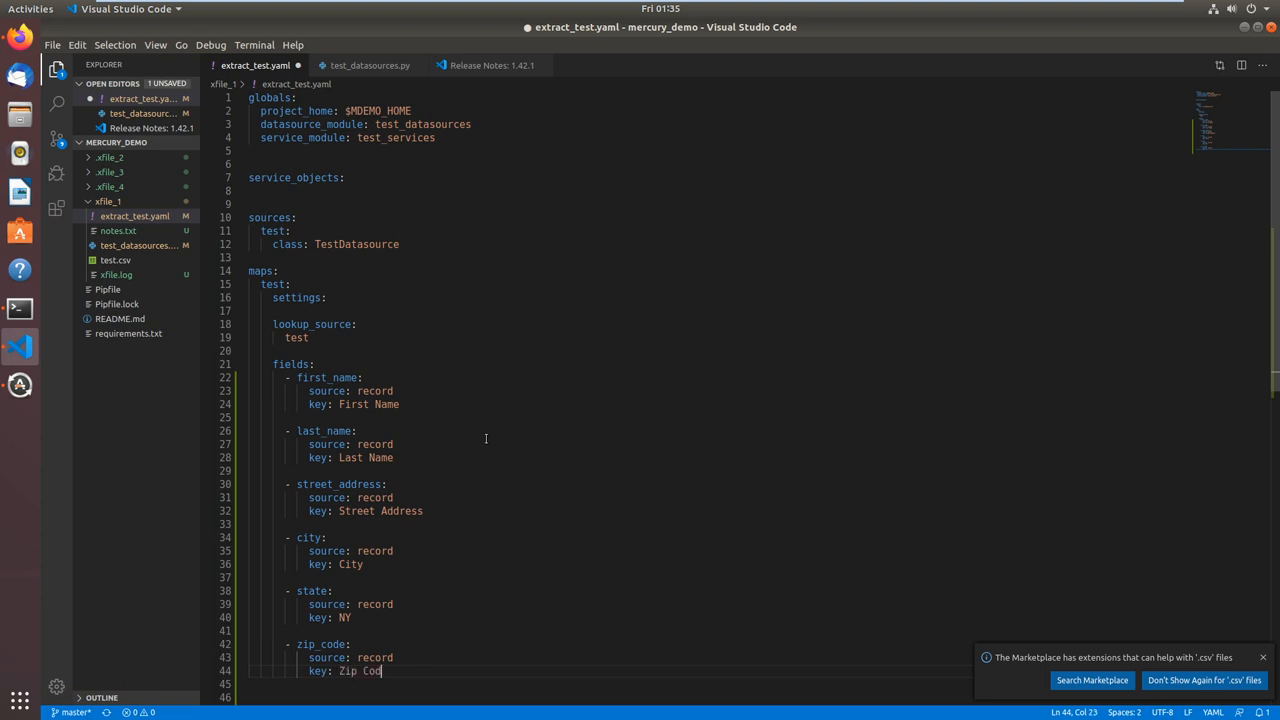
{"action": "left_click", "coordinate": [20, 308]}
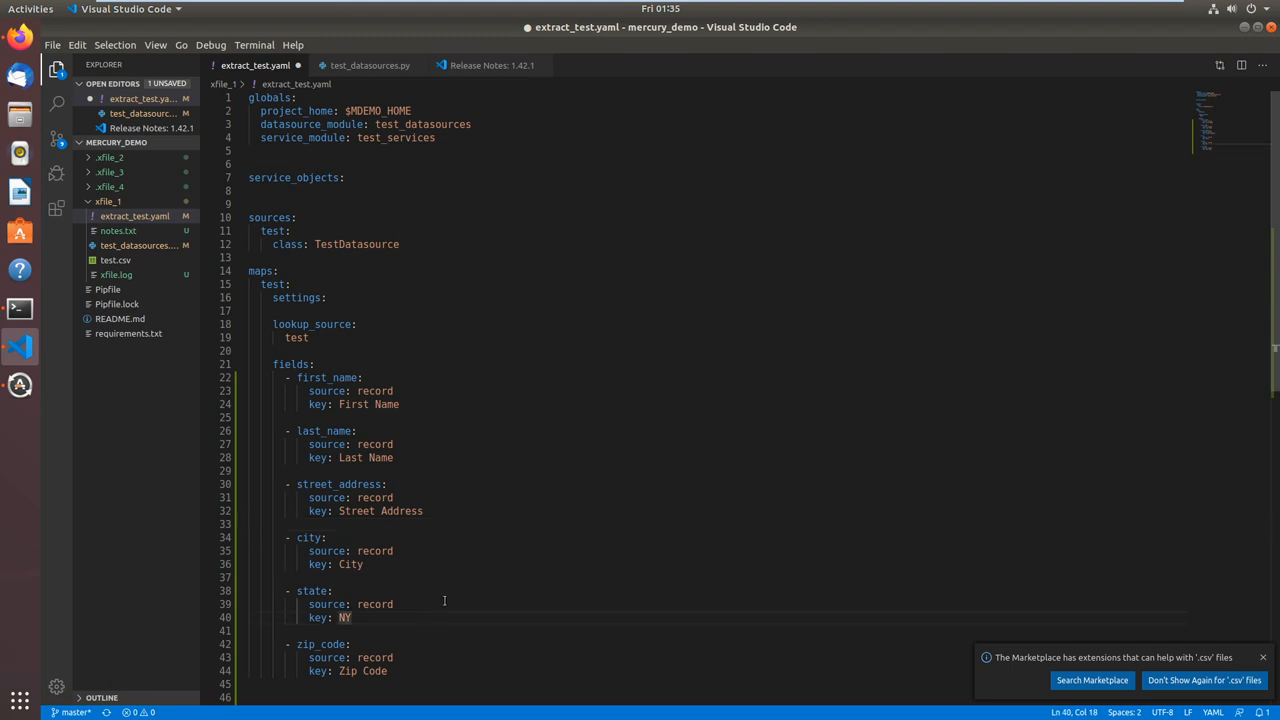
{"action": "key", "text": "BackSpace"}
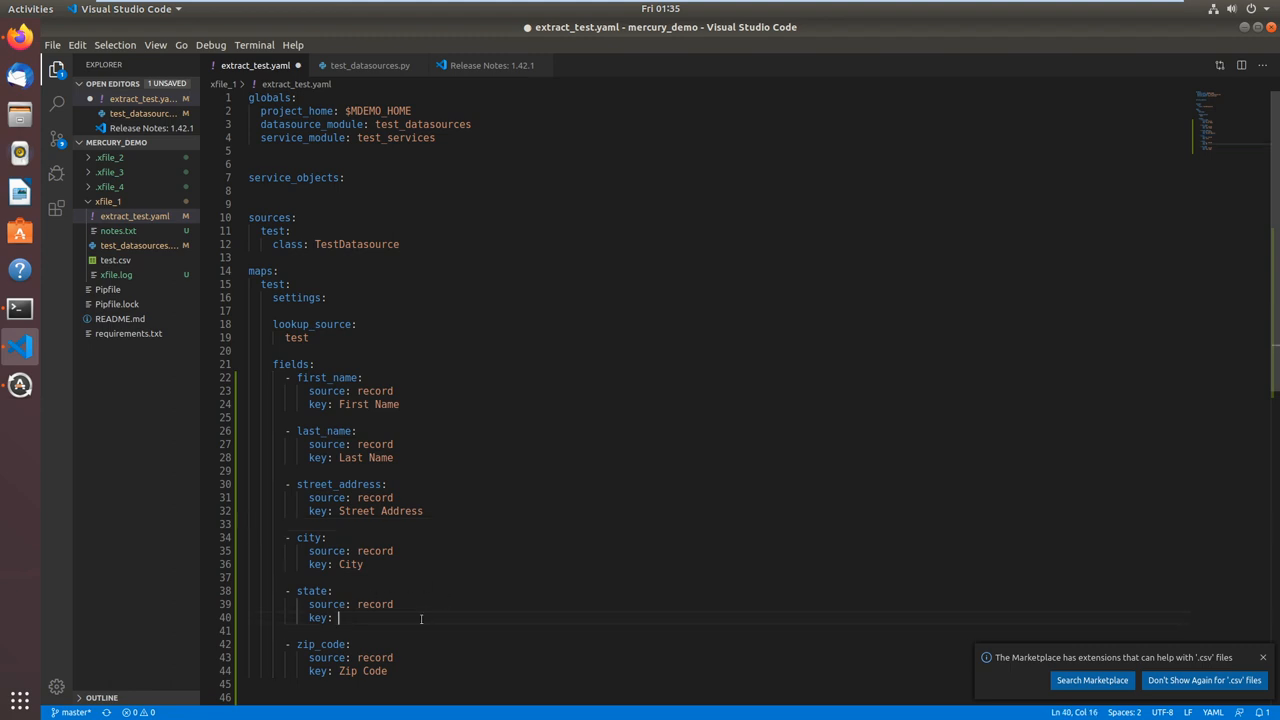
{"action": "type", "text": "State"}
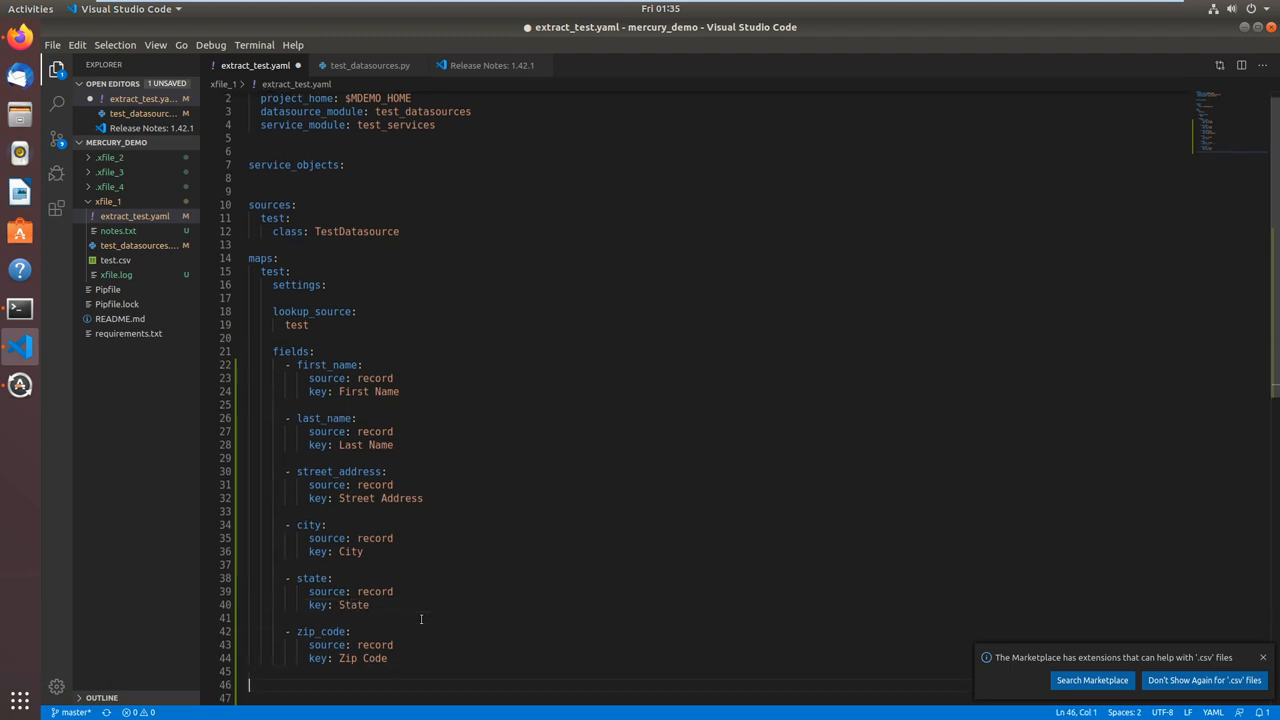
Save extract_test.yaml, review the completed fields block, and return to the terminal.
{"action": "scroll", "scroll_direction": "down", "scroll_amount": 3}
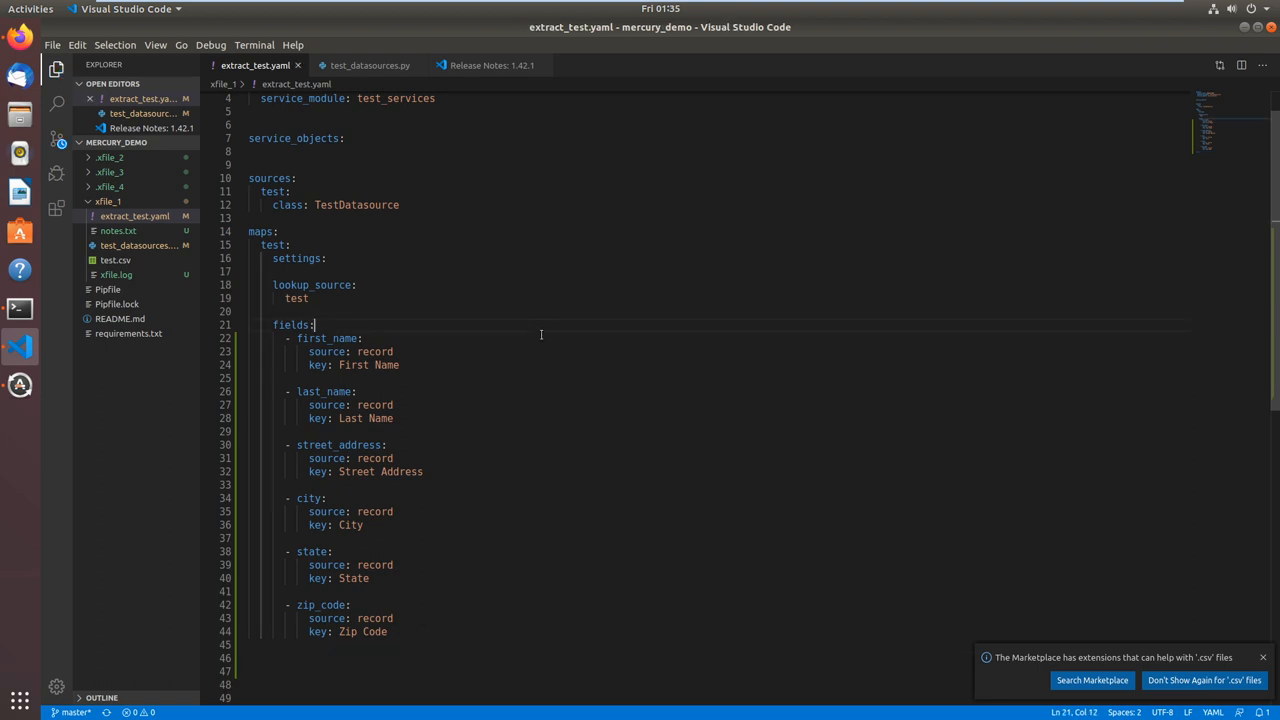
{"action": "scroll", "scroll_direction": "down", "scroll_amount": 3}
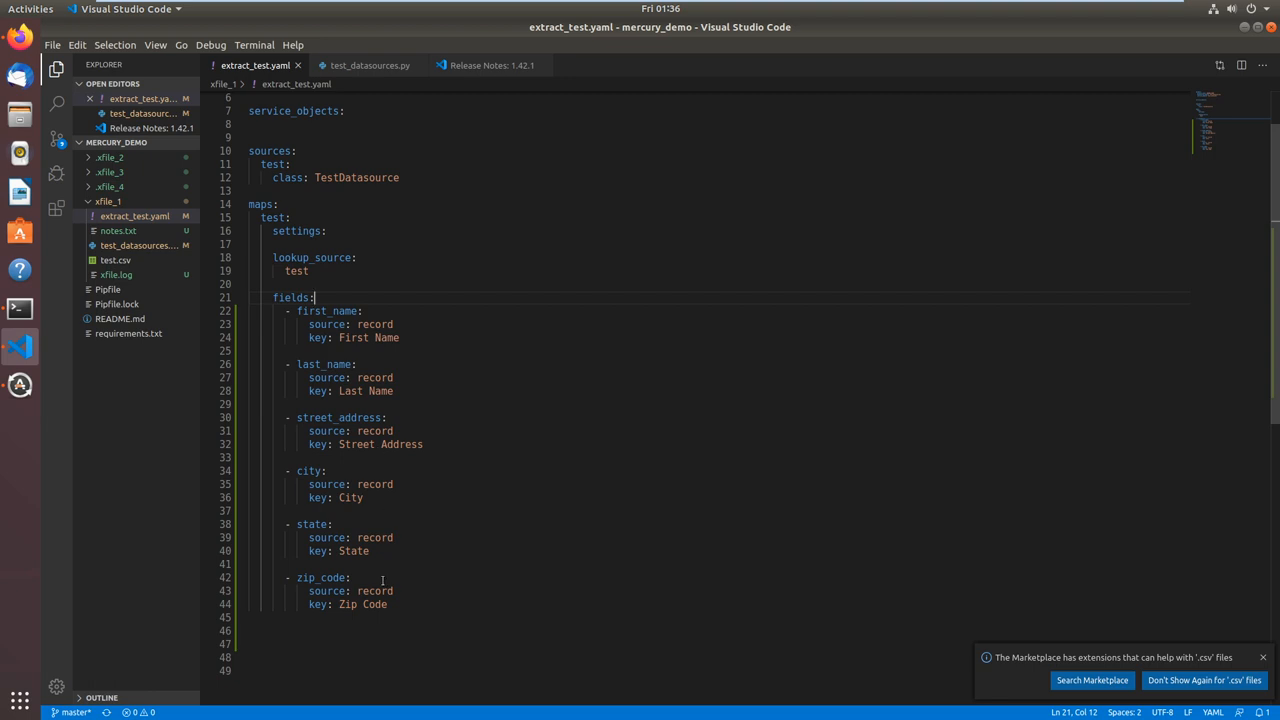
{"action": "double_click", "coordinate": [354, 552]}
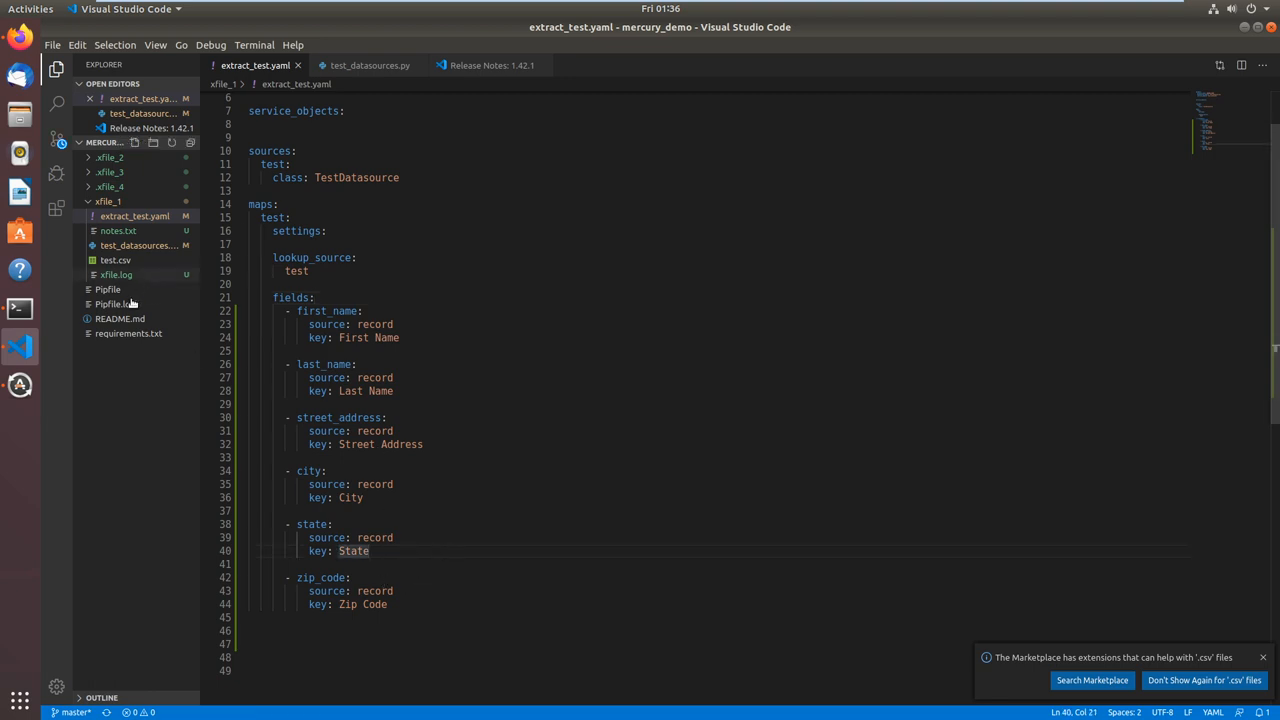
{"action": "left_click", "coordinate": [20, 308]}
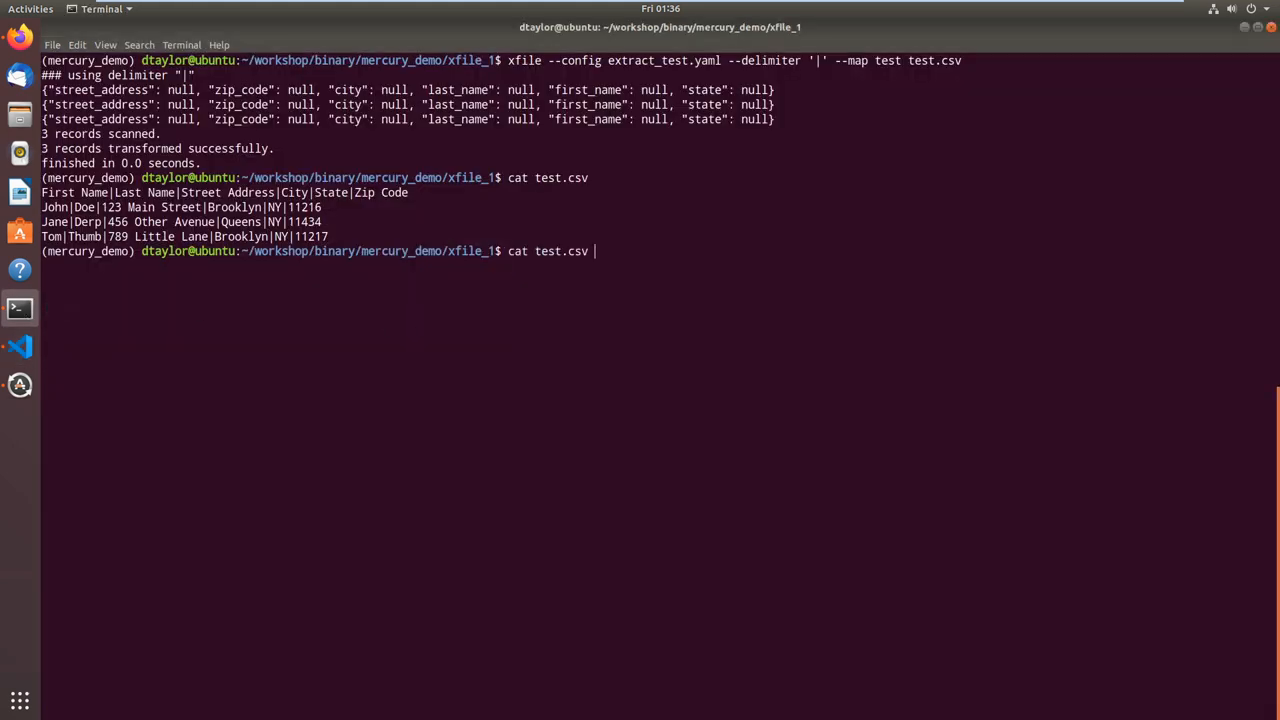
Rerun the xfile transform so the three records show real names, addresses, cities, states and zip codes.
{"action": "key", "text": "Up"}
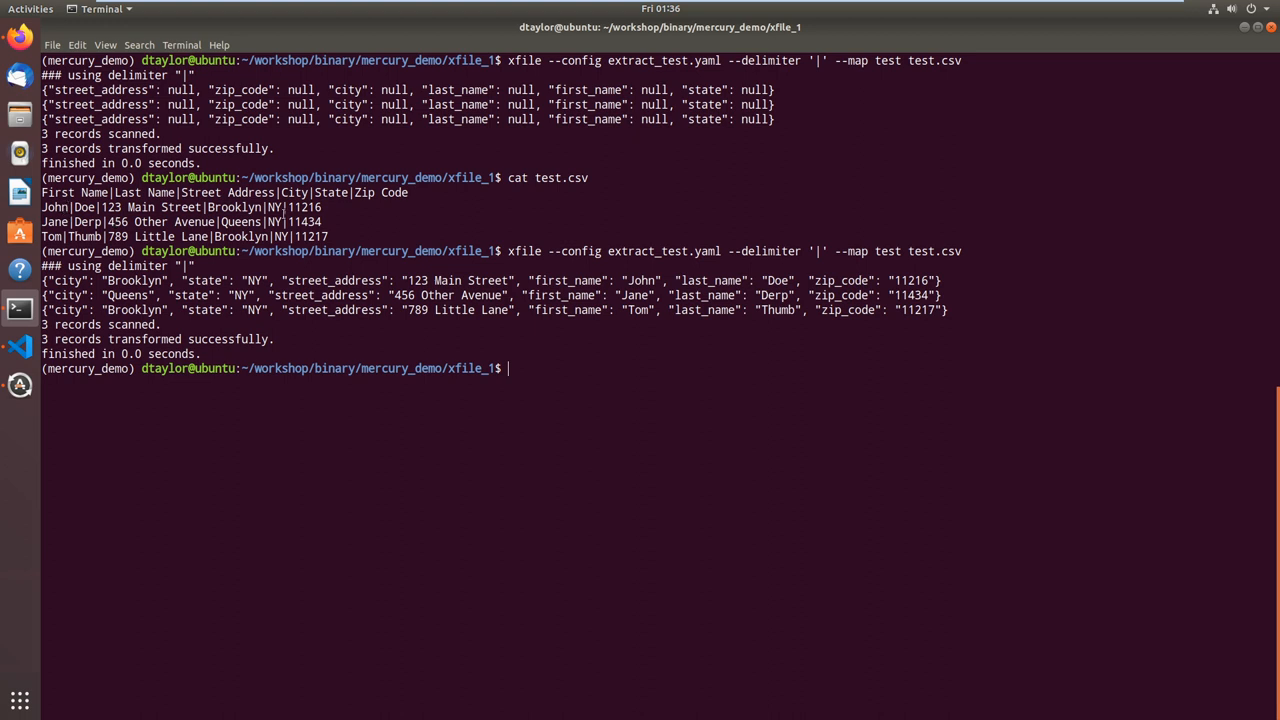
{"action": "mouse_move", "coordinate": [910, 336]}
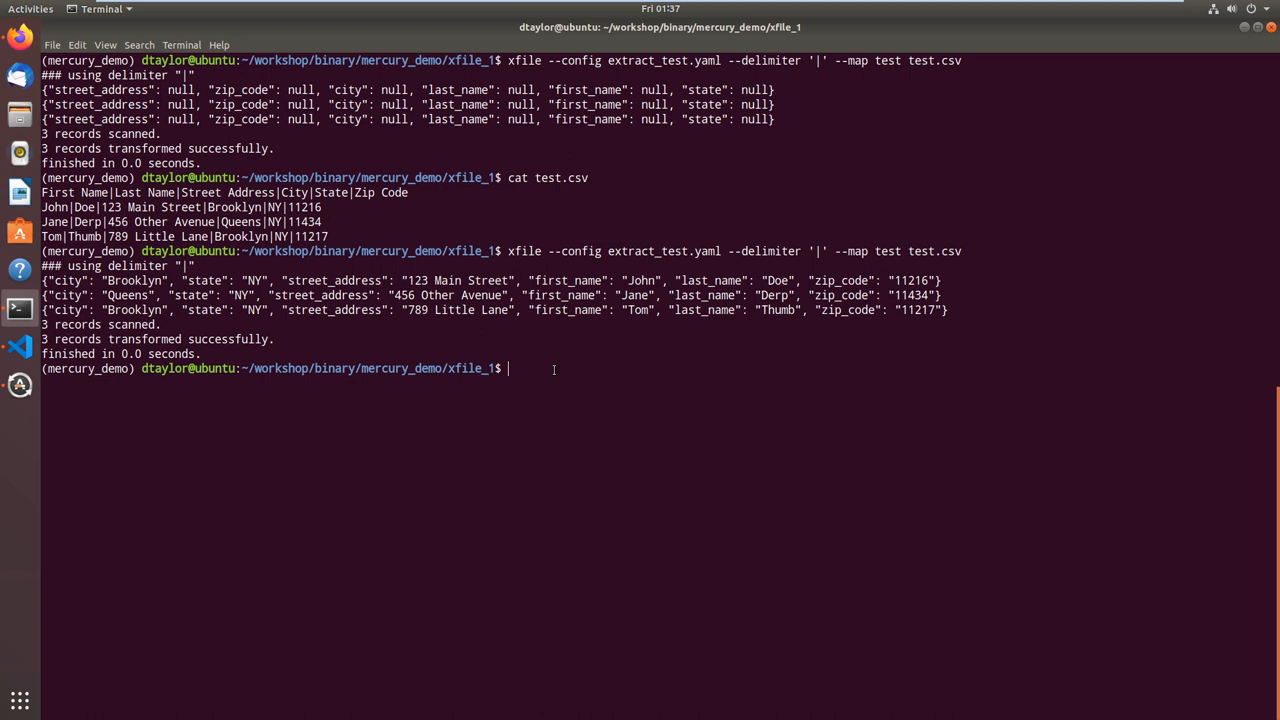
Begin a new command 'hellonet' at the prompt below the transform output.
{"action": "type", "text": "h"}
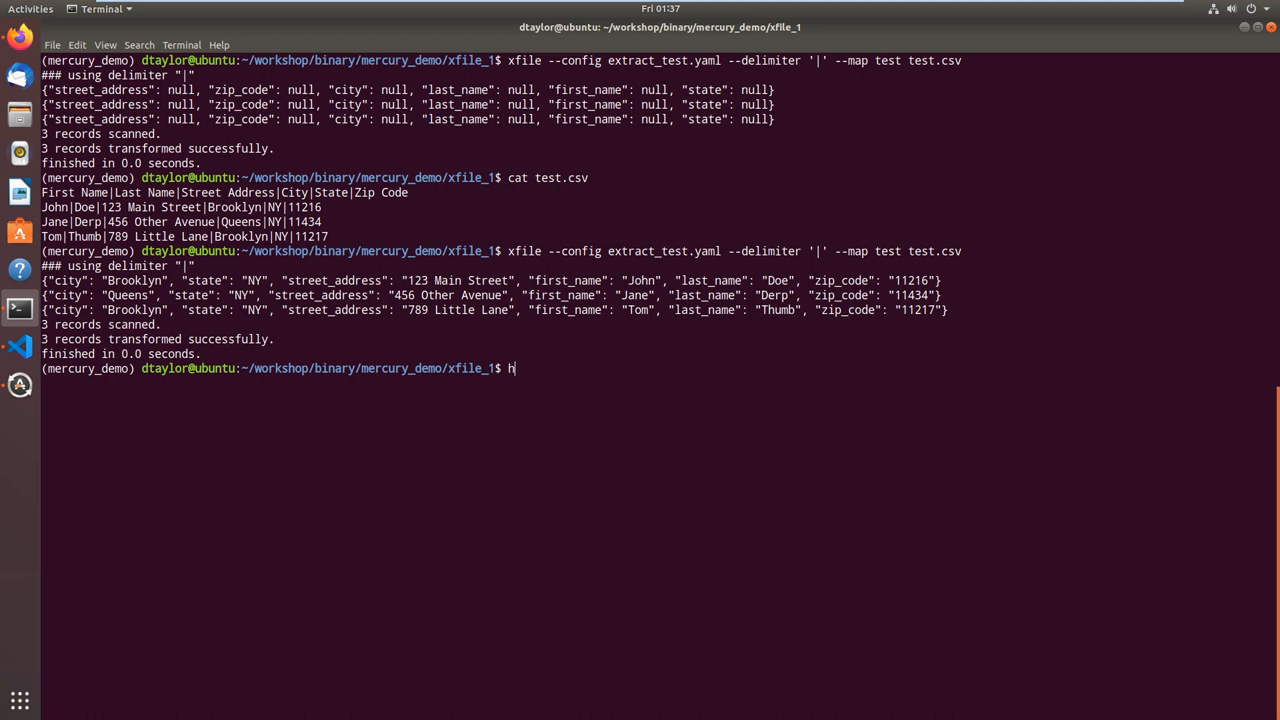
{"action": "type", "text": "ellonet"}
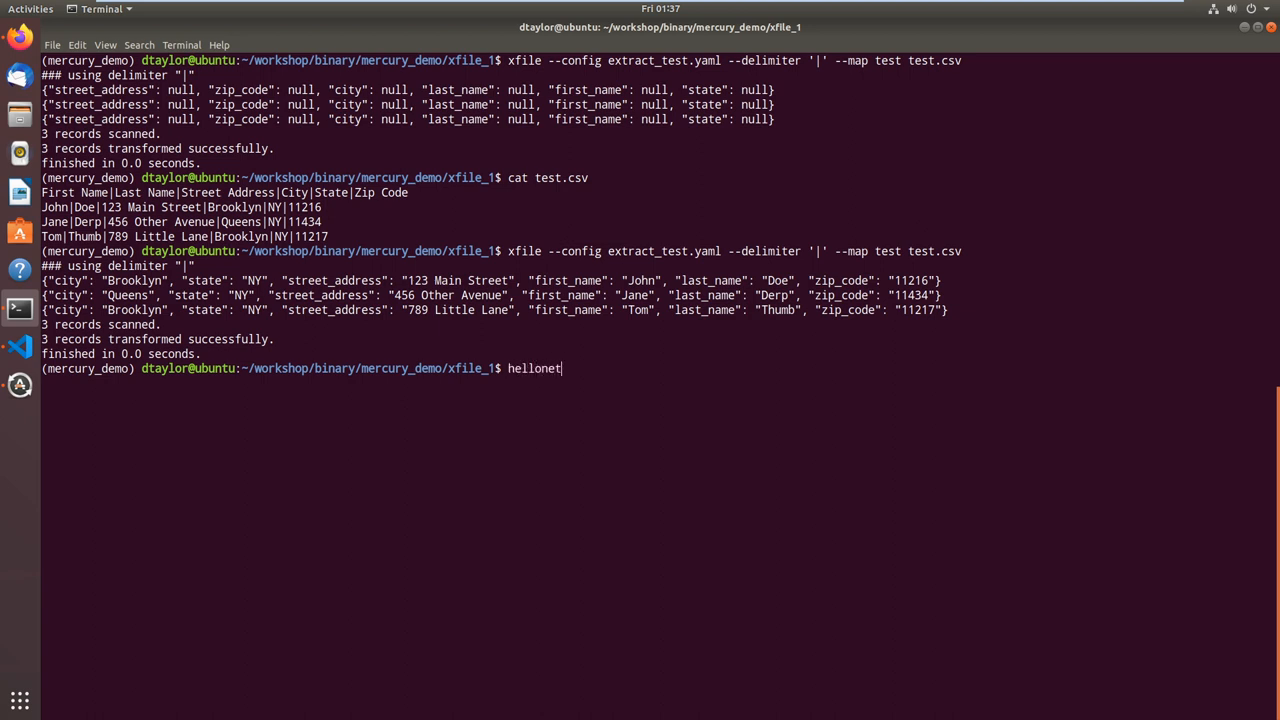